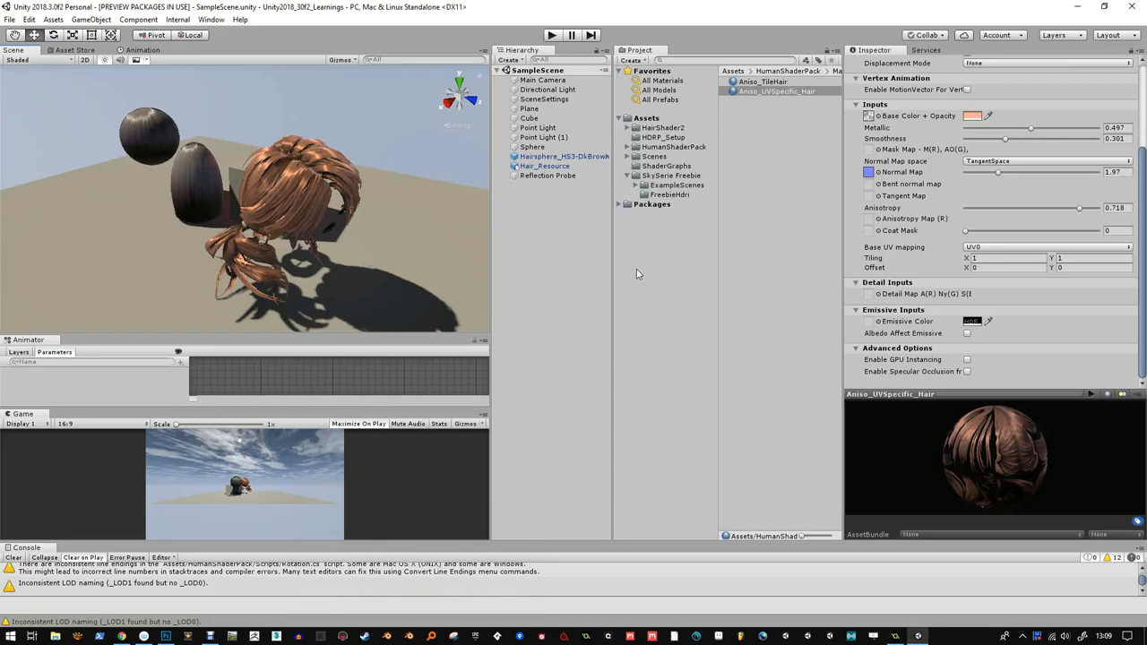
{"action": "mouse_move", "coordinate": [434, 296]}
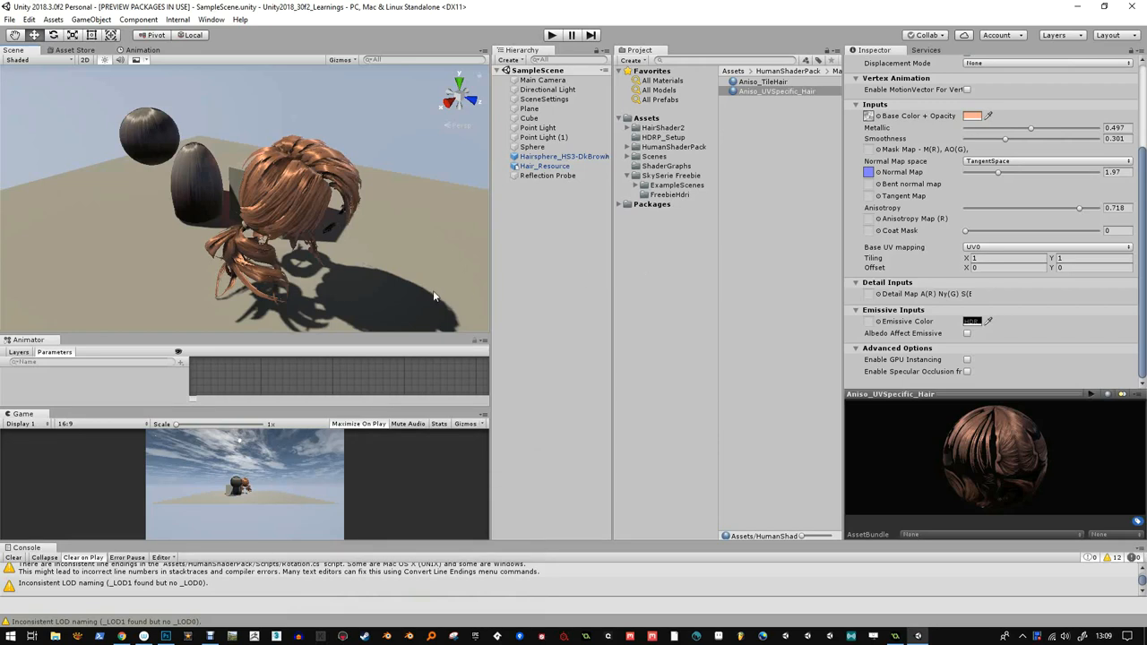
{"action": "mouse_move", "coordinate": [380, 272]}
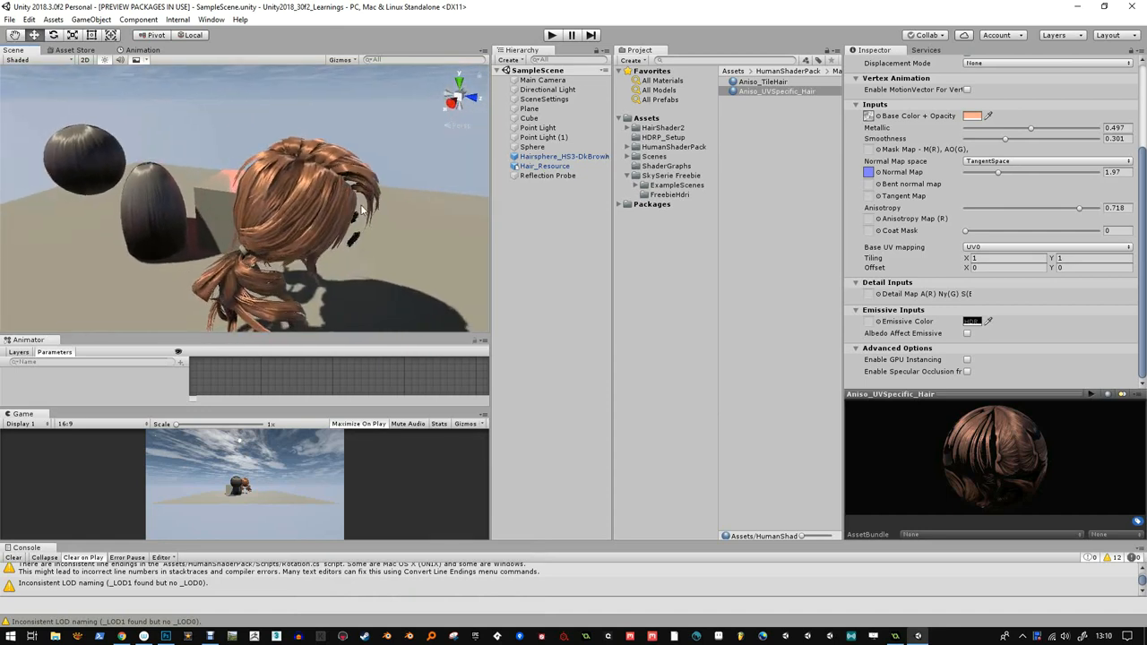
{"action": "mouse_move", "coordinate": [322, 328]}
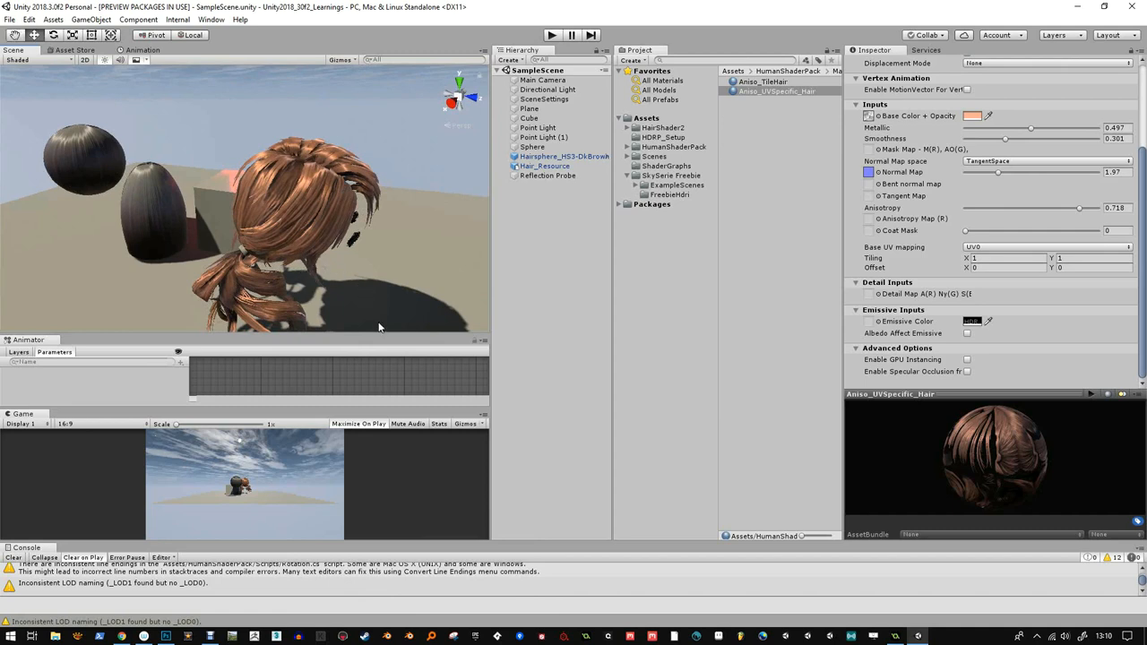
{"action": "mouse_move", "coordinate": [380, 326]}
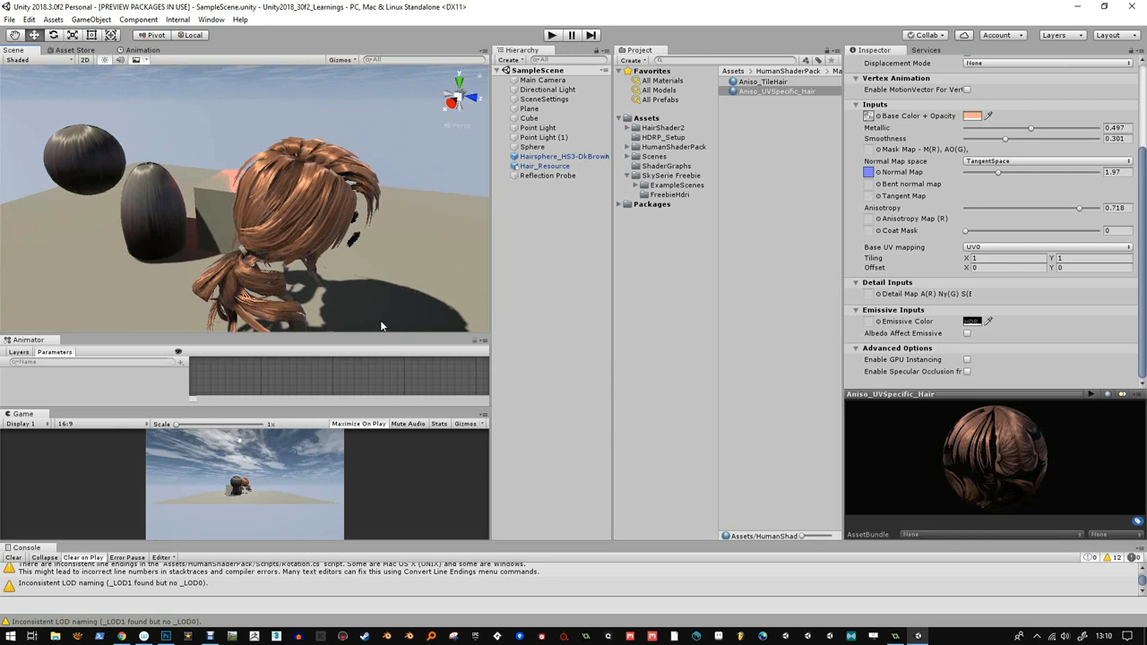
{"action": "mouse_move", "coordinate": [441, 244]}
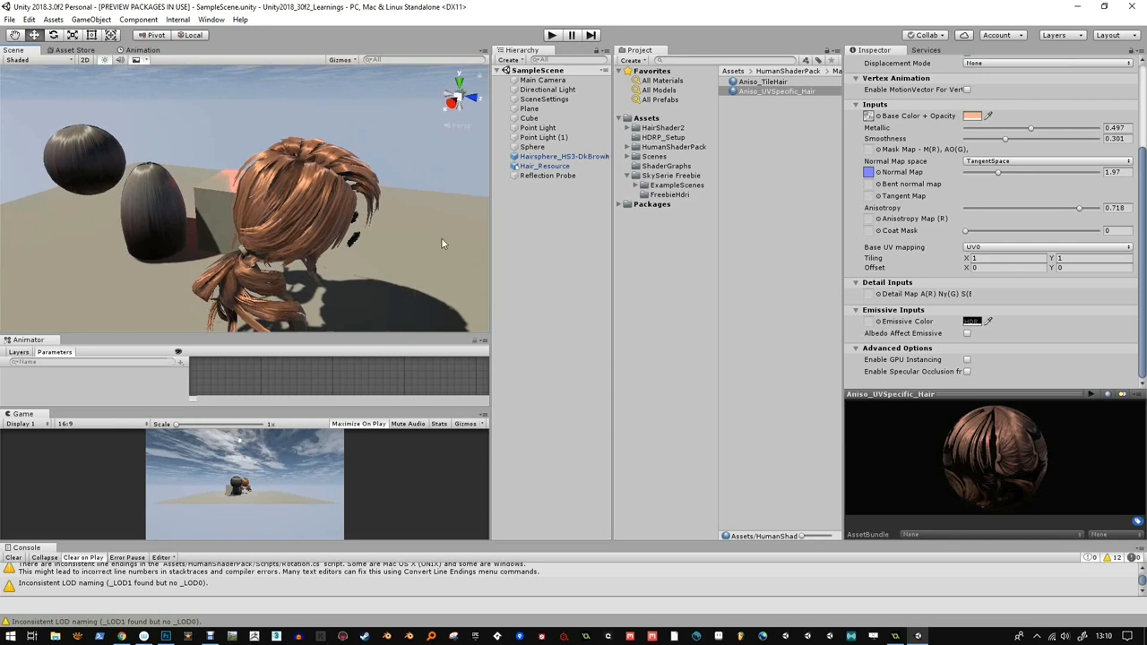
{"action": "mouse_move", "coordinate": [443, 244]}
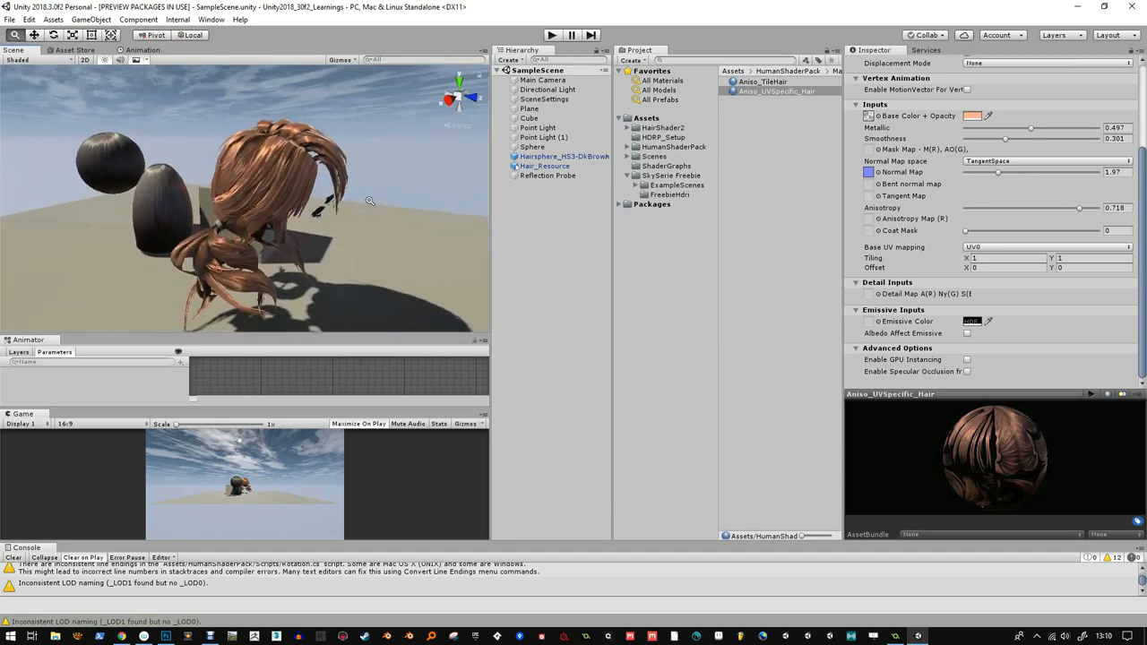
{"action": "mouse_move", "coordinate": [405, 195]}
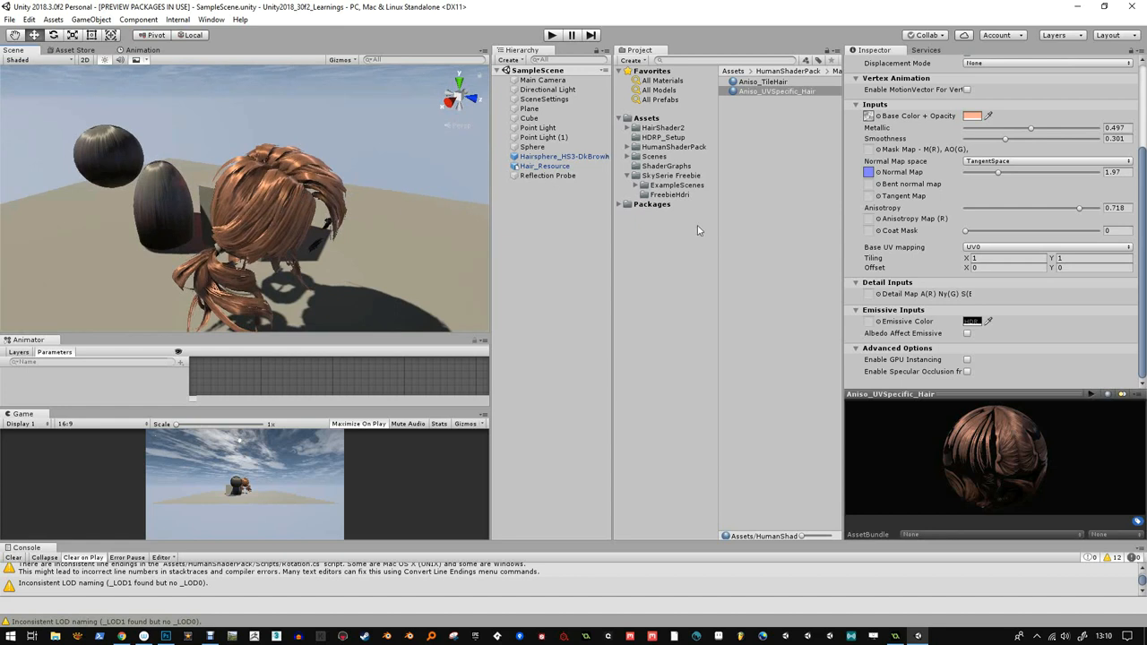
- Show the ShaderGraphs folder with the SG_Test asset in the Project assets
{"action": "left_click", "coordinate": [667, 165]}
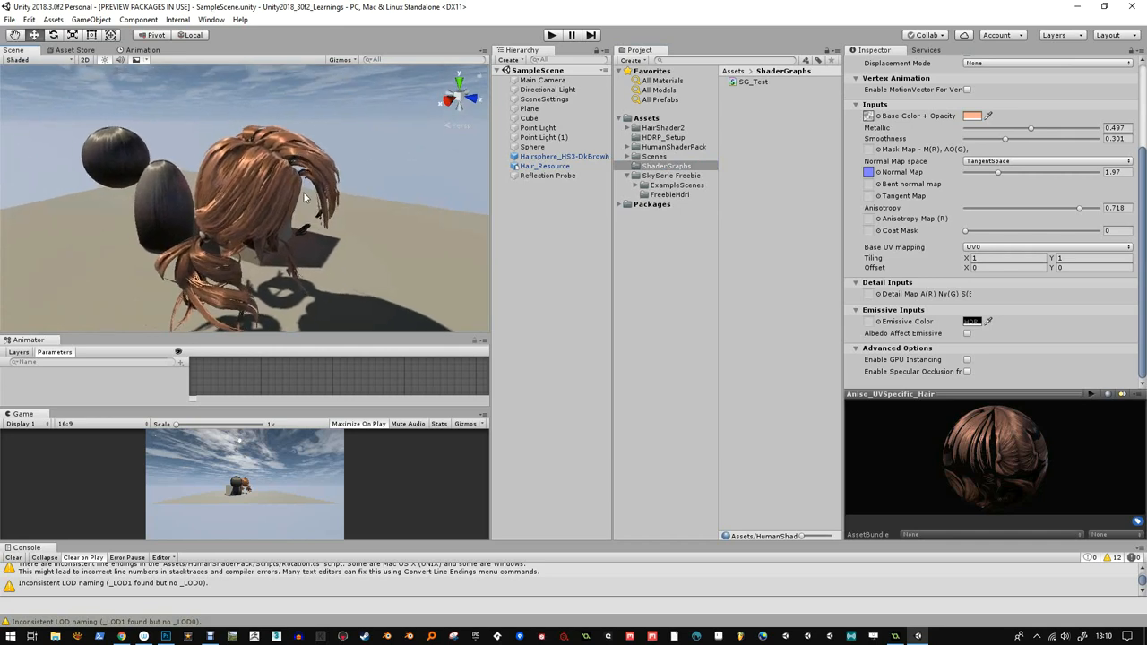
{"action": "mouse_move", "coordinate": [312, 190]}
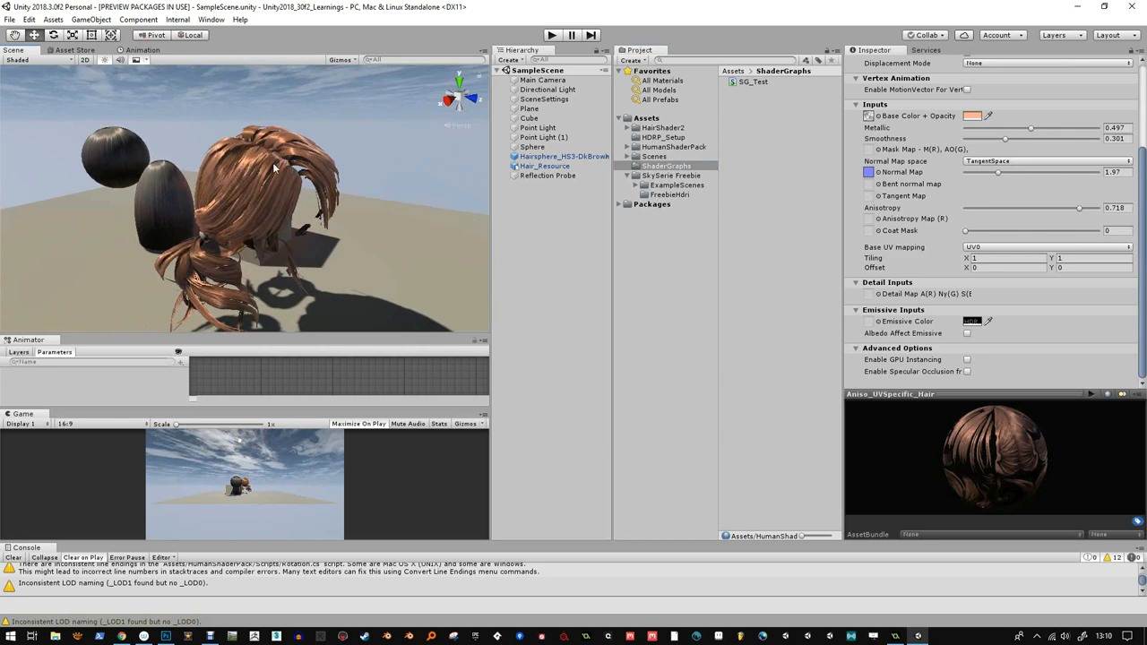
{"action": "mouse_move", "coordinate": [276, 169]}
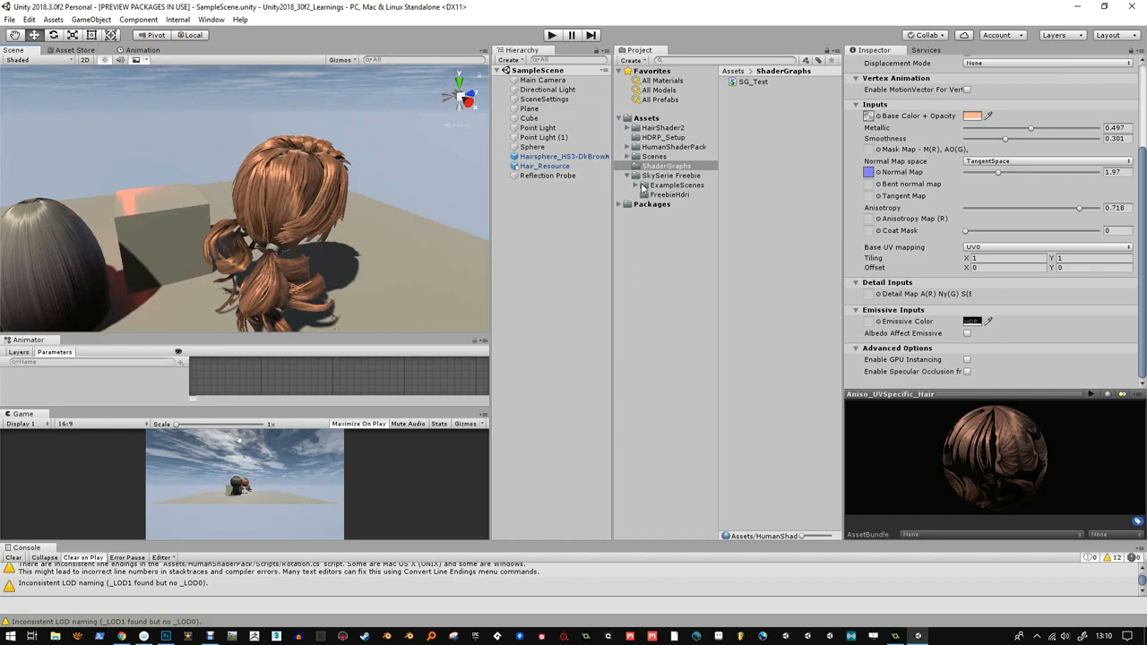
- Select the HDRP_Setup folder and bring up the Package Manager from the Window menu
{"action": "left_click", "coordinate": [663, 136]}
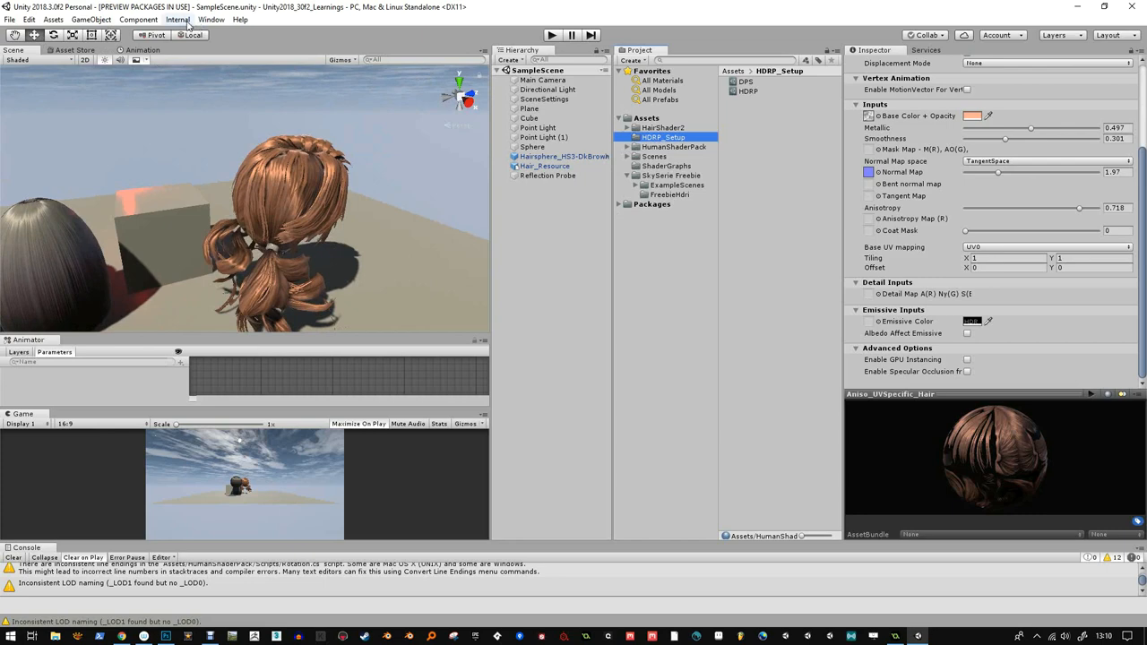
{"action": "left_click", "coordinate": [211, 18]}
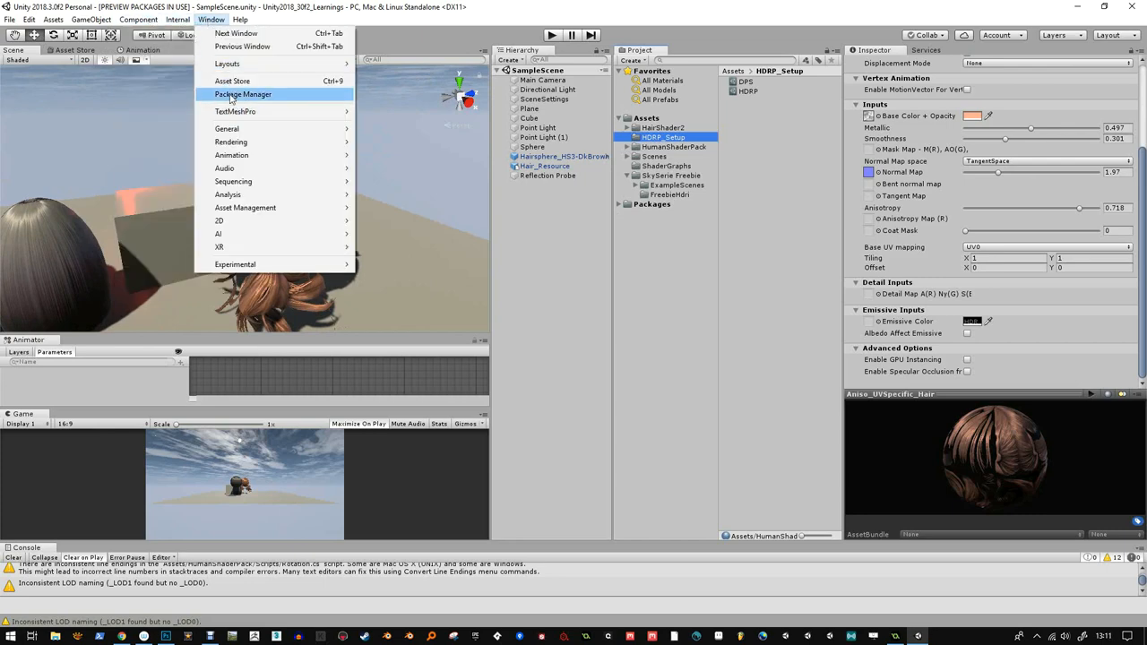
{"action": "left_click", "coordinate": [244, 93]}
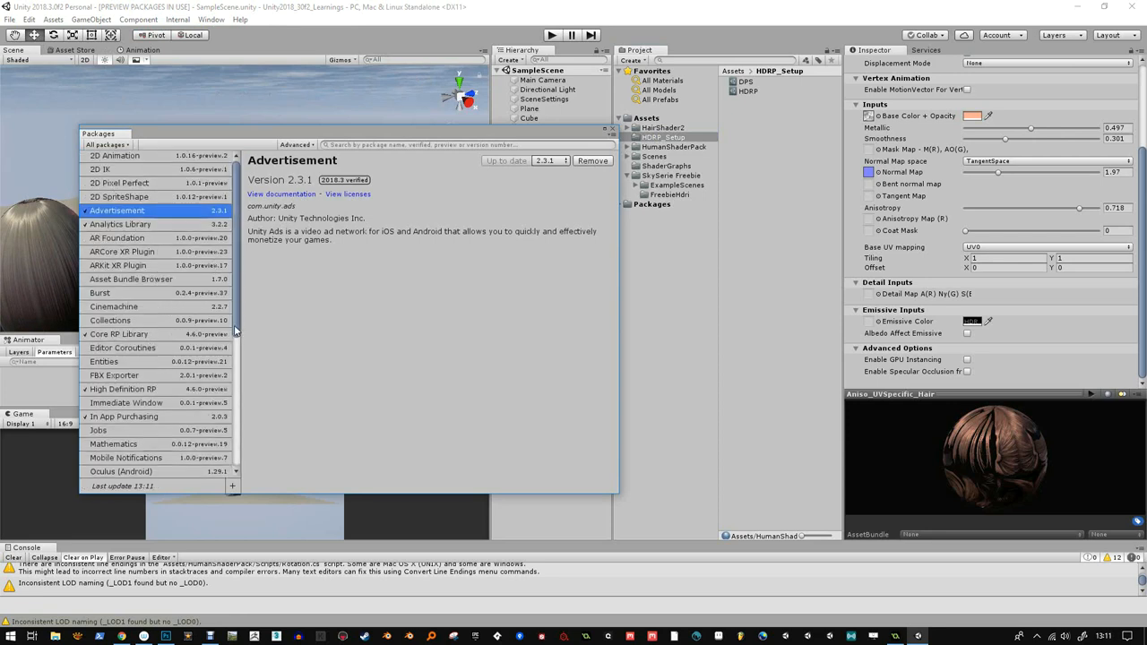
- Scroll through the installed packages list to review them
{"action": "scroll", "scroll_direction": "down", "scroll_amount": 3}
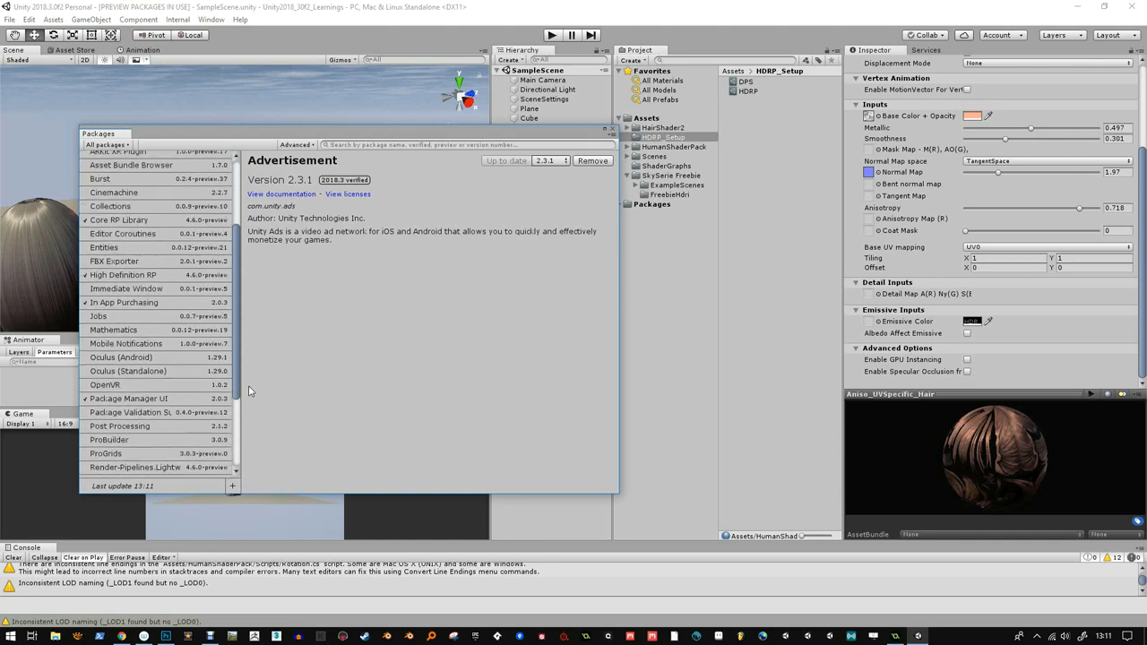
{"action": "scroll", "scroll_direction": "down", "scroll_amount": 3}
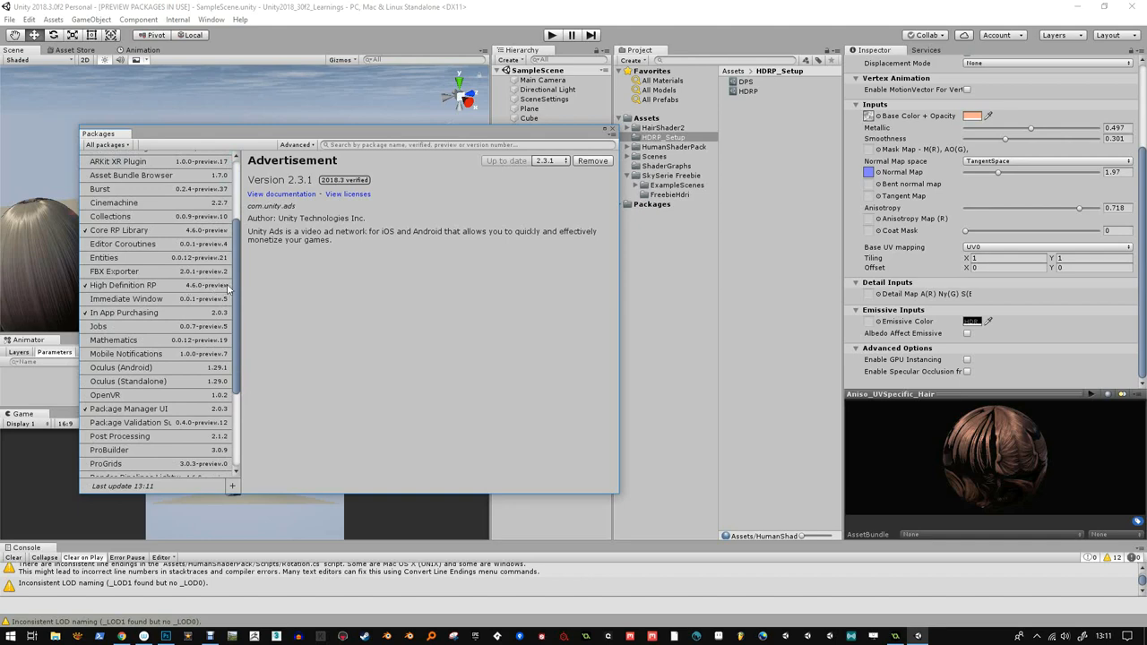
{"action": "scroll", "scroll_direction": "down", "scroll_amount": 3}
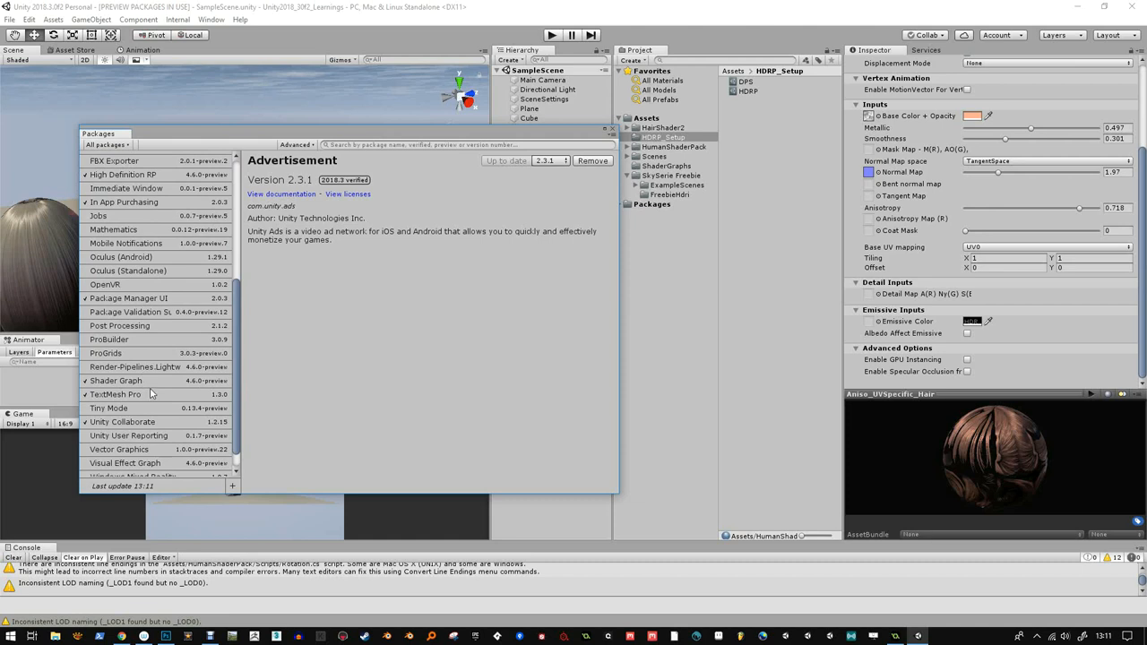
{"action": "mouse_move", "coordinate": [152, 395]}
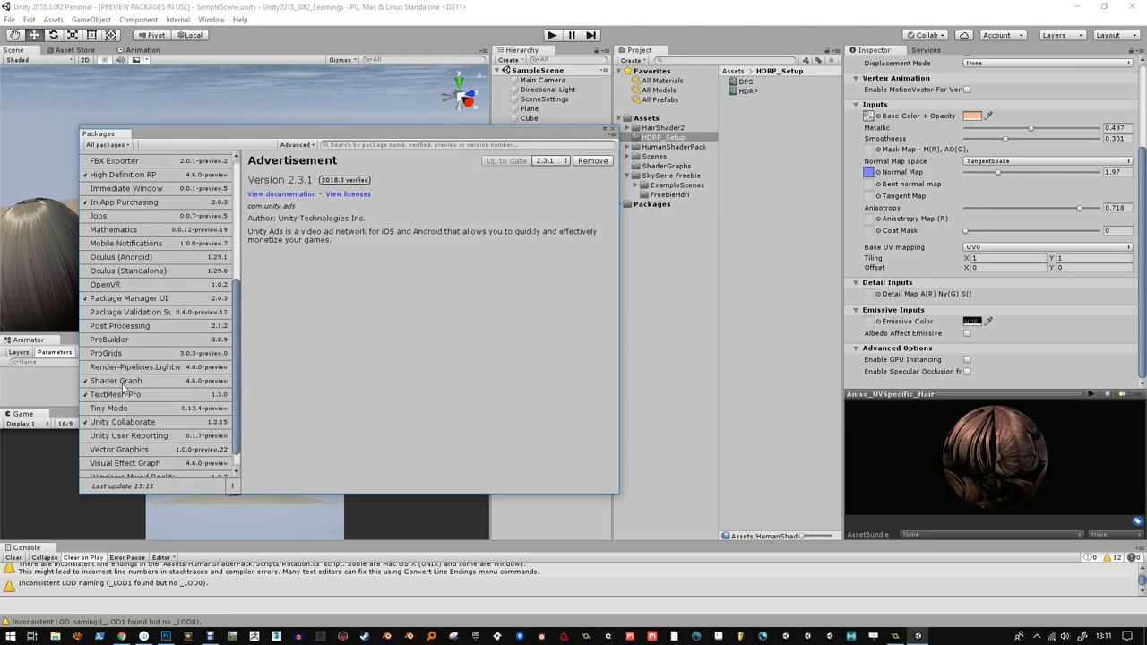
{"action": "mouse_move", "coordinate": [448, 312]}
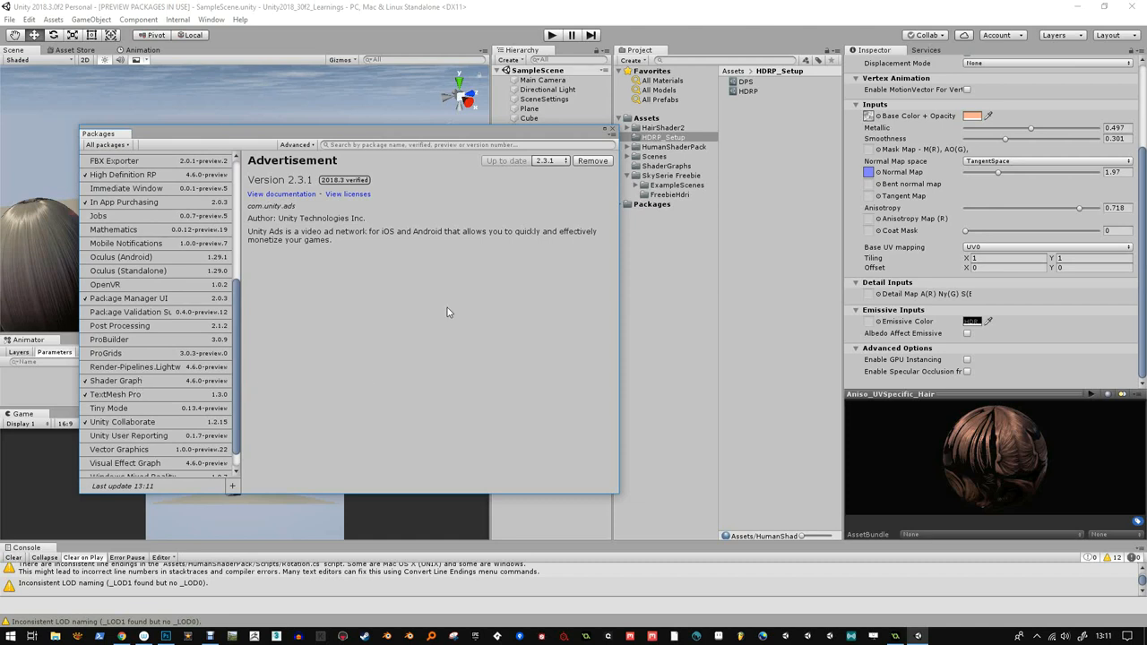
{"action": "mouse_move", "coordinate": [266, 384]}
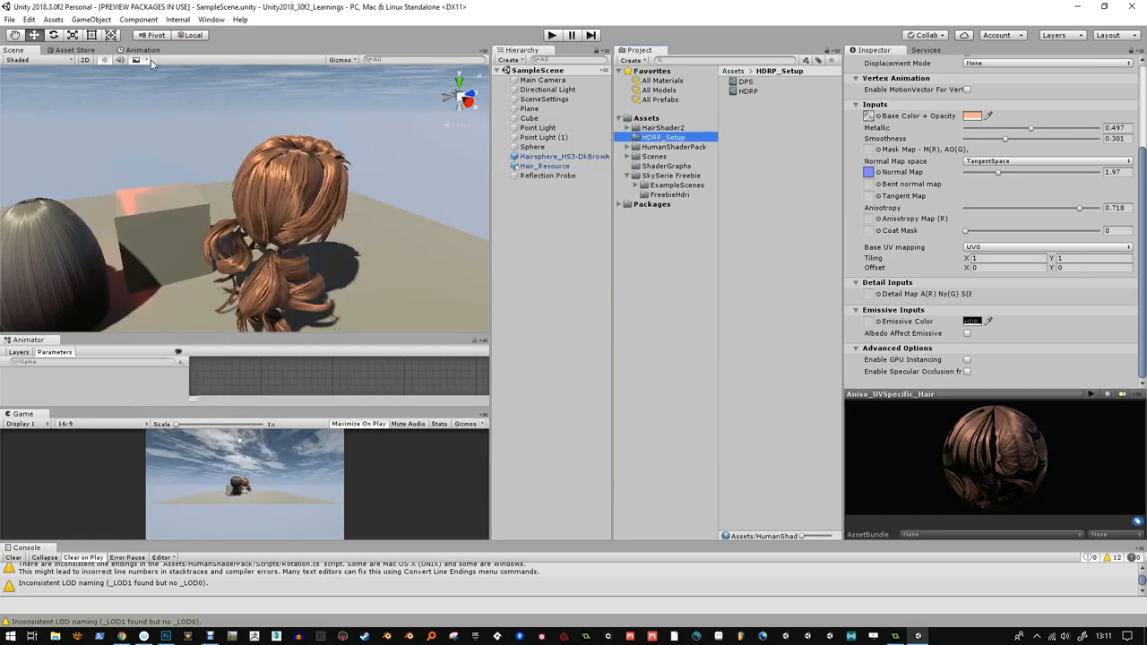
{"action": "left_click", "coordinate": [75, 50]}
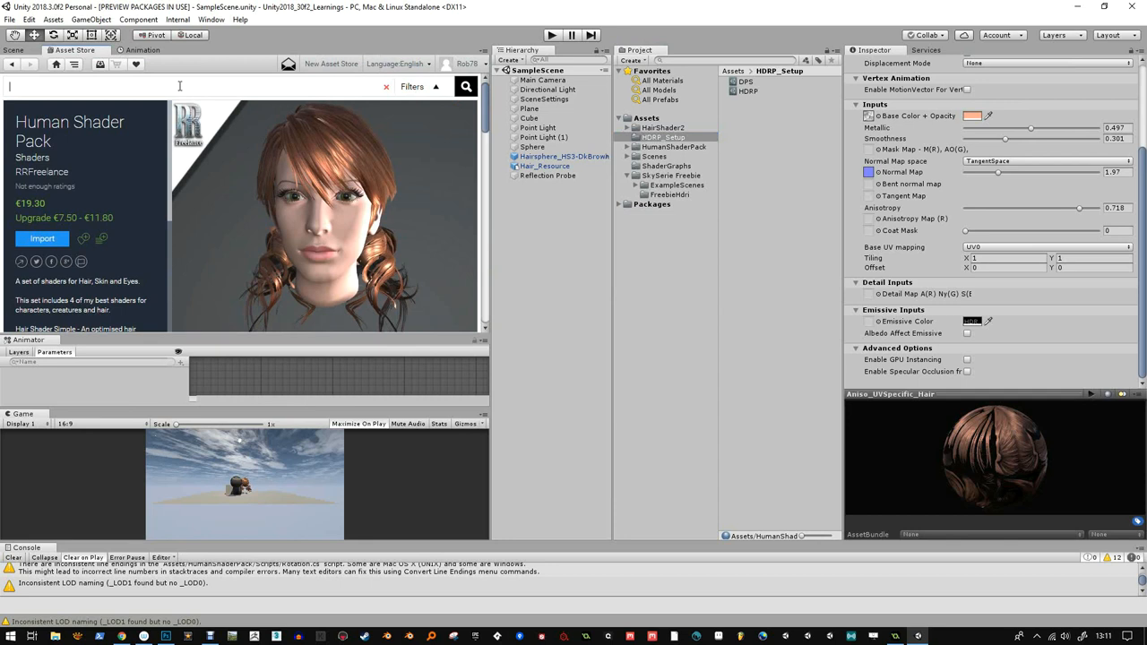
{"action": "mouse_move", "coordinate": [339, 165]}
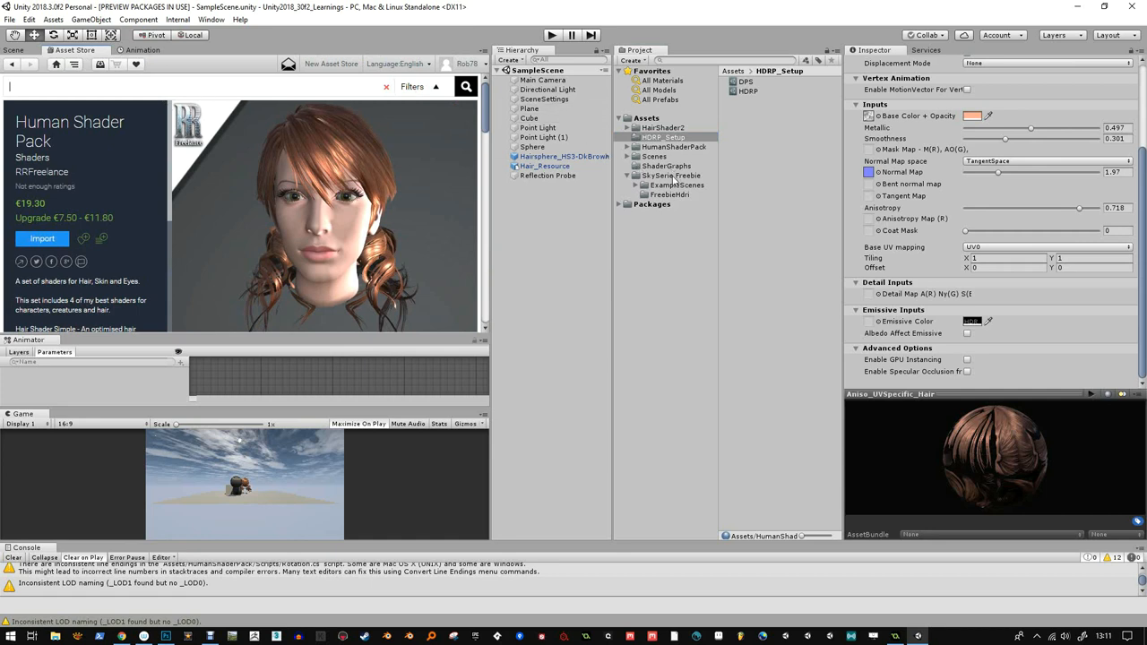
{"action": "mouse_move", "coordinate": [685, 185]}
{"action": "type", "text": "sky seris"}
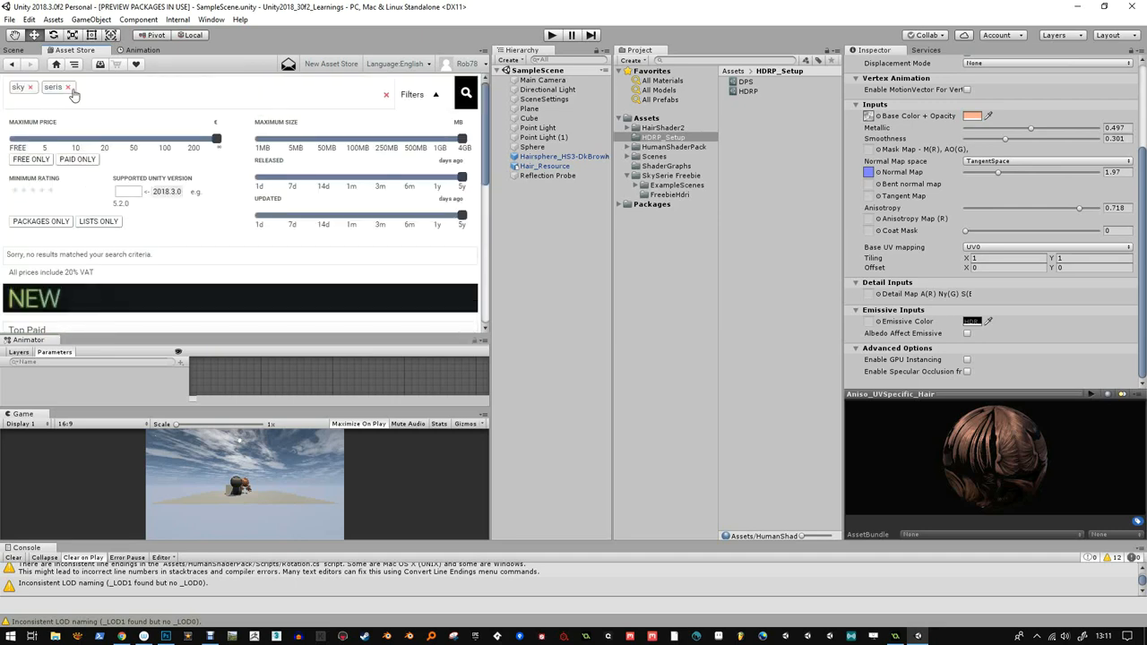
{"action": "left_click", "coordinate": [467, 94]}
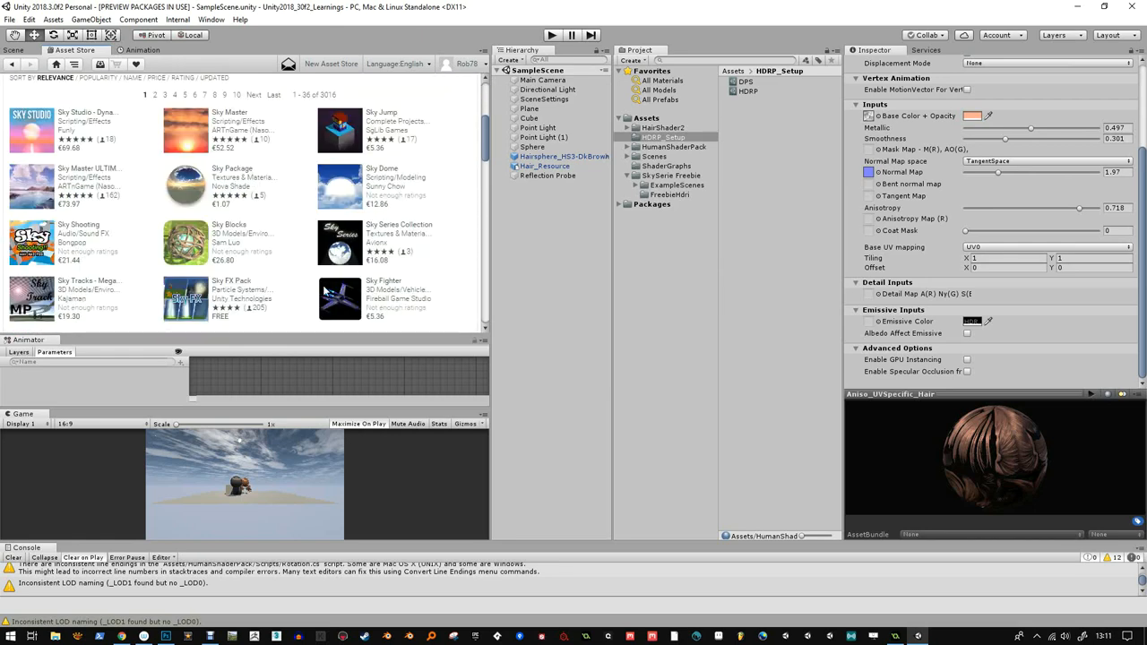
{"action": "scroll", "scroll_direction": "down", "scroll_amount": 3}
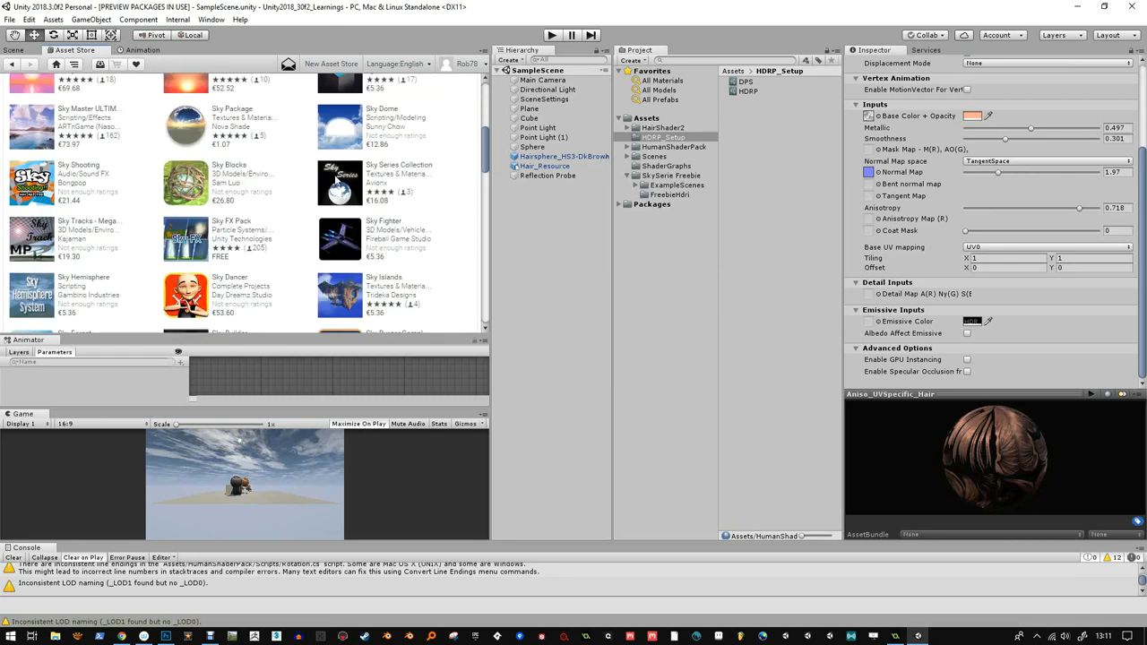
{"action": "scroll", "scroll_direction": "down", "scroll_amount": 3}
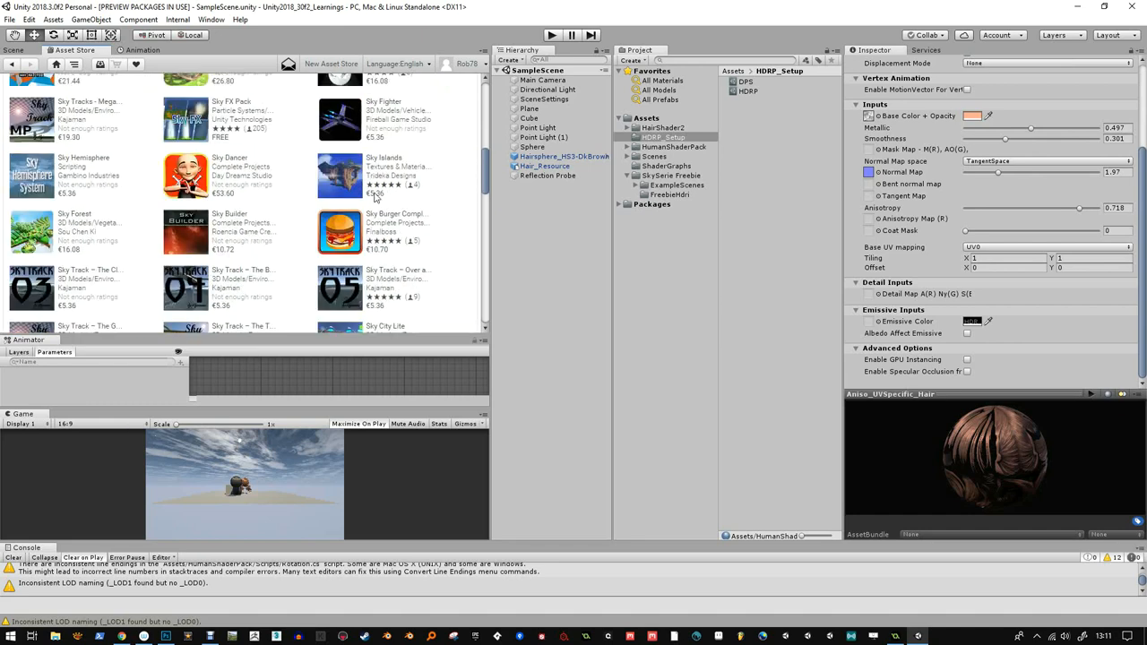
{"action": "type", "text": "sky"}
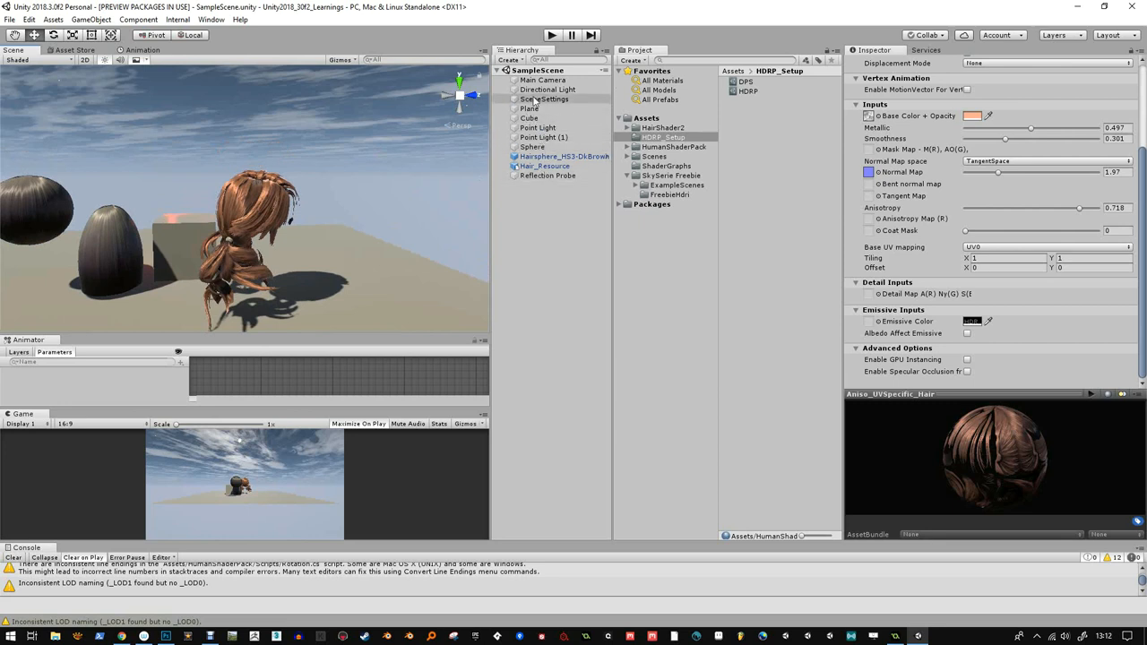
- Select SceneSettings and add its sky volume component by searching 'vol'
{"action": "left_click", "coordinate": [545, 99]}
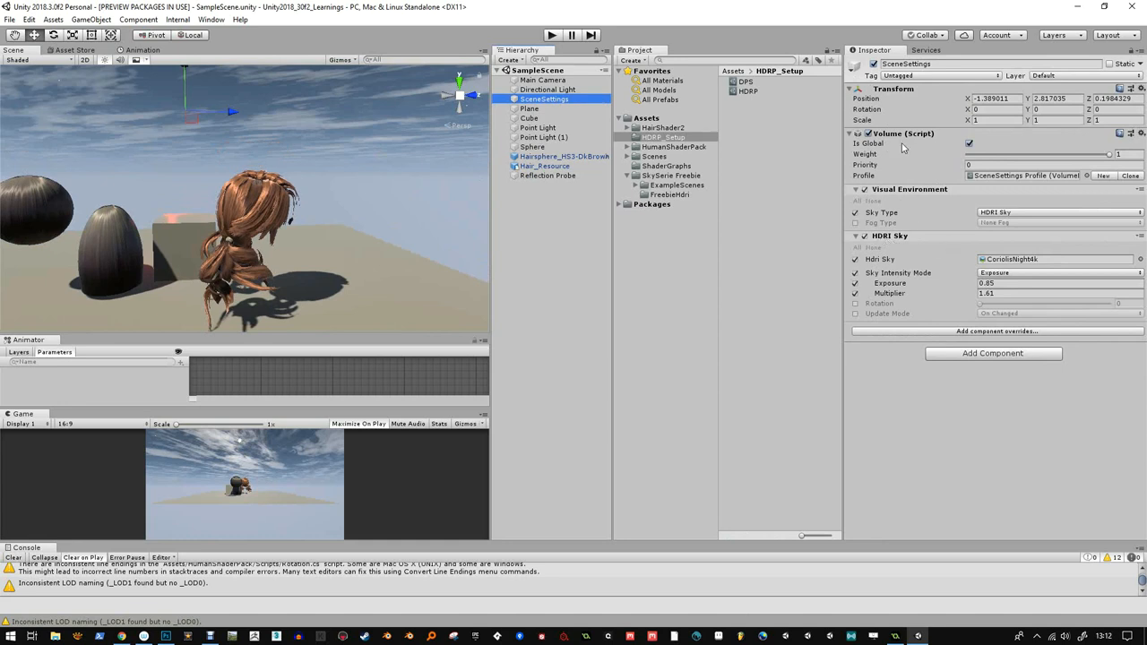
{"action": "left_click", "coordinate": [993, 352]}
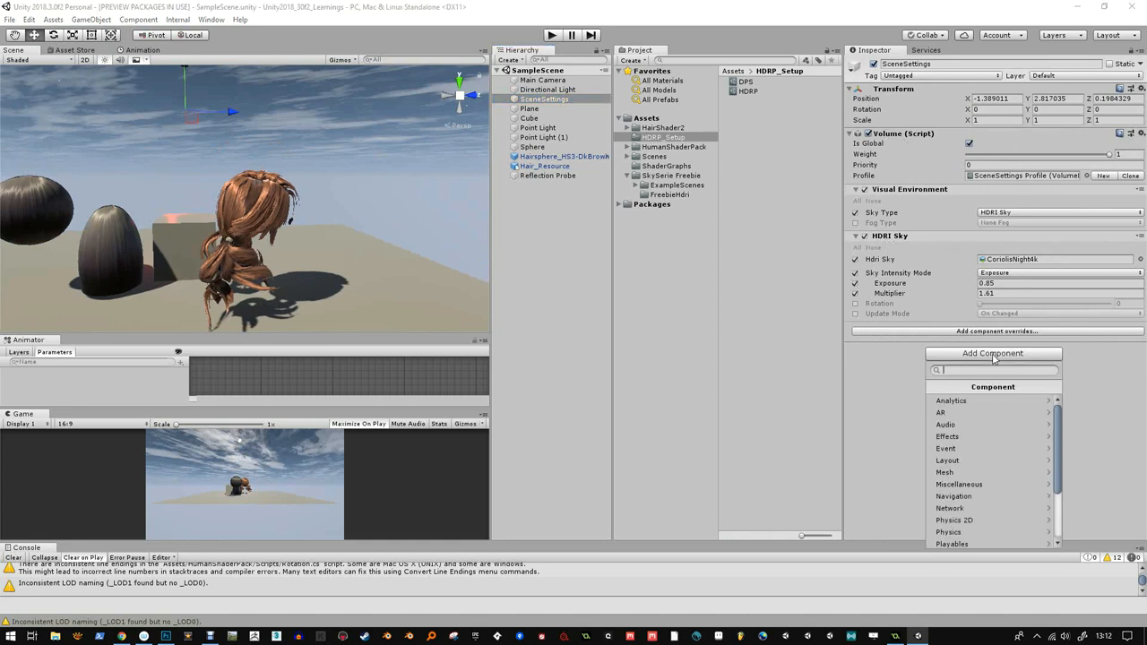
{"action": "type", "text": "vol"}
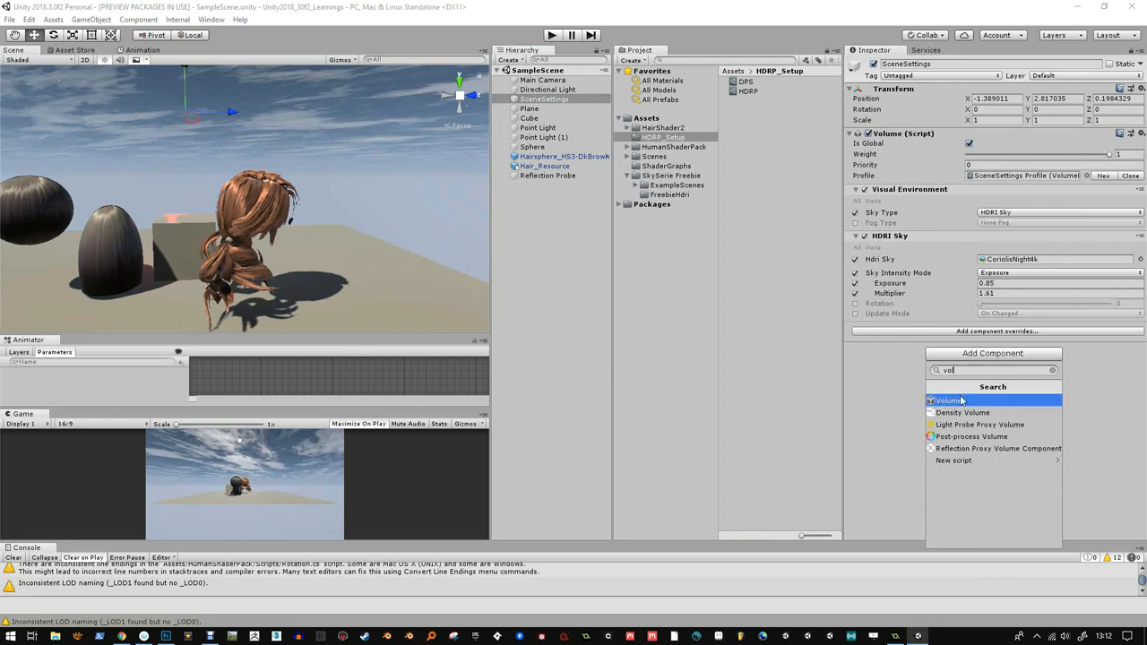
{"action": "left_click", "coordinate": [946, 402]}
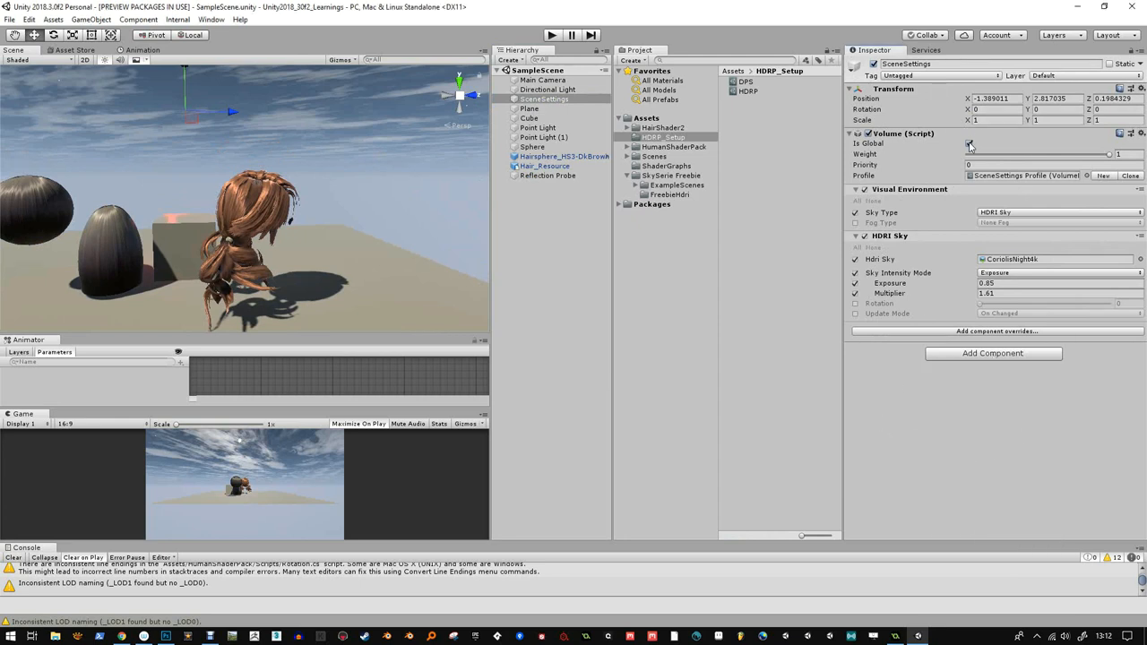
- Pick the DarkStorm4k cubemap for the HDRI sky from the cubemap chooser
{"action": "left_click", "coordinate": [968, 144]}
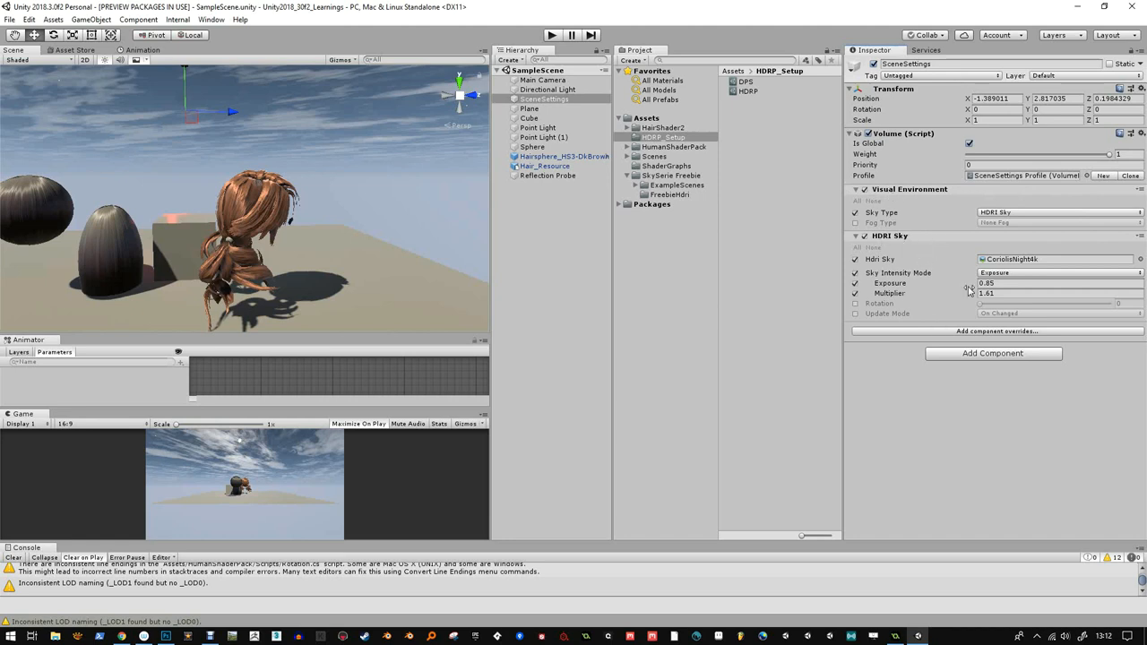
{"action": "left_click", "coordinate": [996, 330]}
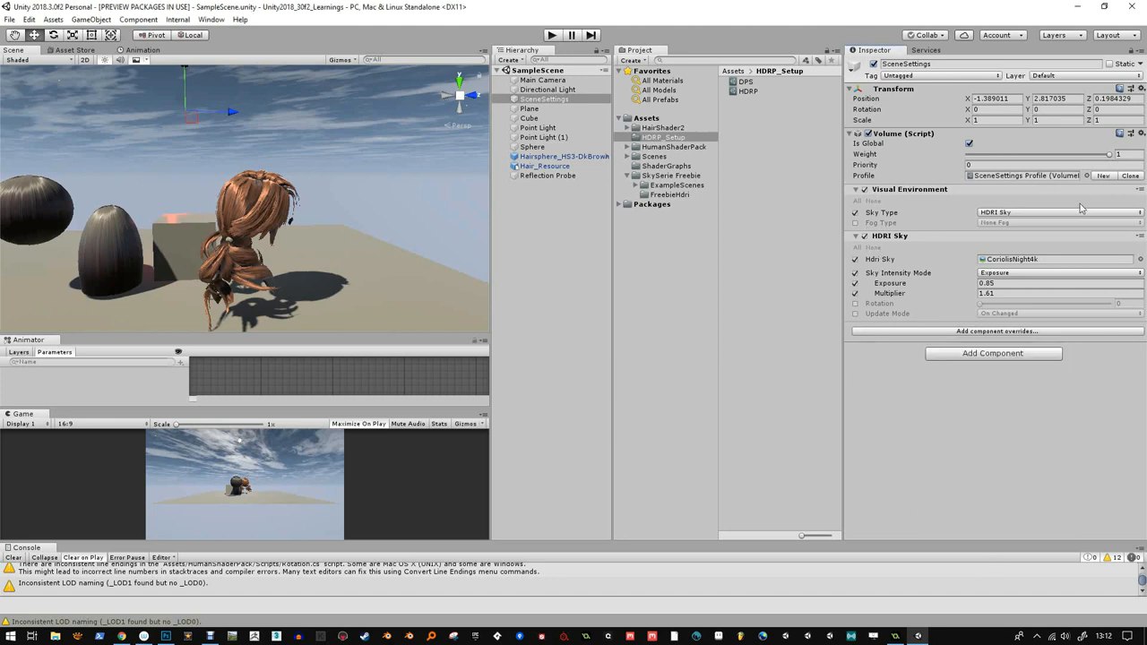
{"action": "mouse_move", "coordinate": [966, 218]}
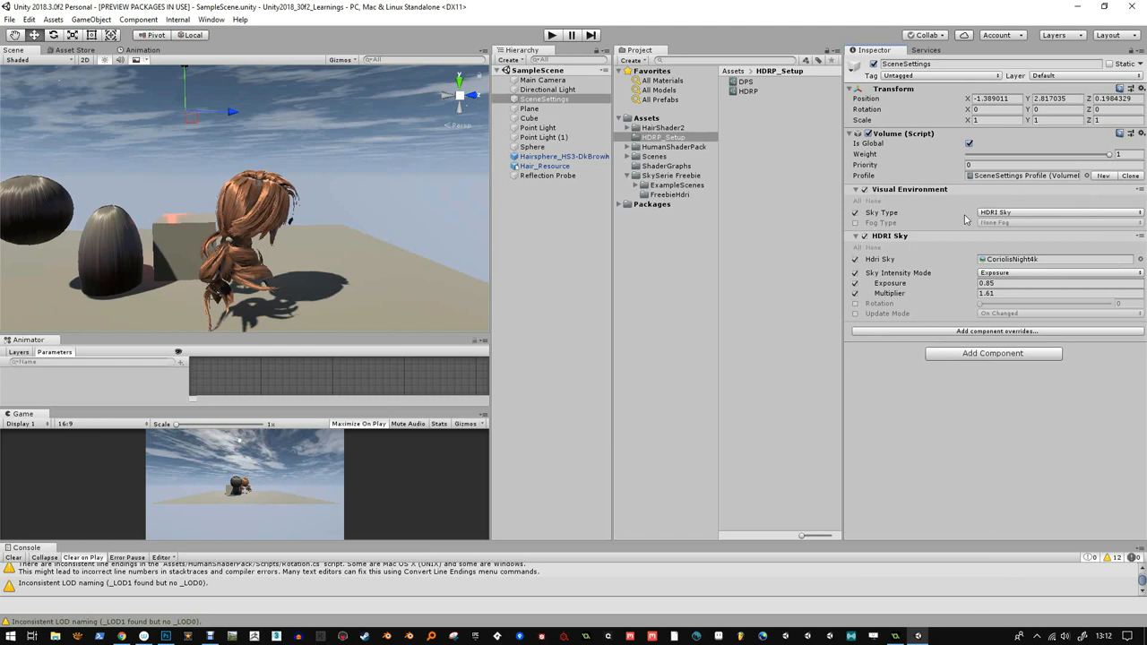
{"action": "mouse_move", "coordinate": [922, 222]}
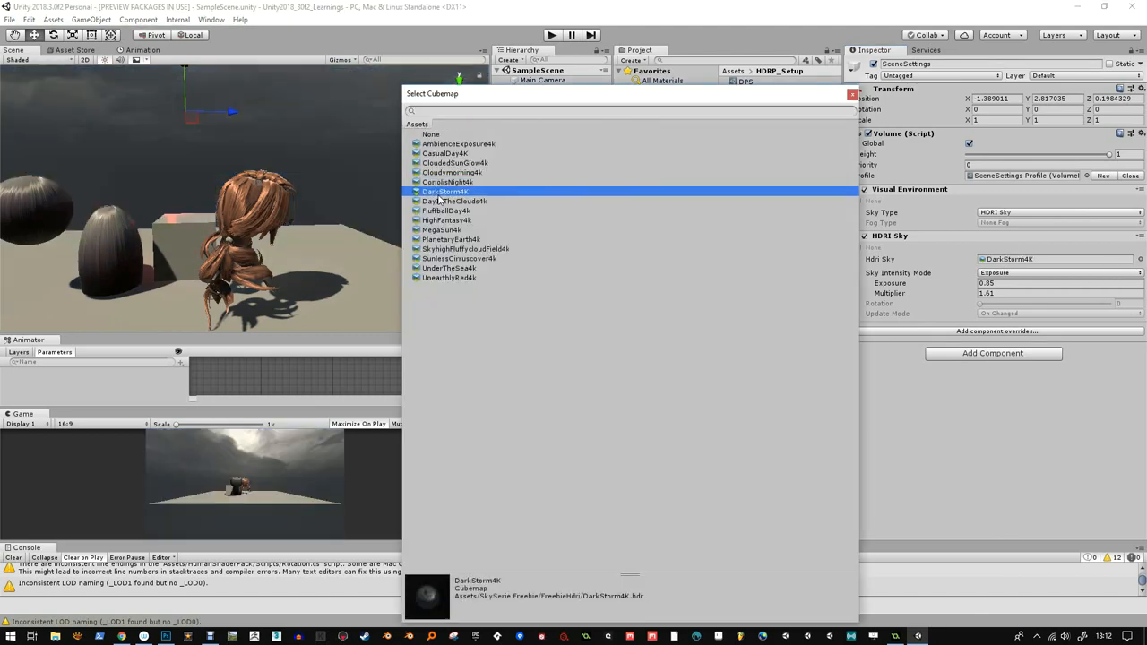
- Switch the HDRI sky to the MegaSun4k cubemap and dismiss the chooser
{"action": "left_click", "coordinate": [441, 230]}
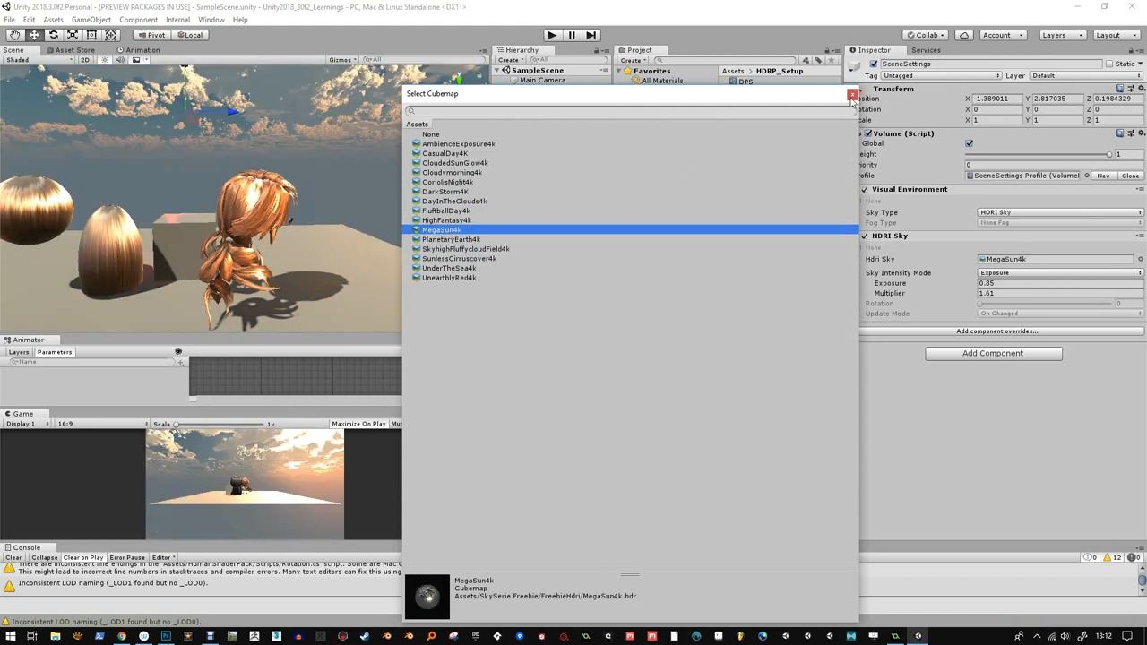
{"action": "left_click", "coordinate": [853, 93]}
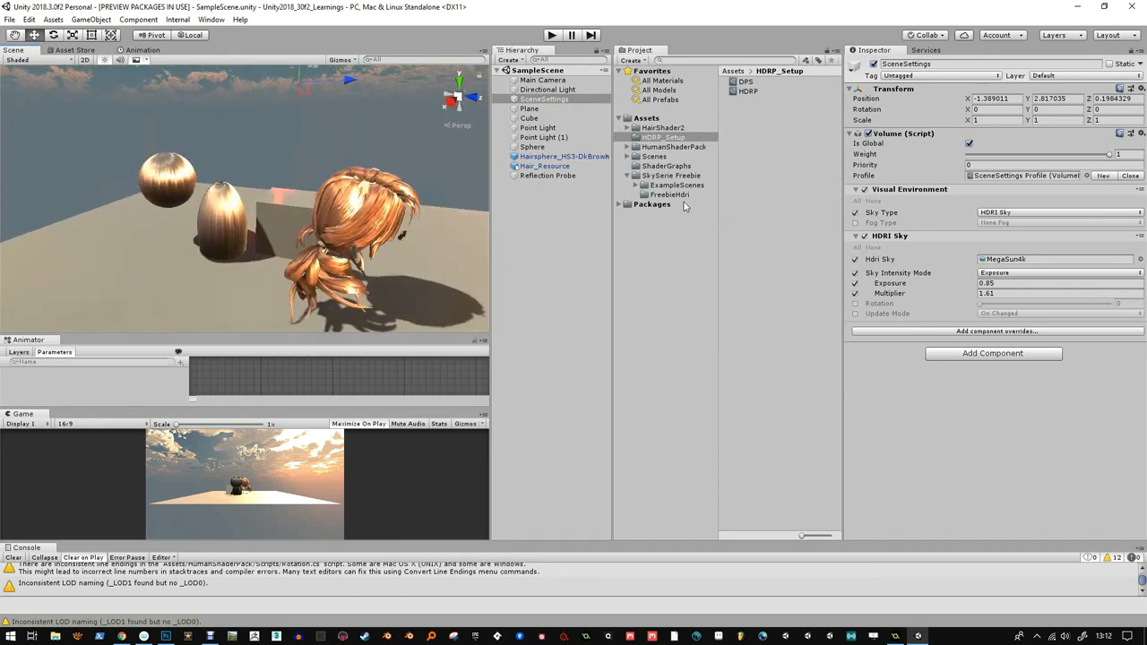
- Select the brown hair cap and bring its anisotropic material Inputs into view
{"action": "left_click", "coordinate": [674, 147]}
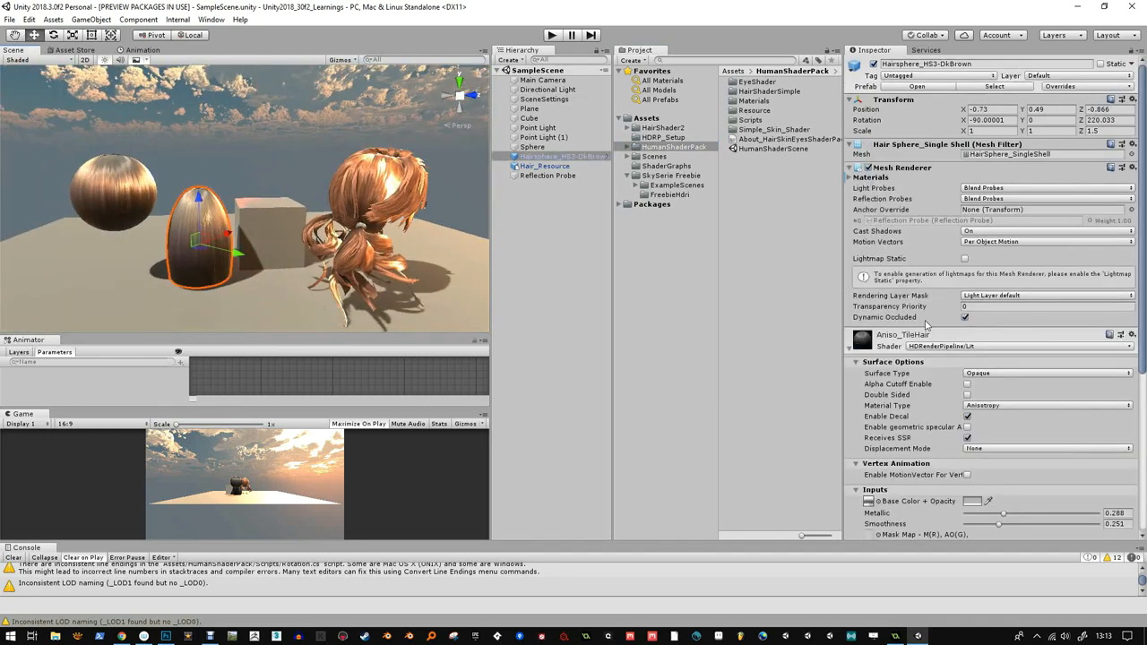
{"action": "scroll", "scroll_direction": "down", "scroll_amount": 3}
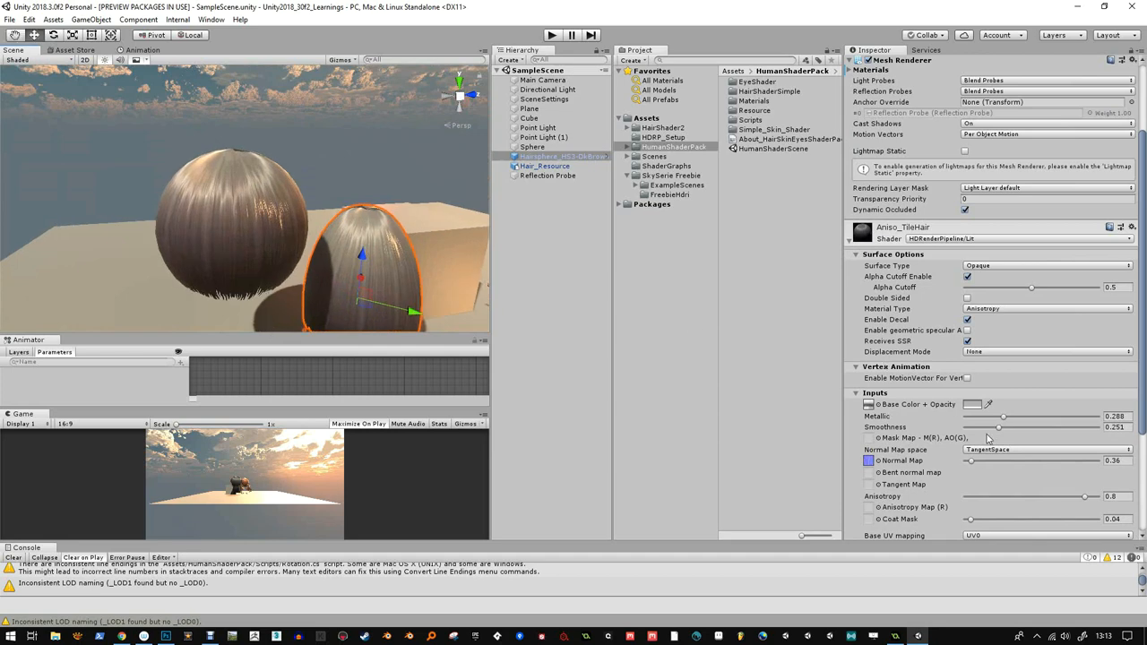
- Raise the hair cap material's anisotropy with the slider
{"action": "scroll", "scroll_direction": "down", "scroll_amount": 3}
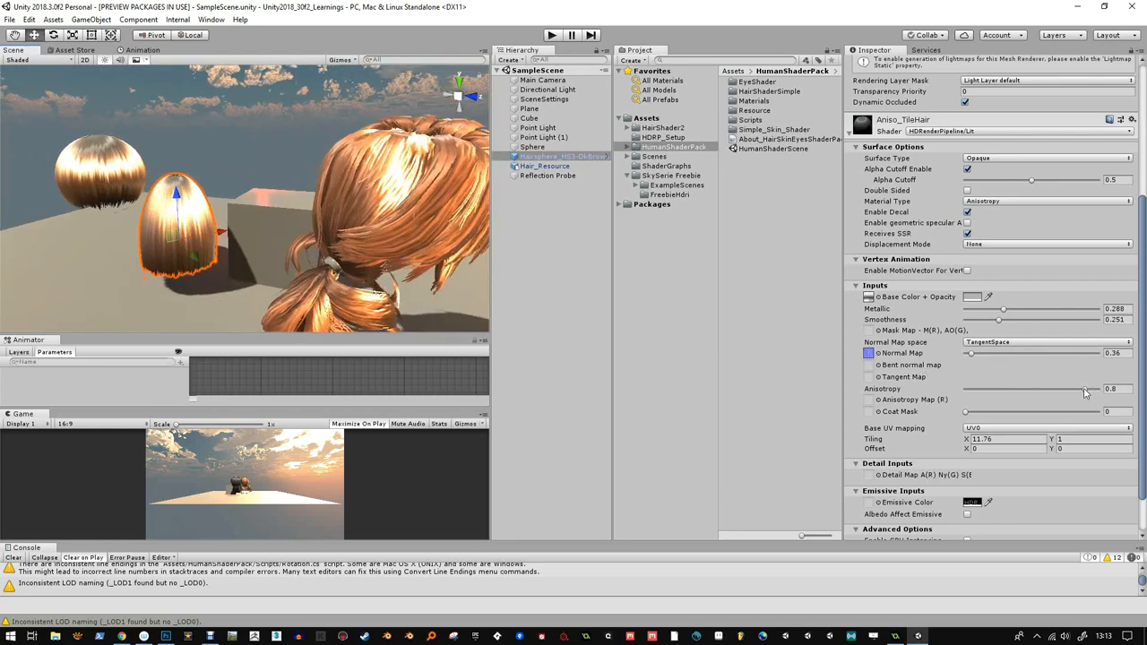
{"action": "left_click_drag", "start_coordinate": [1084, 390], "coordinate": [1116, 389]}
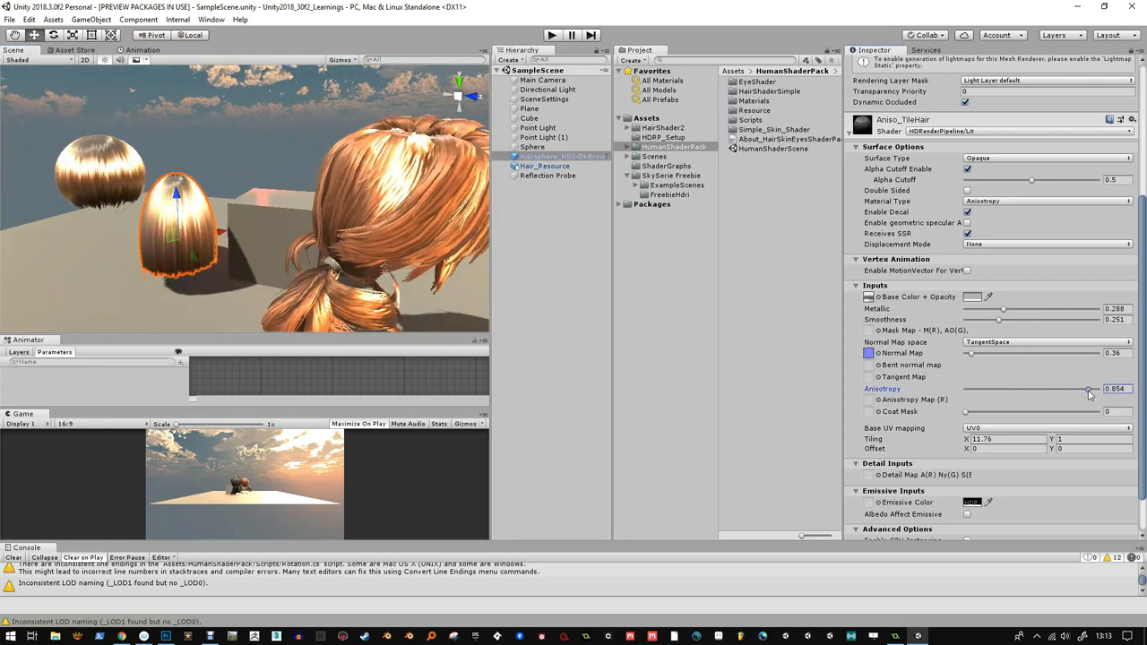
{"action": "left_click_drag", "start_coordinate": [1092, 389], "coordinate": [1086, 389]}
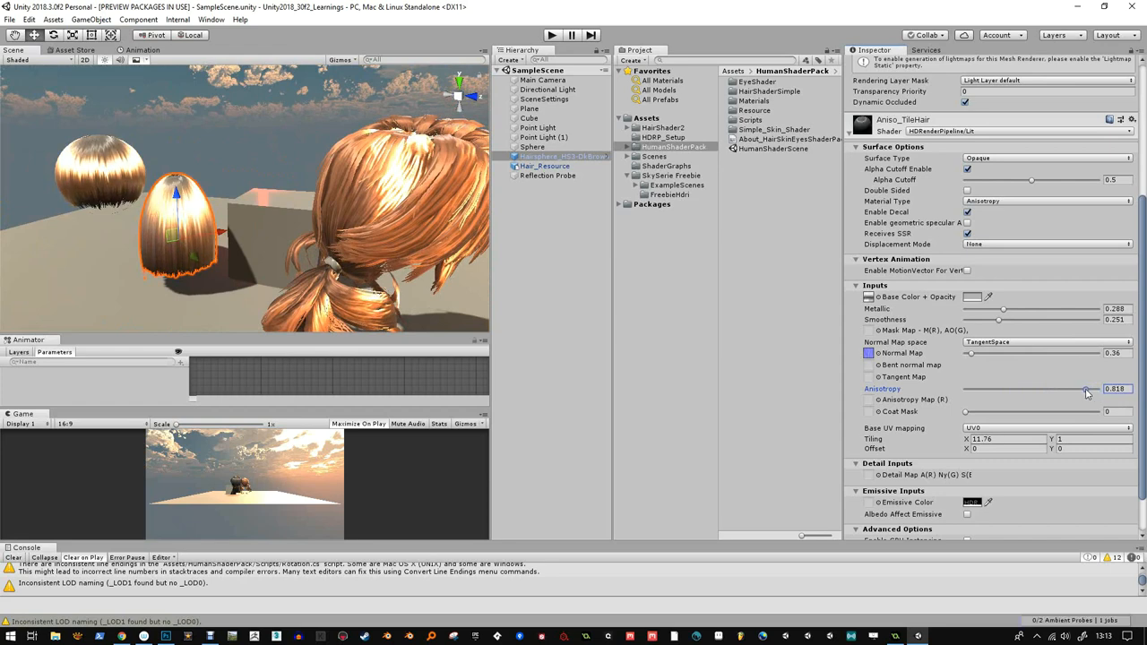
{"action": "left_click_drag", "start_coordinate": [1084, 389], "coordinate": [1089, 389]}
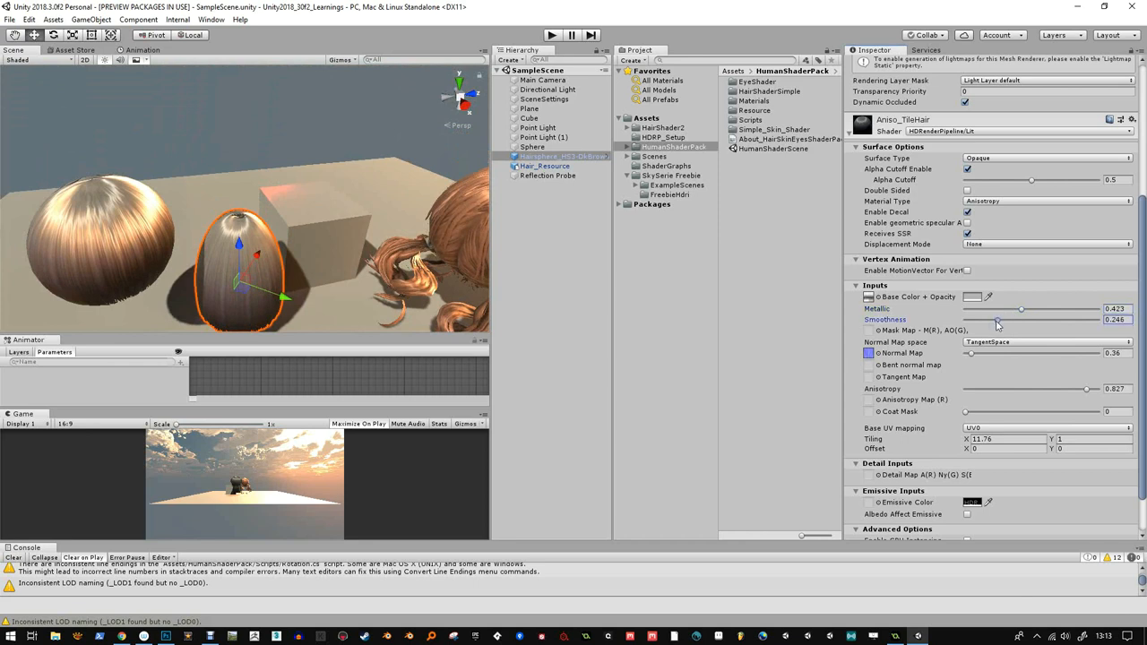
- Settle anisotropy at about 0.854 and smoothness at about 0.219 for the hair cap material
{"action": "left_click_drag", "start_coordinate": [997, 319], "coordinate": [1018, 319]}
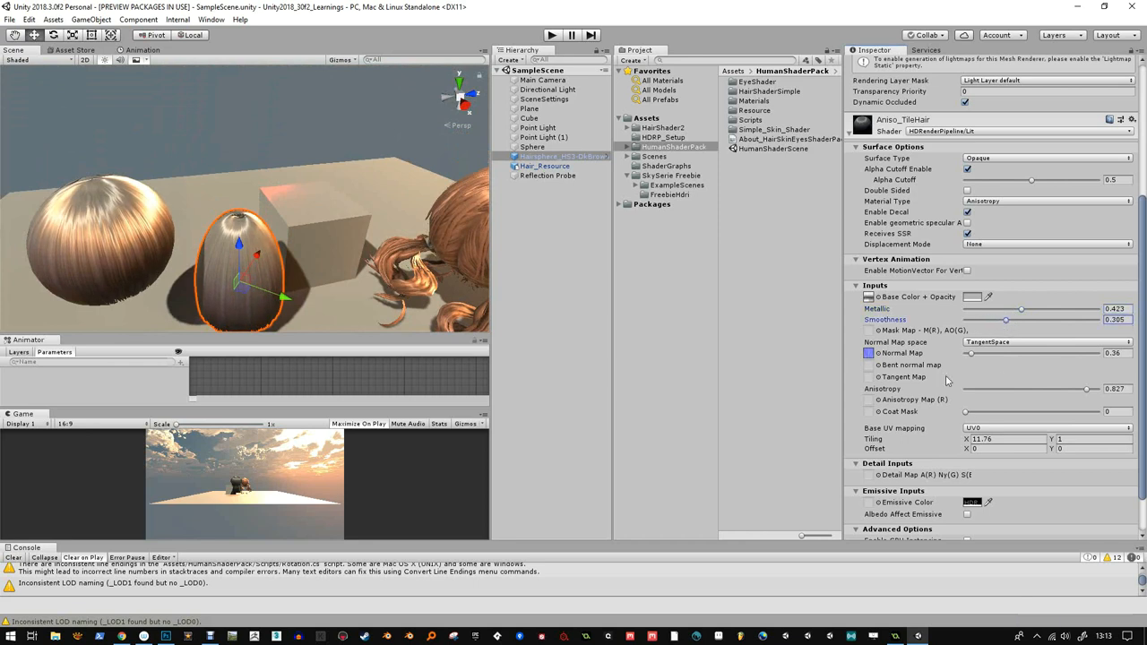
{"action": "mouse_move", "coordinate": [992, 416]}
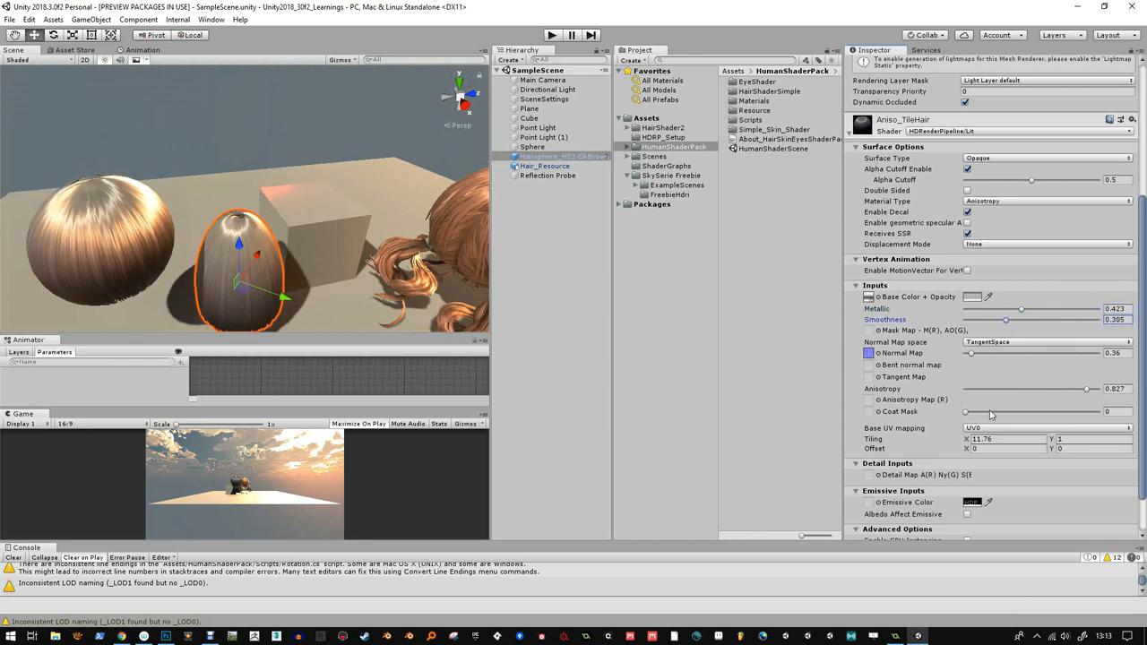
{"action": "left_click_drag", "start_coordinate": [1090, 389], "coordinate": [1073, 389]}
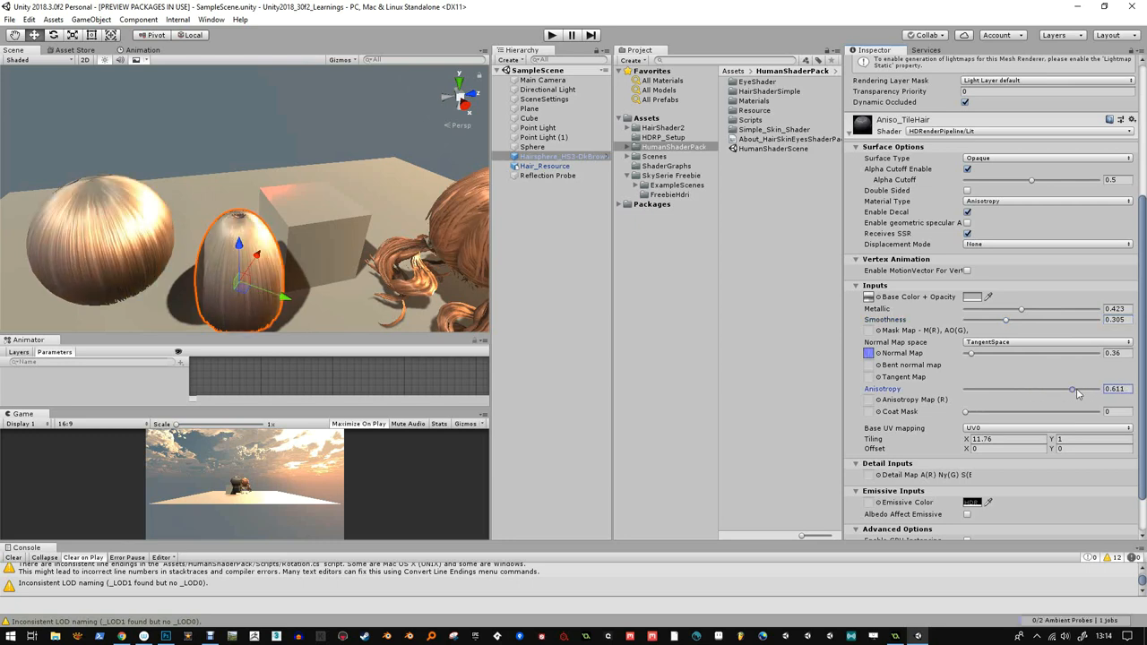
{"action": "left_click_drag", "start_coordinate": [1072, 391], "coordinate": [1090, 391]}
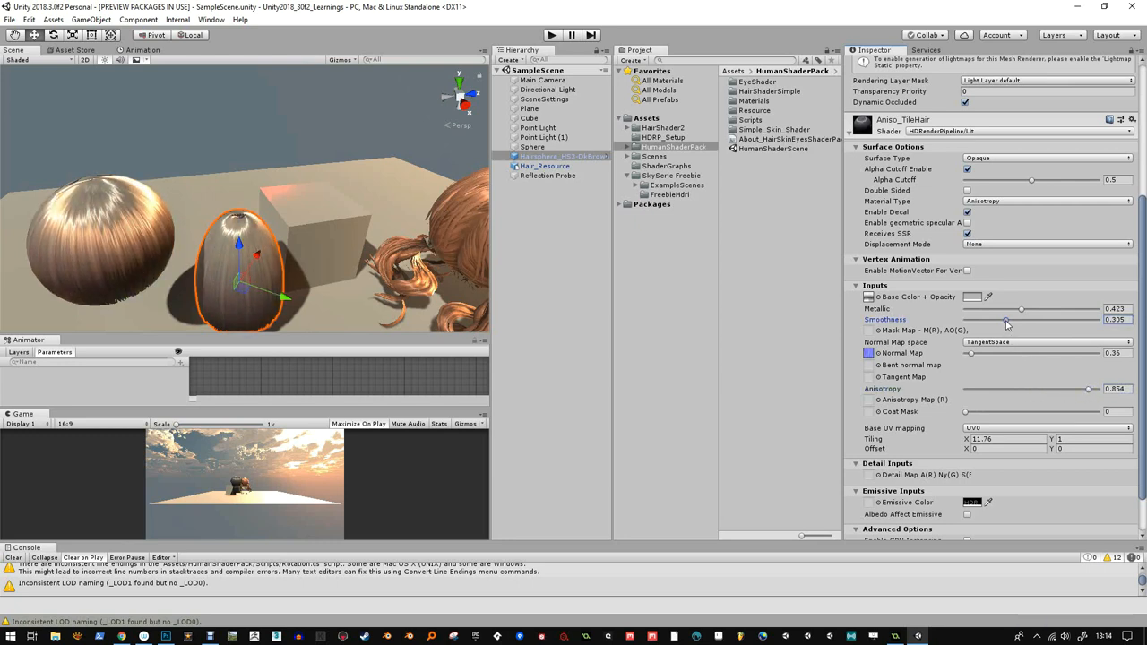
{"action": "left_click_drag", "start_coordinate": [1004, 319], "coordinate": [986, 319]}
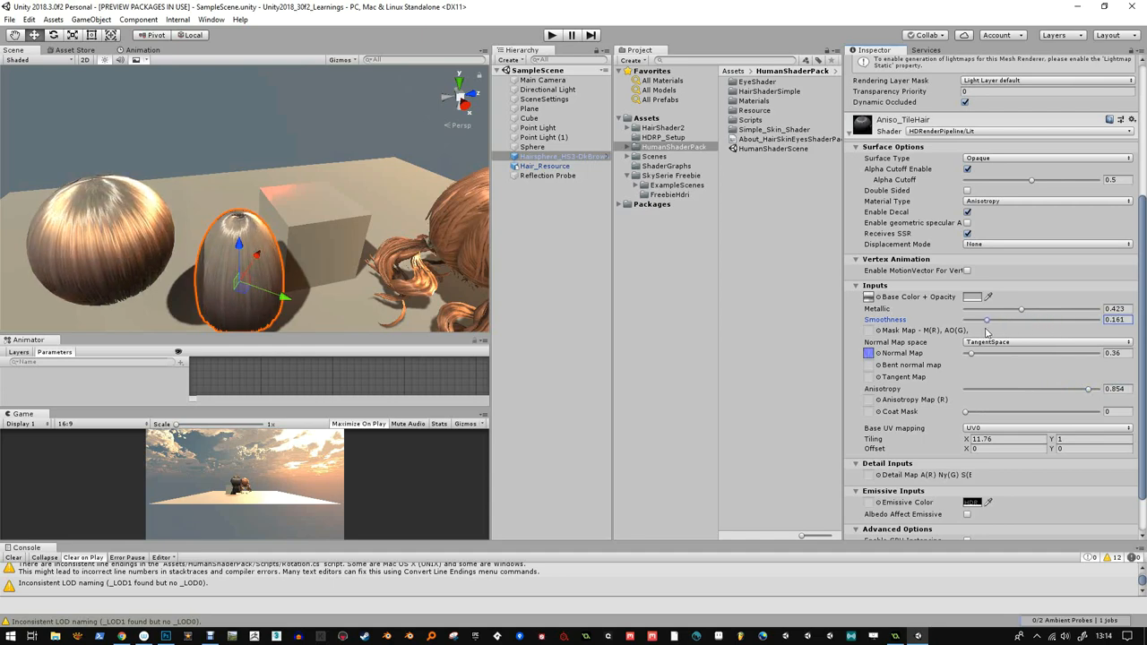
{"action": "left_click_drag", "start_coordinate": [986, 319], "coordinate": [995, 319]}
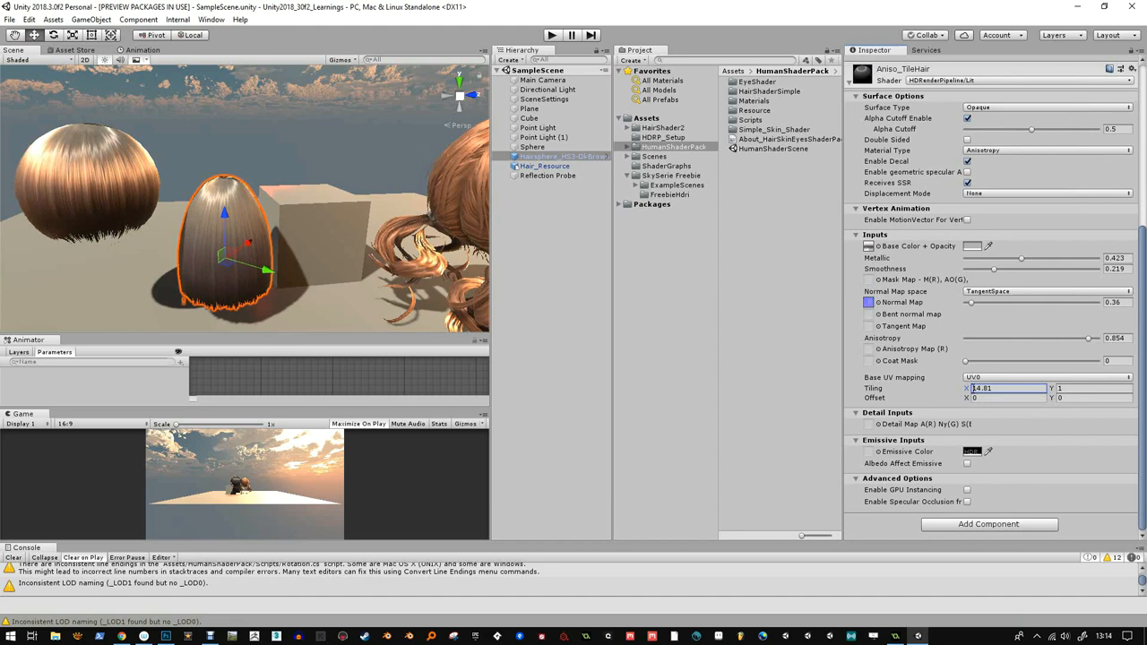
- Change the hair cap material's base colour to a darker reddish brown
{"action": "left_click", "coordinate": [972, 245]}
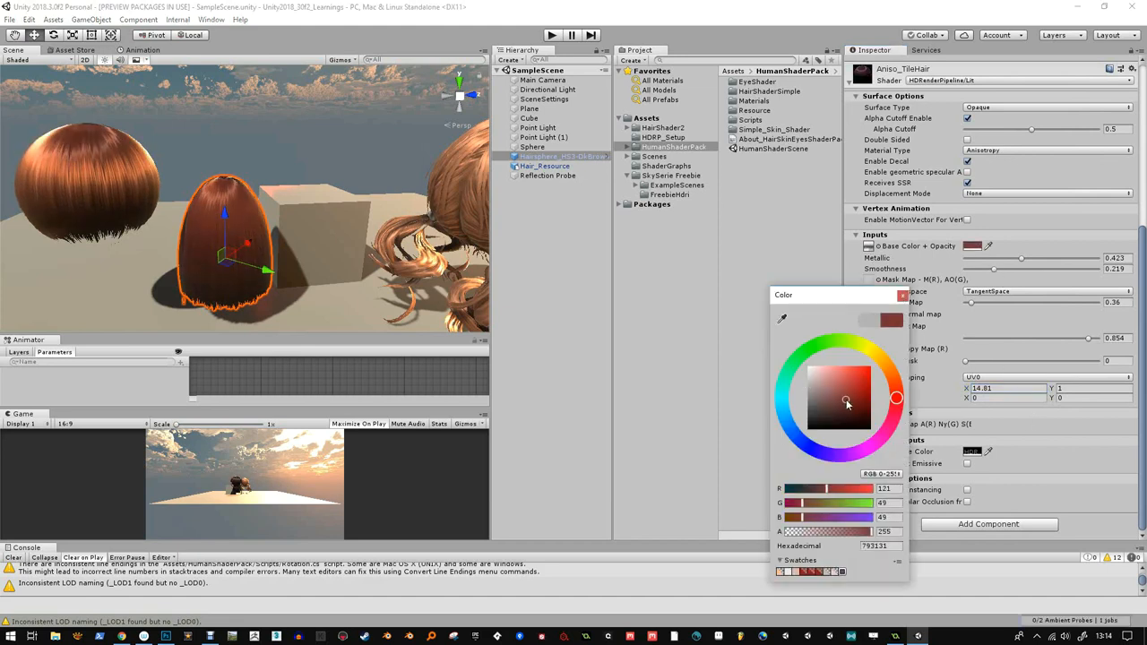
{"action": "left_click_drag", "start_coordinate": [846, 401], "coordinate": [839, 412]}
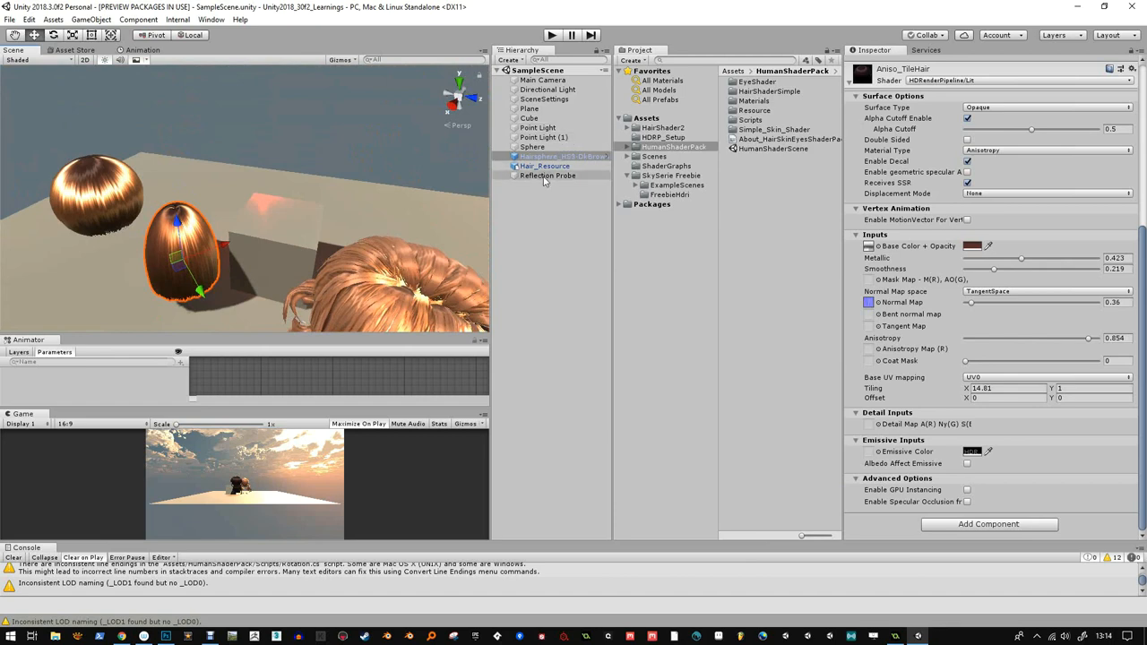
- Review the red point light, then set the directional light's intensity to 2
{"action": "left_click", "coordinate": [541, 136]}
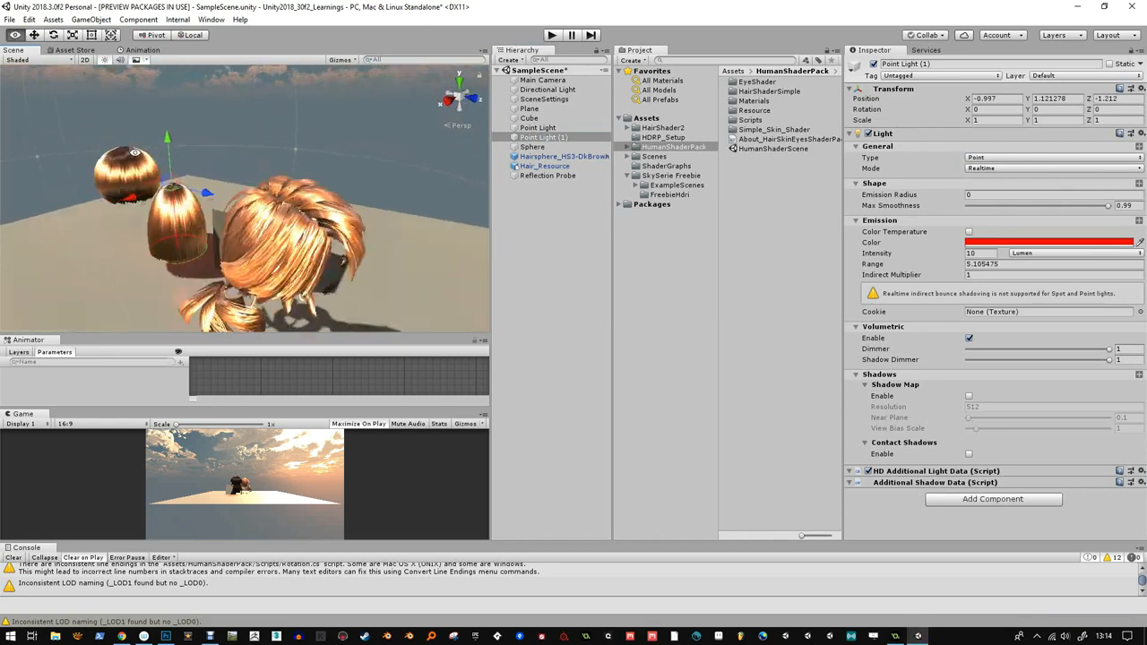
{"action": "left_click", "coordinate": [549, 89]}
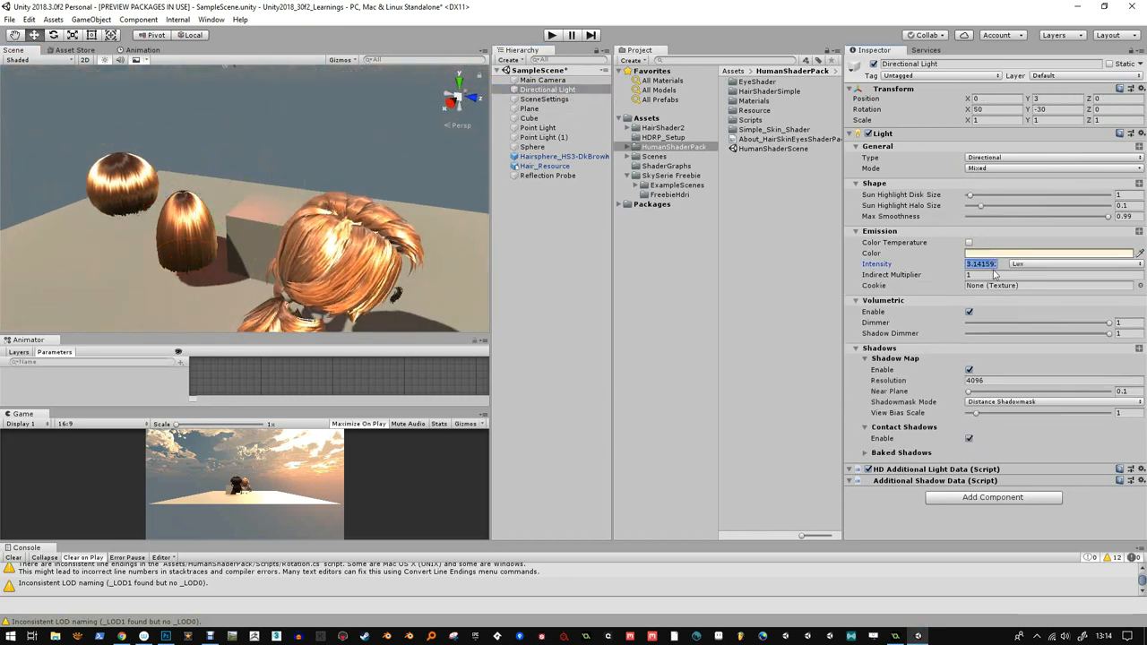
{"action": "type", "text": "2"}
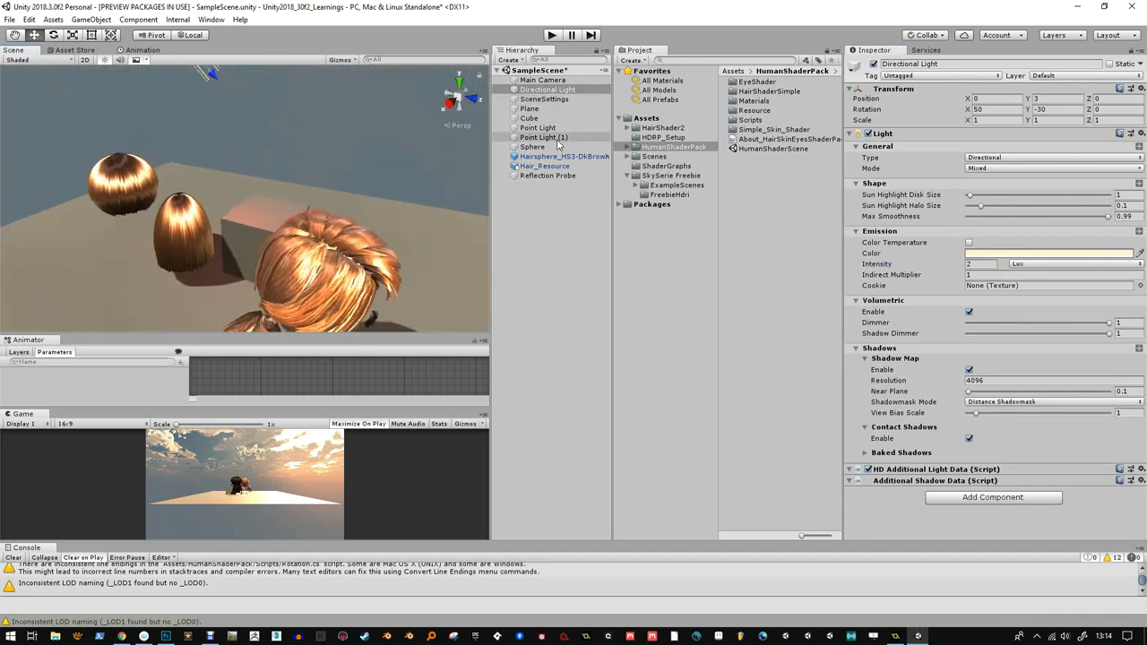
- Review the reflection probe settings, comparing with the directional light
{"action": "left_click", "coordinate": [547, 175]}
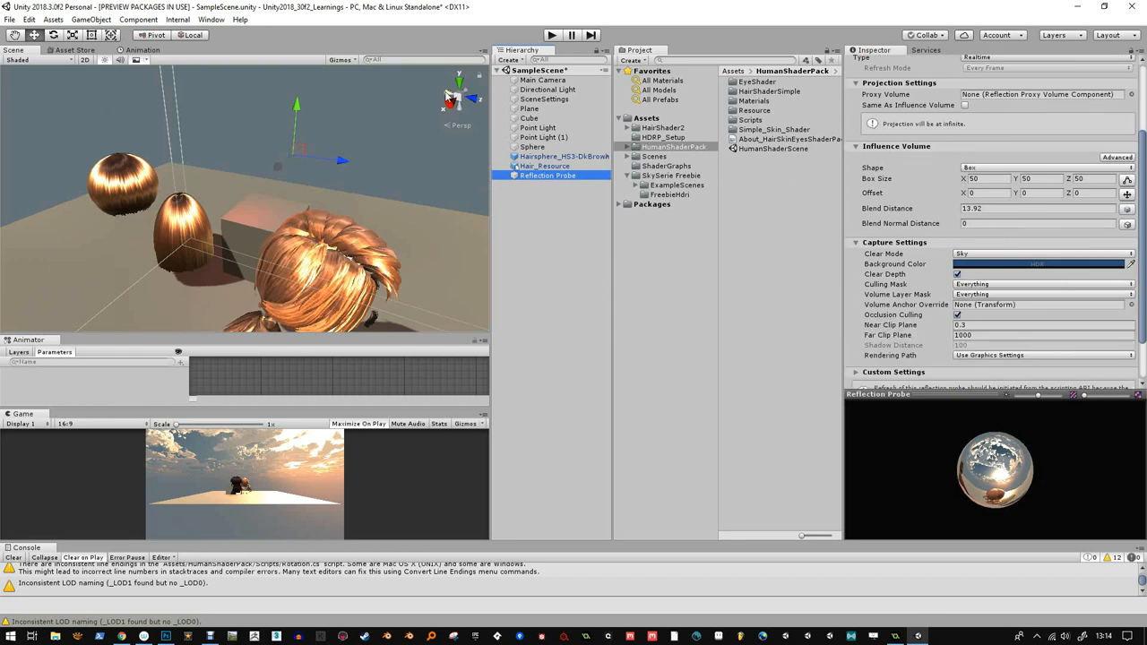
{"action": "left_click", "coordinate": [548, 90]}
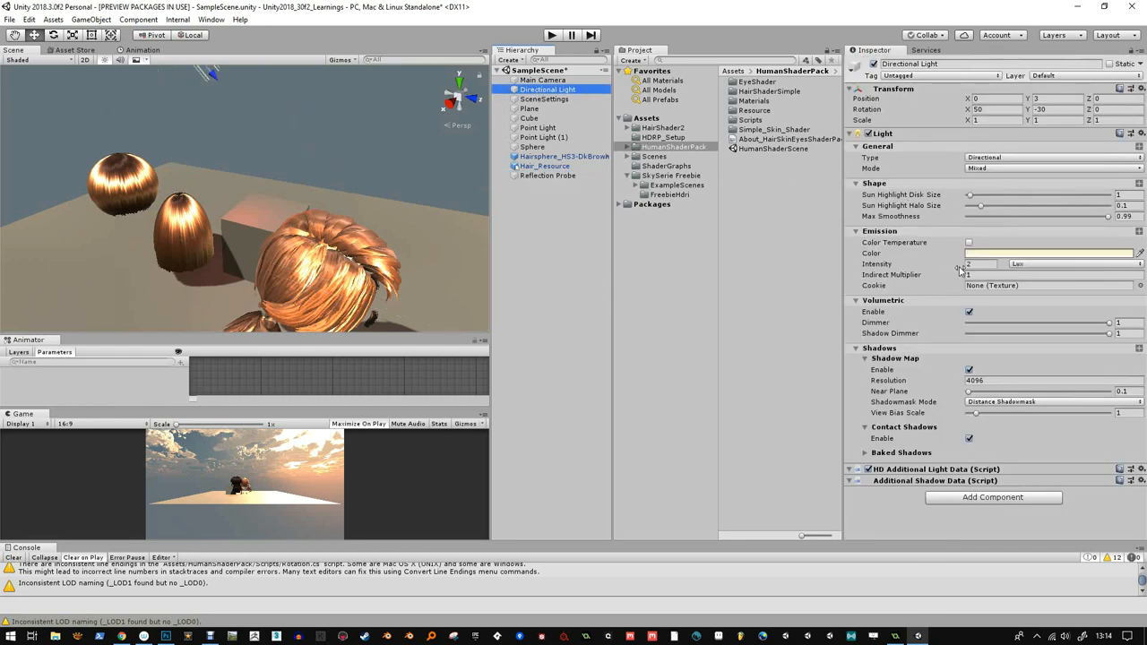
{"action": "left_click", "coordinate": [549, 176]}
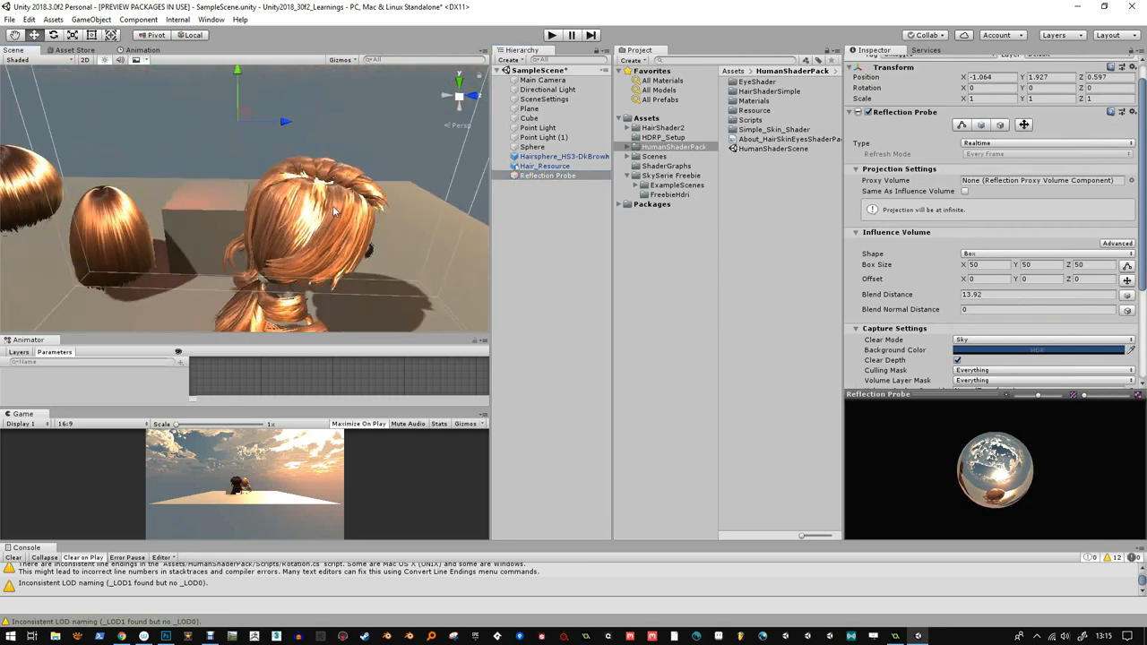
- Select Hair_Resource and expand the HumanShaderPack folder to its hair texture subfolder
{"action": "left_click", "coordinate": [545, 165]}
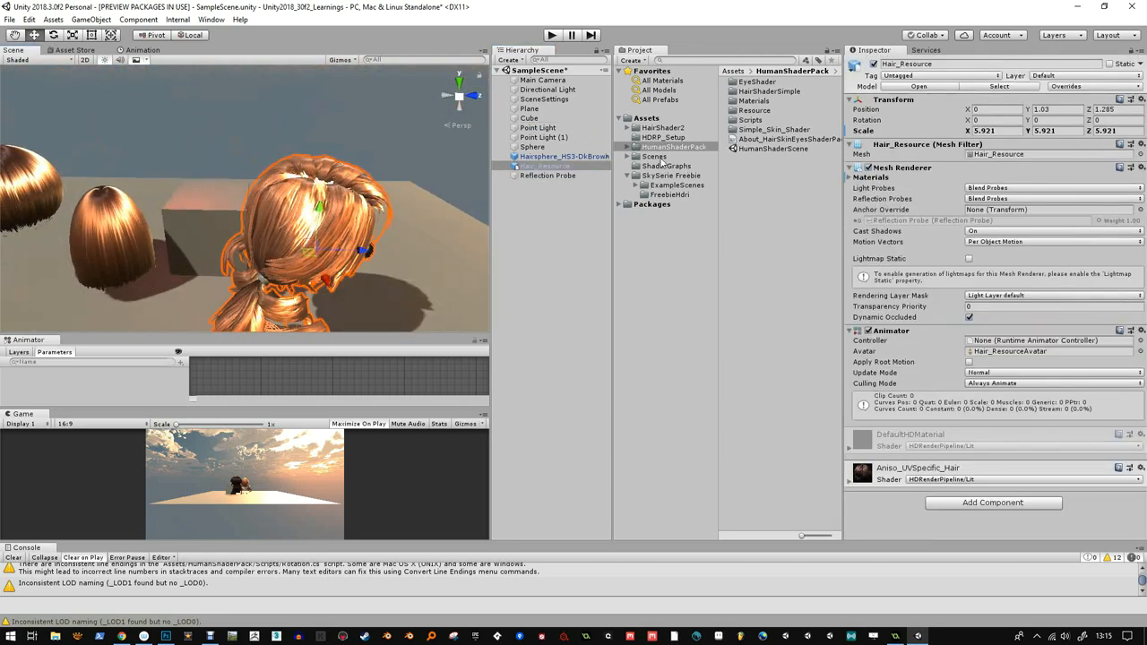
{"action": "left_click", "coordinate": [630, 147]}
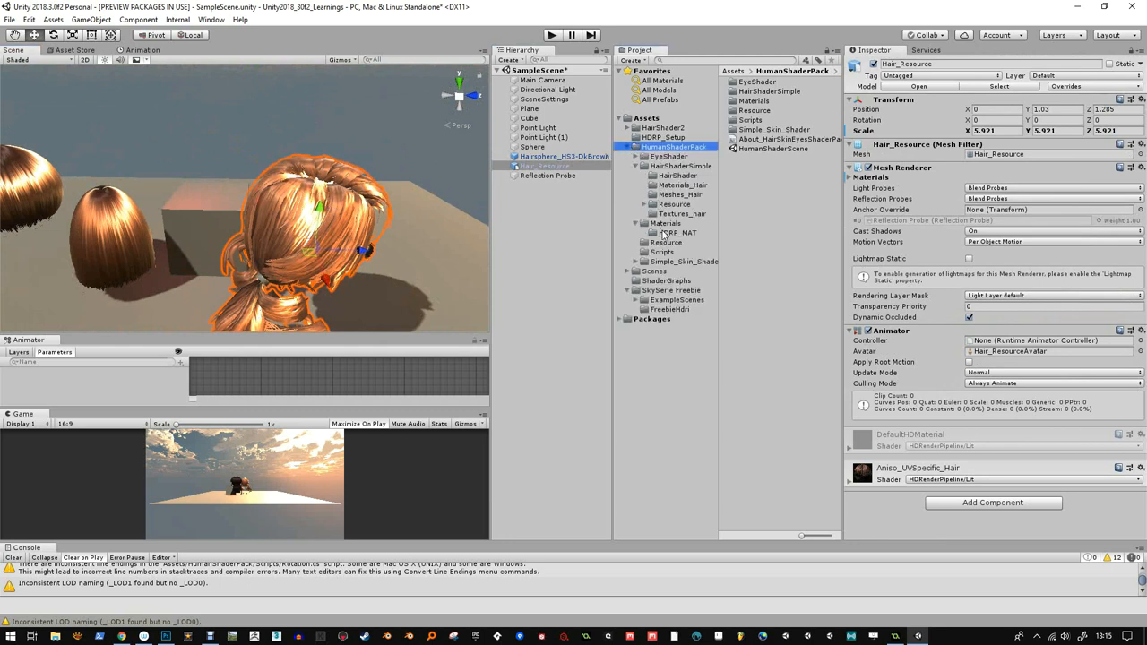
{"action": "left_click", "coordinate": [678, 233]}
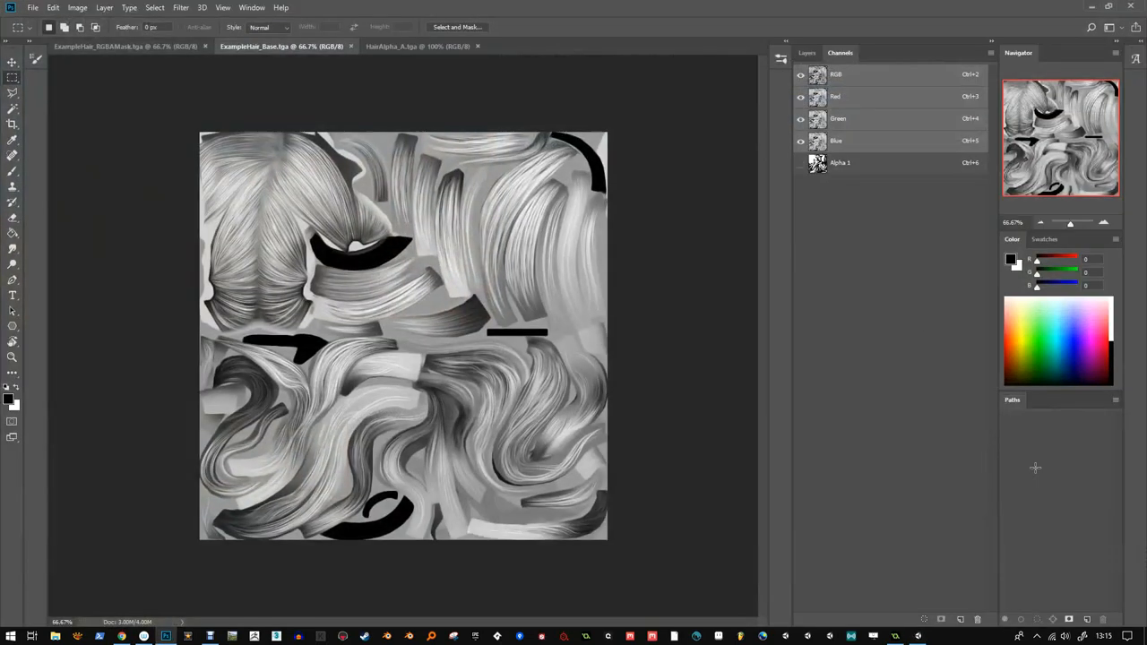
- View the hair alpha gradient, then return to the ExampleHair_Base texture document
{"action": "left_click", "coordinate": [416, 47]}
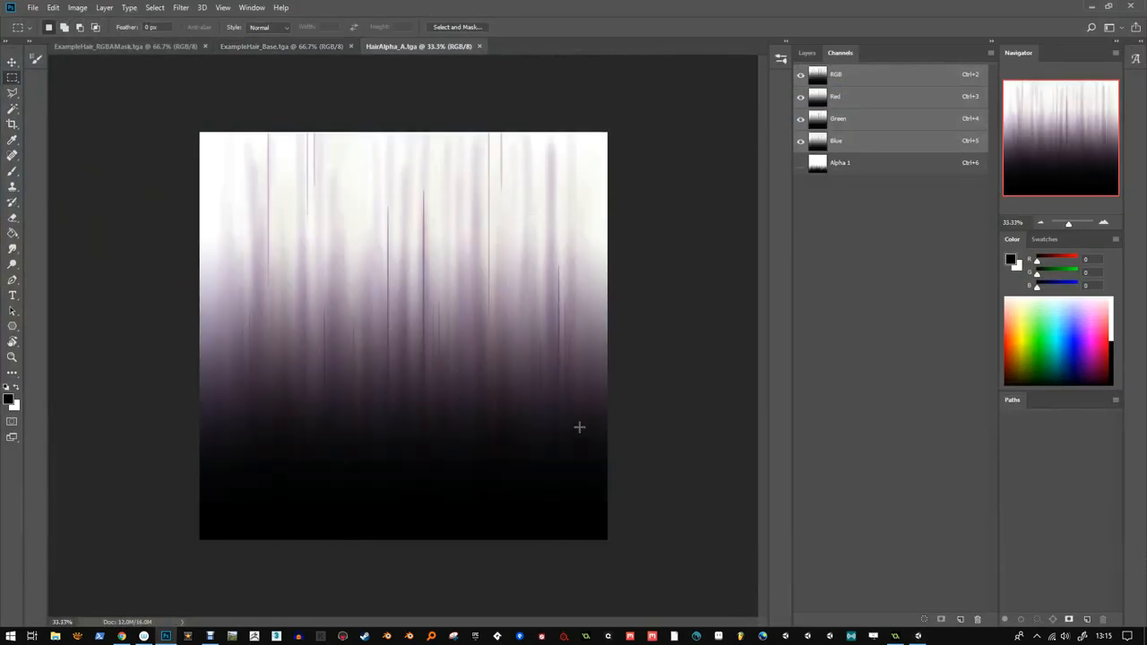
{"action": "left_click", "coordinate": [280, 46]}
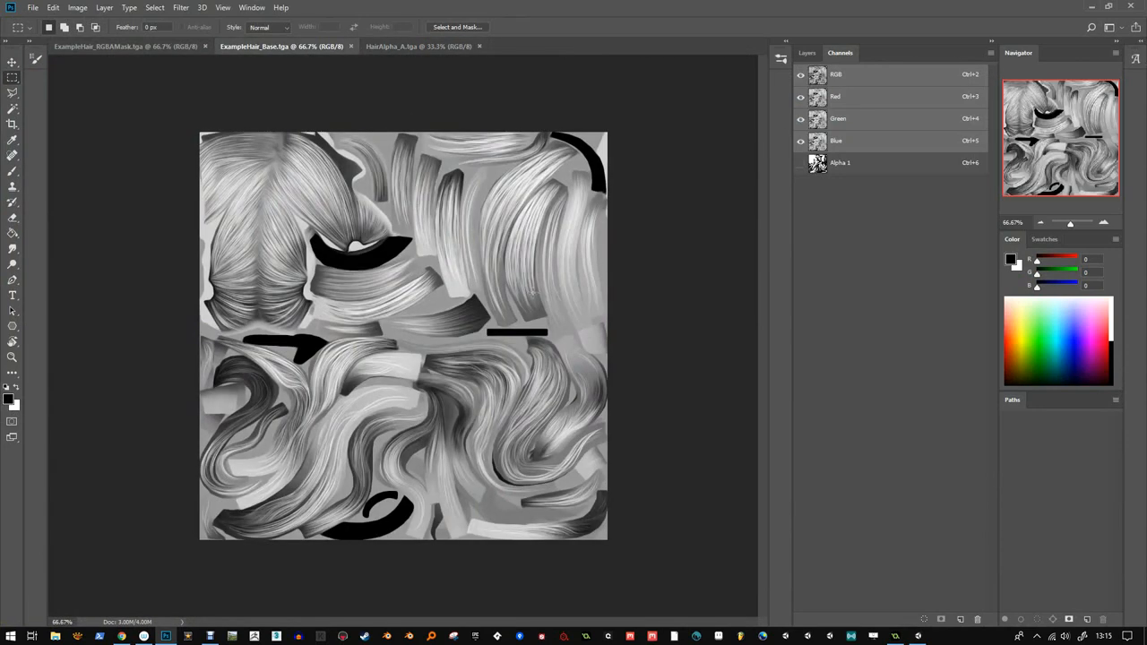
{"action": "mouse_move", "coordinate": [391, 165]}
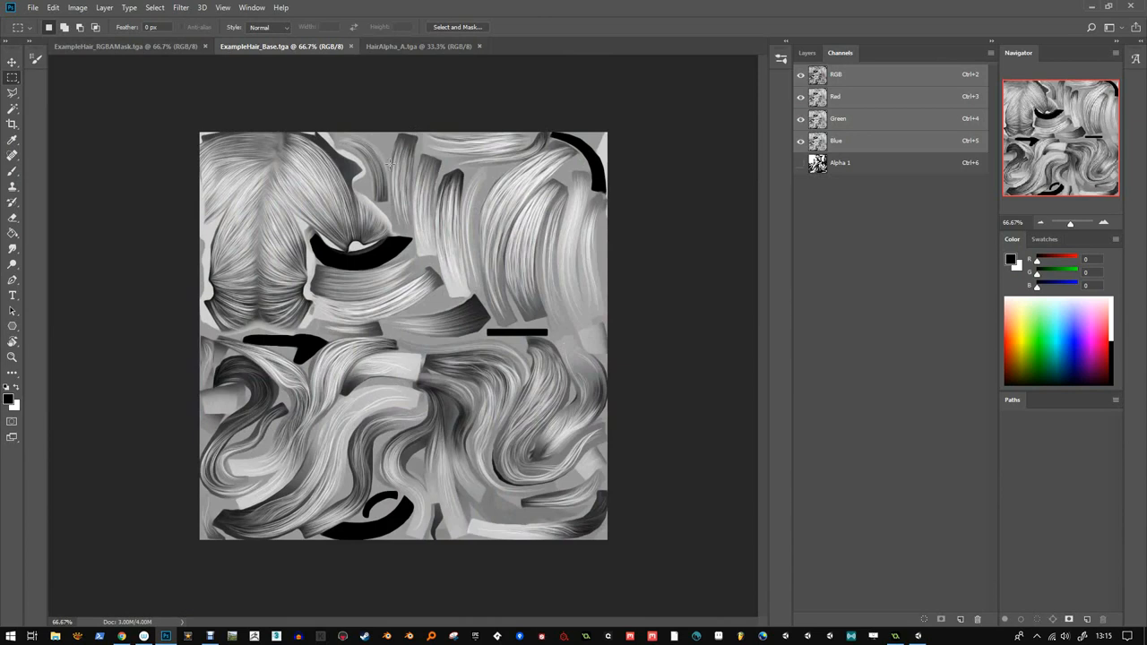
{"action": "mouse_move", "coordinate": [248, 129]}
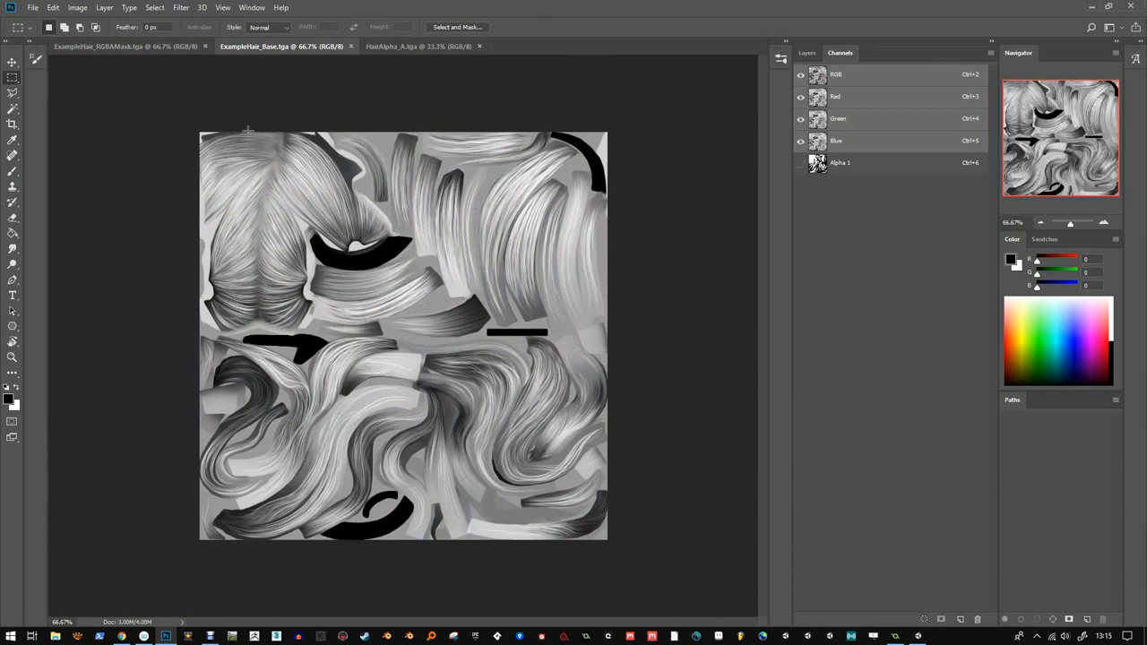
{"action": "mouse_move", "coordinate": [321, 517]}
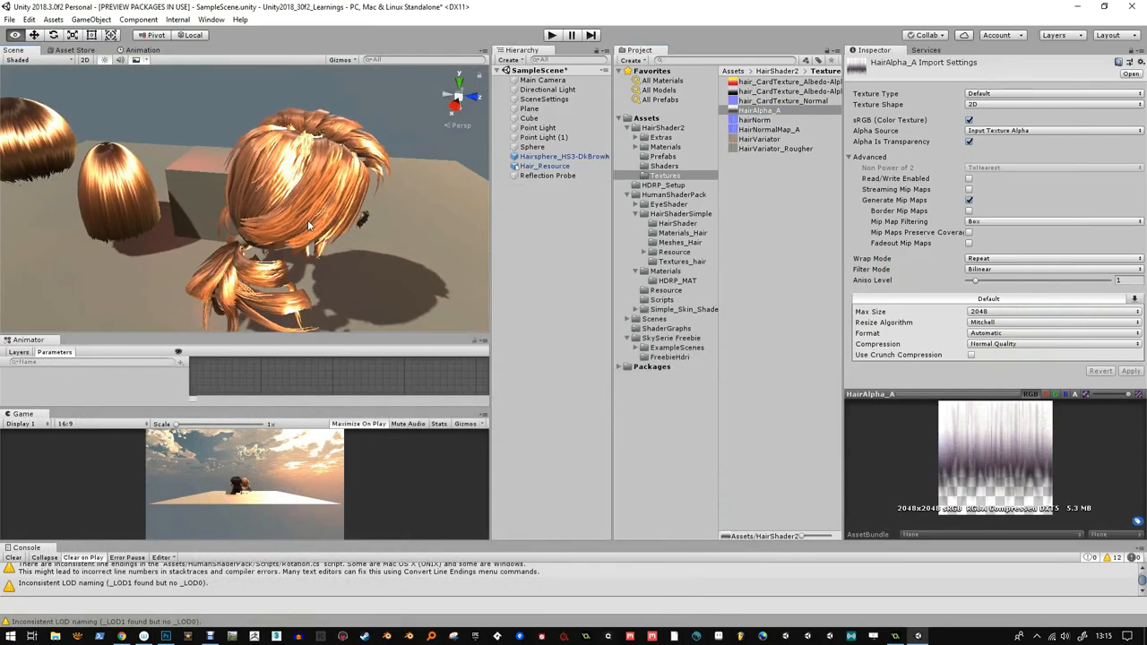
- Select the Hair_Resource model in the Hierarchy to inspect its components and materials
{"action": "left_click", "coordinate": [545, 165]}
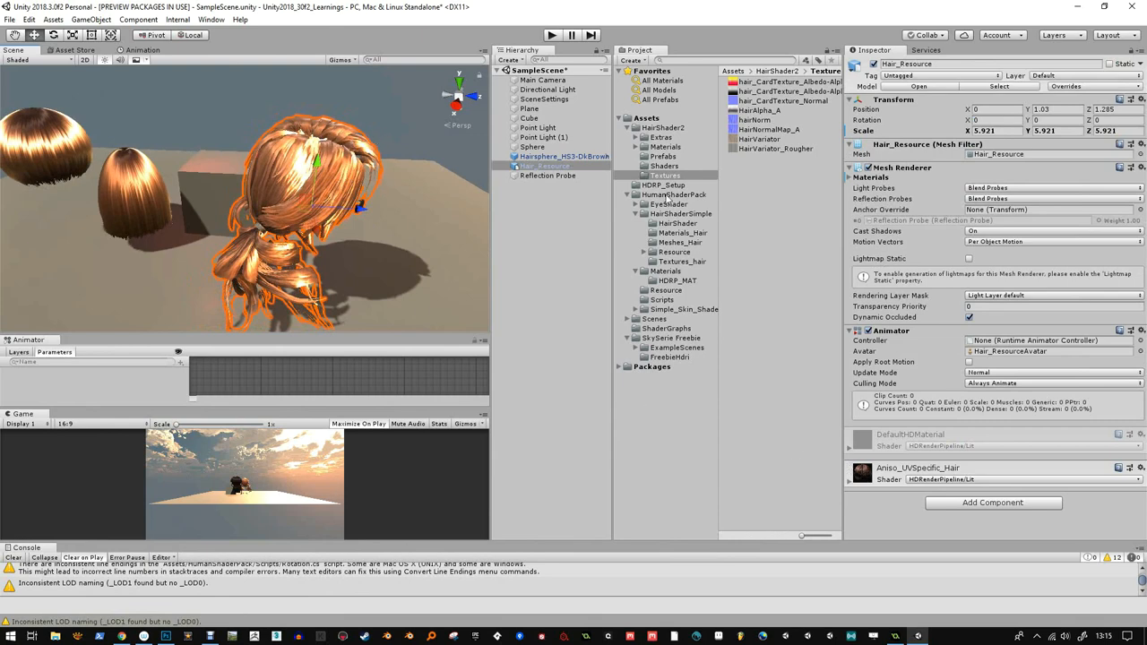
{"action": "mouse_move", "coordinate": [834, 466]}
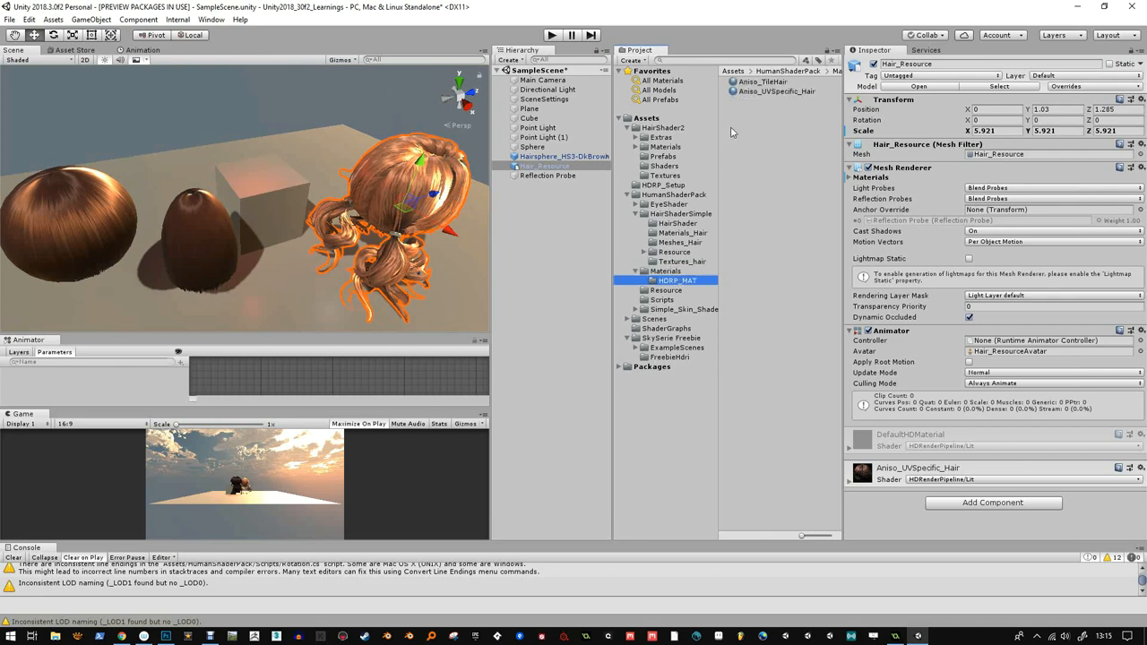
- Raise Aniso_TileHair's alpha cutoff and set its texture tiling to 2
{"action": "left_click", "coordinate": [764, 83]}
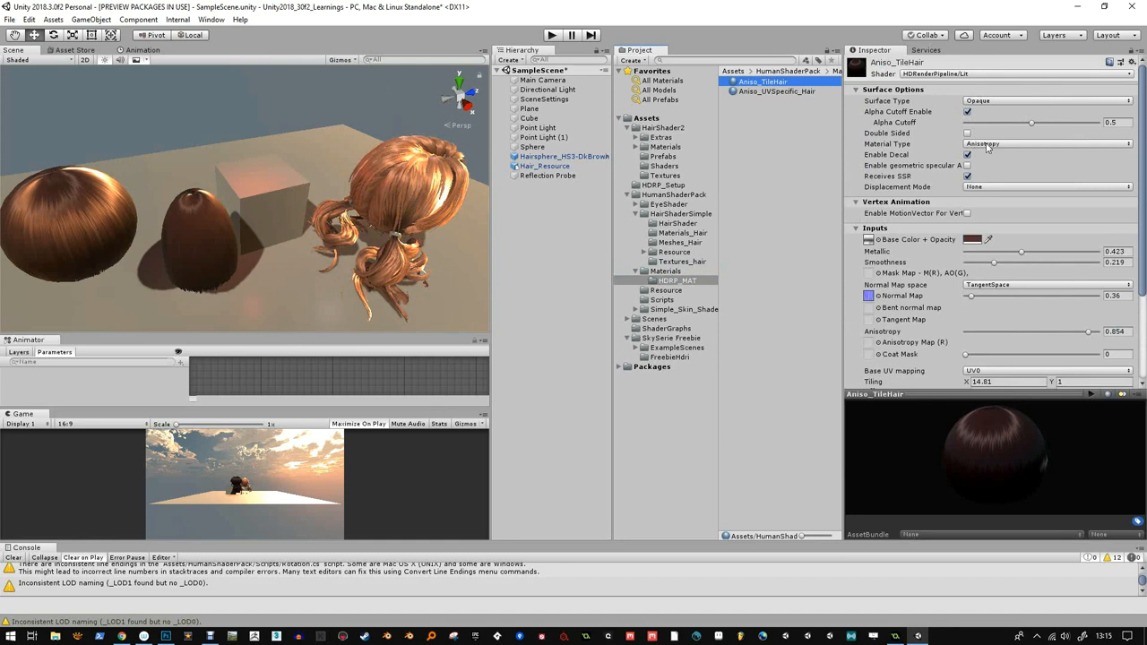
{"action": "left_click_drag", "start_coordinate": [1031, 122], "coordinate": [1061, 122]}
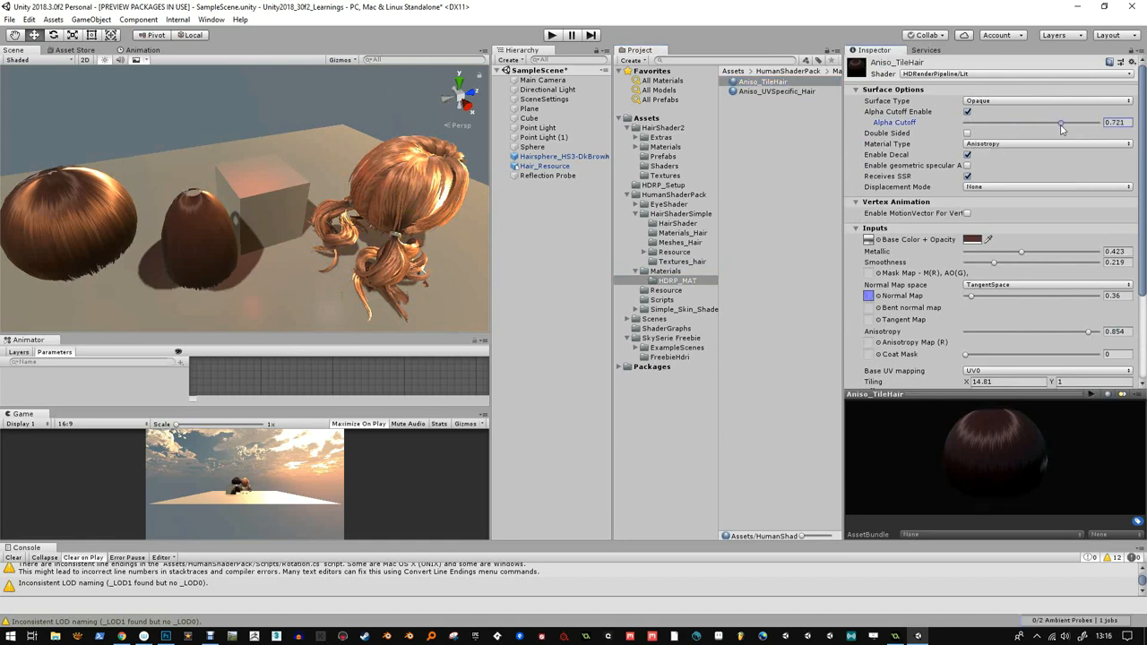
{"action": "left_click_drag", "start_coordinate": [1061, 122], "coordinate": [1043, 122]}
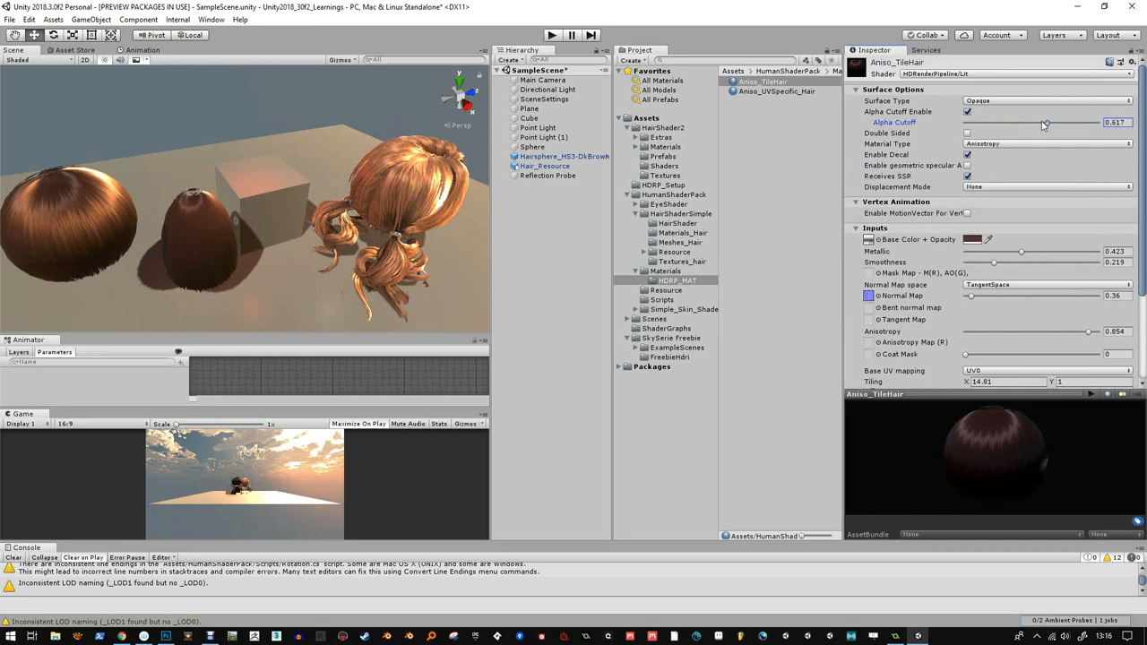
{"action": "left_click_drag", "start_coordinate": [1045, 122], "coordinate": [1022, 122]}
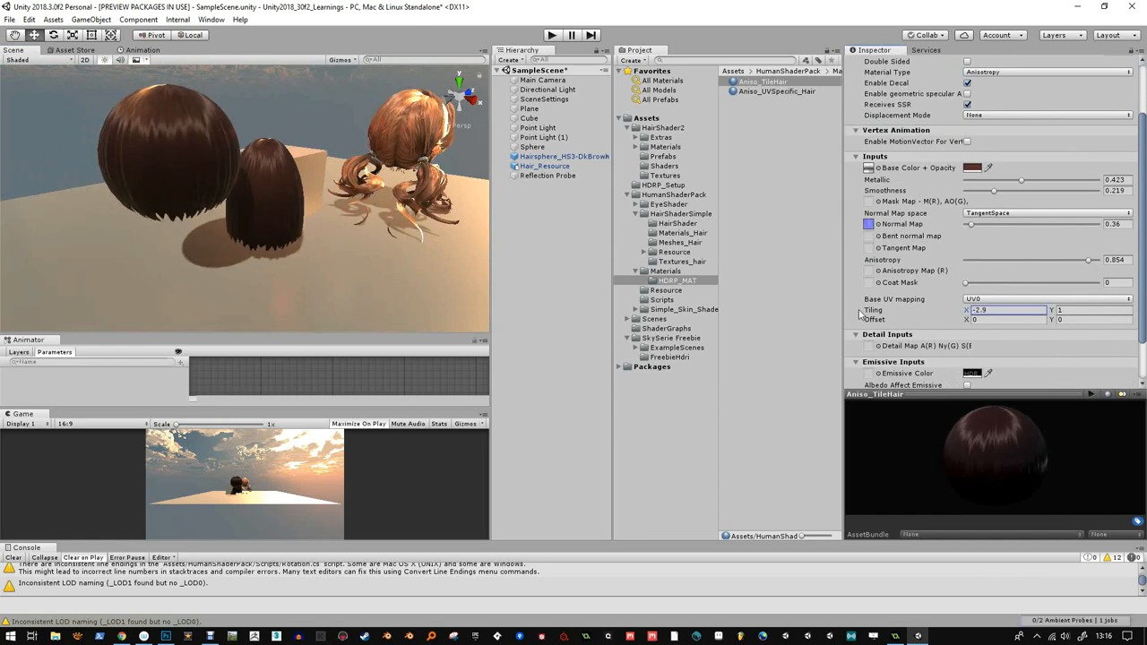
{"action": "type", "text": "2"}
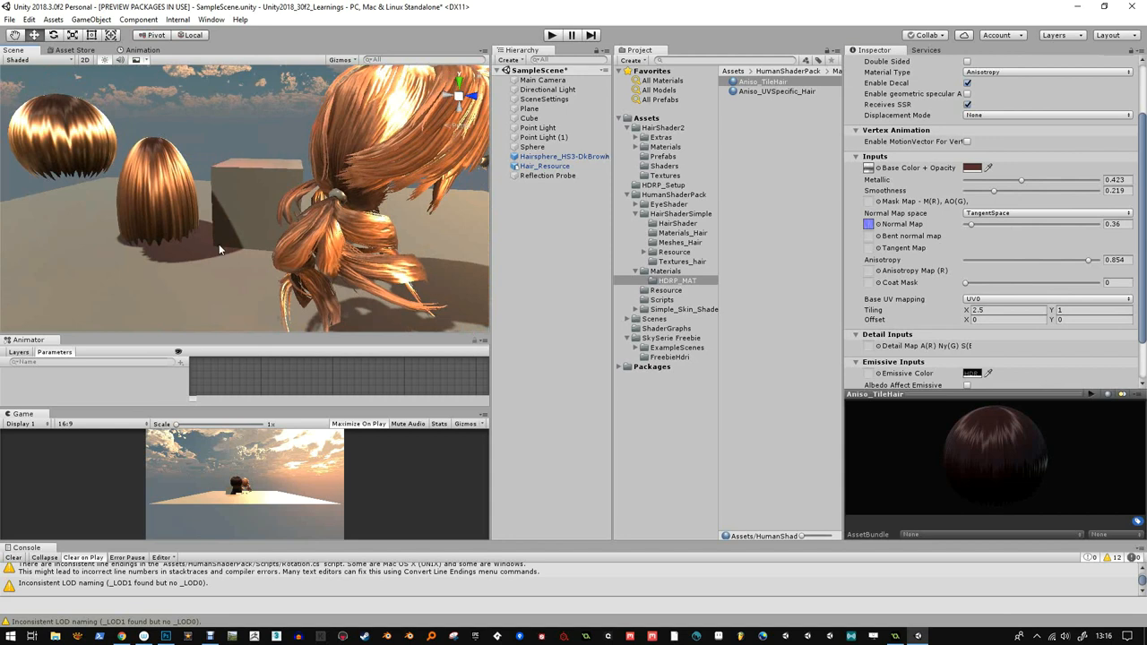
{"action": "mouse_move", "coordinate": [902, 197]}
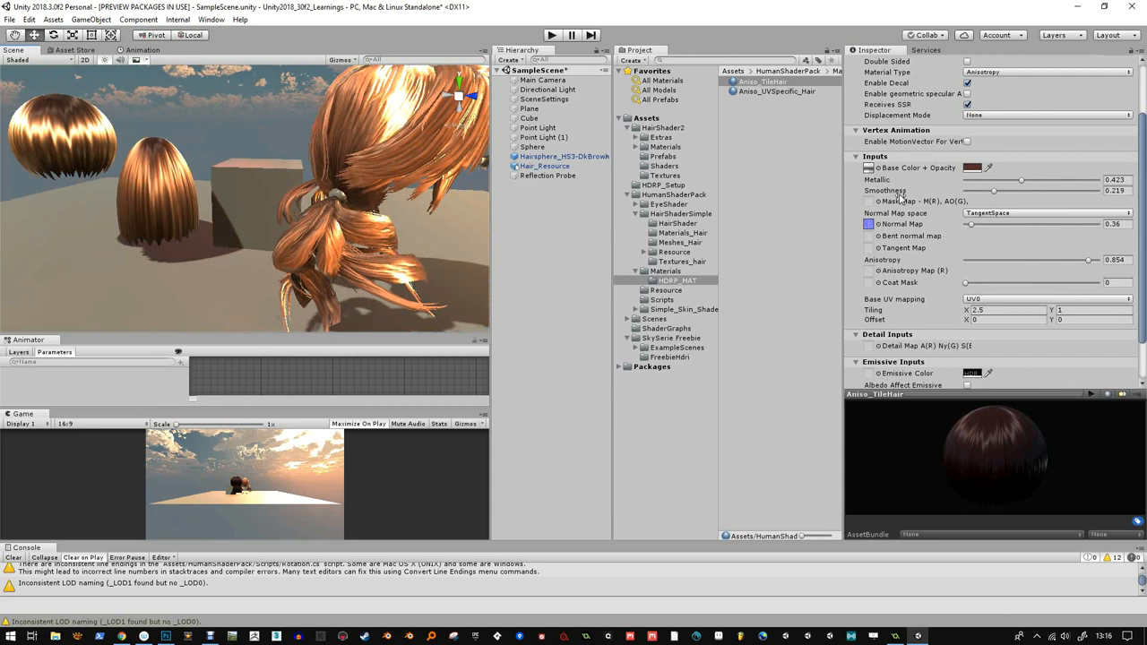
{"action": "mouse_move", "coordinate": [886, 190]}
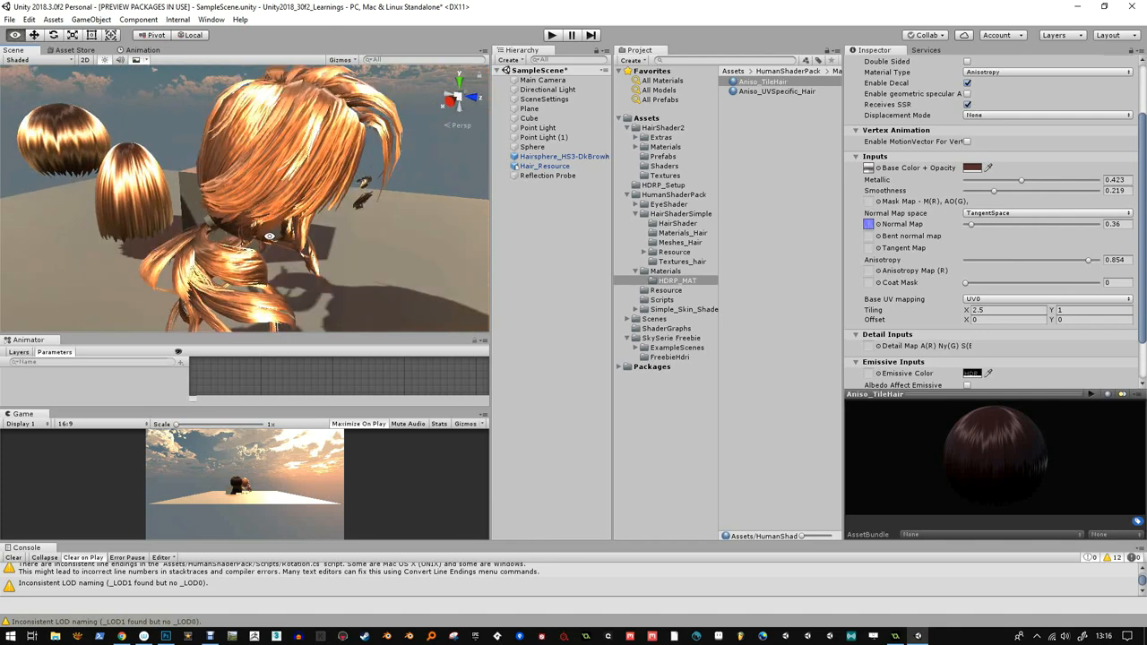
- Retune Aniso_UVSpecific_Hair's metallic, smoothness and anisotropy sliders, then deselect it
{"action": "left_click", "coordinate": [777, 90]}
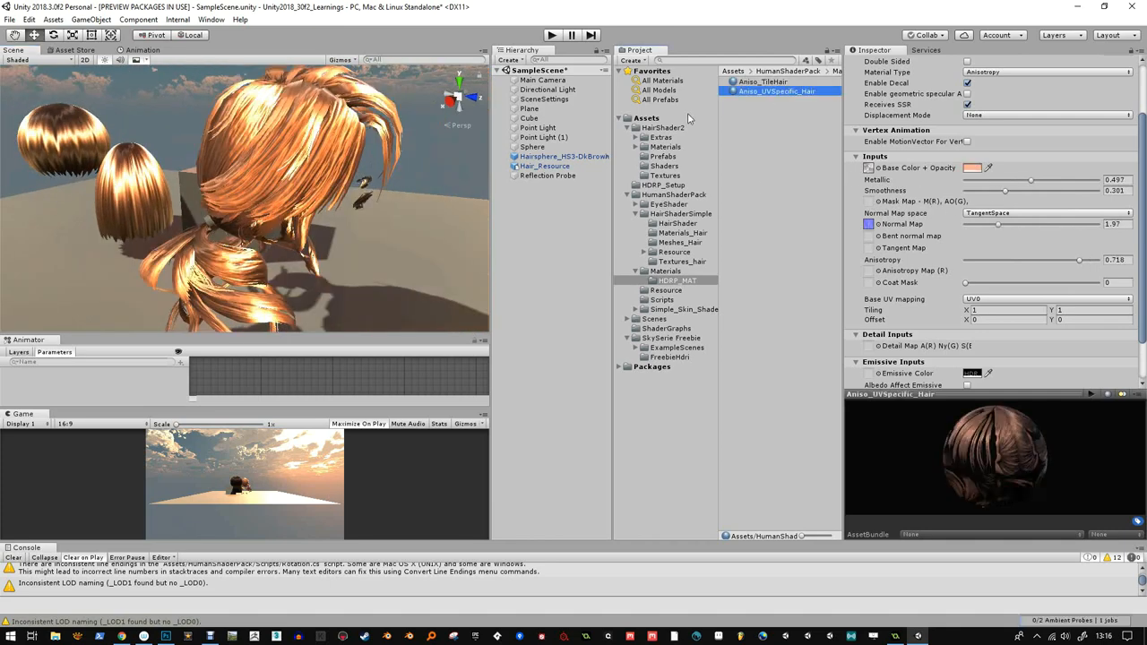
{"action": "mouse_move", "coordinate": [1015, 203]}
{"action": "type", "text": "0.47"}
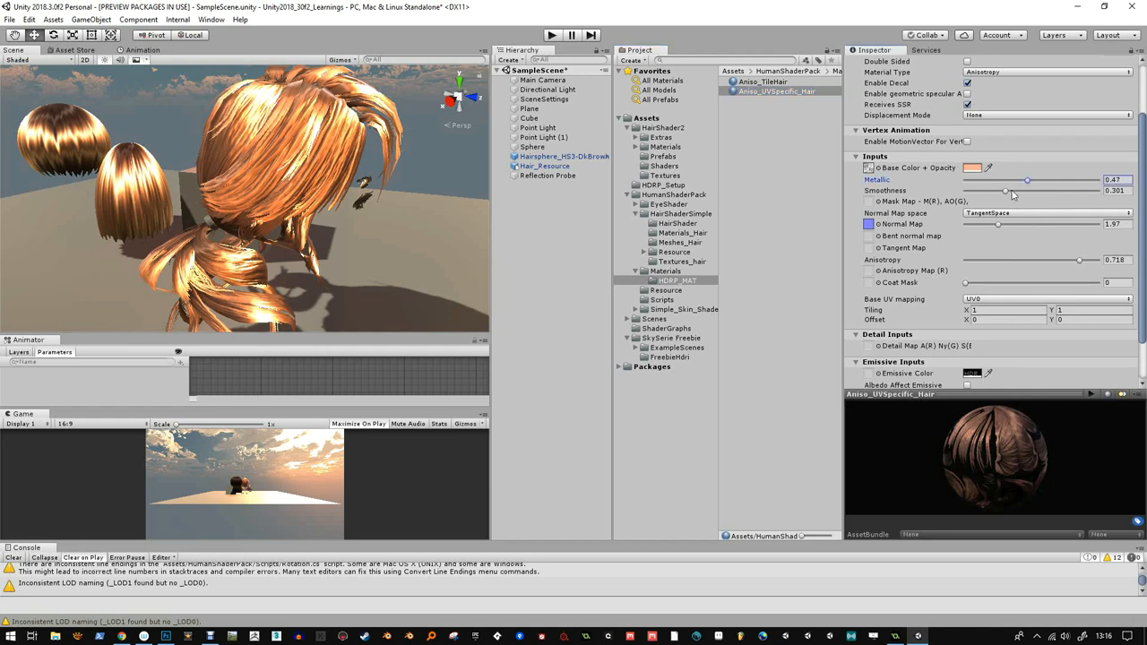
{"action": "left_click_drag", "start_coordinate": [1004, 190], "coordinate": [1026, 190]}
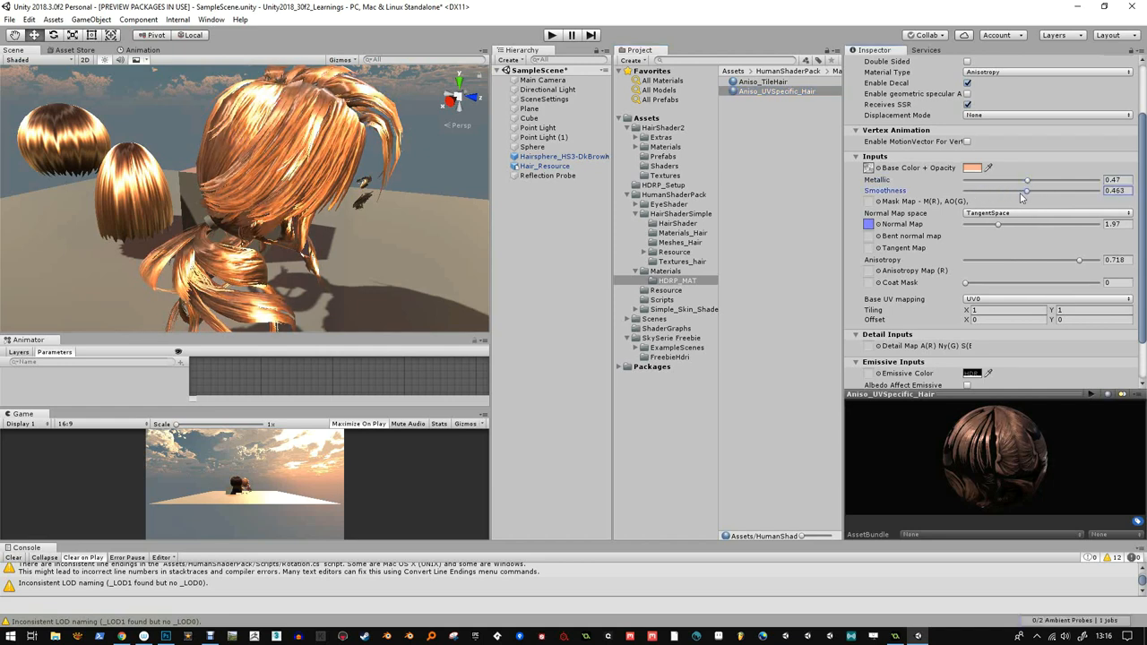
{"action": "left_click_drag", "start_coordinate": [1080, 260], "coordinate": [966, 260]}
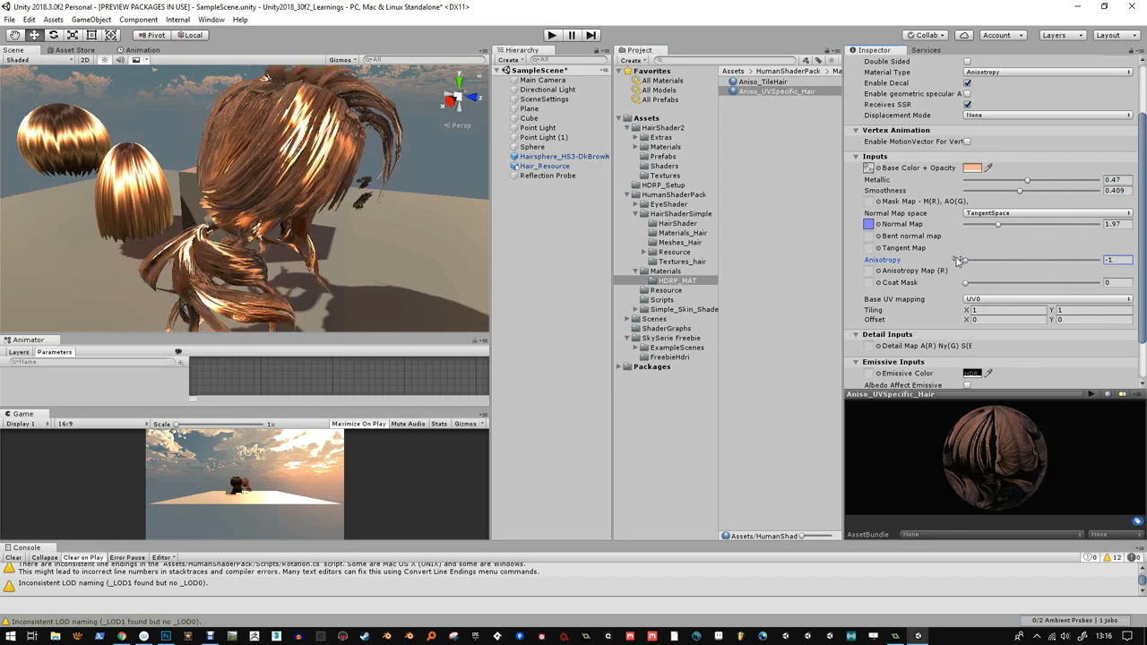
{"action": "left_click_drag", "start_coordinate": [964, 260], "coordinate": [1061, 260]}
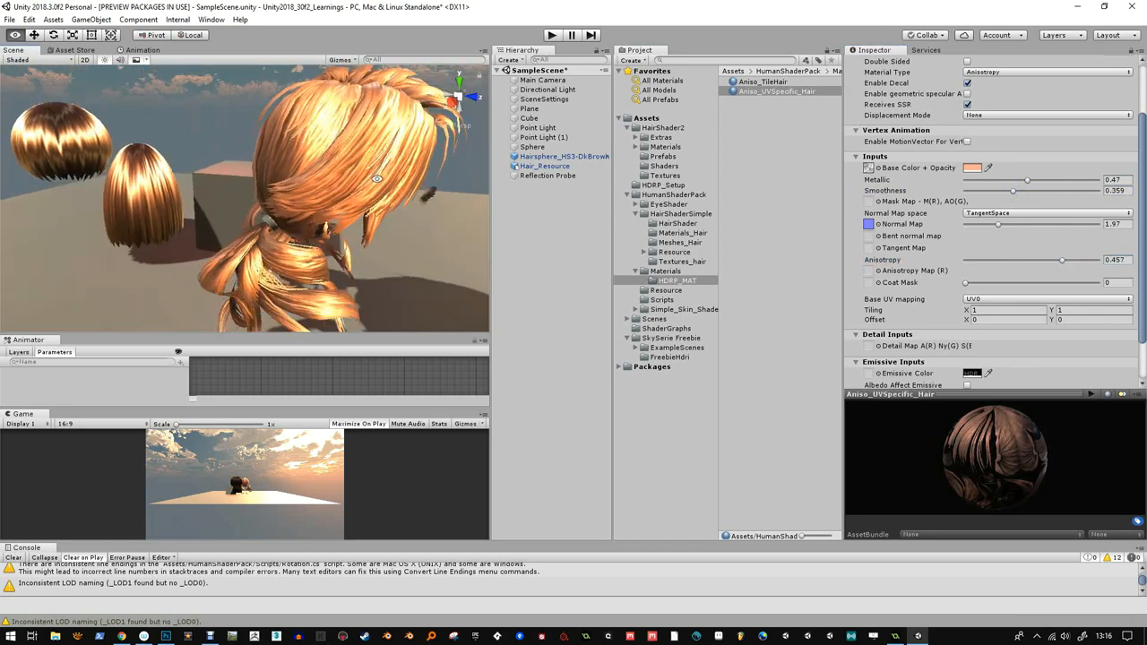
{"action": "left_click", "coordinate": [538, 127]}
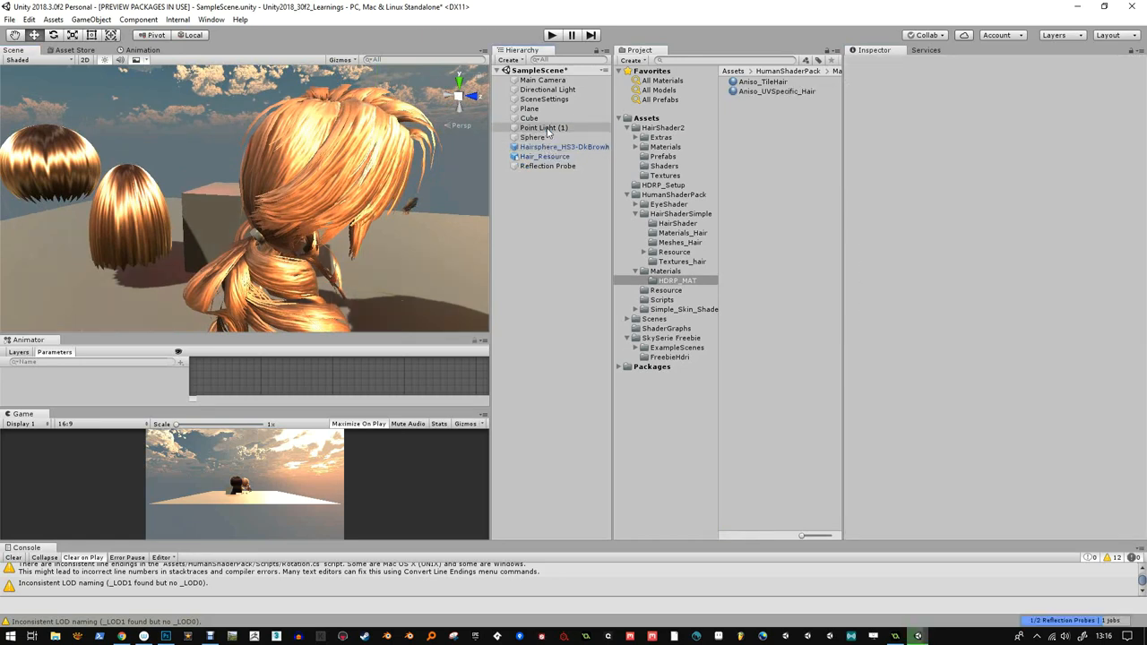
- Check the Directional Light, then show the SceneSettings volume's HDRI Sky properties
{"action": "left_click", "coordinate": [549, 90]}
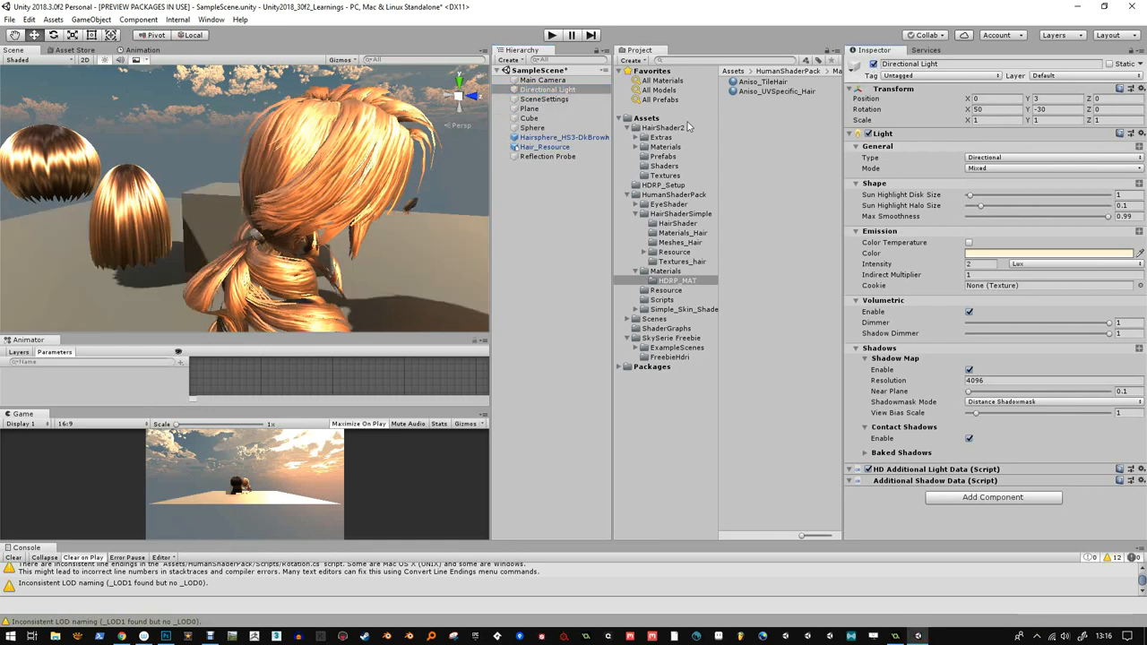
{"action": "left_click", "coordinate": [545, 98]}
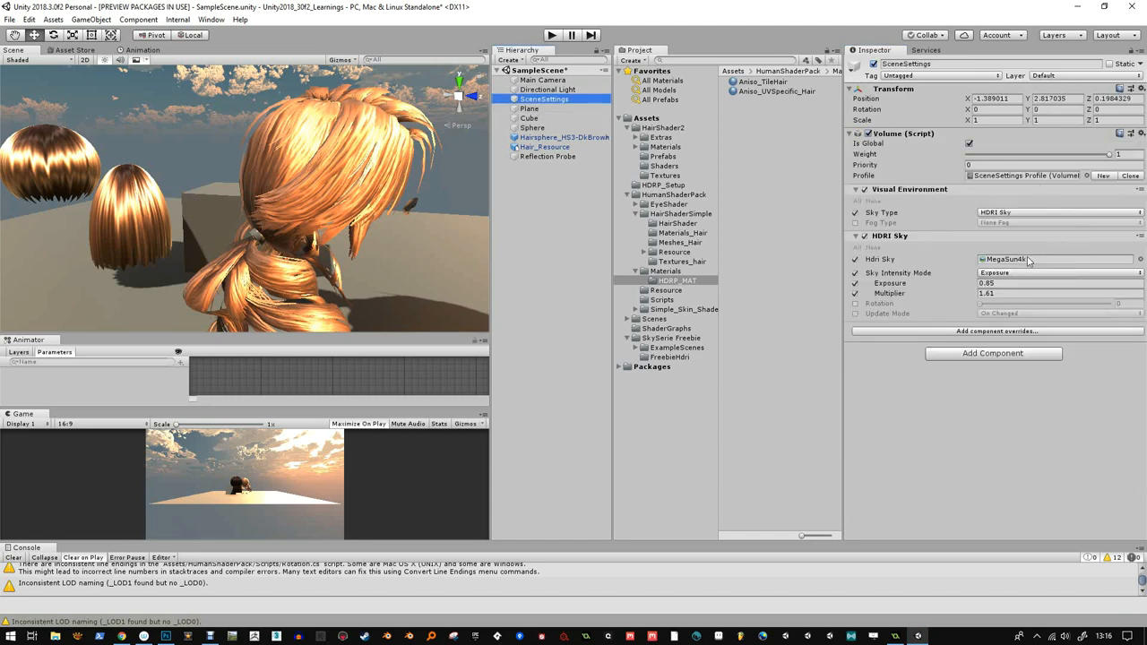
- Ping the HDRI cubemap, then set the sky multiplier to 1 and exposure to 0.2
{"action": "left_click", "coordinate": [760, 283]}
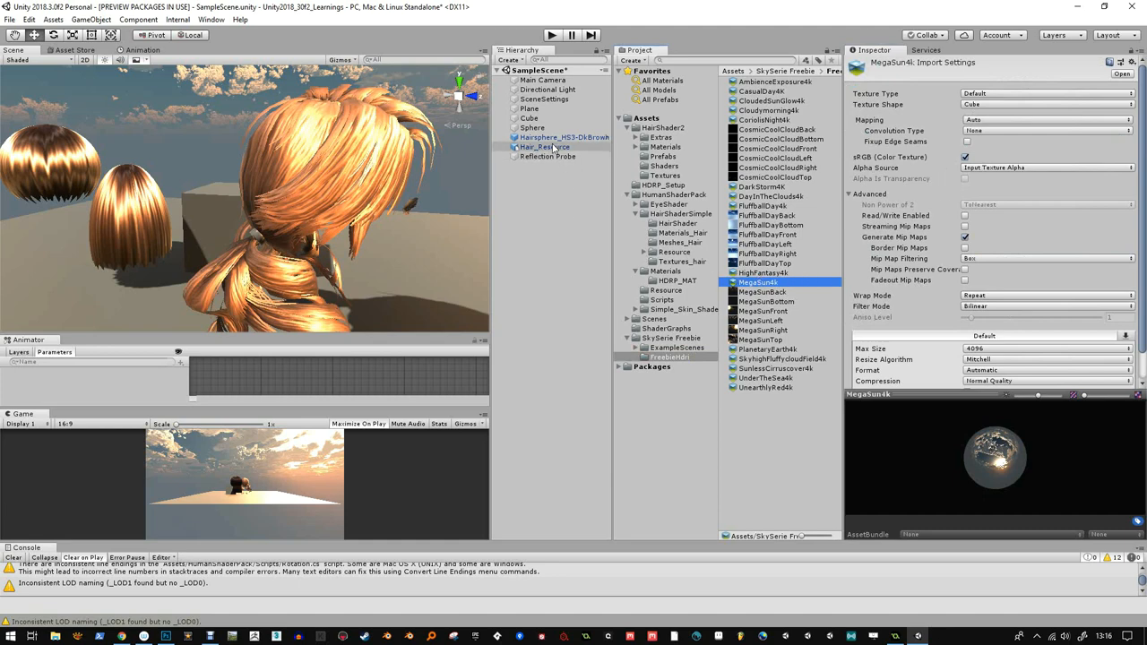
{"action": "left_click", "coordinate": [545, 99]}
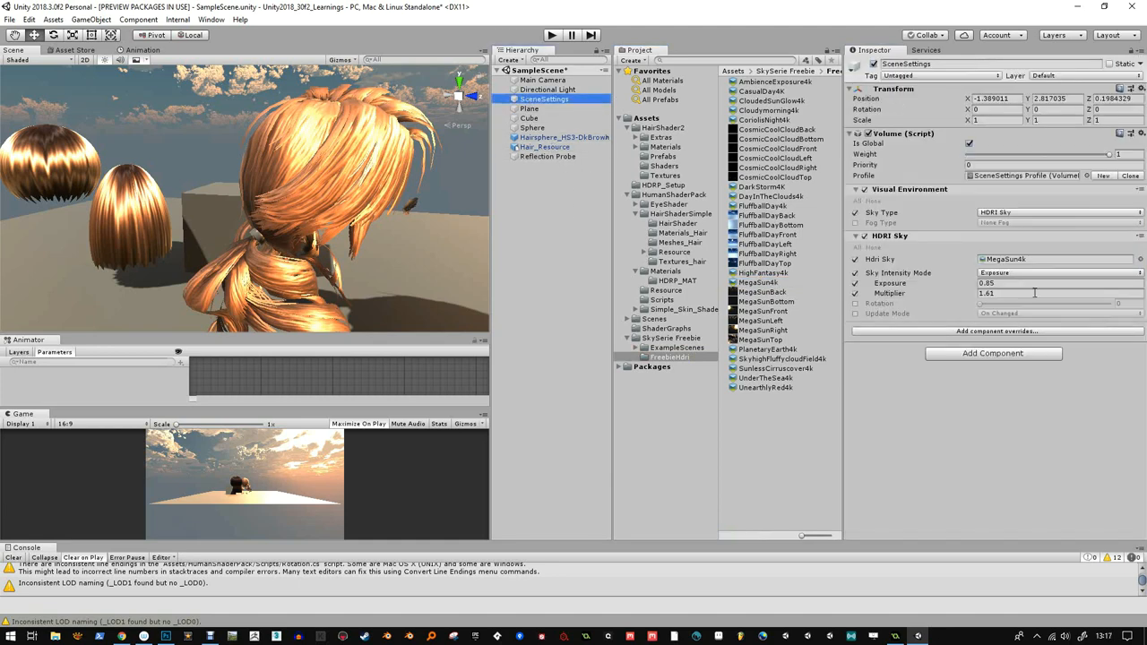
{"action": "double_click", "coordinate": [1059, 294]}
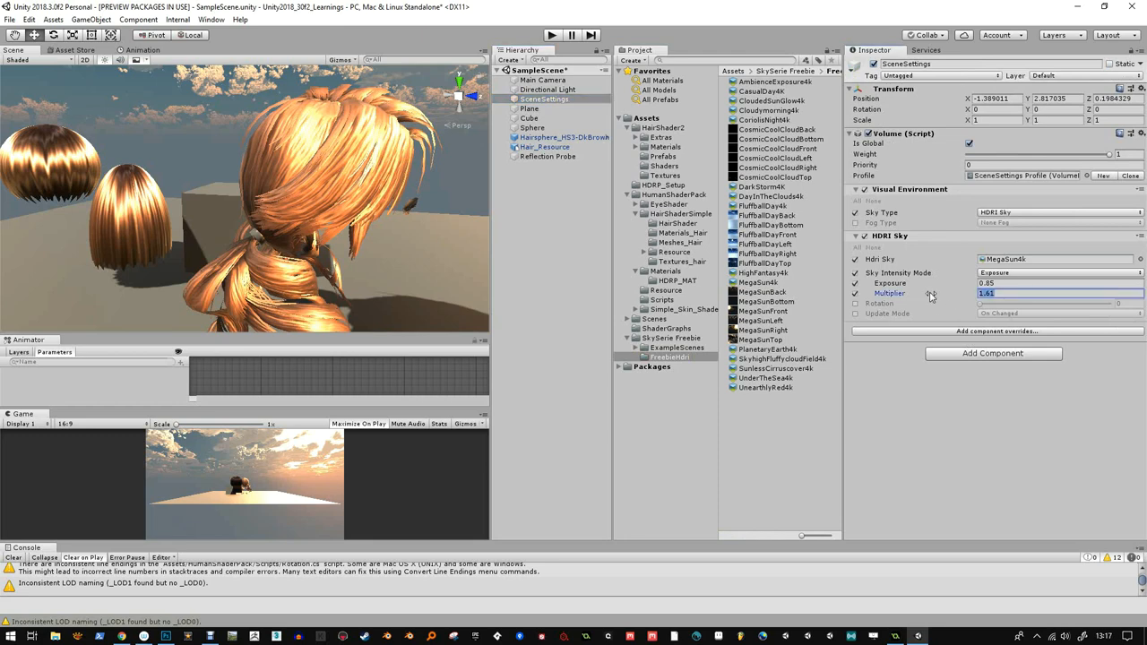
{"action": "type", "text": "1"}
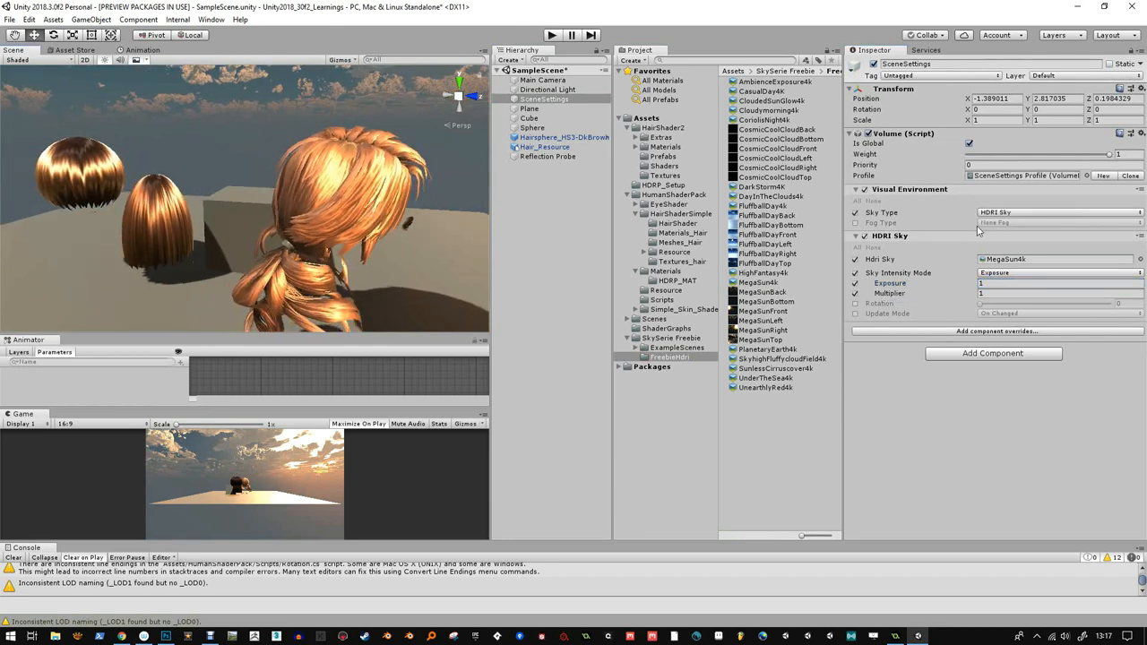
{"action": "type", "text": "0.26"}
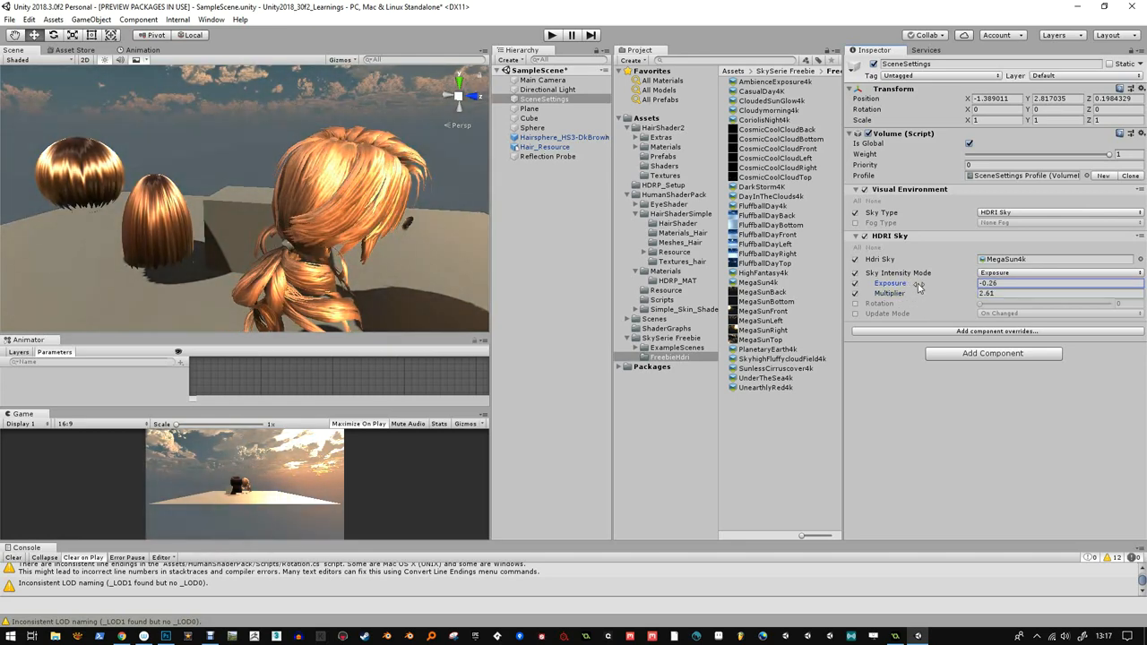
- Toggle Sky Intensity Mode and back to exposure, then select the hair model
{"action": "left_click", "coordinate": [1057, 273]}
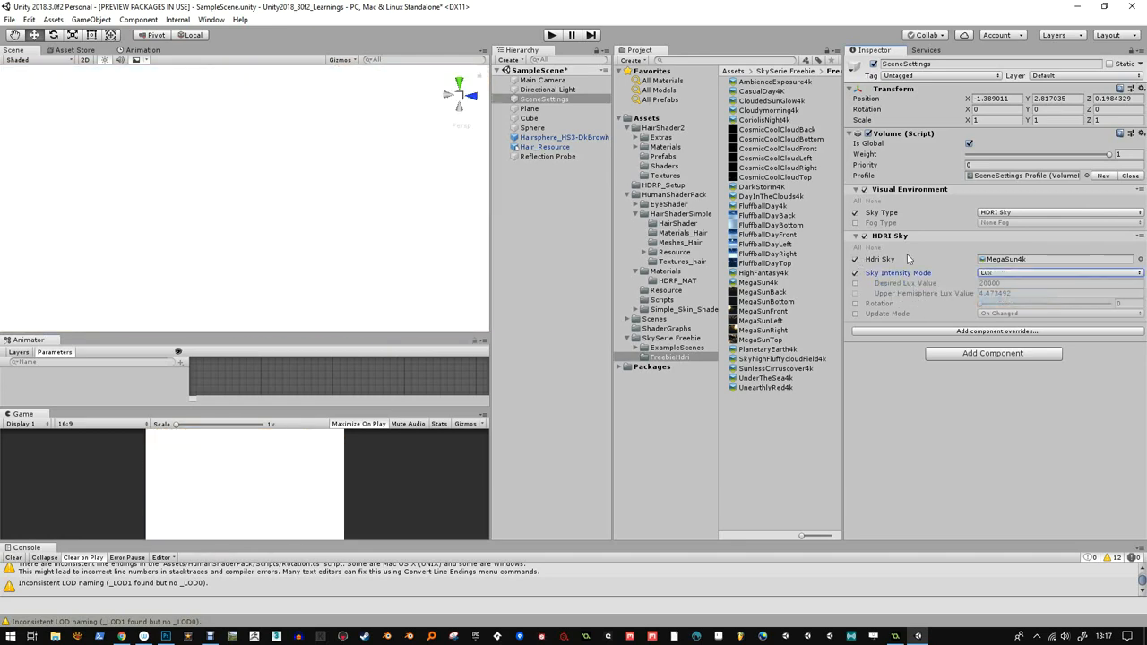
{"action": "left_click", "coordinate": [1058, 273]}
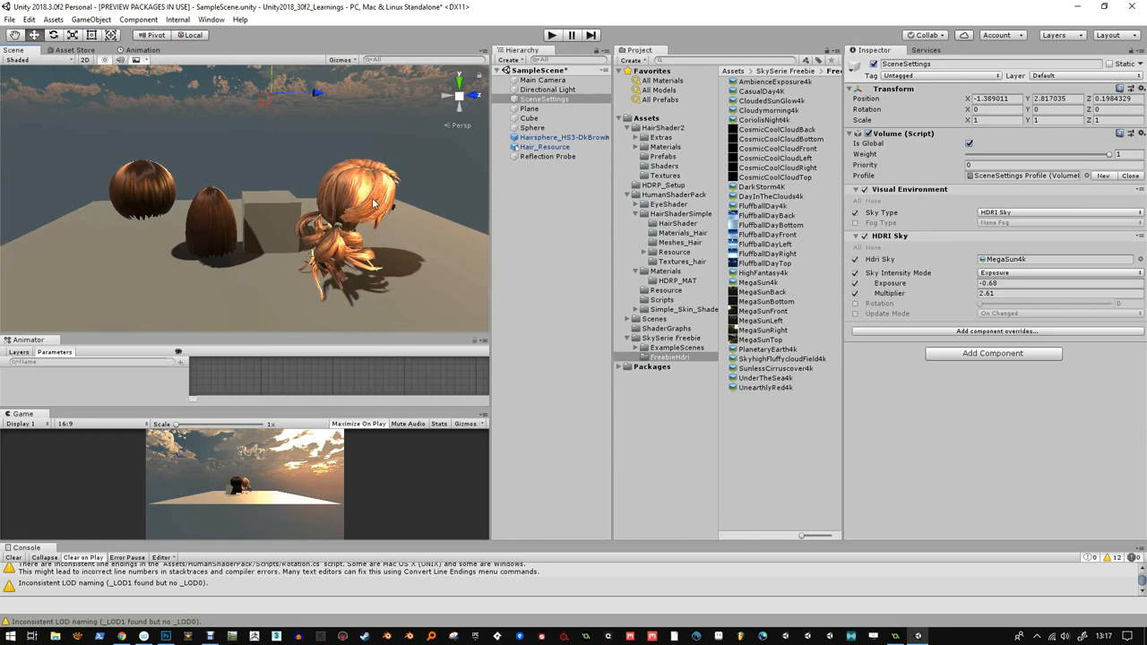
{"action": "left_click", "coordinate": [545, 147]}
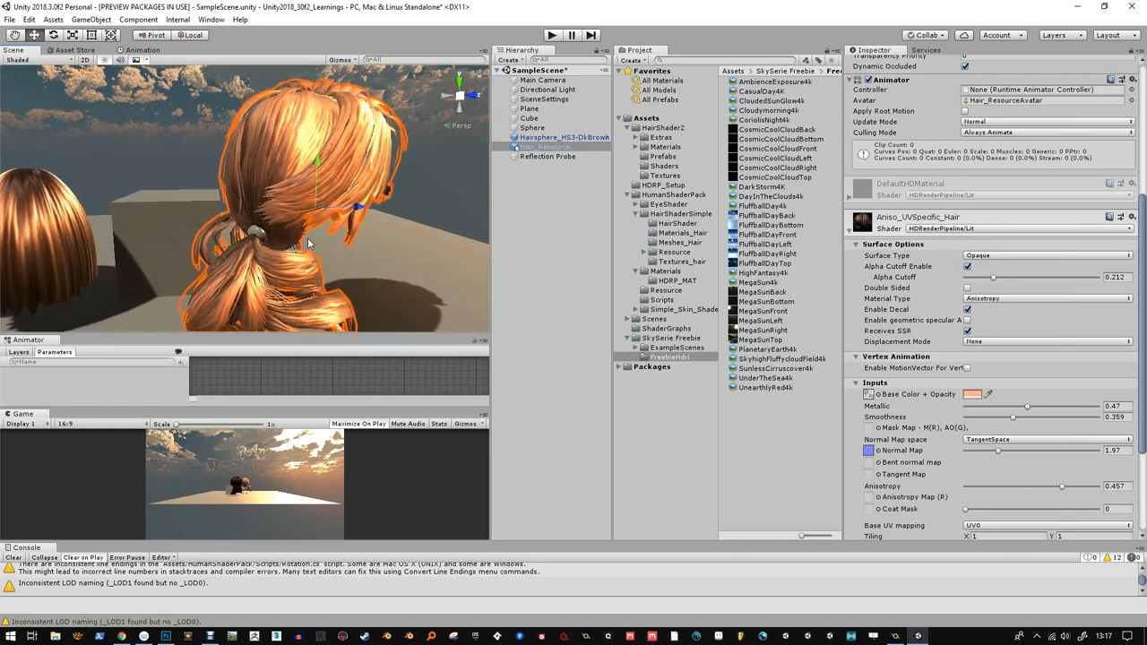
- Select the SceneSettings object to view its component list
{"action": "left_click", "coordinate": [543, 79]}
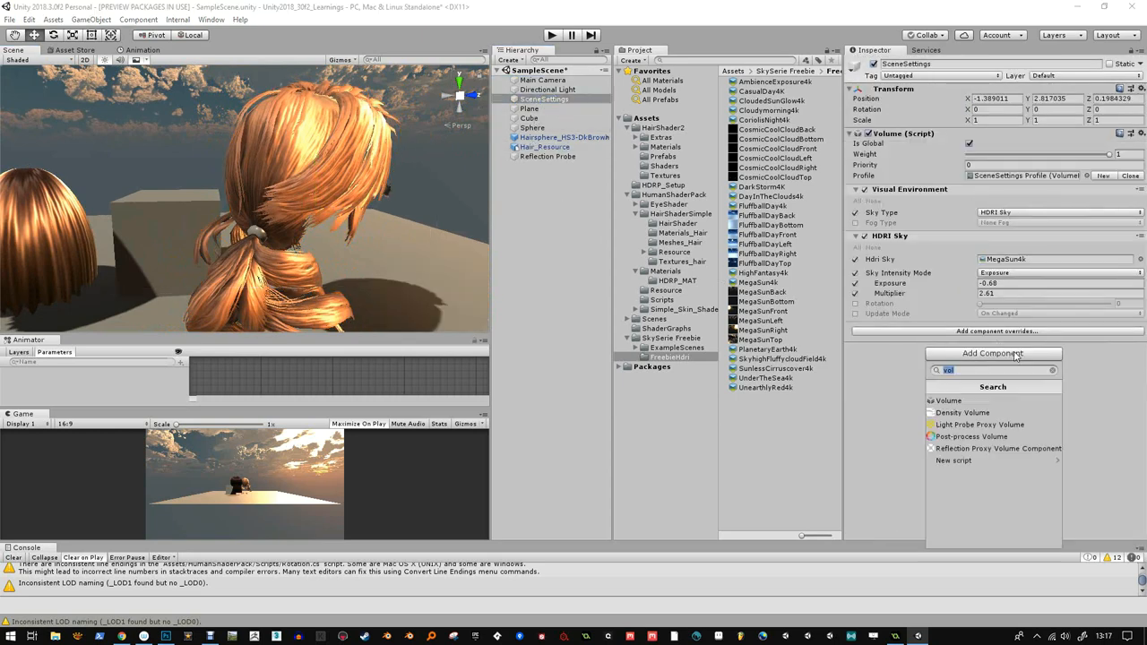
- Add a Post Process Volume to SceneSettings with a new profile and browse Unity's effects
{"action": "left_click", "coordinate": [971, 437]}
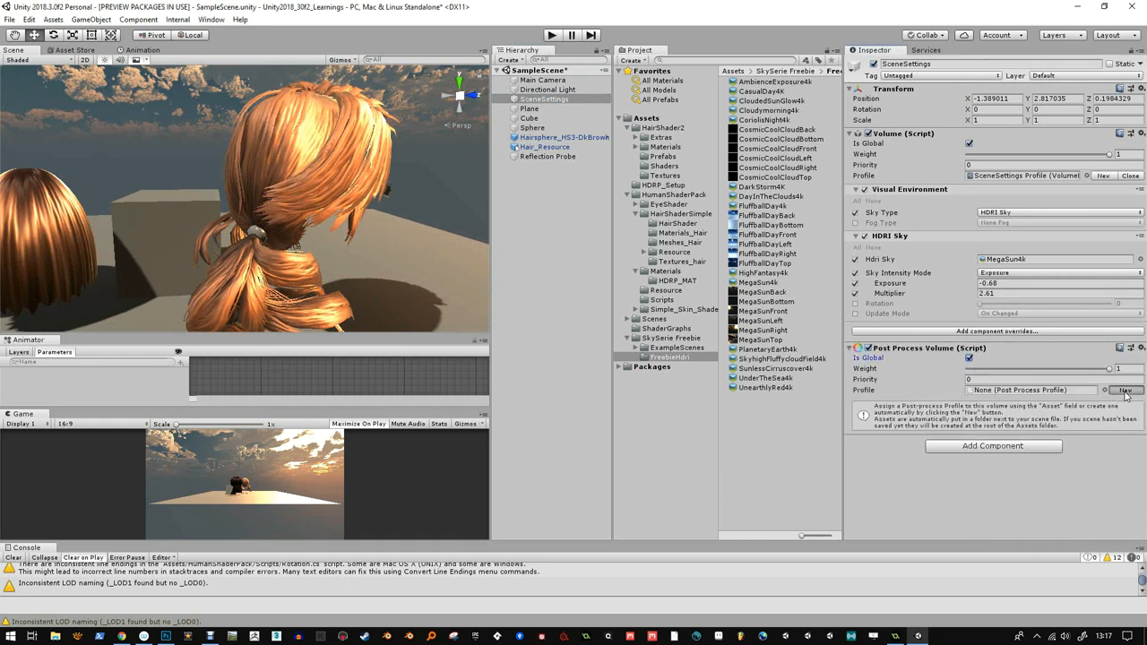
{"action": "left_click", "coordinate": [1104, 391]}
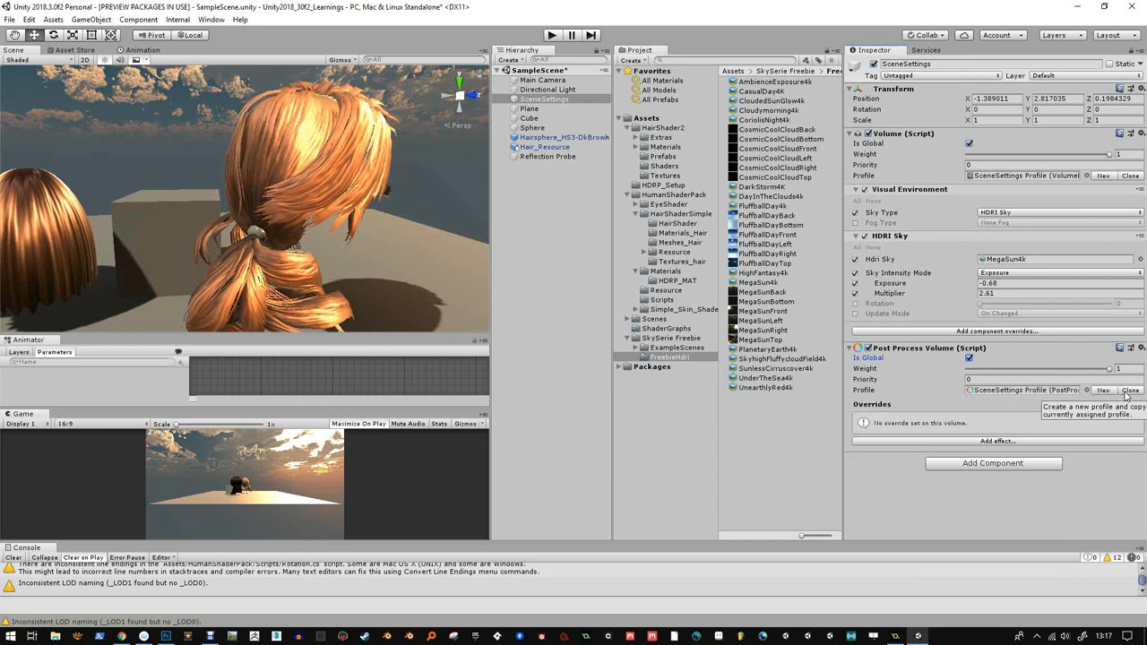
{"action": "left_click", "coordinate": [996, 441]}
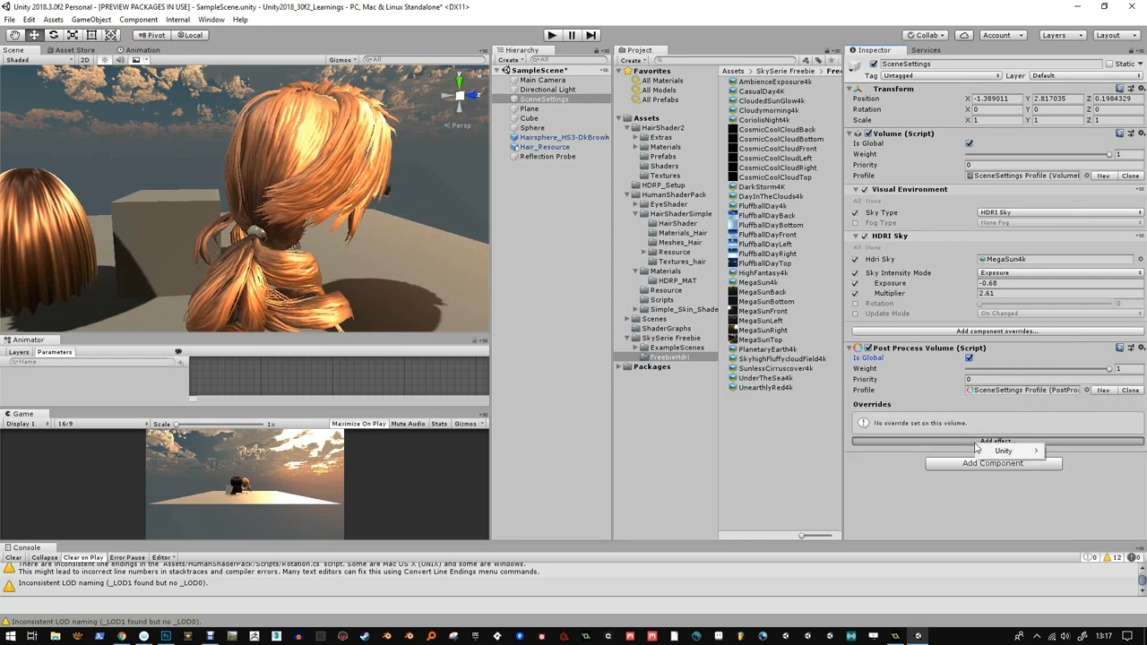
{"action": "left_click", "coordinate": [1004, 452]}
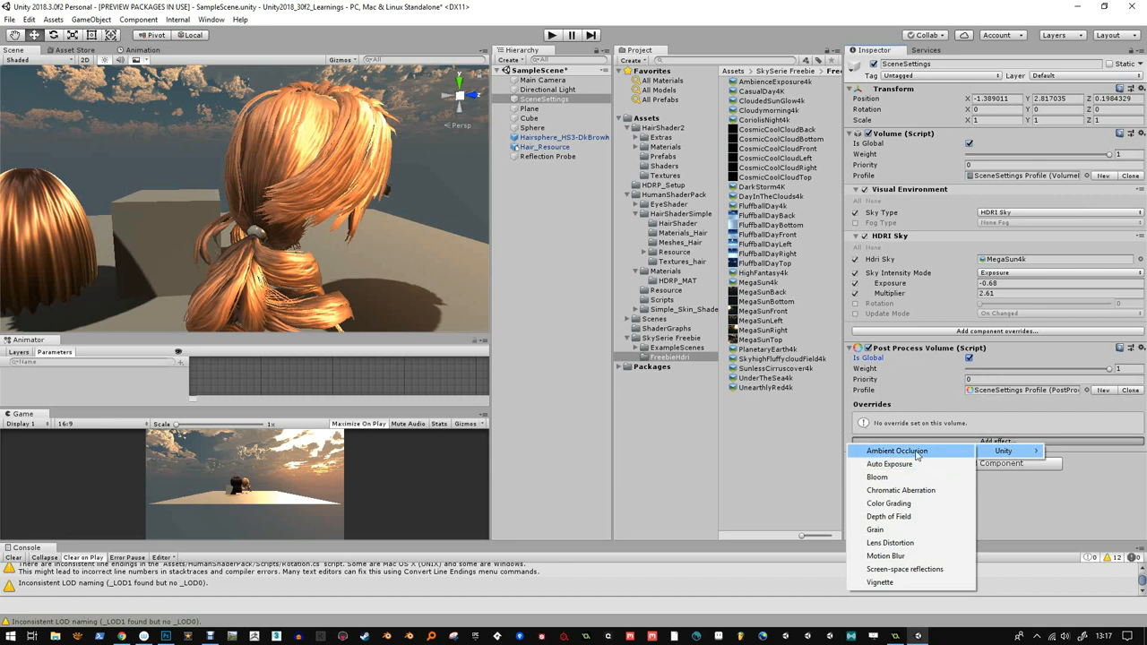
{"action": "mouse_move", "coordinate": [905, 570]}
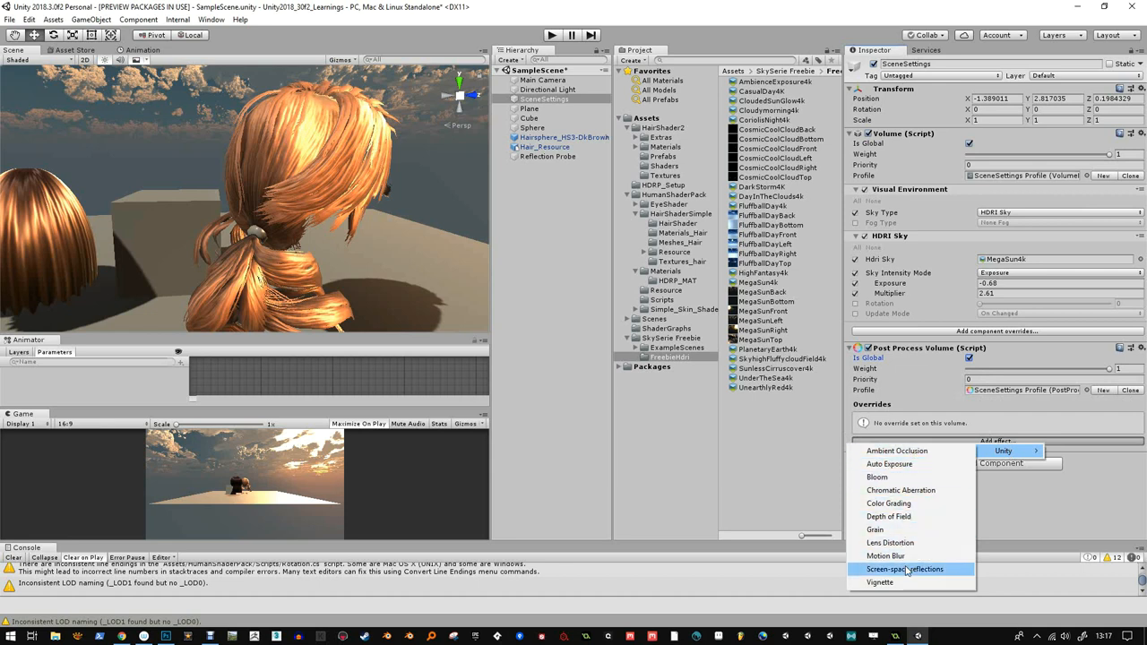
{"action": "mouse_move", "coordinate": [897, 452]}
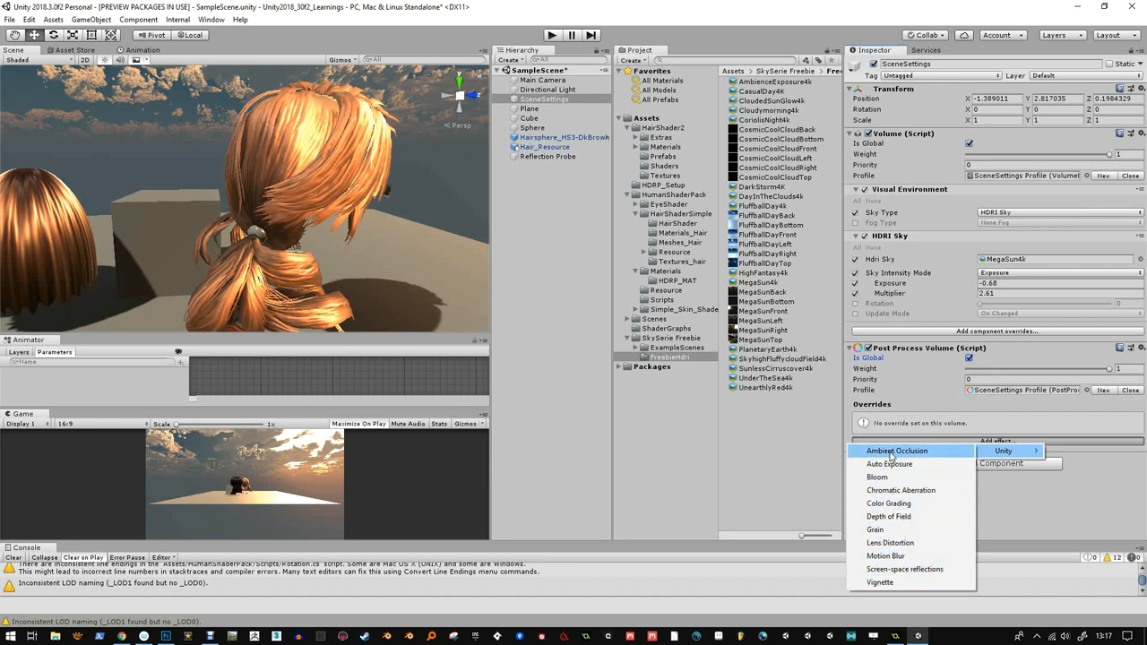
- Add an Ambient Occlusion override to the profile and enable its settings
{"action": "left_click", "coordinate": [897, 452]}
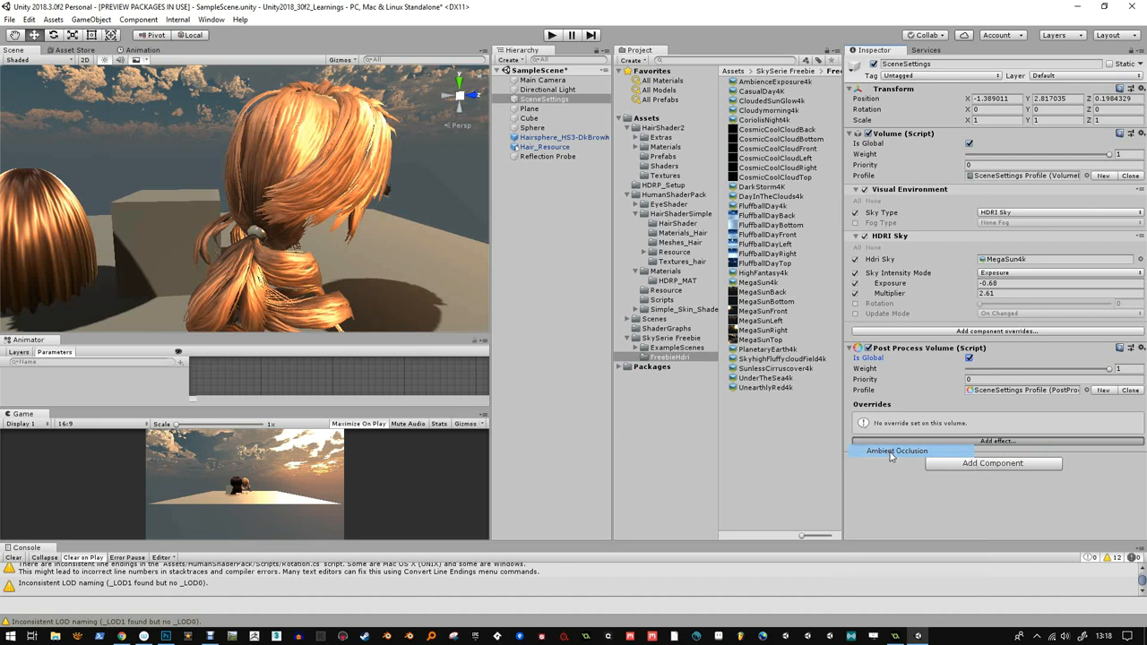
{"action": "left_click", "coordinate": [896, 452]}
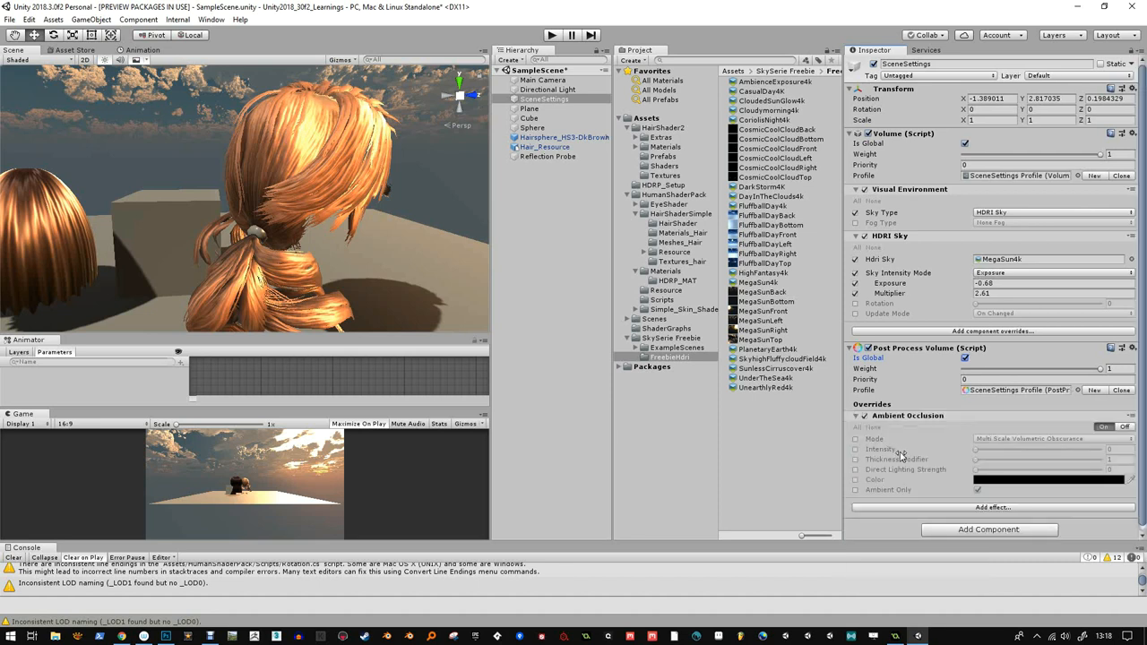
{"action": "left_click", "coordinate": [855, 439]}
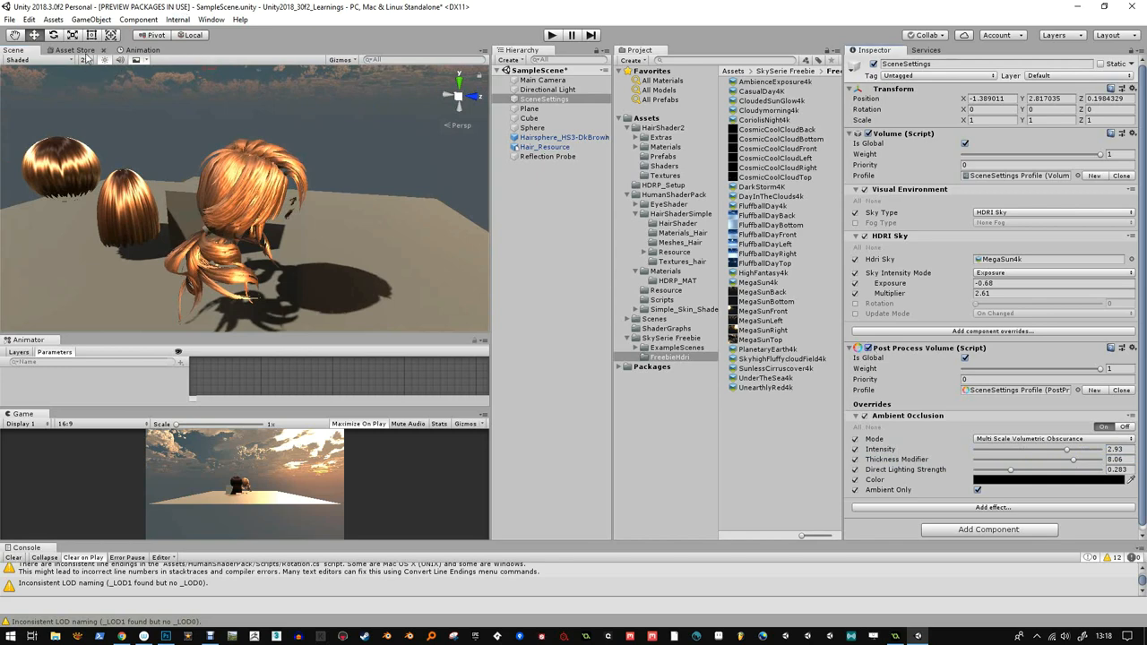
- View Project Settings: Quality's anisotropic textures, then the Graphics section's pipeline and shaders
{"action": "left_click", "coordinate": [29, 20]}
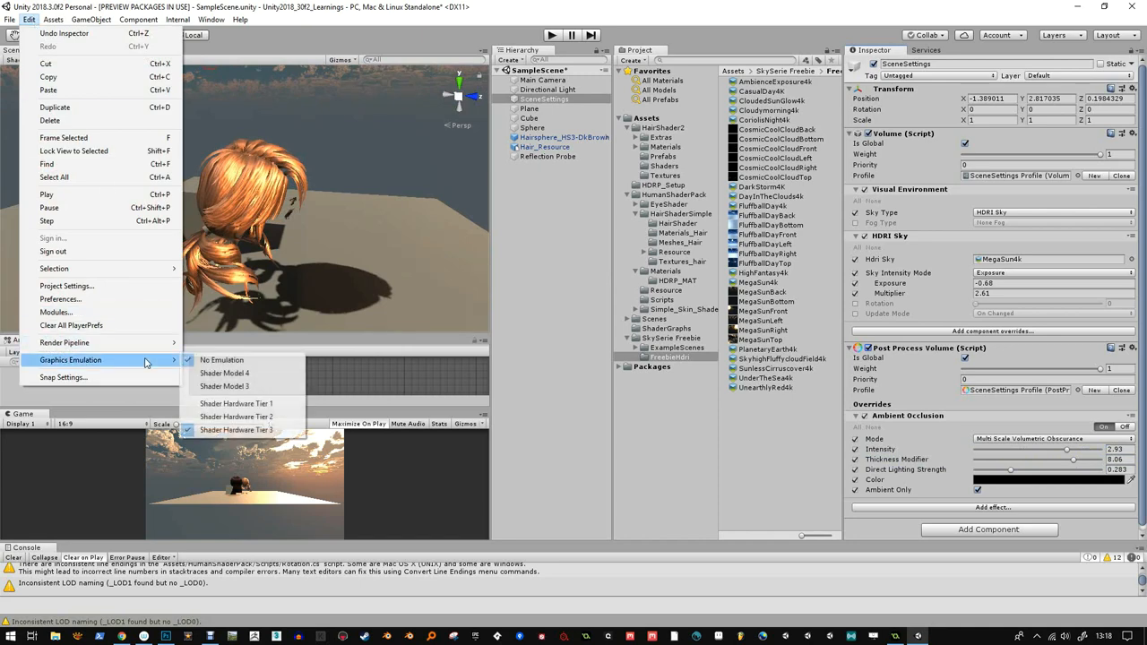
{"action": "mouse_move", "coordinate": [104, 294]}
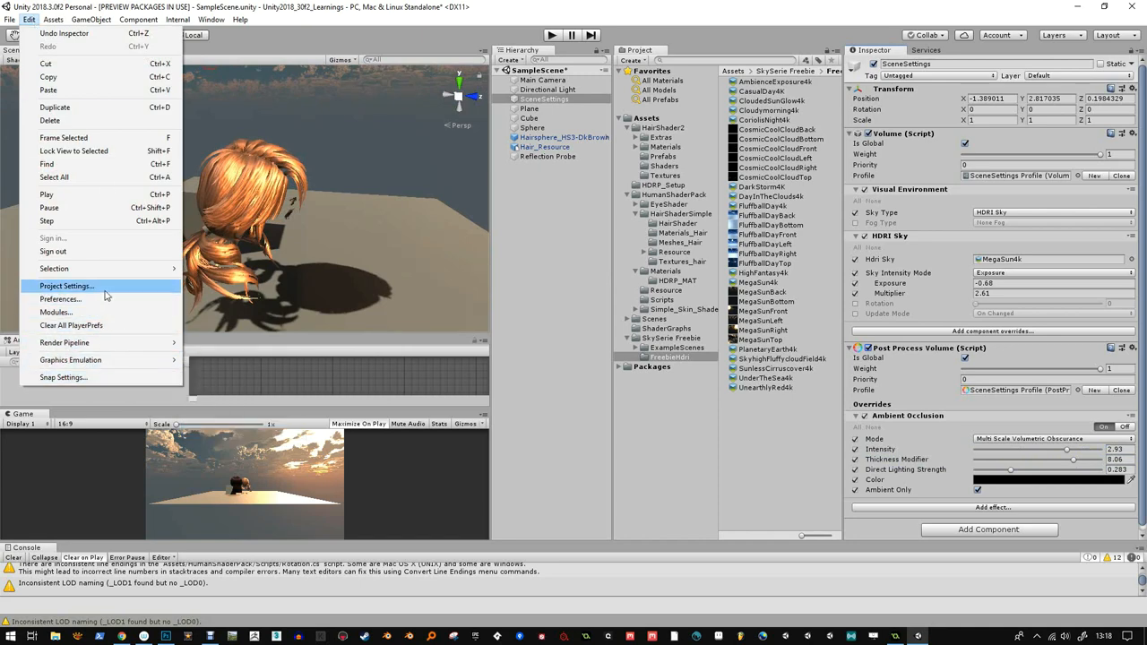
{"action": "left_click", "coordinate": [65, 285]}
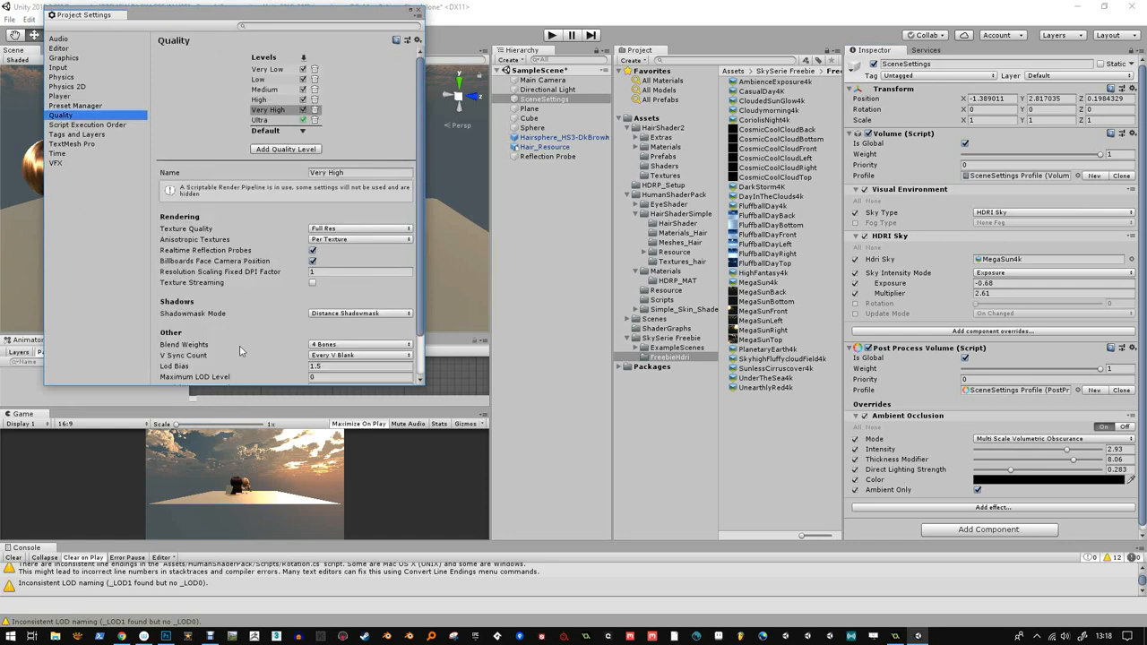
{"action": "mouse_move", "coordinate": [308, 249]}
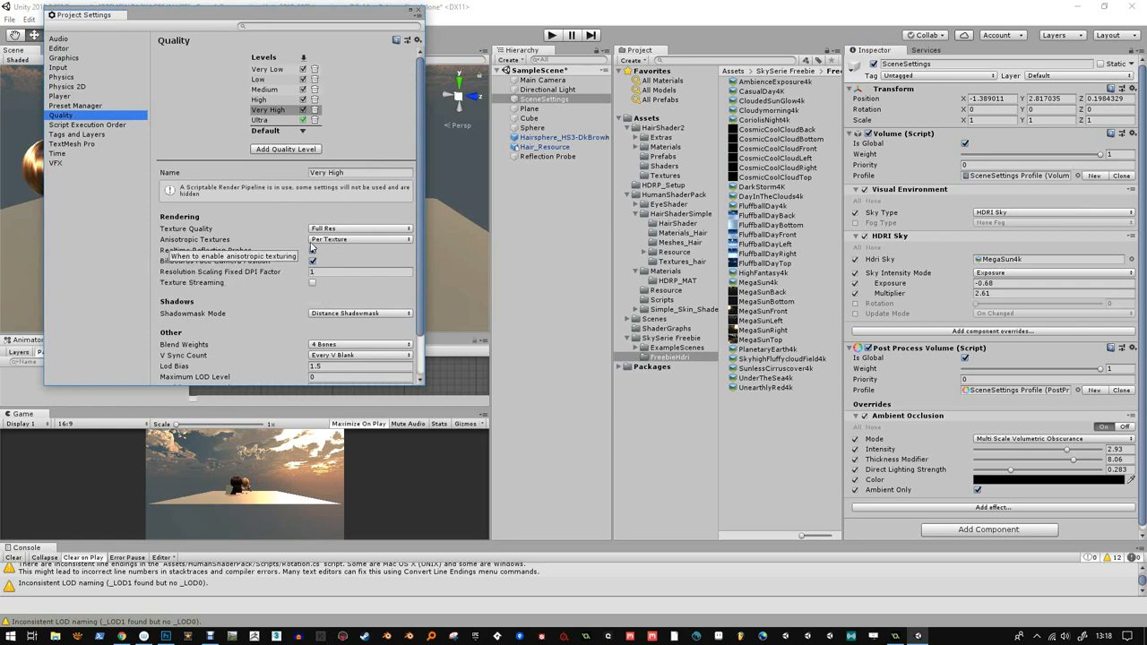
{"action": "left_click", "coordinate": [359, 241]}
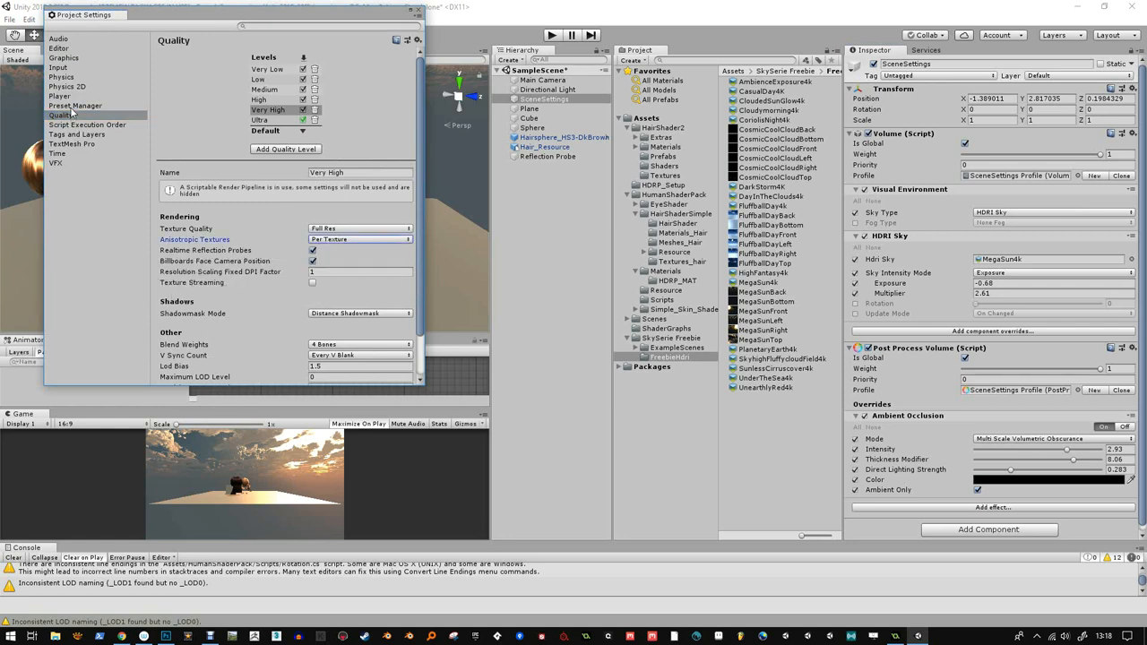
{"action": "left_click", "coordinate": [65, 57]}
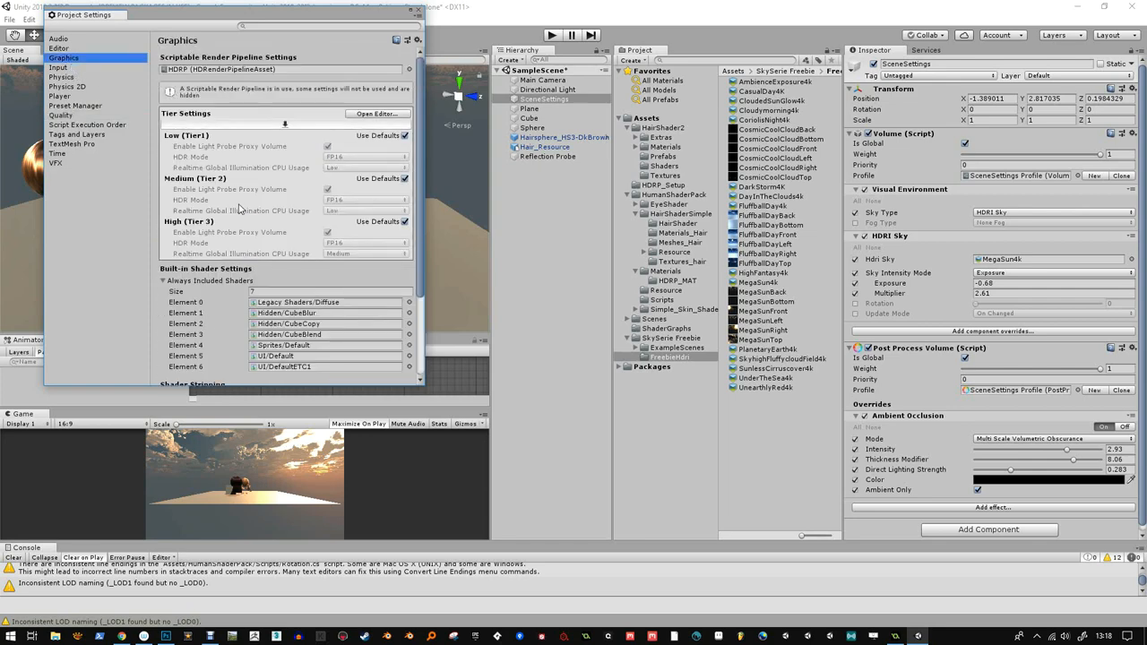
{"action": "scroll", "scroll_direction": "down", "scroll_amount": 3}
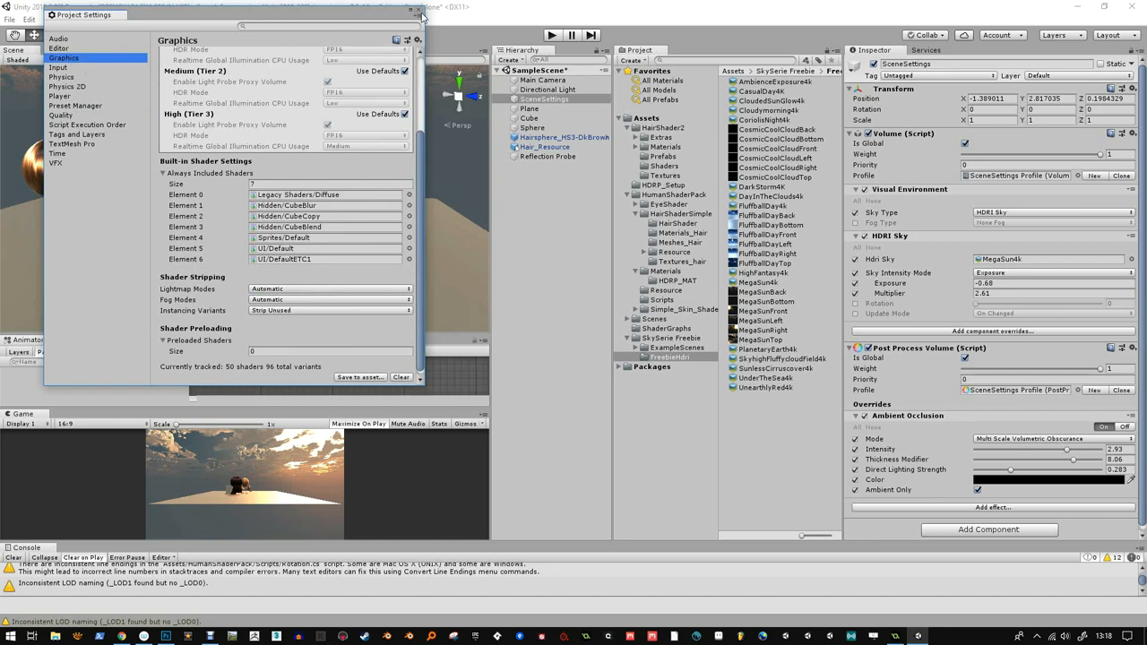
- Browse Component menu, check the Post Processing package in Package Manager, then close it
{"action": "left_click", "coordinate": [140, 18]}
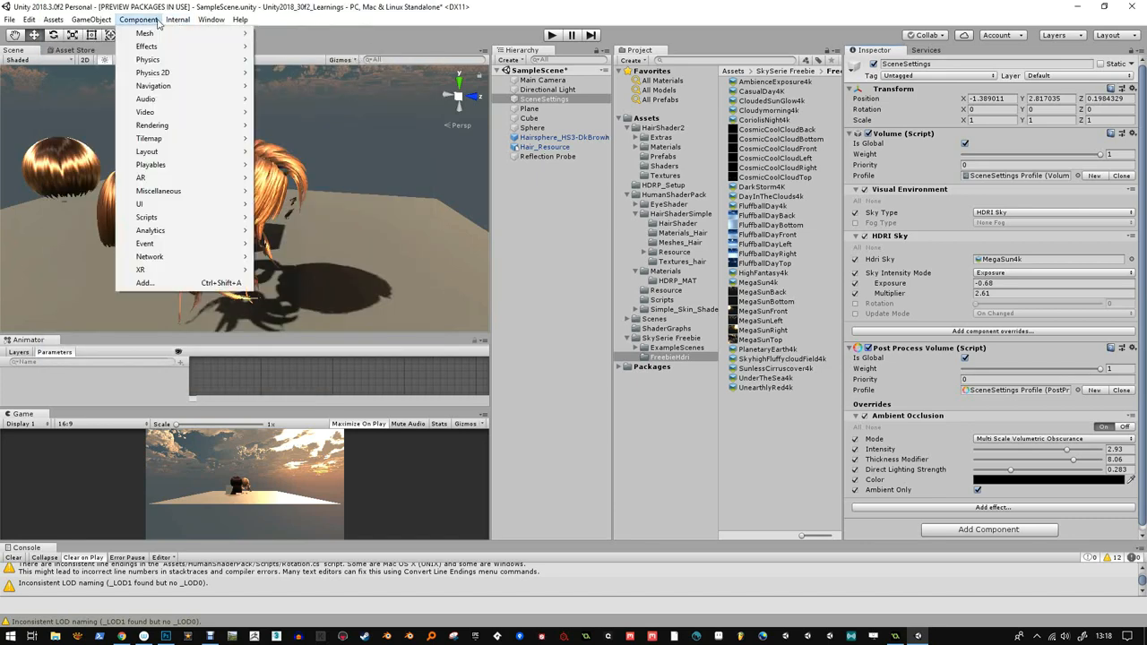
{"action": "mouse_move", "coordinate": [151, 125]}
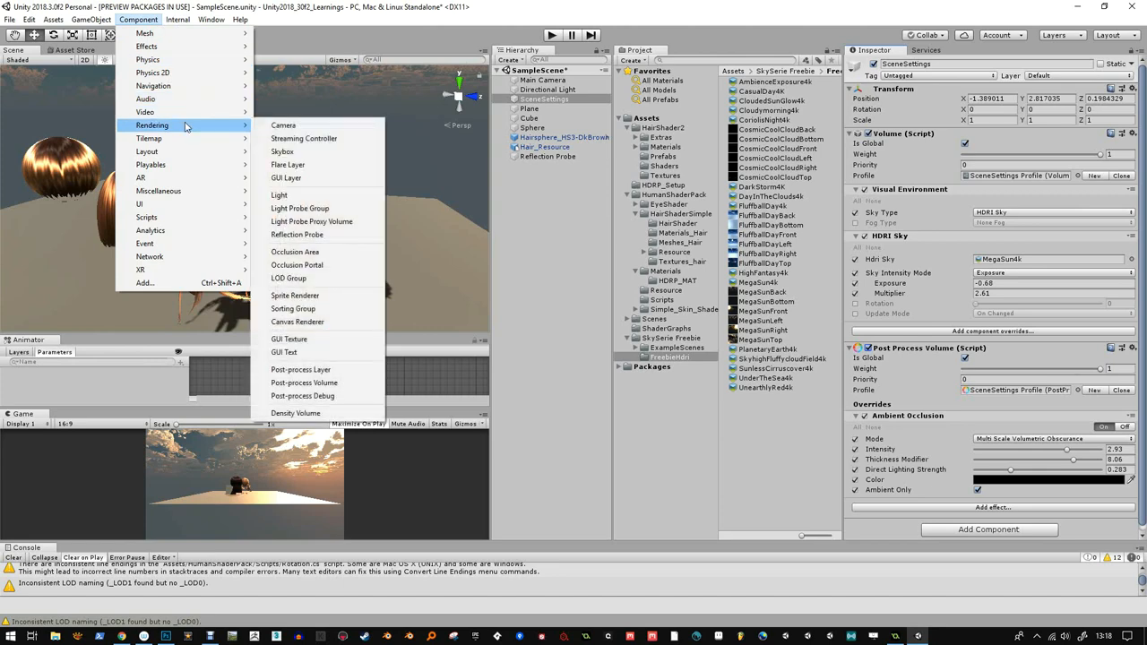
{"action": "left_click", "coordinate": [212, 18]}
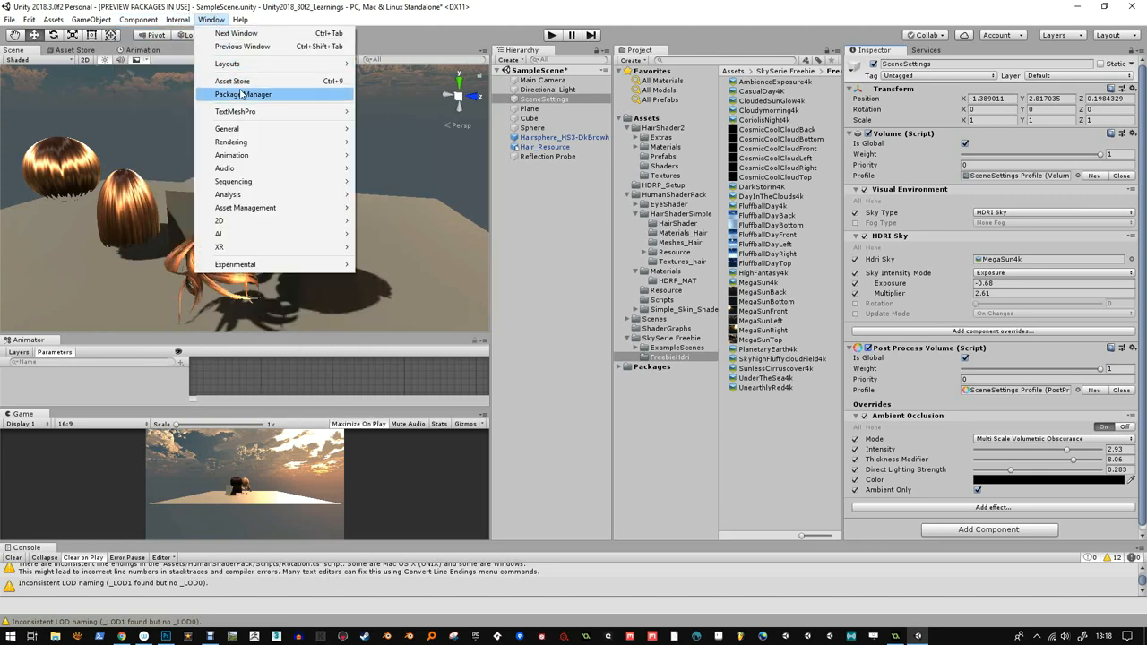
{"action": "left_click", "coordinate": [244, 93]}
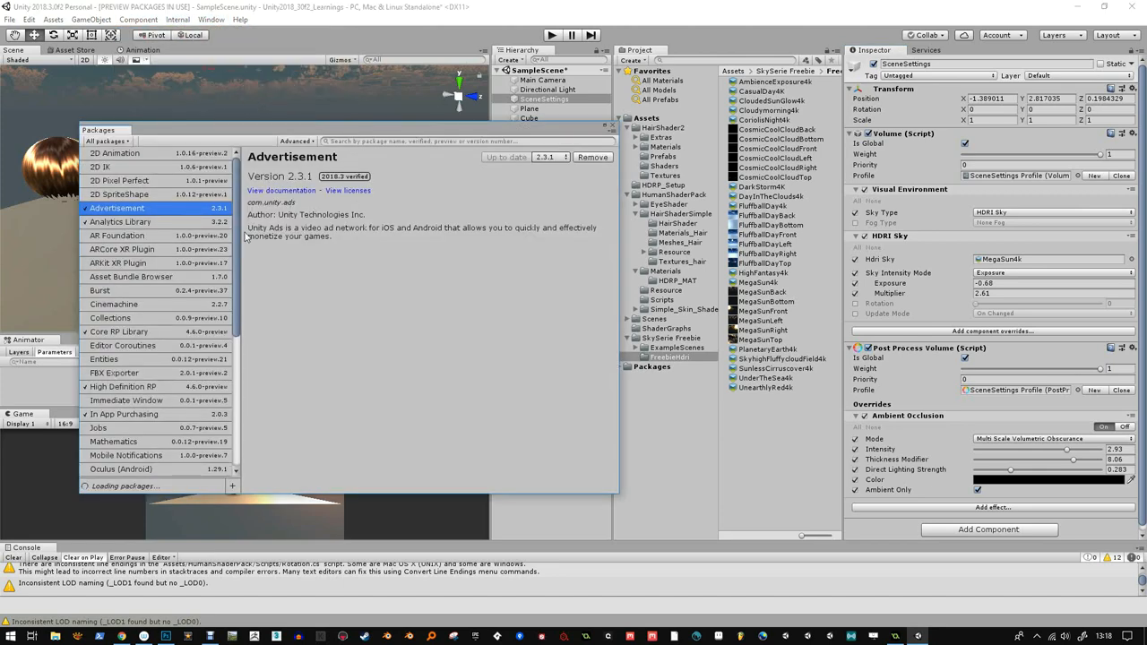
{"action": "scroll", "scroll_direction": "down", "scroll_amount": 3}
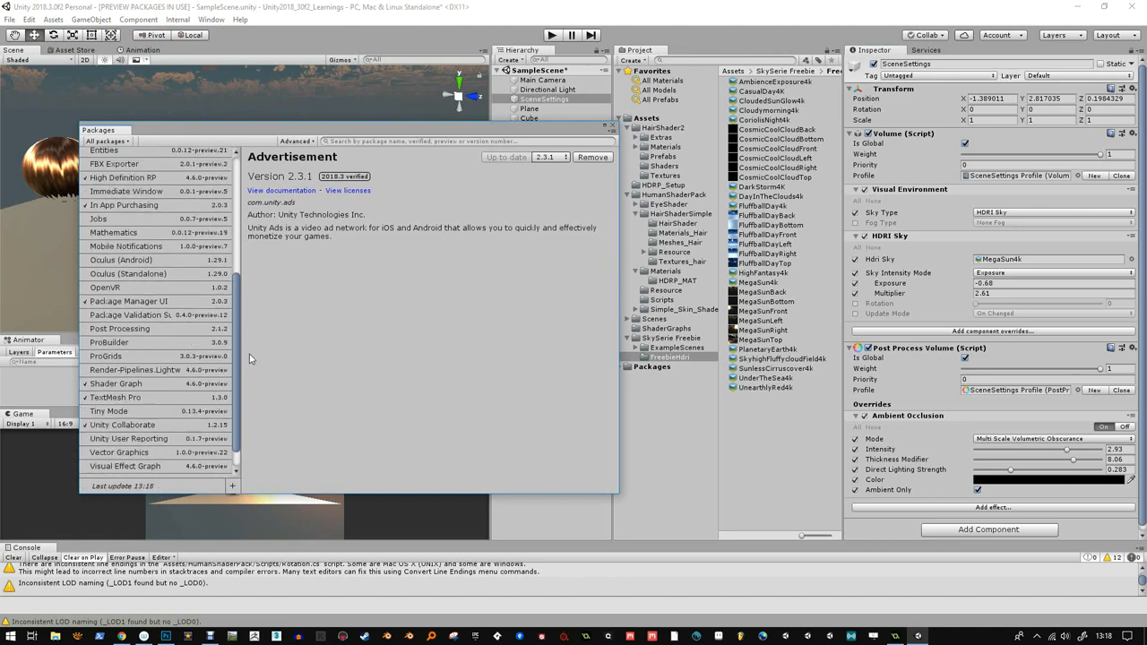
{"action": "scroll", "scroll_direction": "down", "scroll_amount": 3}
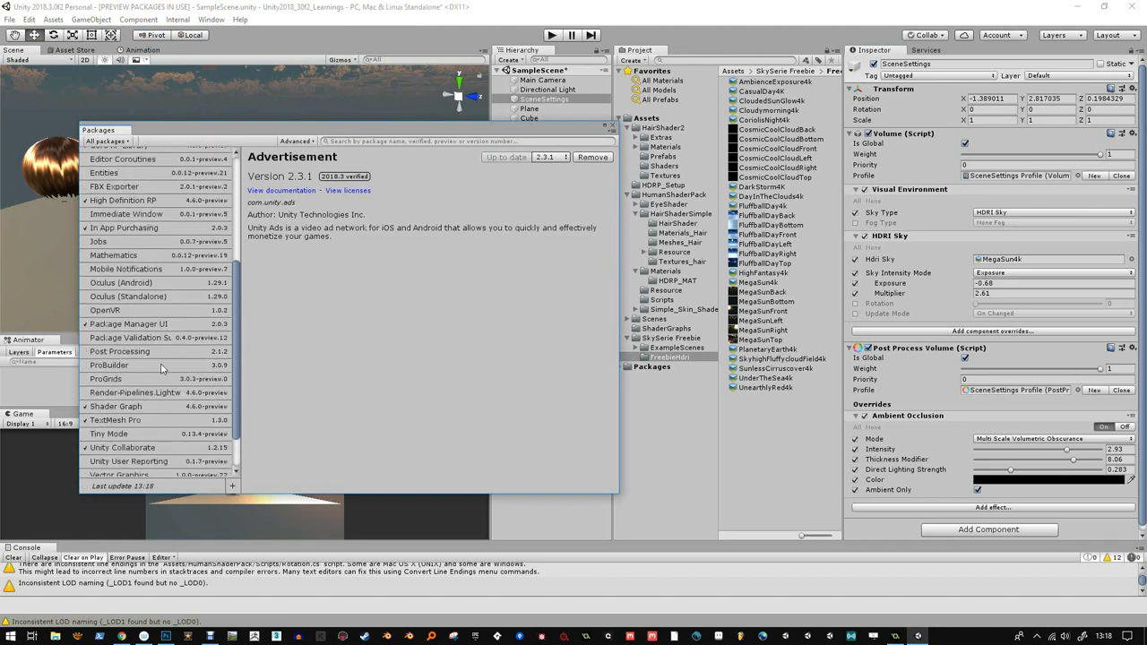
{"action": "left_click", "coordinate": [118, 350]}
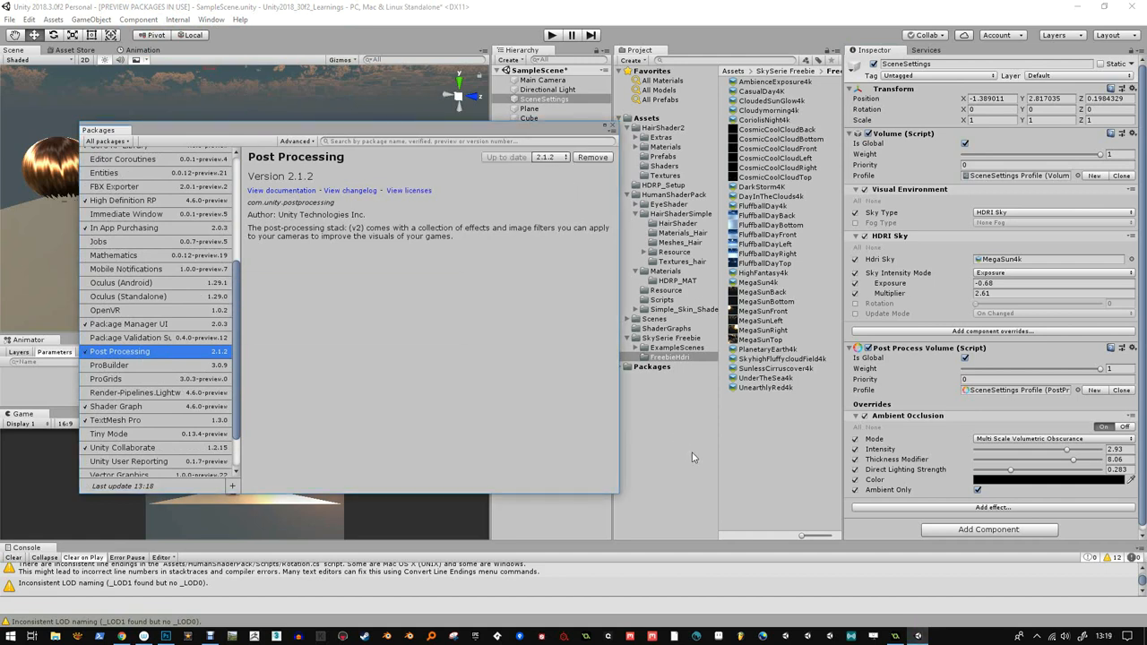
{"action": "left_click", "coordinate": [670, 356]}
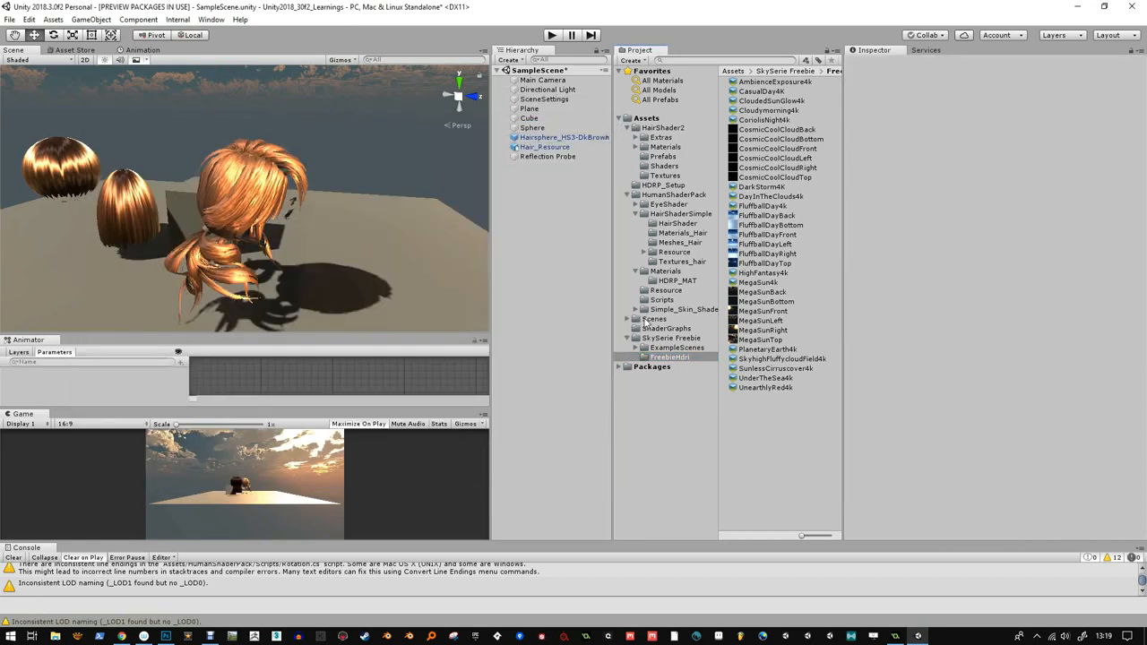
- Add a Post Process Volume to the Main Camera using the SceneSettings profile
{"action": "left_click", "coordinate": [541, 79]}
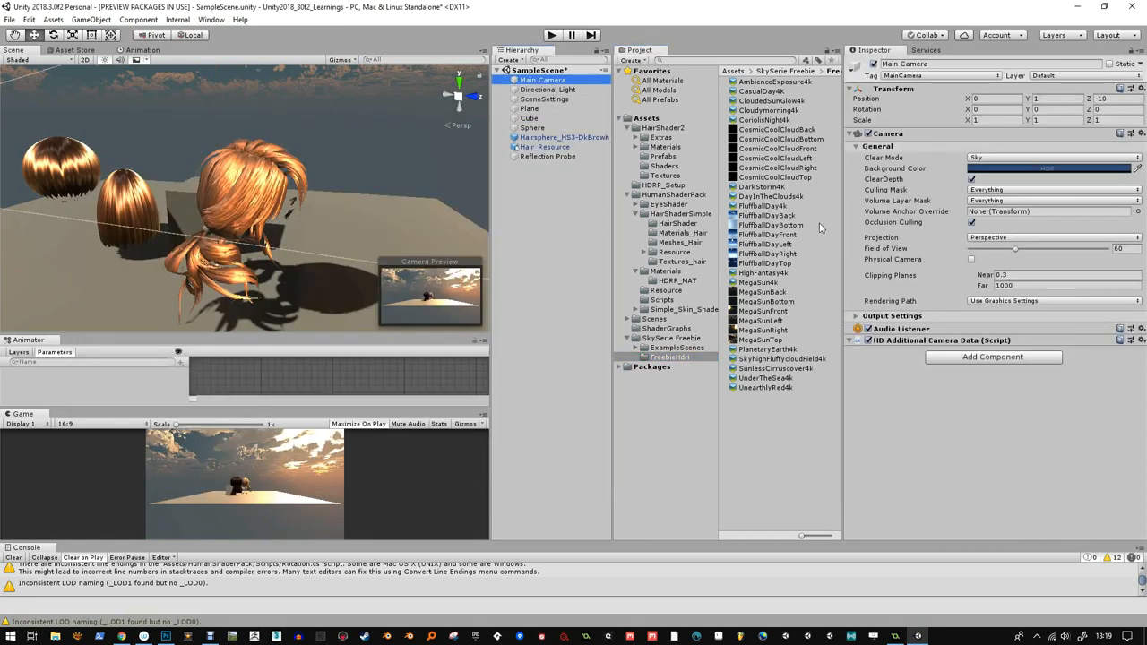
{"action": "left_click", "coordinate": [993, 357]}
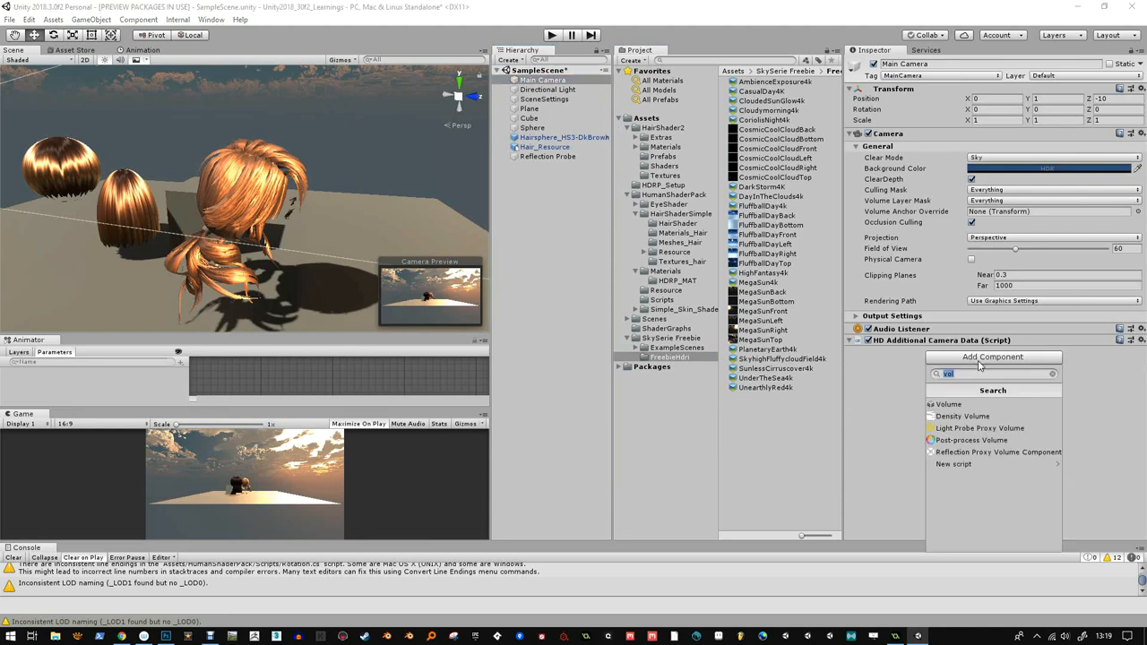
{"action": "type", "text": "post"}
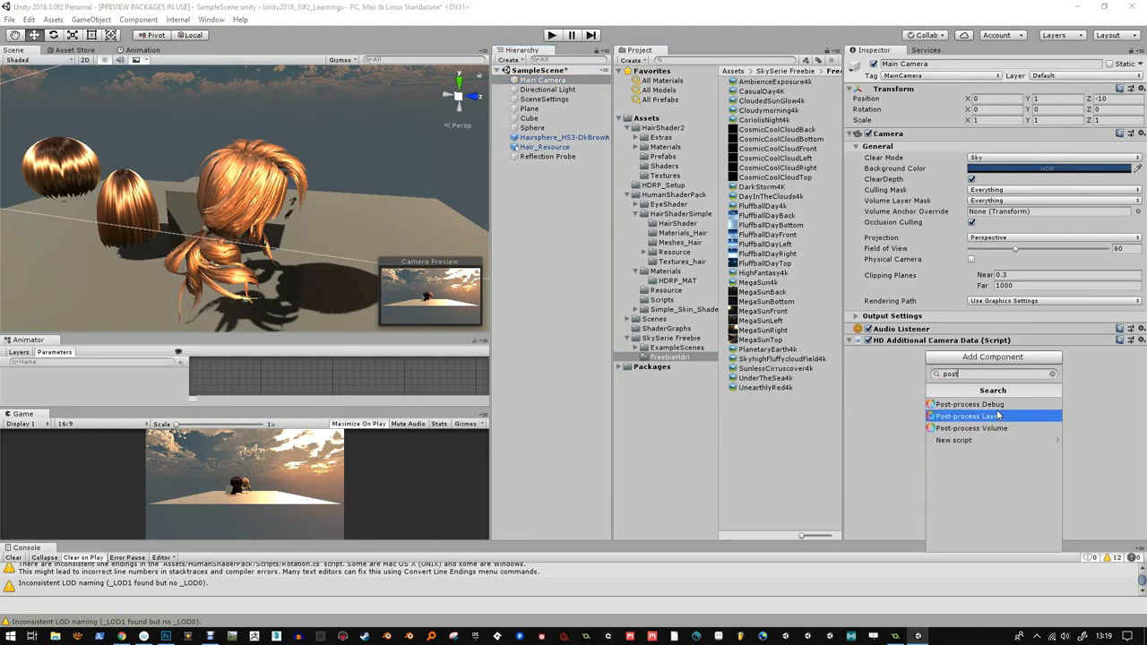
{"action": "left_click", "coordinate": [969, 416]}
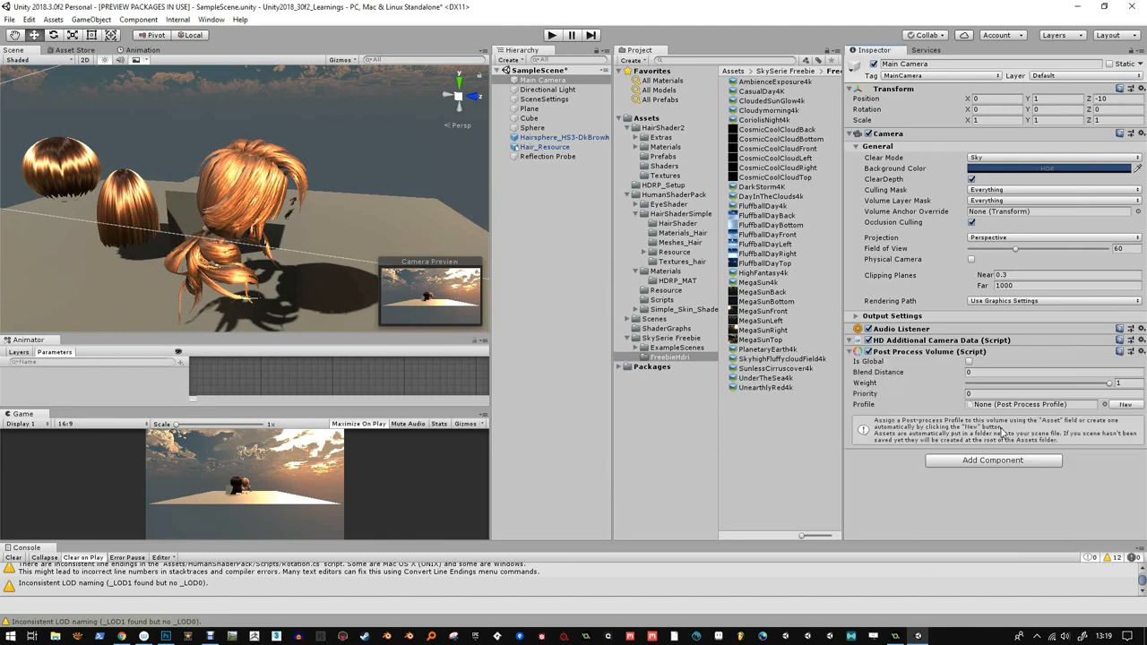
{"action": "mouse_move", "coordinate": [1112, 409]}
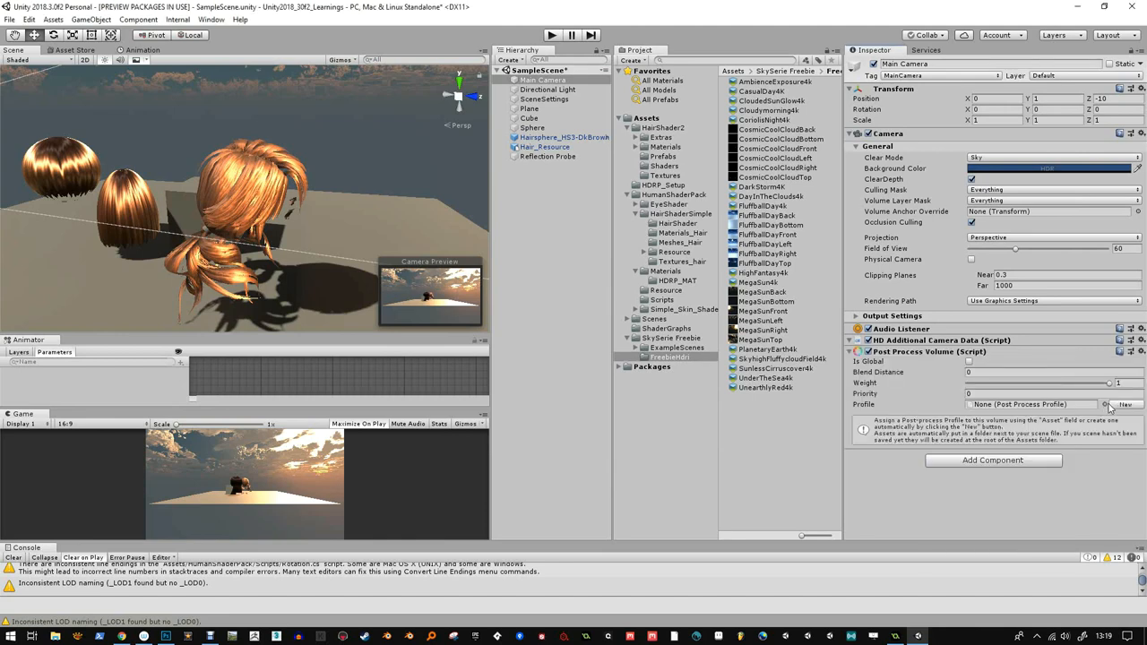
{"action": "left_click", "coordinate": [1108, 405]}
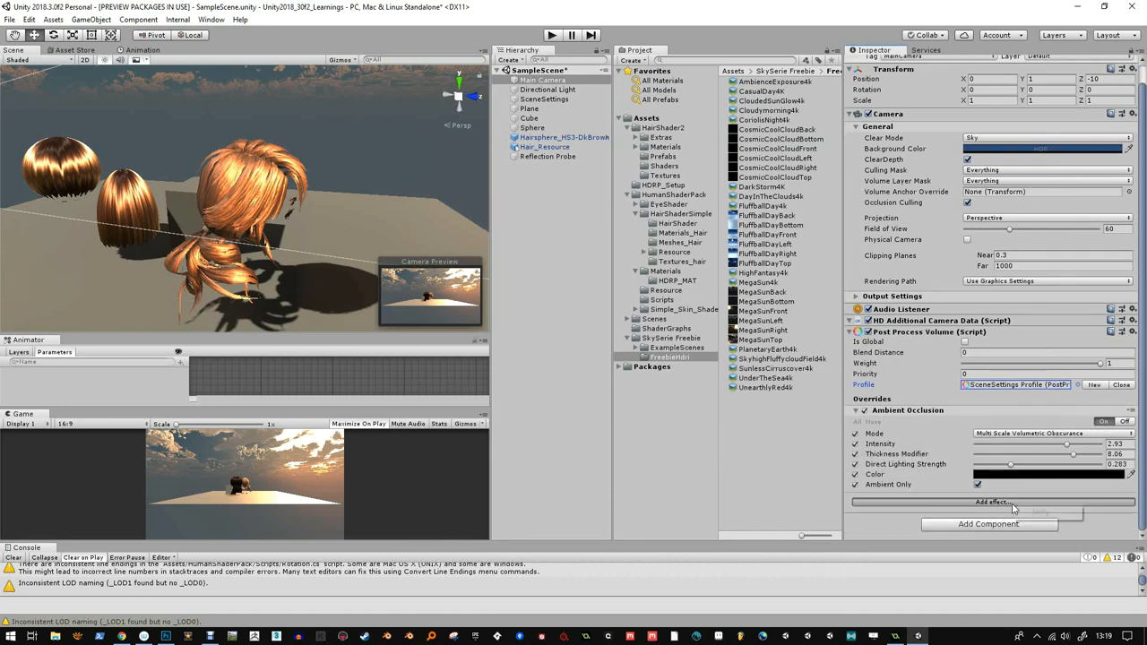
- Browse the camera volume's addable effects without adding one, then return to SceneSettings
{"action": "left_click", "coordinate": [990, 502]}
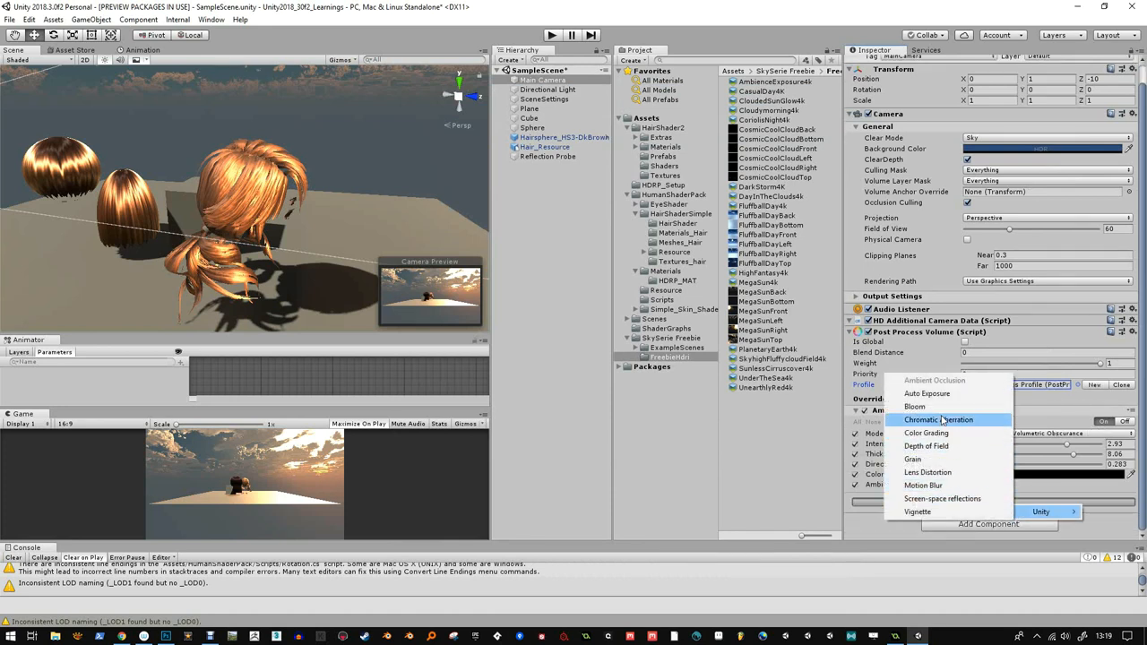
{"action": "mouse_move", "coordinate": [923, 484]}
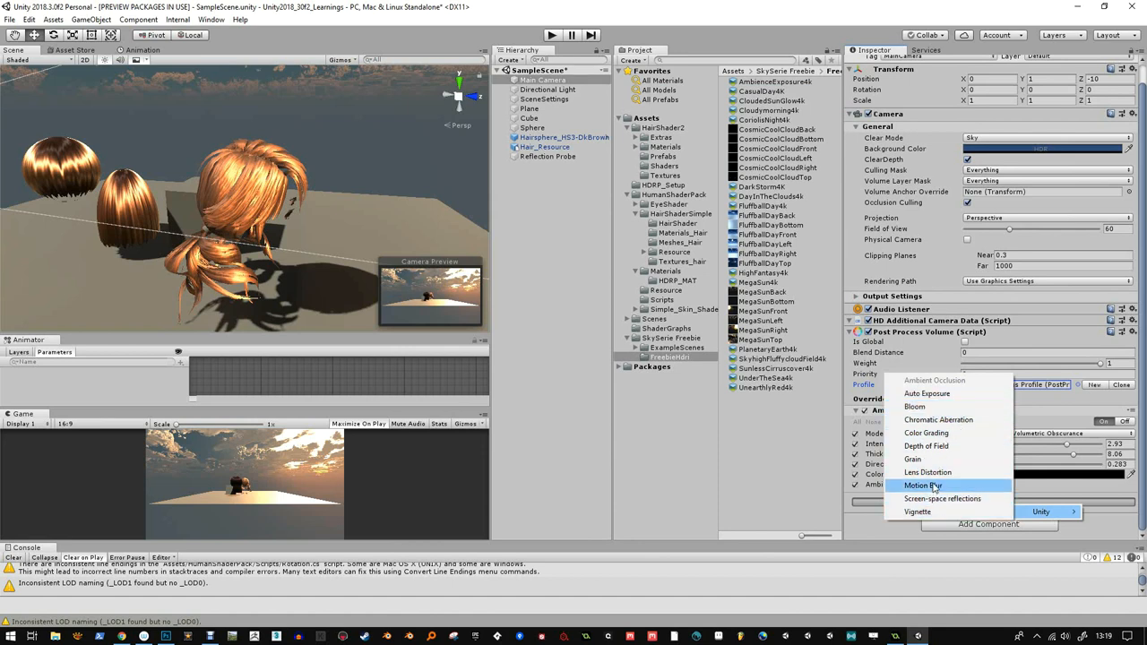
{"action": "left_click", "coordinate": [936, 380]}
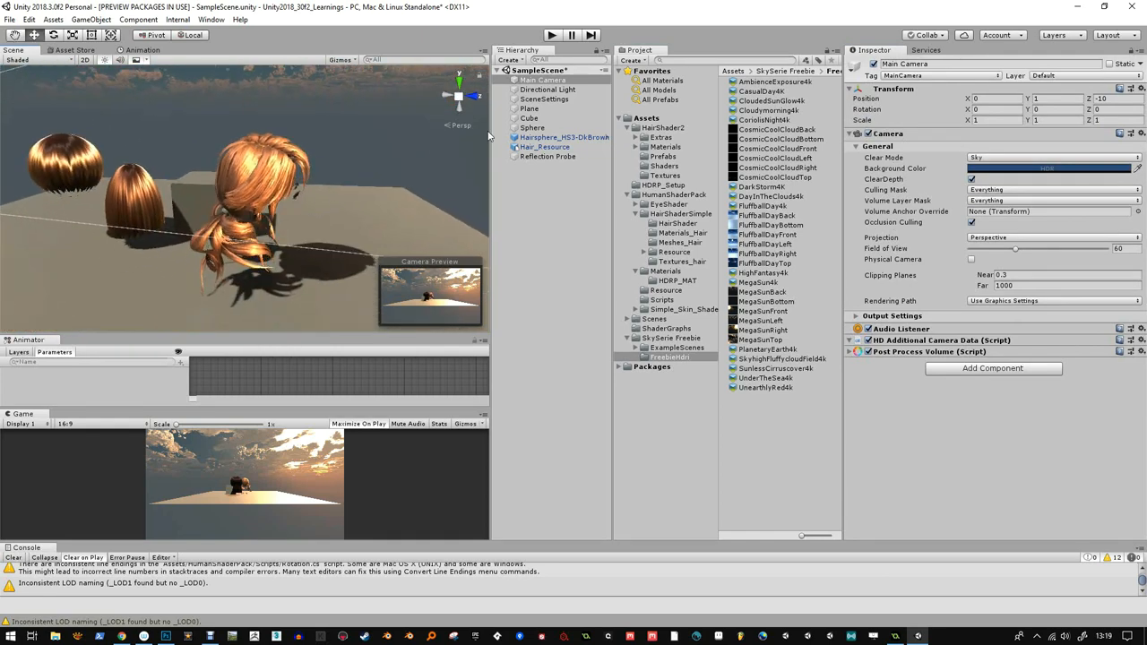
{"action": "left_click", "coordinate": [545, 98]}
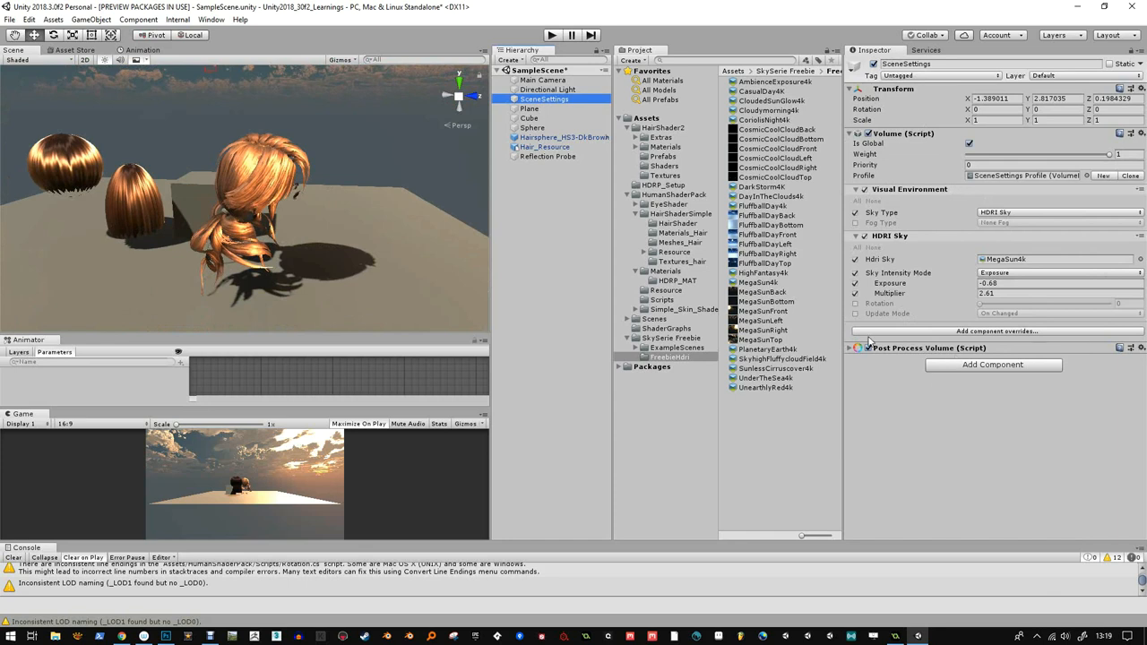
- Show the Volume's component override list, then select Hair_Resource to inspect its hair material
{"action": "left_click", "coordinate": [995, 330]}
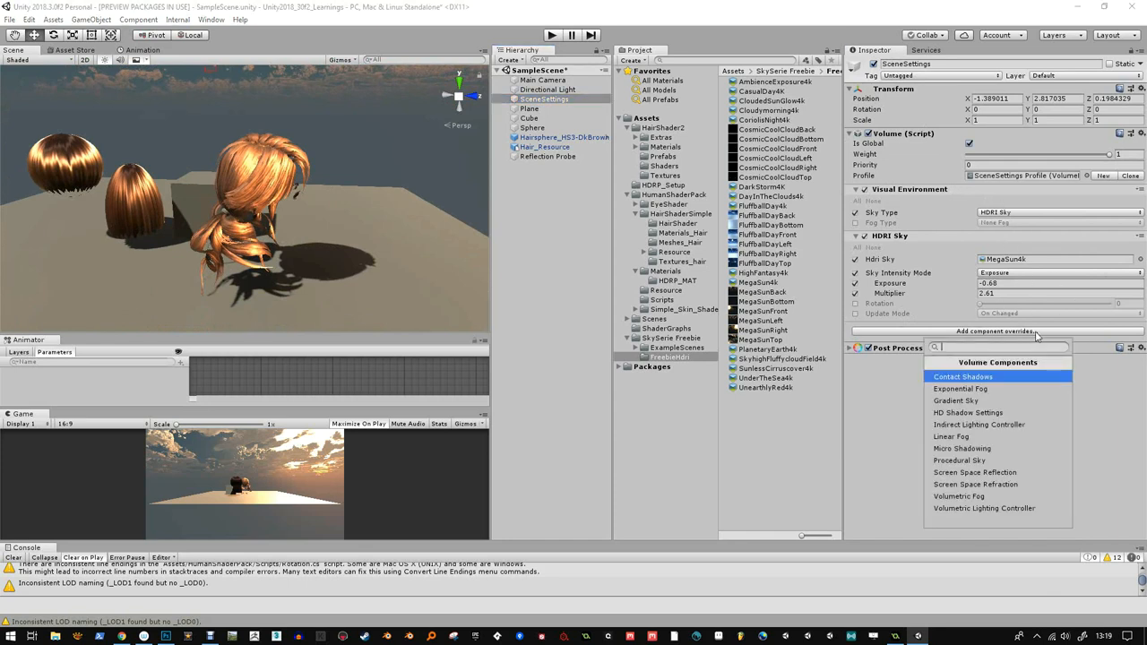
{"action": "mouse_move", "coordinate": [961, 448]}
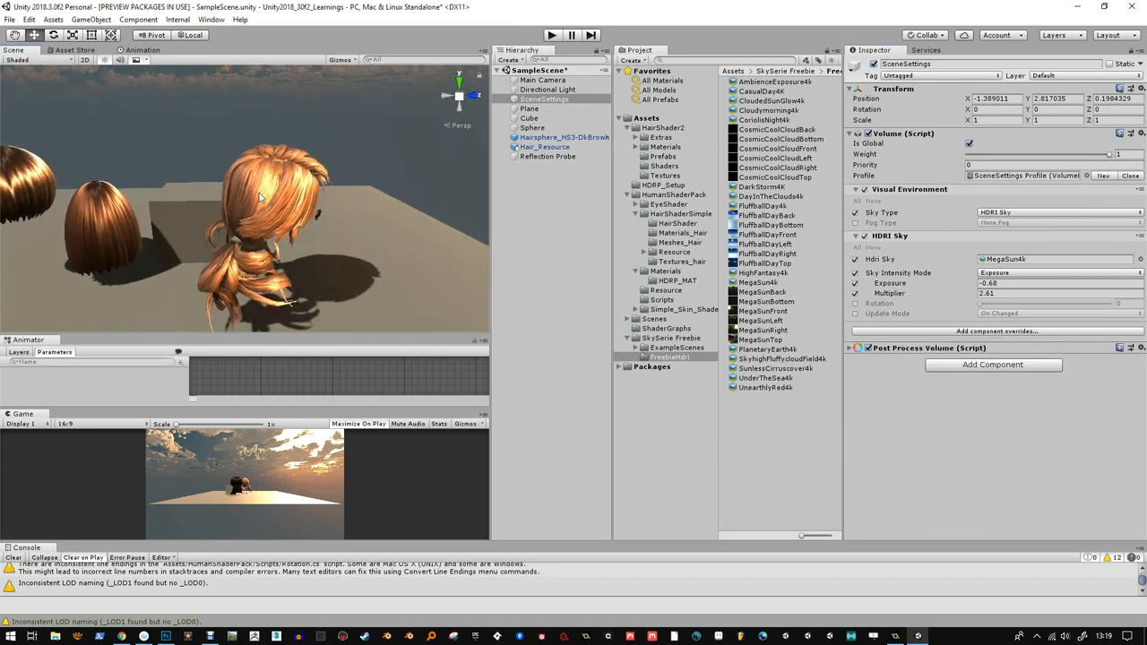
{"action": "left_click", "coordinate": [545, 147]}
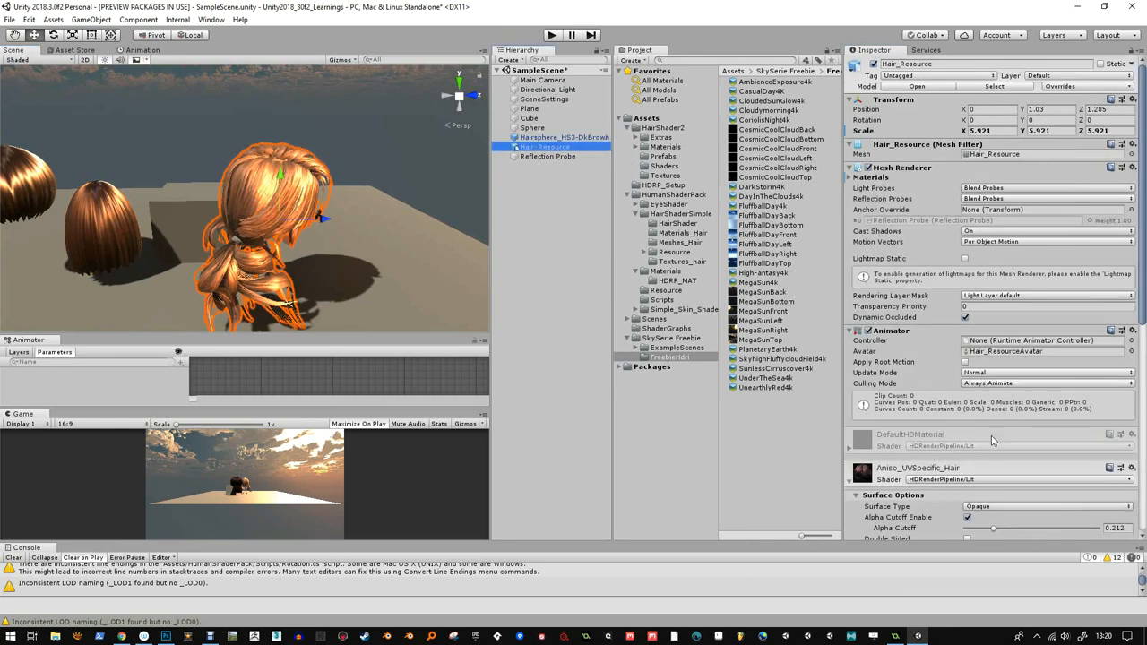
- Lower the hair material's metallic value and retune its smoothness and anisotropy strength
{"action": "scroll", "scroll_direction": "down", "scroll_amount": 3}
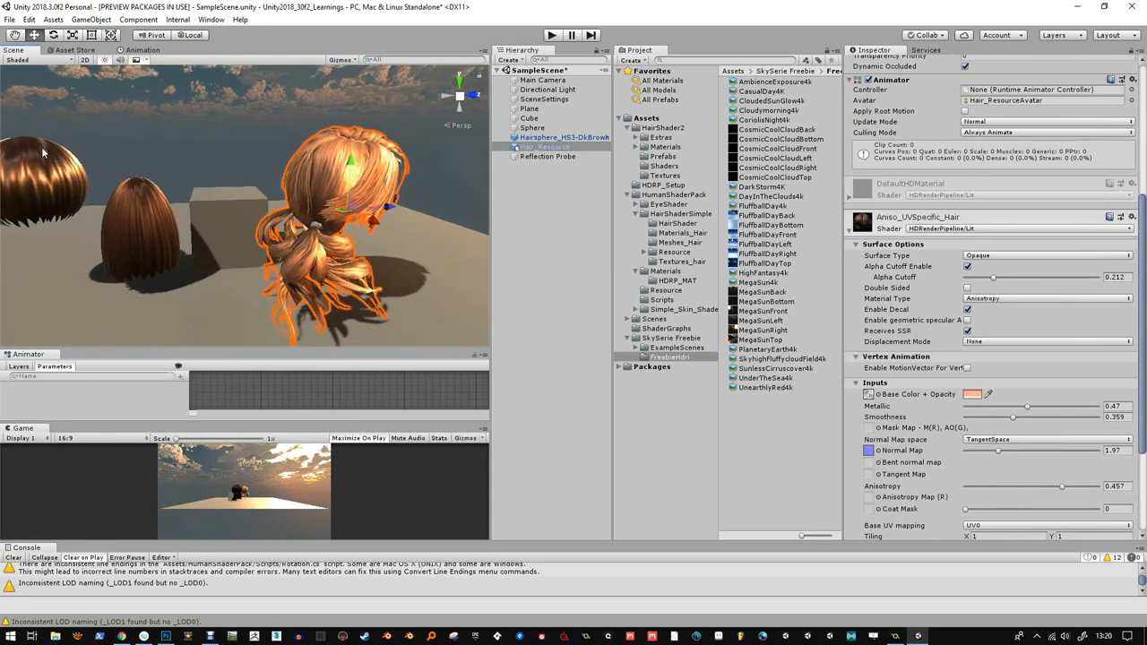
{"action": "mouse_move", "coordinate": [285, 235]}
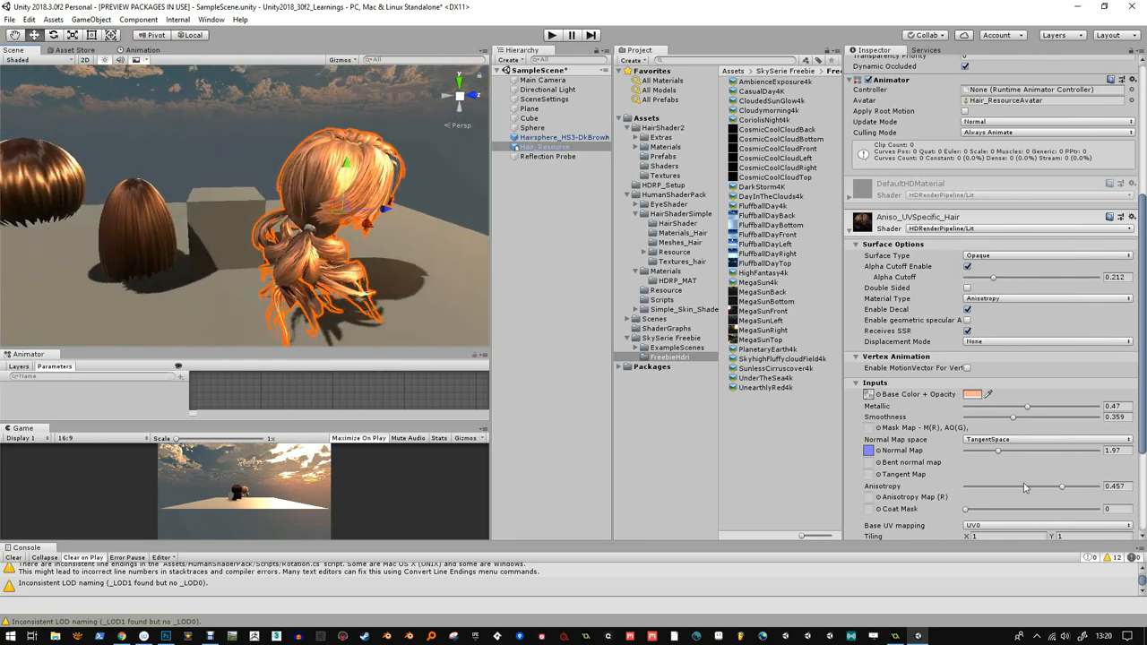
{"action": "left_click_drag", "start_coordinate": [1029, 405], "coordinate": [1011, 406]}
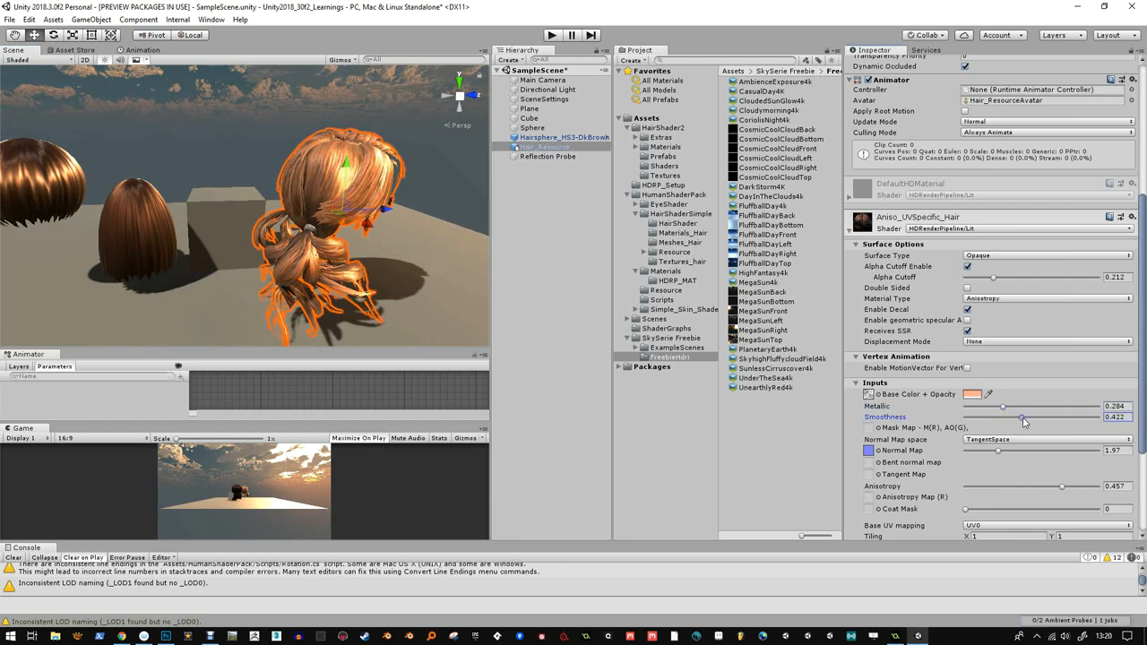
{"action": "left_click_drag", "start_coordinate": [1004, 406], "coordinate": [990, 406]}
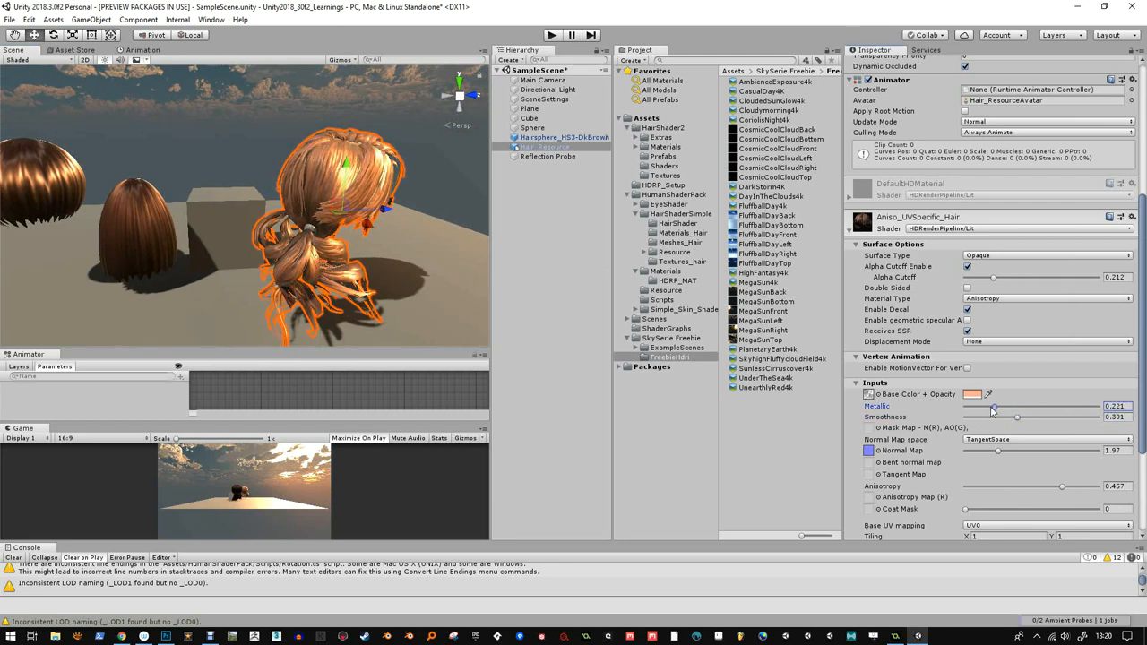
{"action": "left_click_drag", "start_coordinate": [993, 410], "coordinate": [986, 411]}
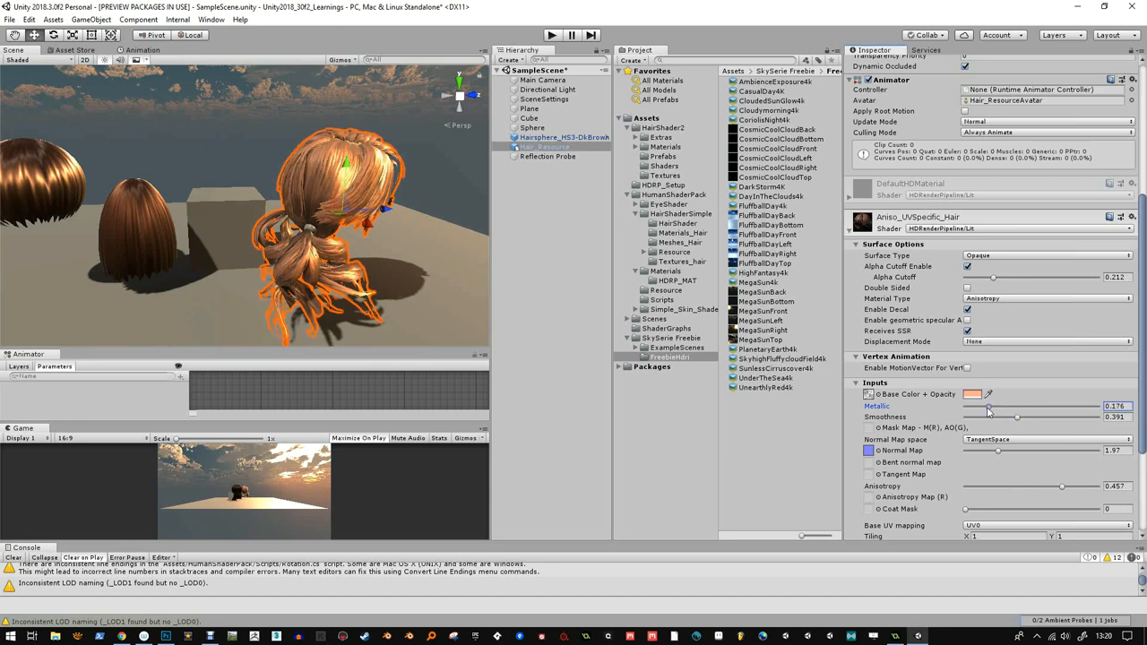
{"action": "left_click_drag", "start_coordinate": [994, 405], "coordinate": [984, 405]}
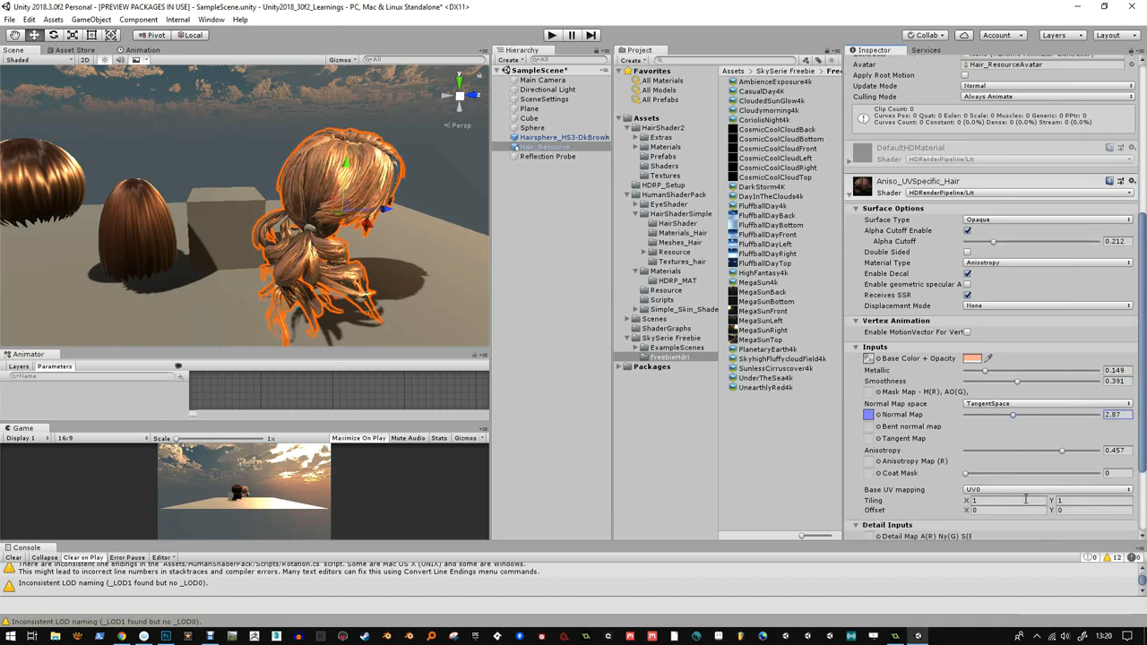
{"action": "left_click_drag", "start_coordinate": [1061, 450], "coordinate": [1049, 450]}
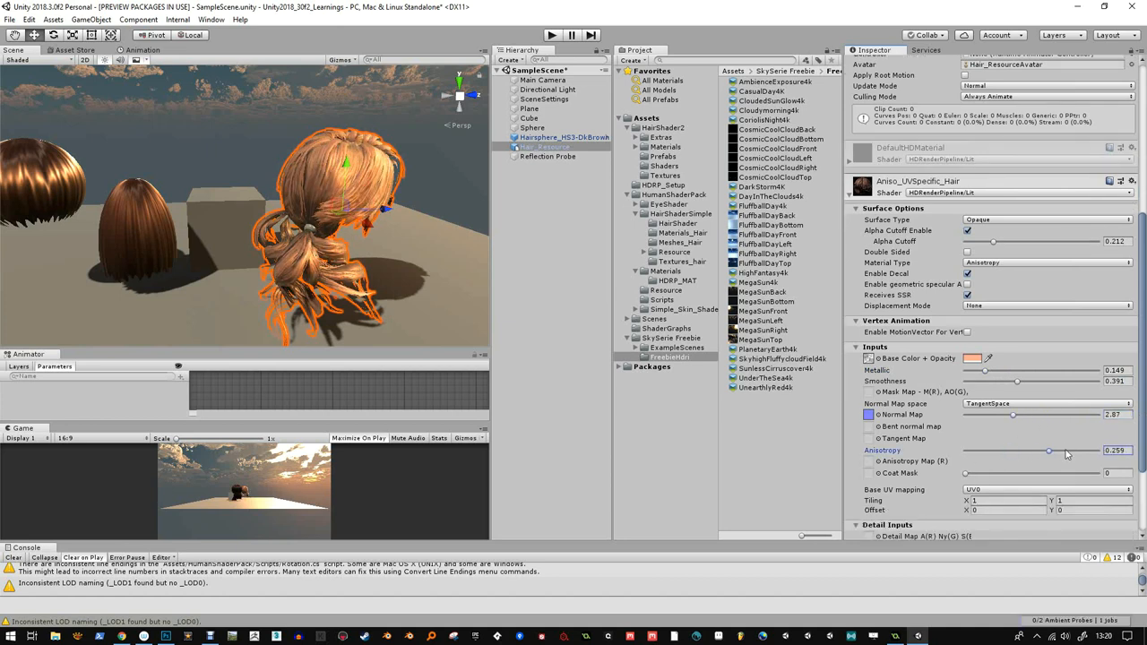
{"action": "left_click_drag", "start_coordinate": [1049, 452], "coordinate": [1057, 452]}
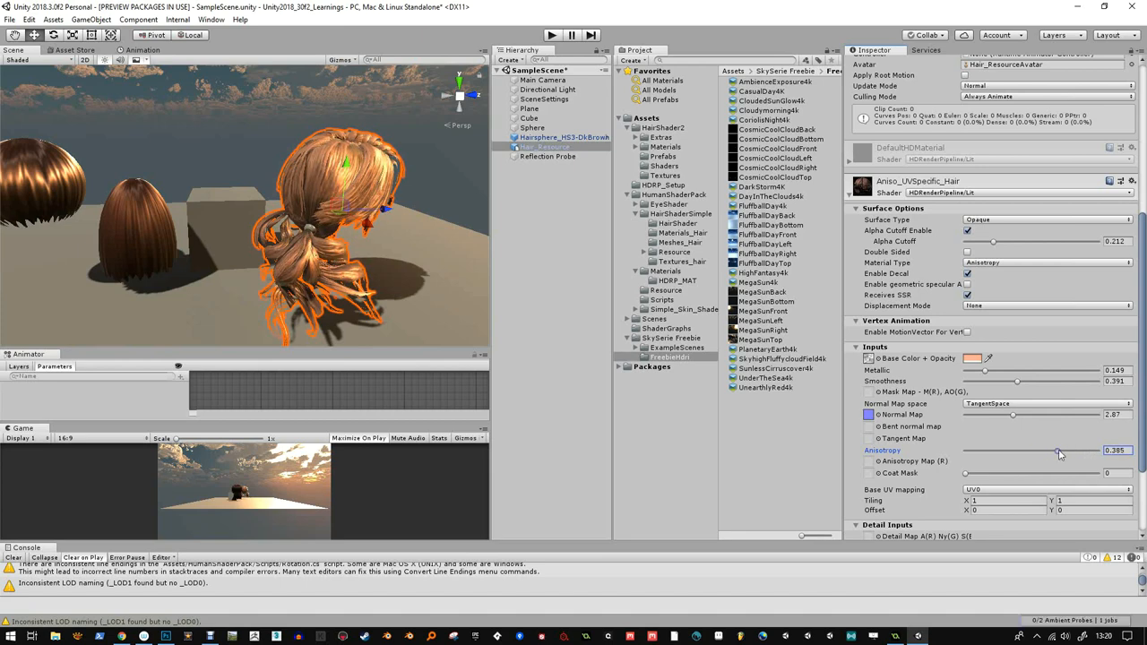
{"action": "left_click_drag", "start_coordinate": [1058, 450], "coordinate": [1054, 450]}
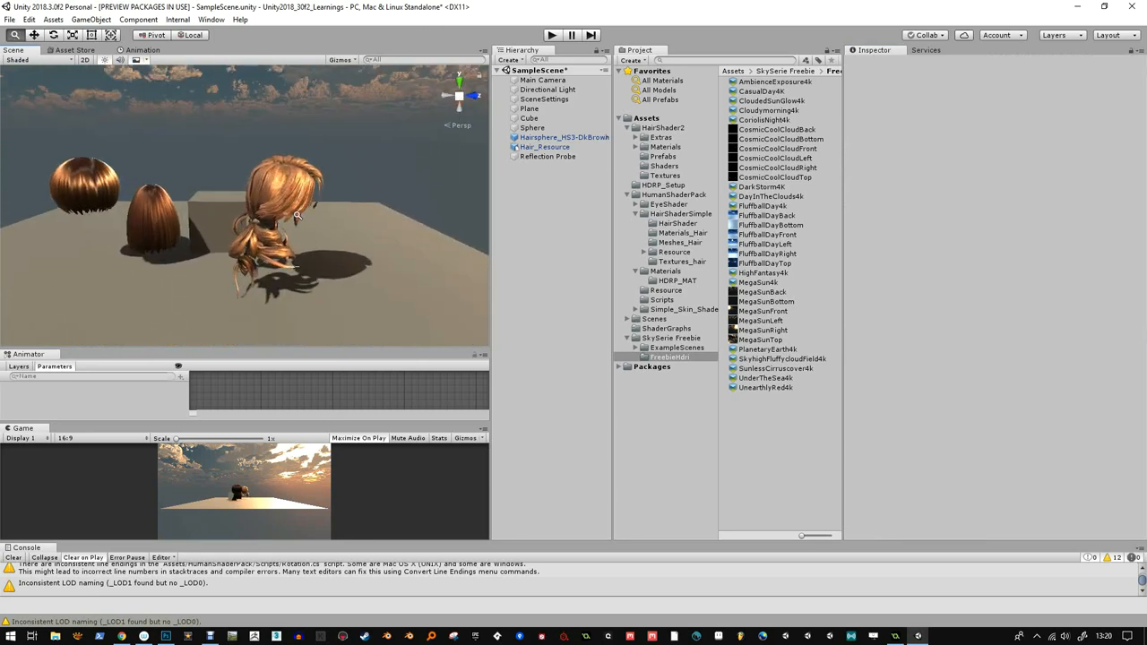
- Lower the alpha cutoff and enable geometric specular AA, tuning screen space variance and threshold
{"action": "left_click", "coordinate": [545, 147]}
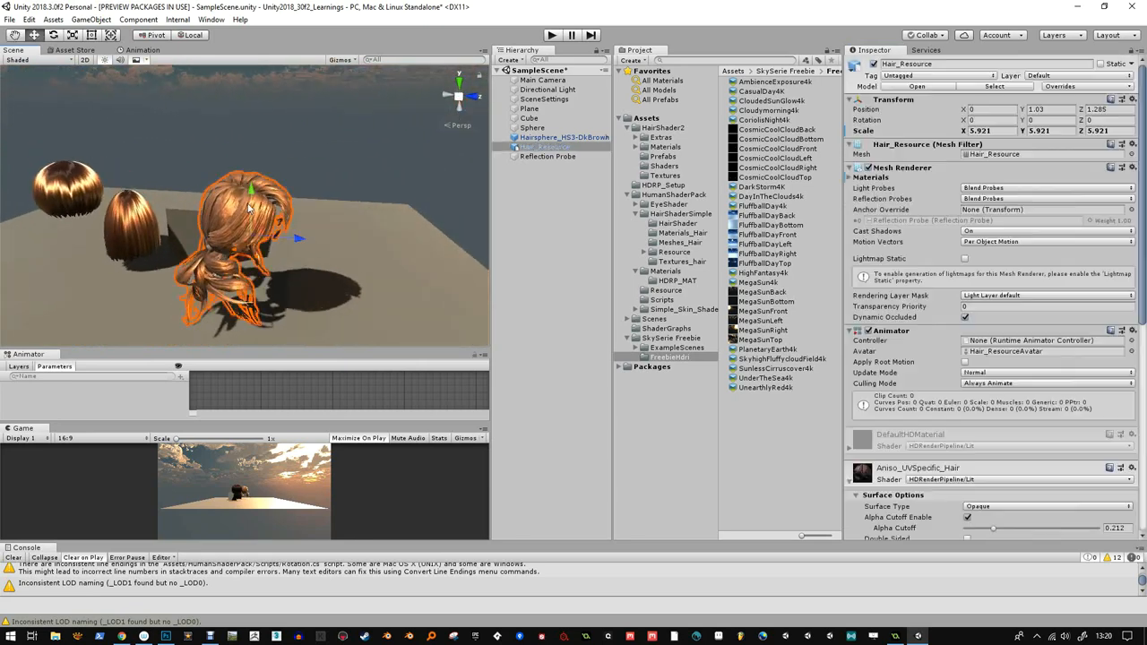
{"action": "scroll", "scroll_direction": "down", "scroll_amount": 3}
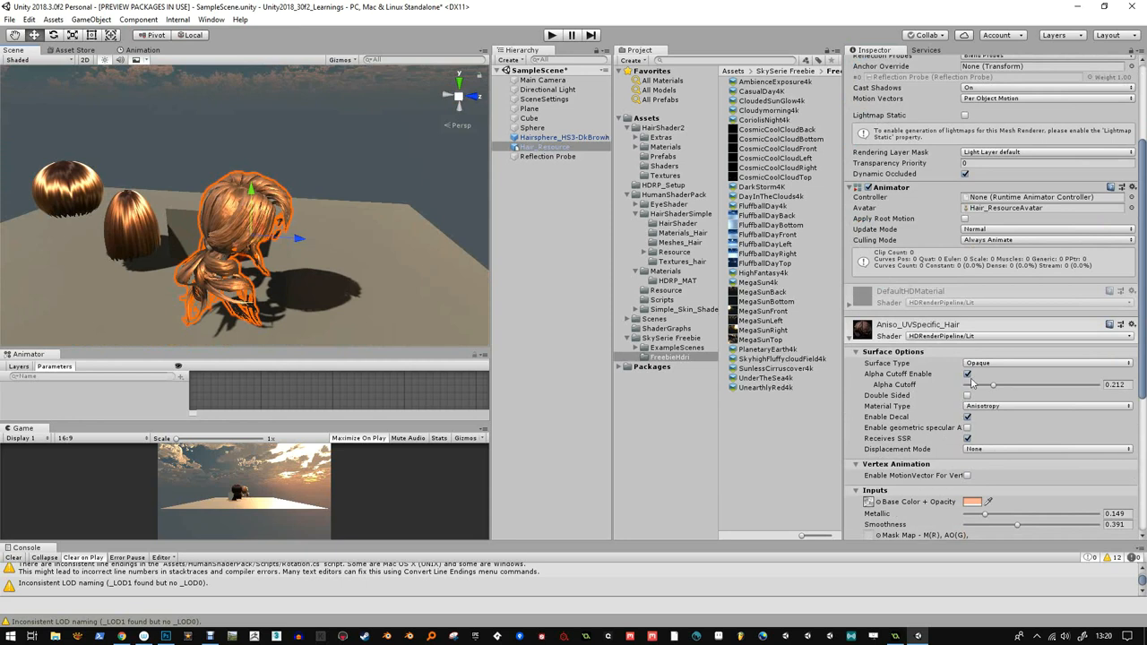
{"action": "left_click_drag", "start_coordinate": [993, 384], "coordinate": [1038, 384]}
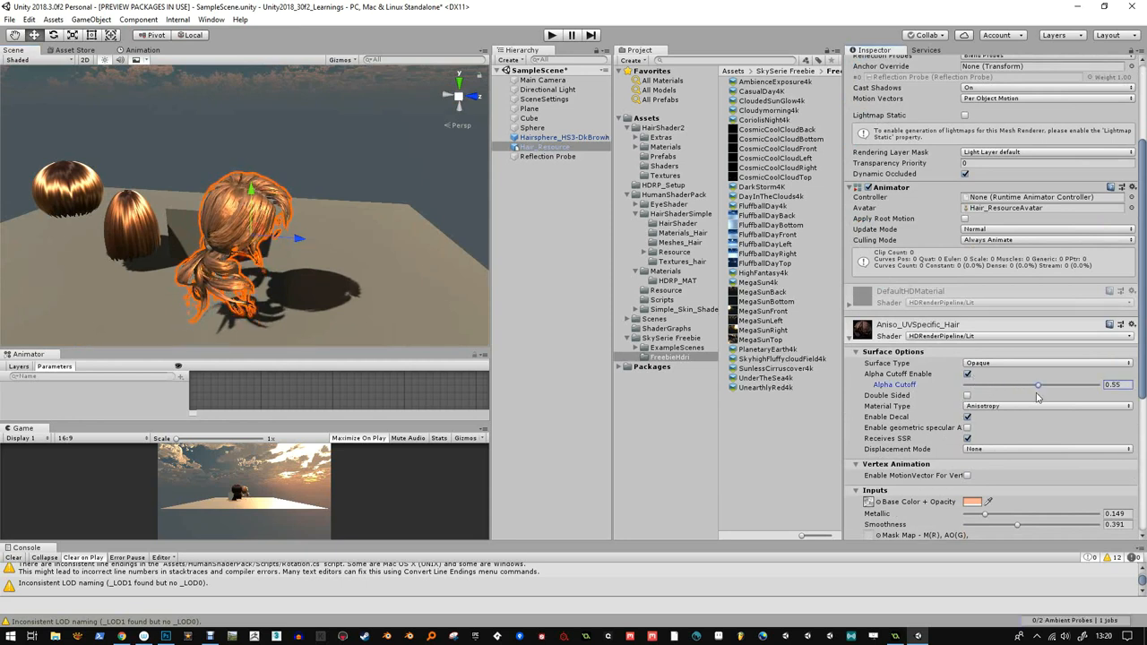
{"action": "left_click_drag", "start_coordinate": [1038, 384], "coordinate": [997, 384]}
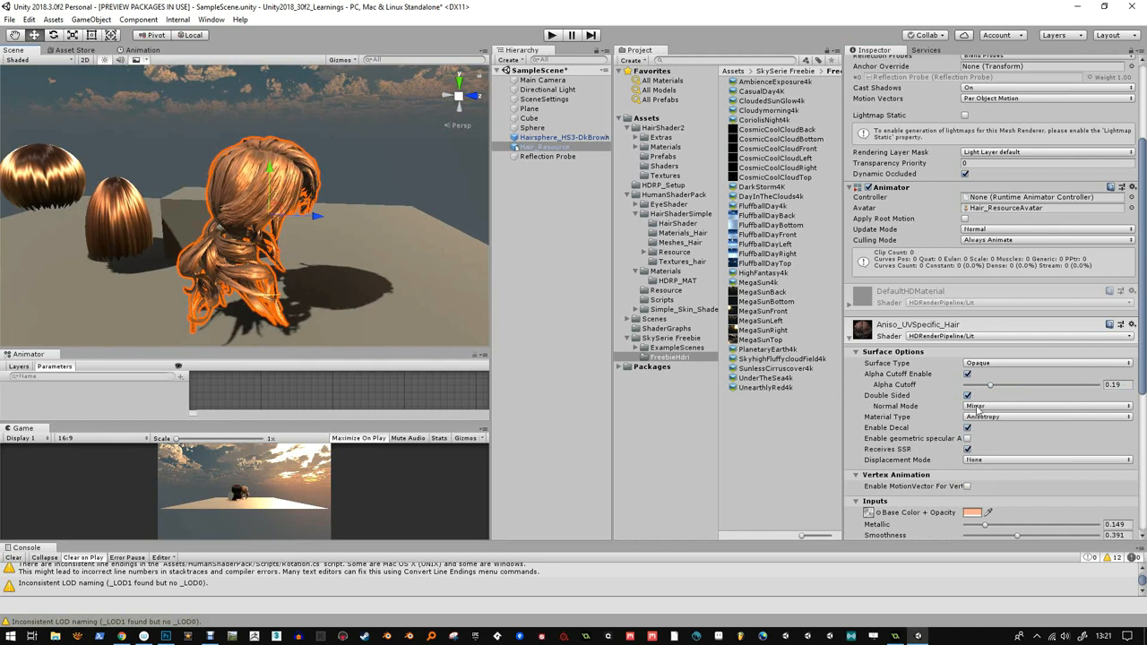
{"action": "mouse_move", "coordinate": [989, 435]}
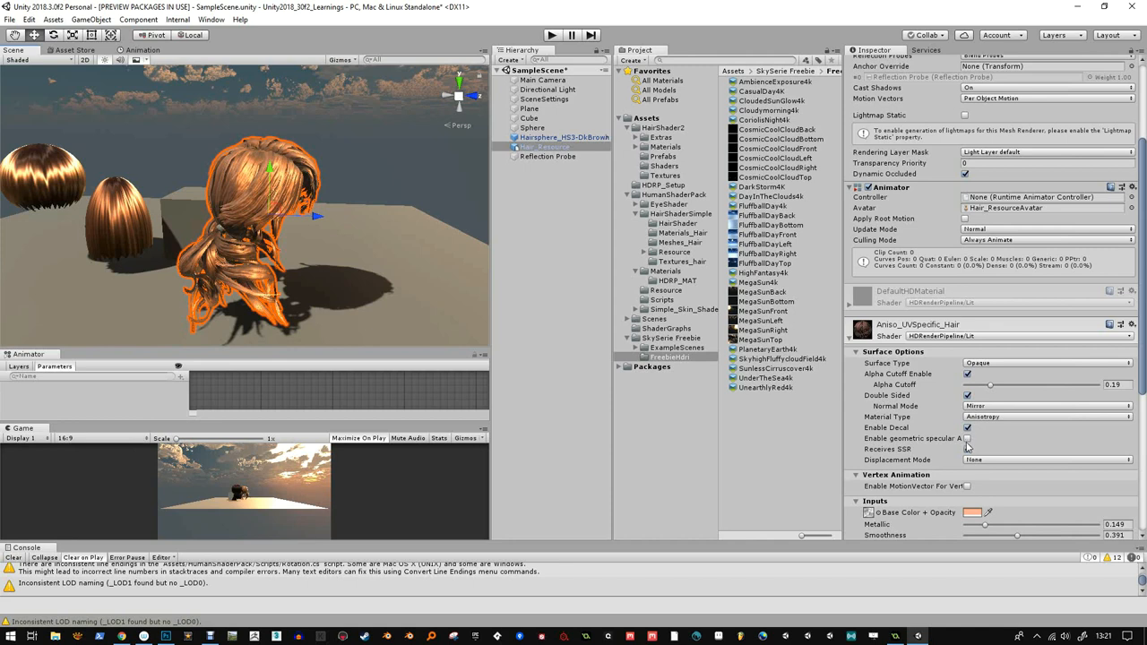
{"action": "left_click", "coordinate": [968, 437]}
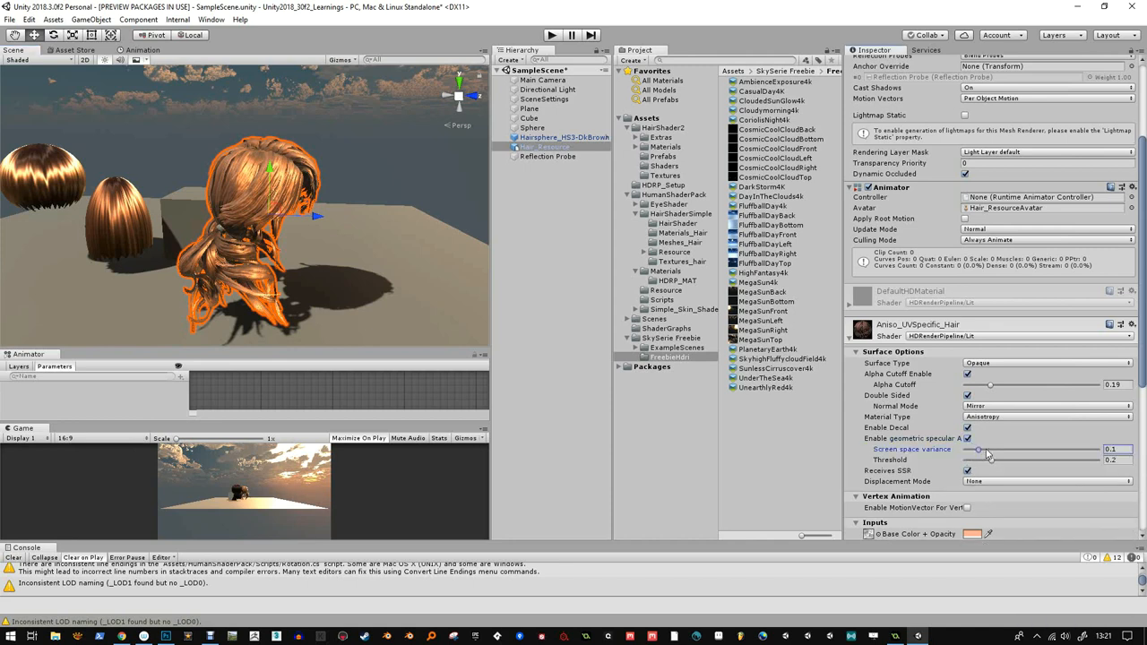
{"action": "left_click_drag", "start_coordinate": [990, 459], "coordinate": [1072, 459]}
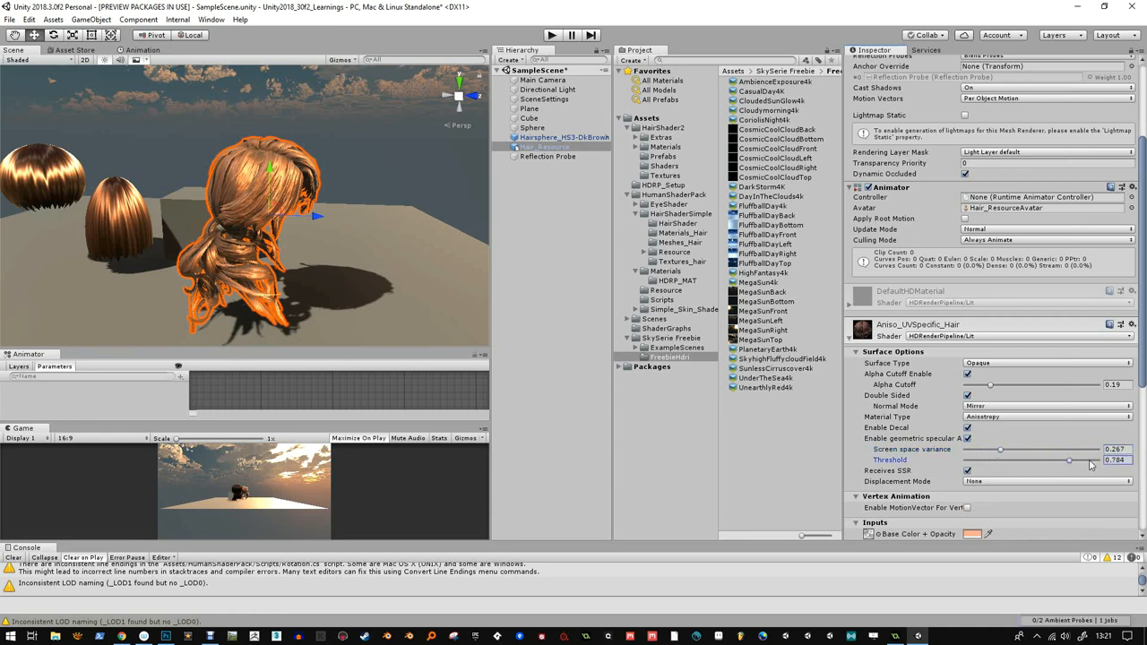
{"action": "left_click_drag", "start_coordinate": [1068, 459], "coordinate": [1036, 459]}
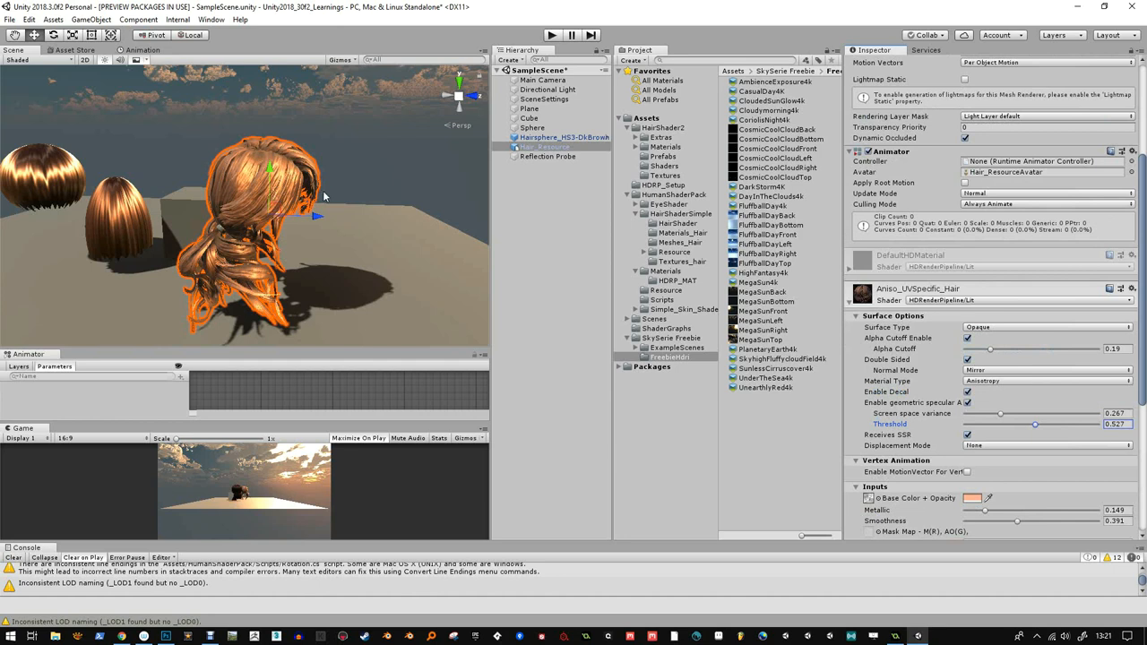
{"action": "mouse_move", "coordinate": [1021, 348]}
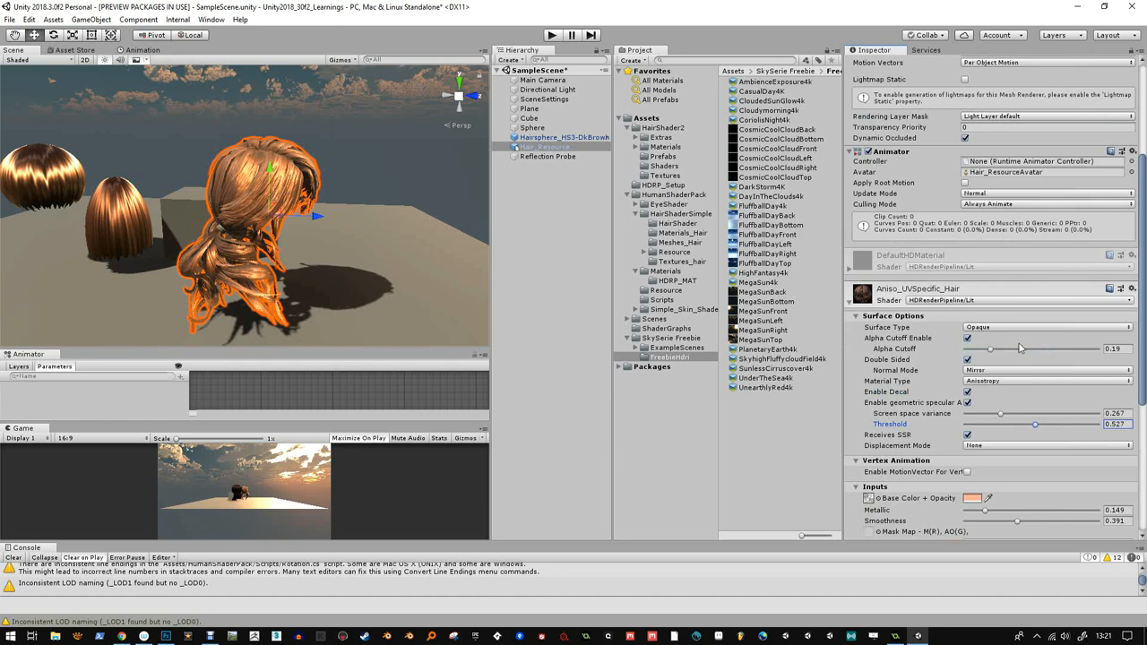
- Make the hair material Transparent, keeping Alpha blending mode, while viewing the hair from behind
{"action": "left_click", "coordinate": [1047, 326]}
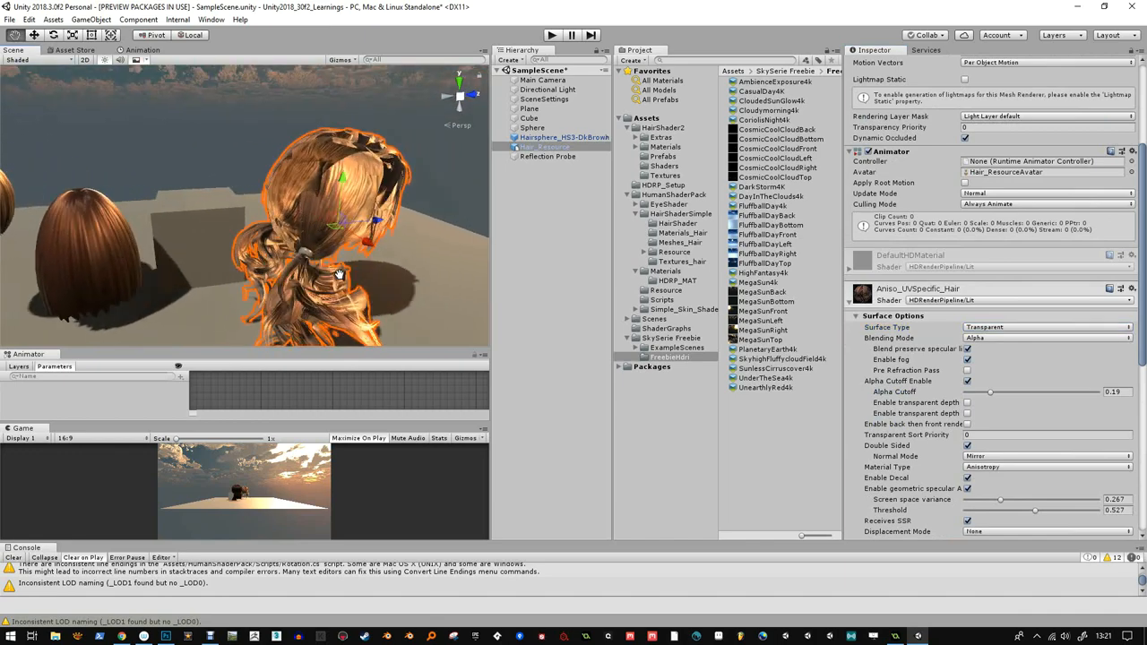
{"action": "left_click_drag", "start_coordinate": [339, 272], "coordinate": [405, 279]}
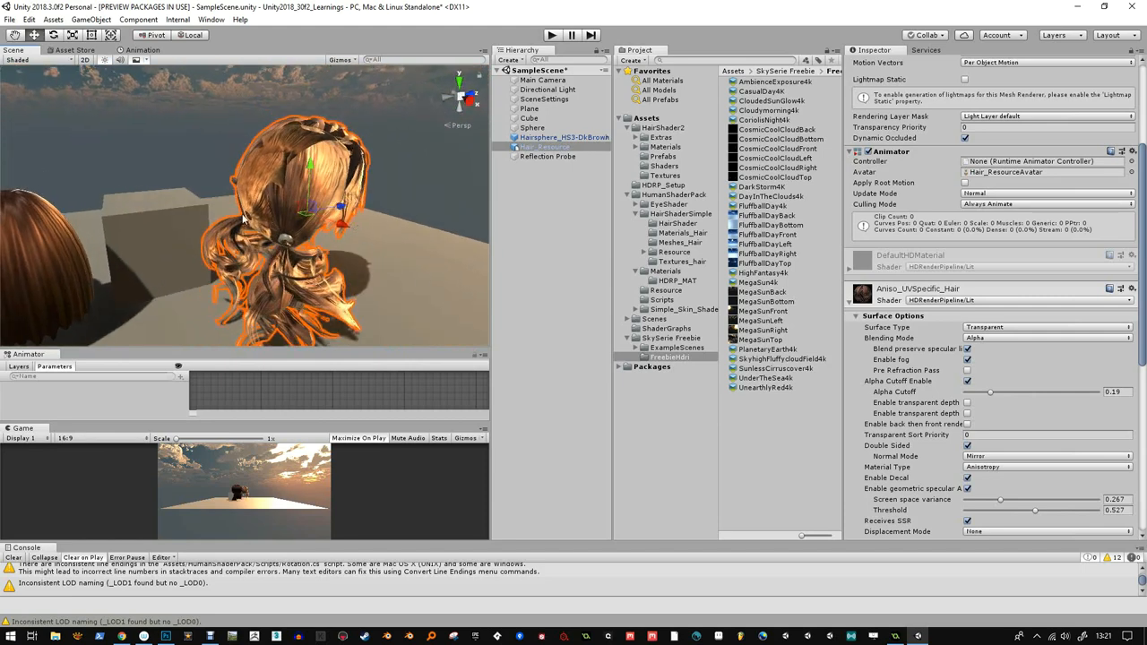
{"action": "left_click", "coordinate": [1047, 337]}
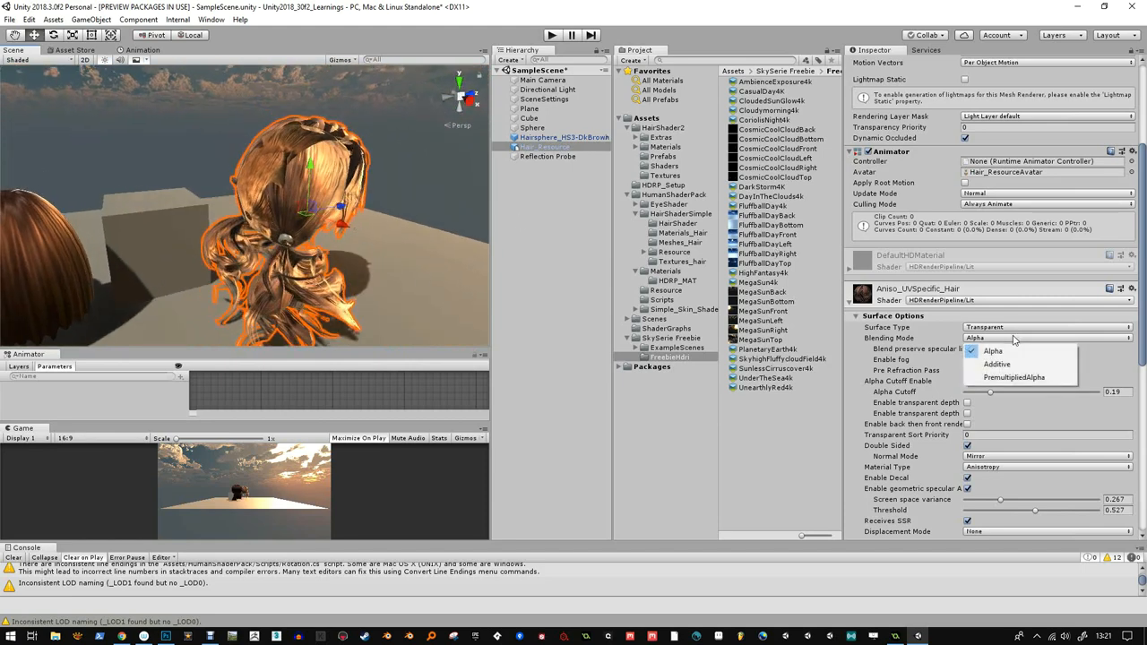
{"action": "left_click", "coordinate": [993, 350]}
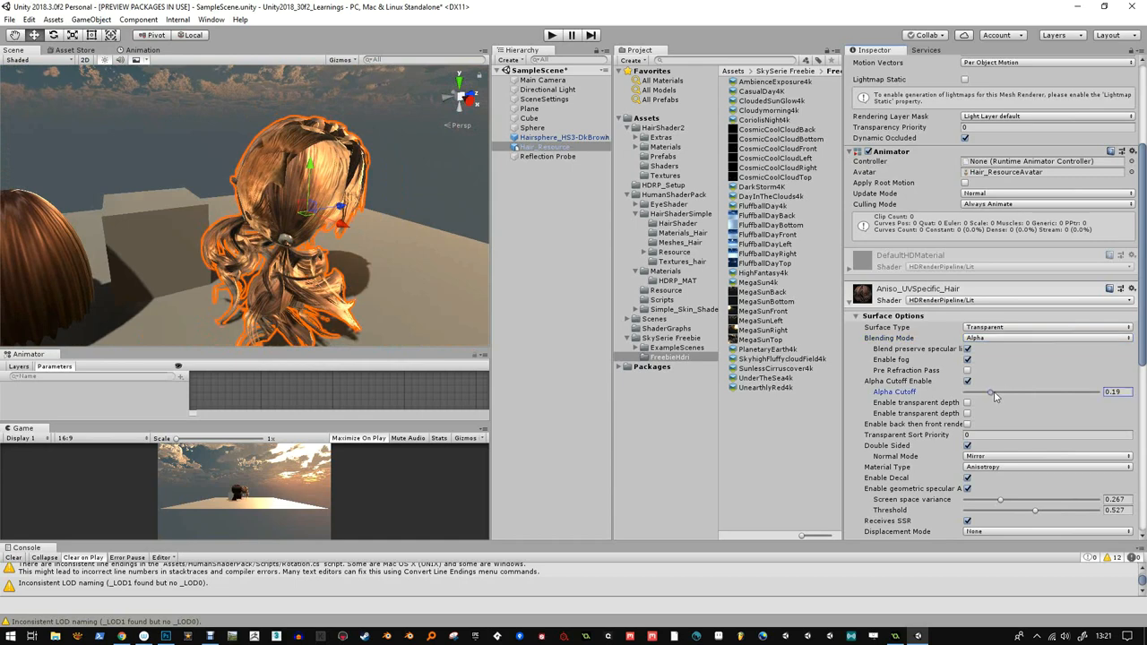
- Inspect the hair strands up close, select the Cube, then reselect the hair object
{"action": "left_click_drag", "start_coordinate": [995, 395], "coordinate": [986, 394]}
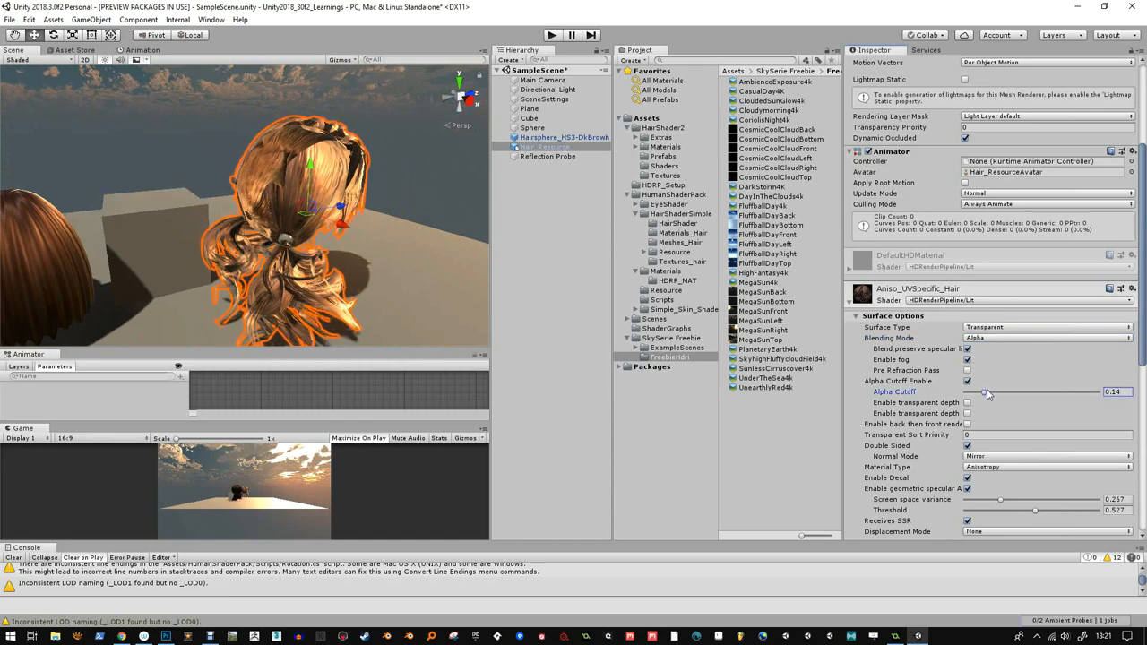
{"action": "left_click_drag", "start_coordinate": [986, 393], "coordinate": [989, 393]}
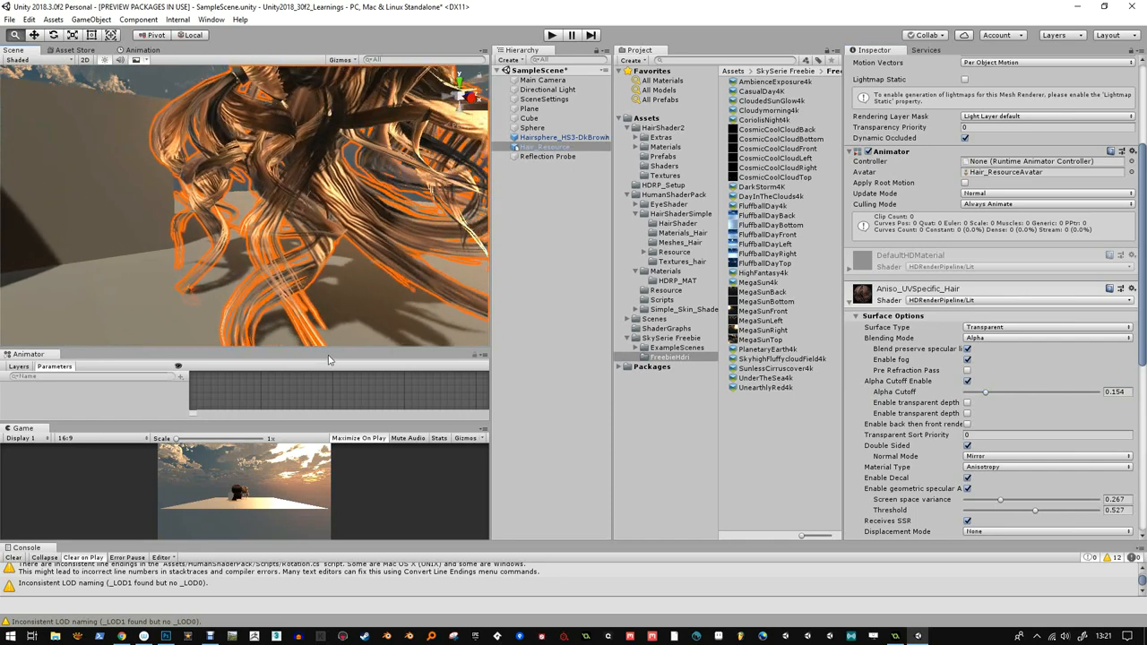
{"action": "left_click", "coordinate": [530, 119]}
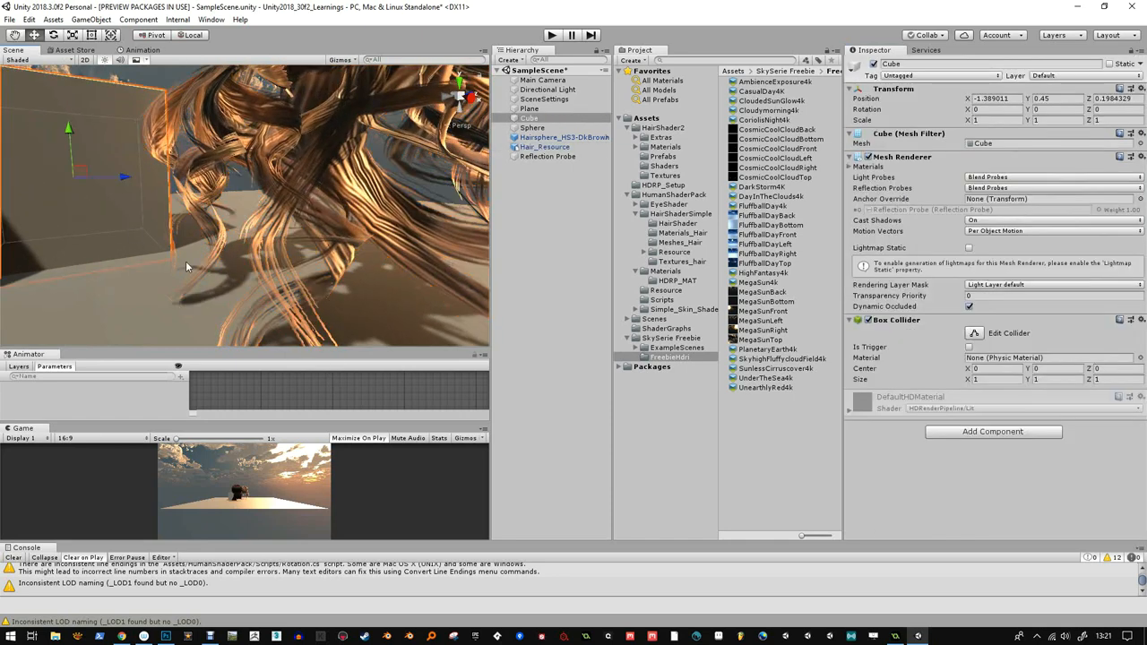
{"action": "mouse_move", "coordinate": [699, 285]}
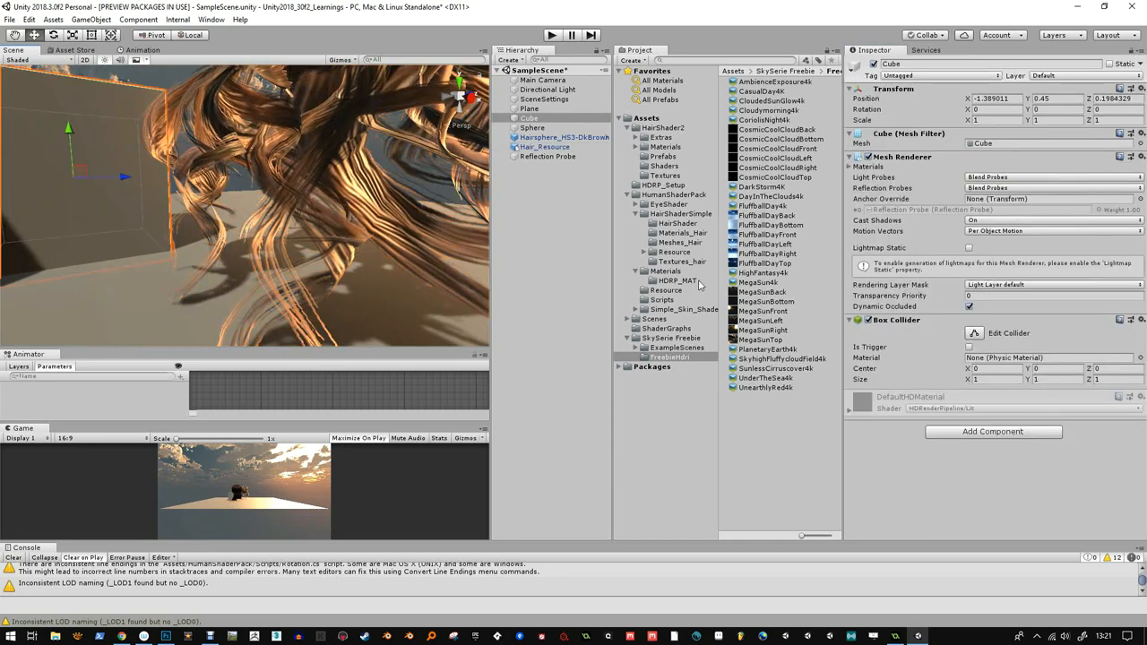
{"action": "left_click", "coordinate": [545, 147]}
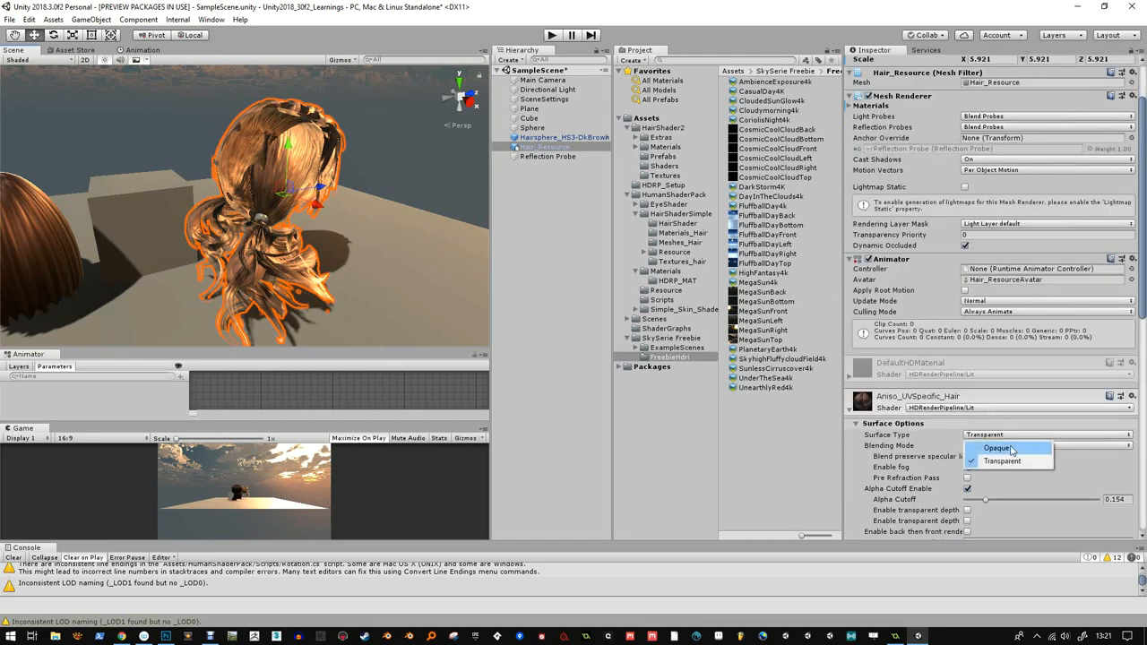
- Set the hair material's Surface Type to Opaque and raise its alpha cutoff to about 0.53
{"action": "left_click", "coordinate": [996, 449]}
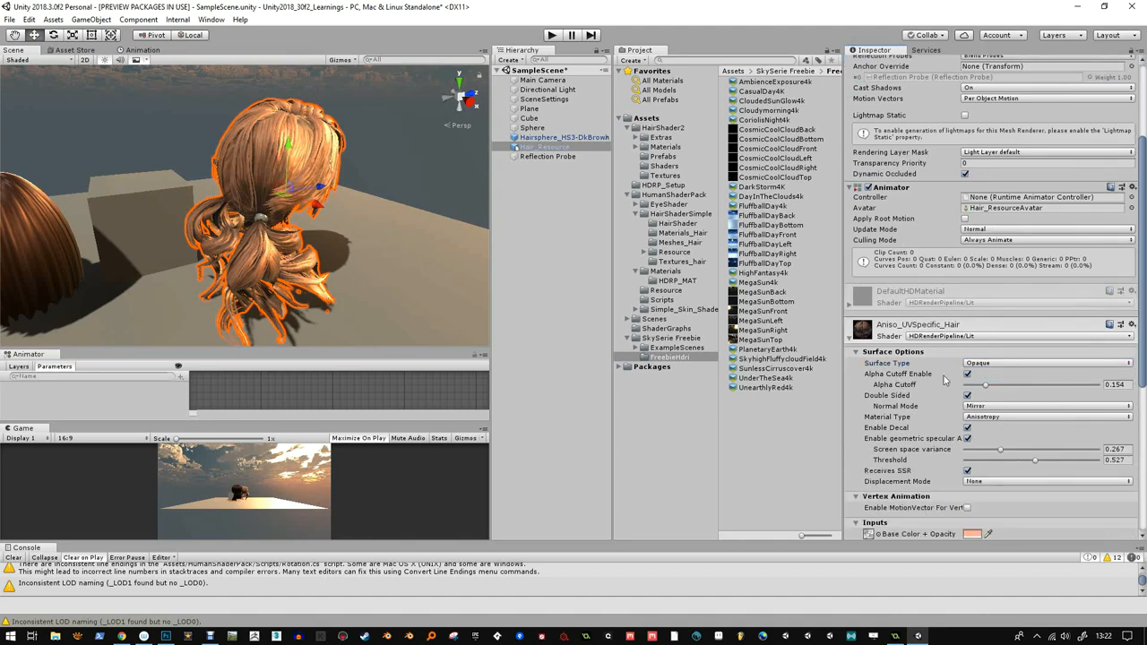
{"action": "left_click_drag", "start_coordinate": [984, 384], "coordinate": [990, 384]}
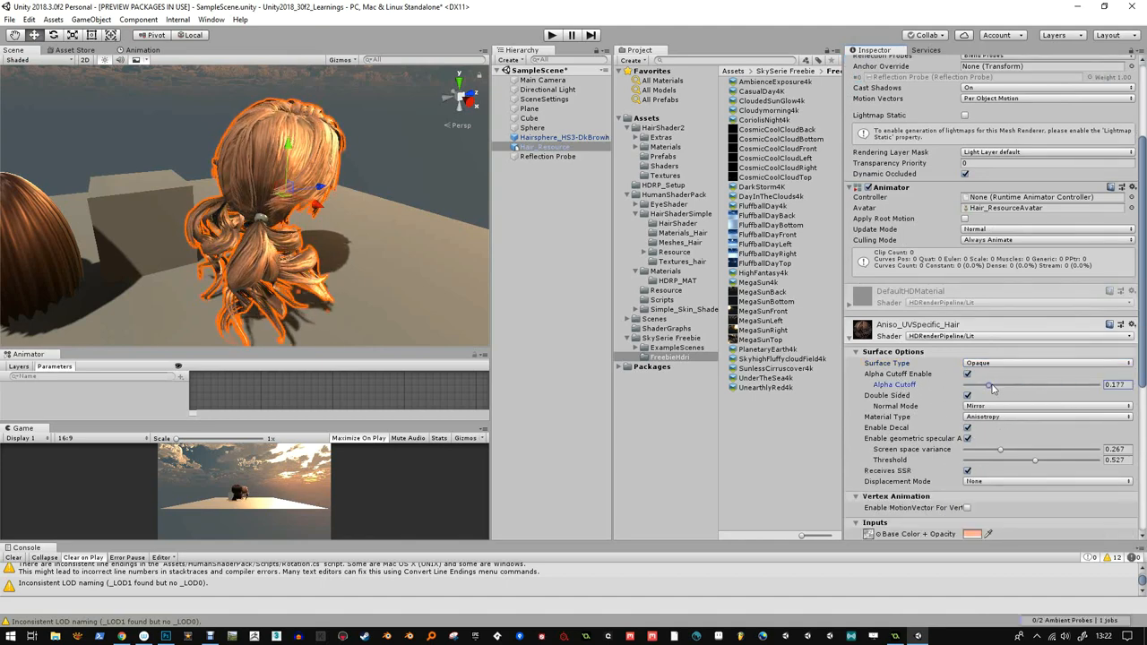
{"action": "left_click_drag", "start_coordinate": [994, 386], "coordinate": [986, 386]}
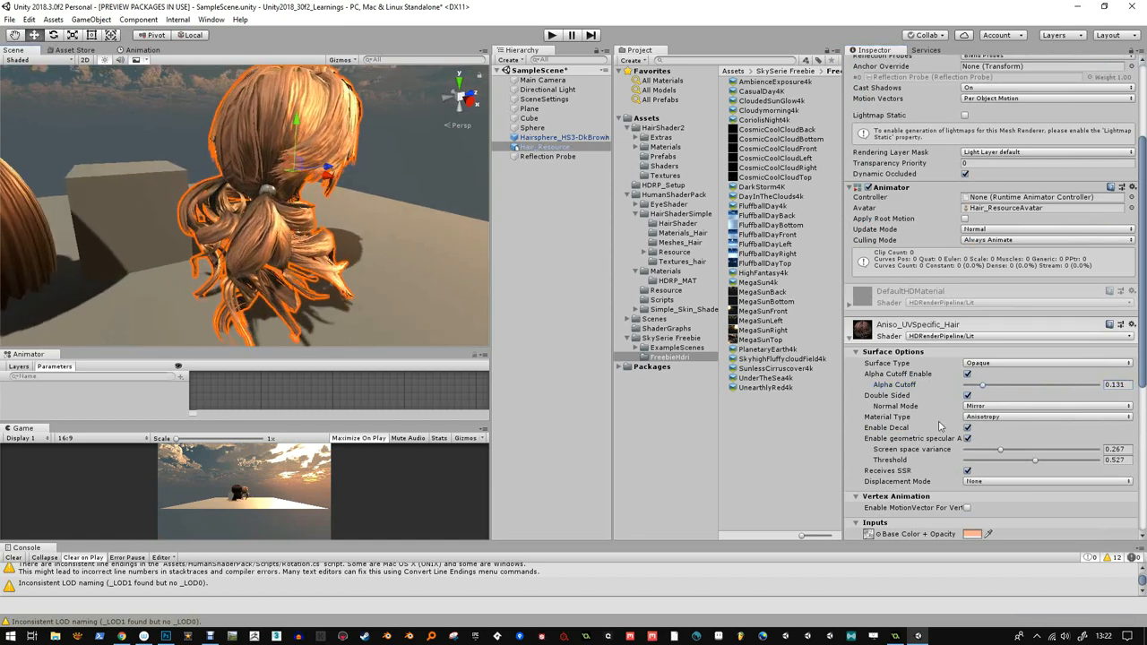
{"action": "scroll", "scroll_direction": "down", "scroll_amount": 3}
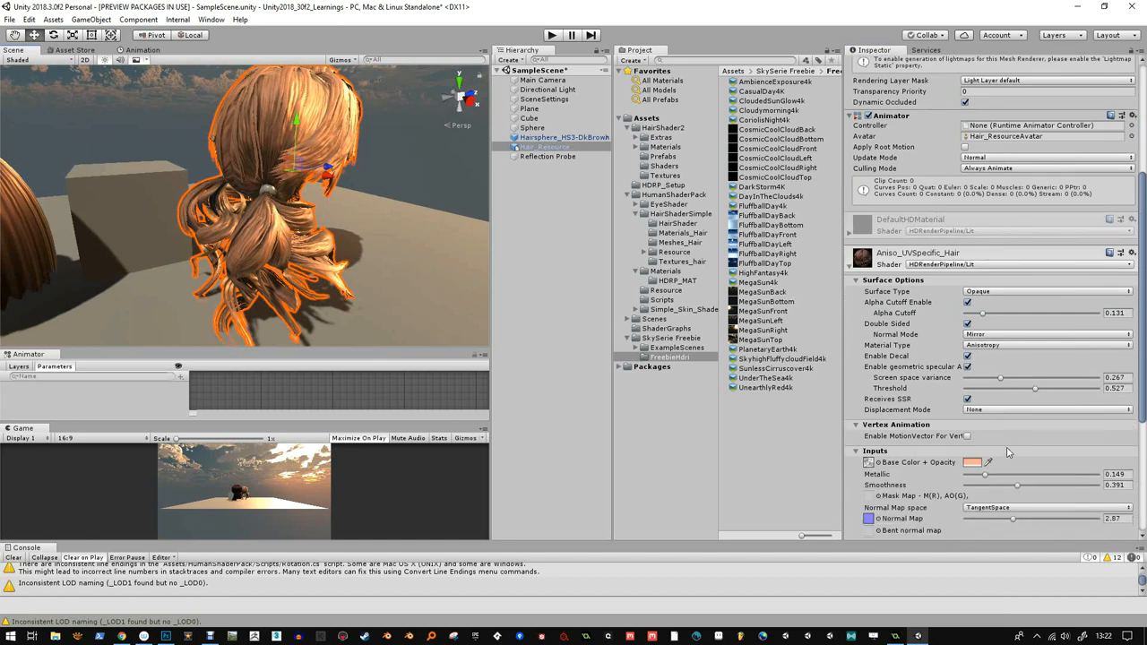
{"action": "scroll", "scroll_direction": "down", "scroll_amount": 3}
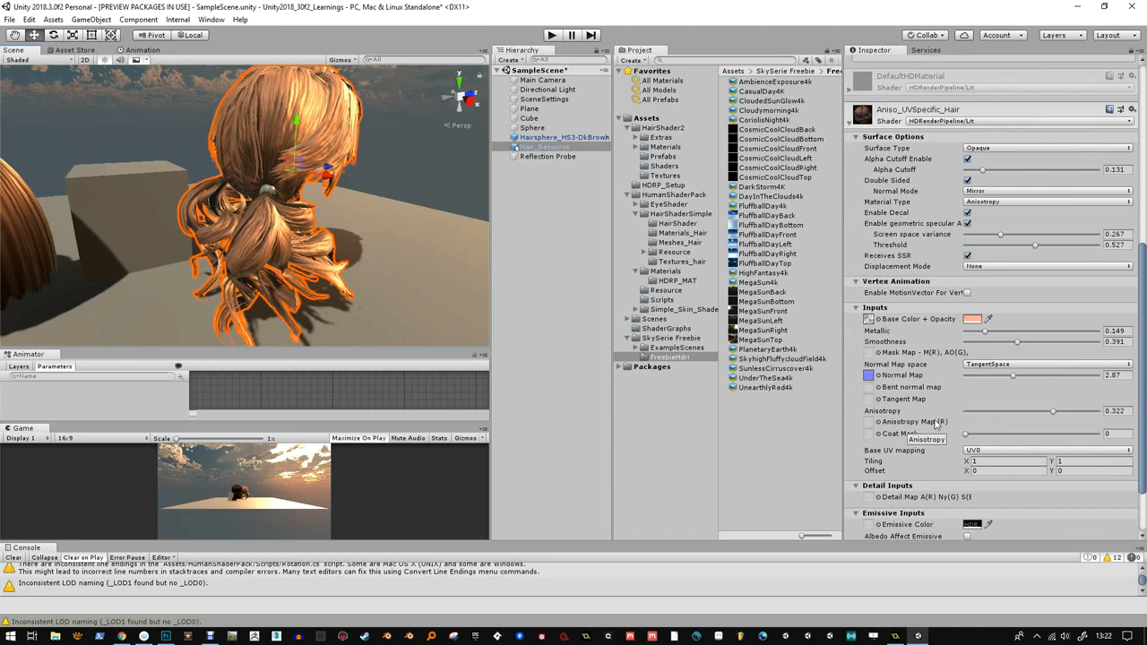
- Check the Anisotropy Map texture picker without assigning one, then retune the anisotropy strength
{"action": "left_click", "coordinate": [868, 424]}
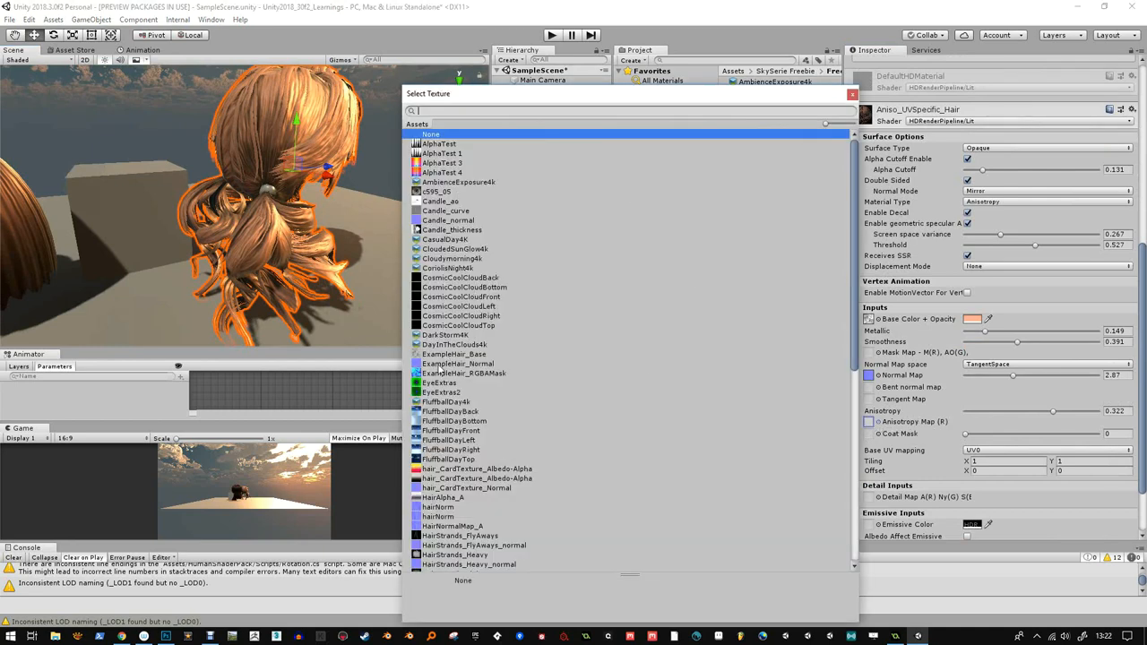
{"action": "left_click", "coordinate": [462, 373]}
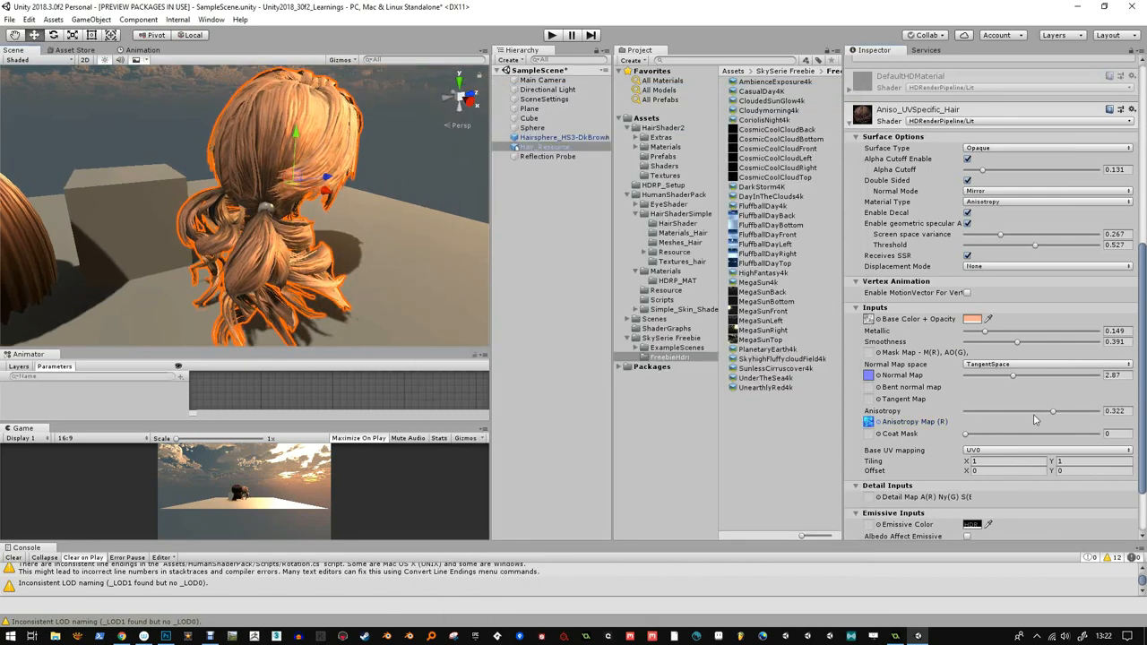
{"action": "left_click_drag", "start_coordinate": [1054, 411], "coordinate": [1004, 411]}
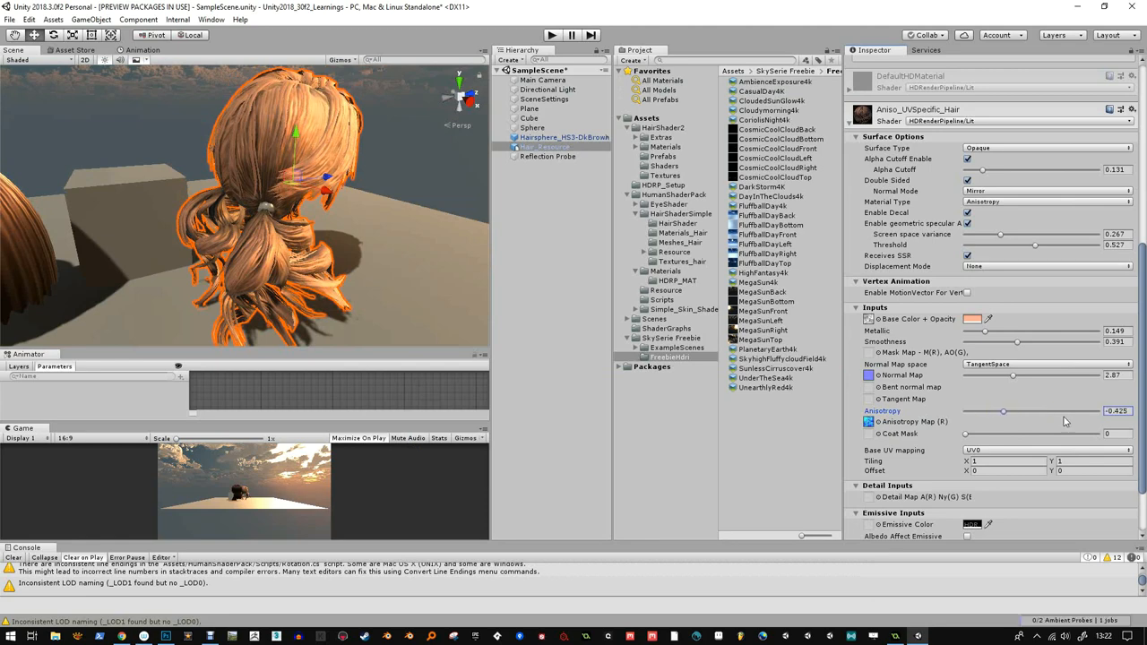
{"action": "left_click_drag", "start_coordinate": [1004, 411], "coordinate": [966, 410]}
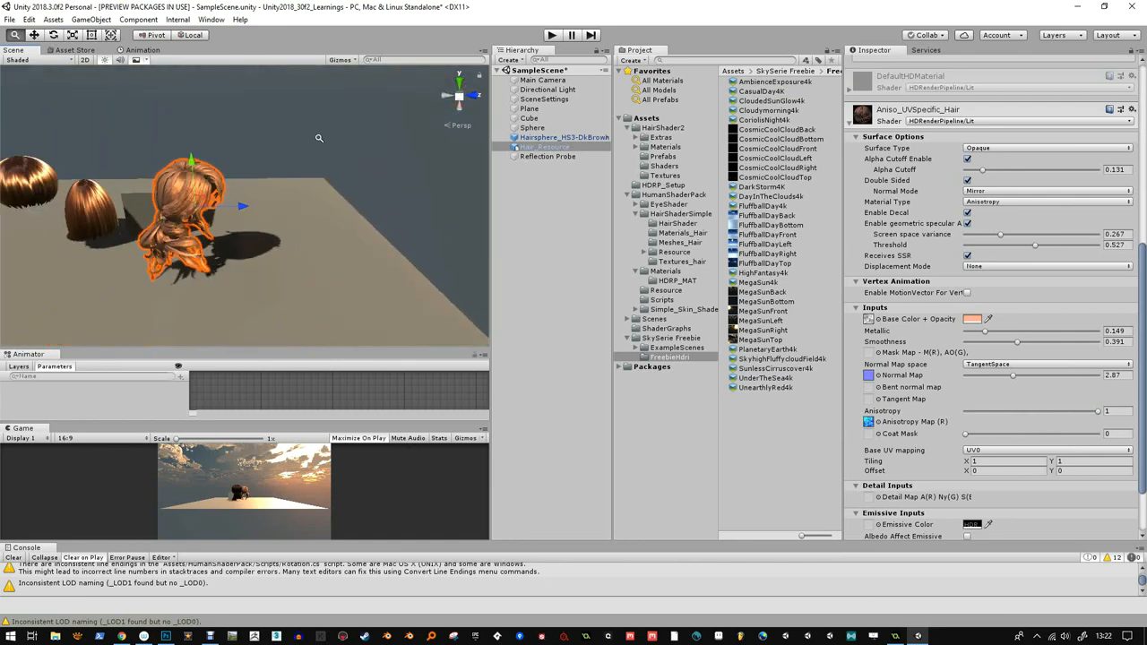
- Give the hair material a dark brown base colour and retune its smoothness for a glossier look
{"action": "left_click", "coordinate": [973, 319]}
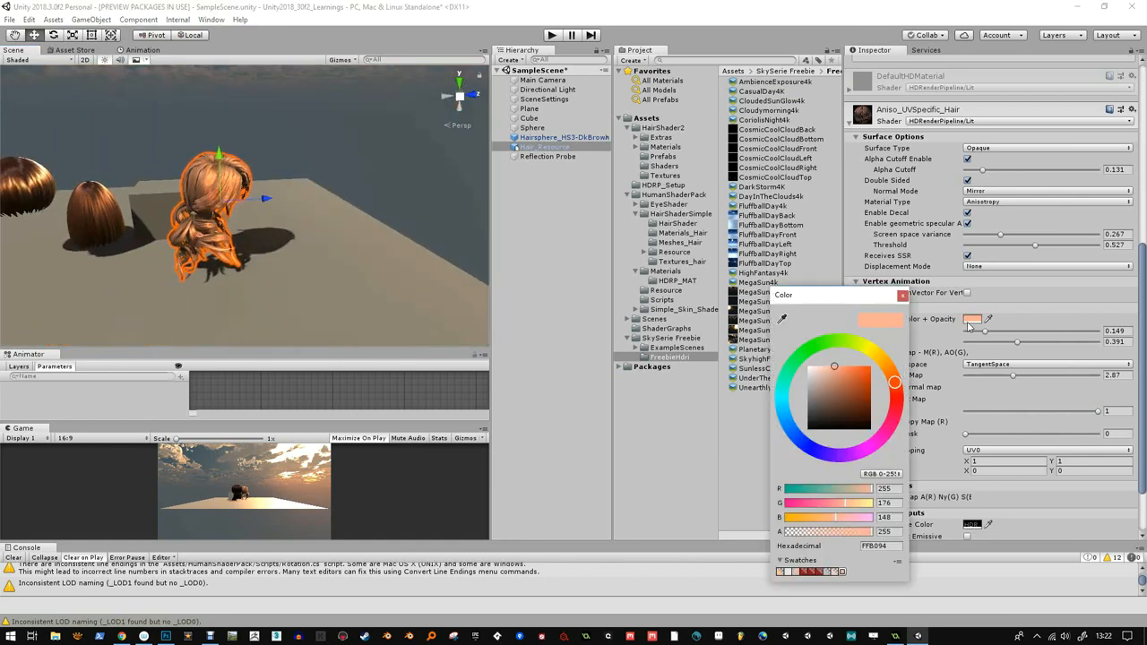
{"action": "left_click", "coordinate": [823, 406]}
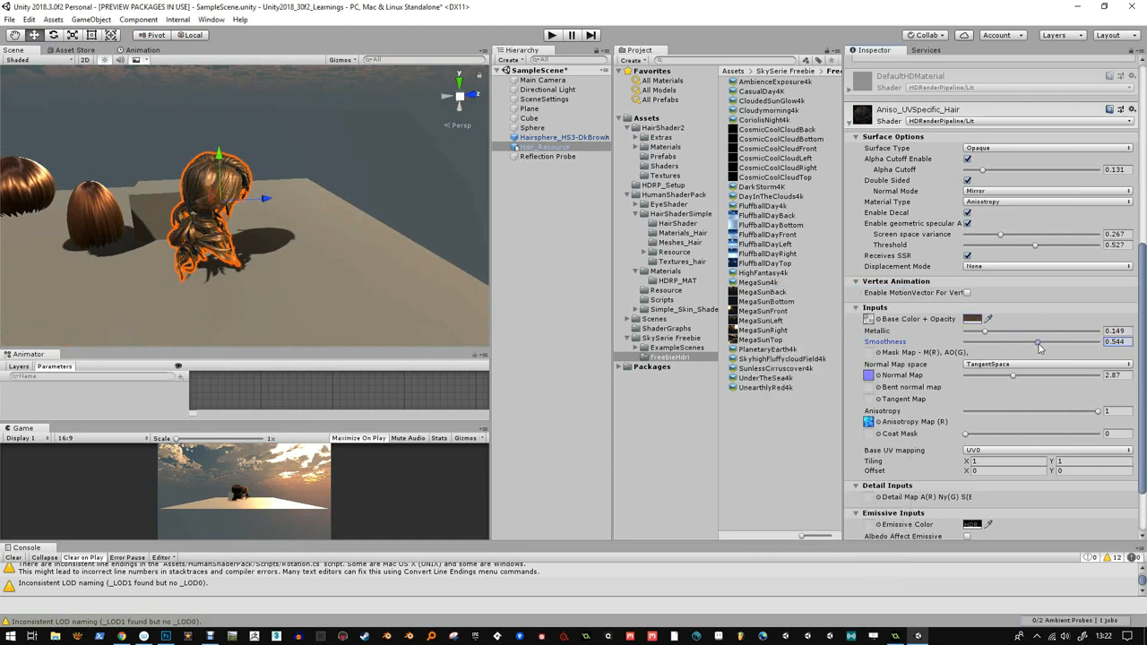
{"action": "left_click_drag", "start_coordinate": [1038, 342], "coordinate": [982, 343]}
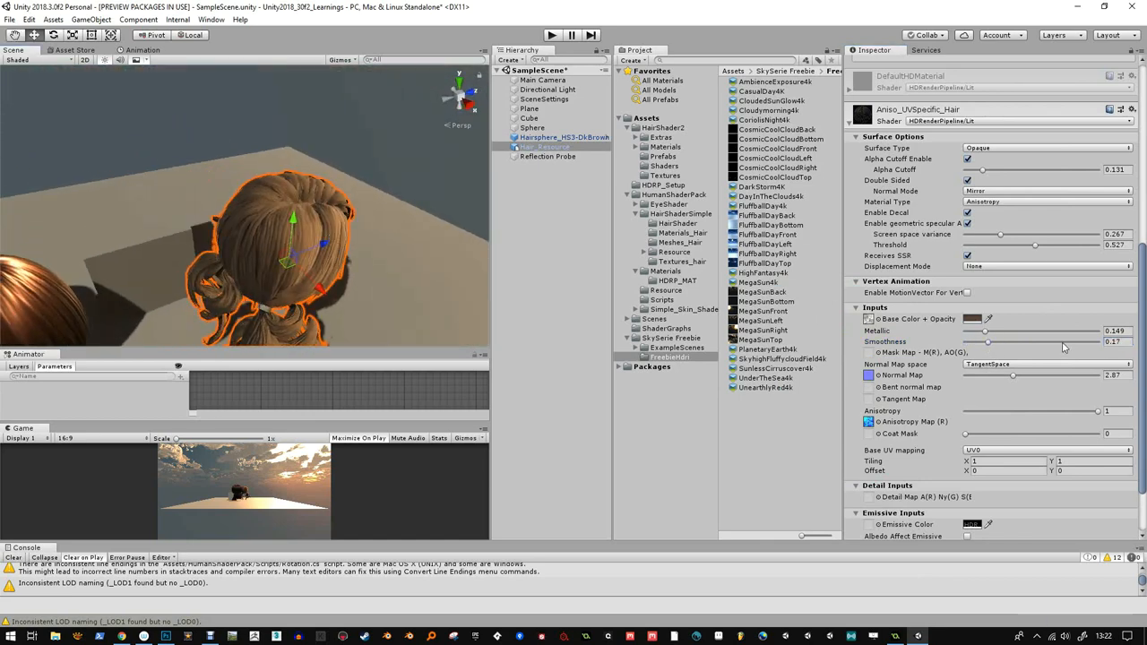
{"action": "left_click_drag", "start_coordinate": [988, 343], "coordinate": [1025, 342]}
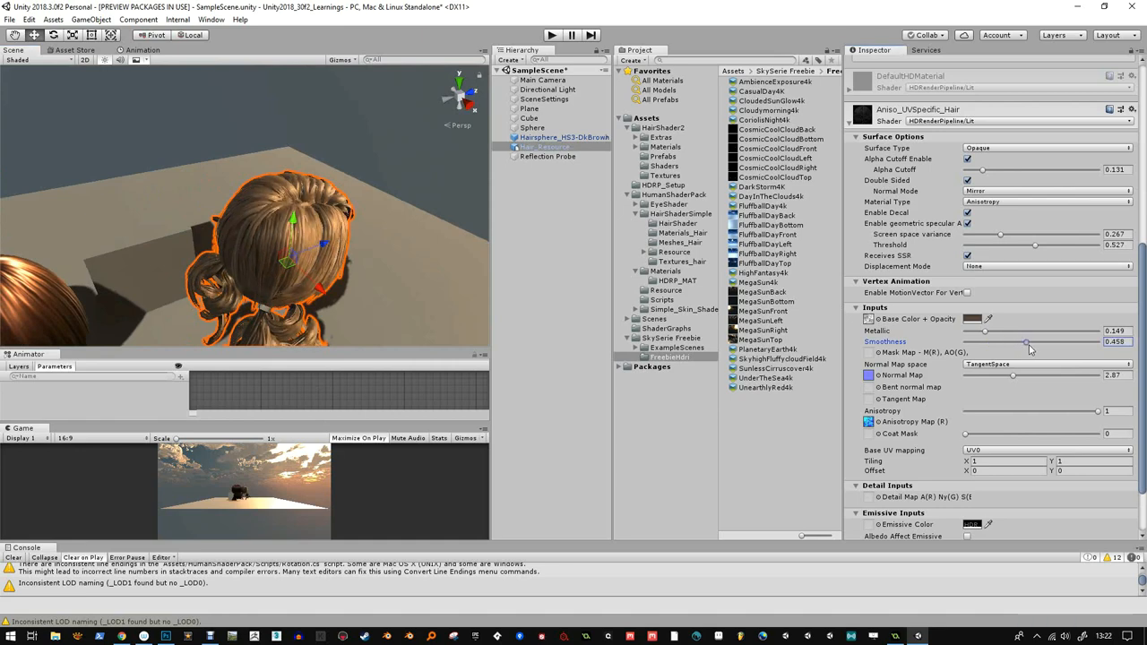
{"action": "left_click_drag", "start_coordinate": [1026, 342], "coordinate": [1033, 343]}
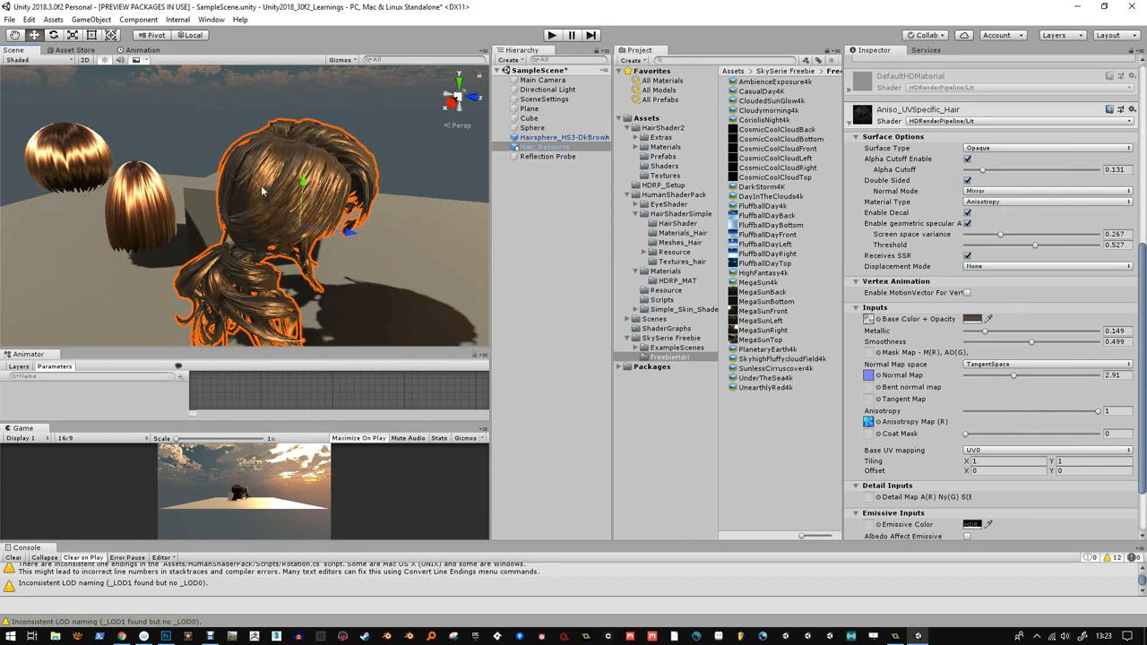
{"action": "mouse_move", "coordinate": [849, 254]}
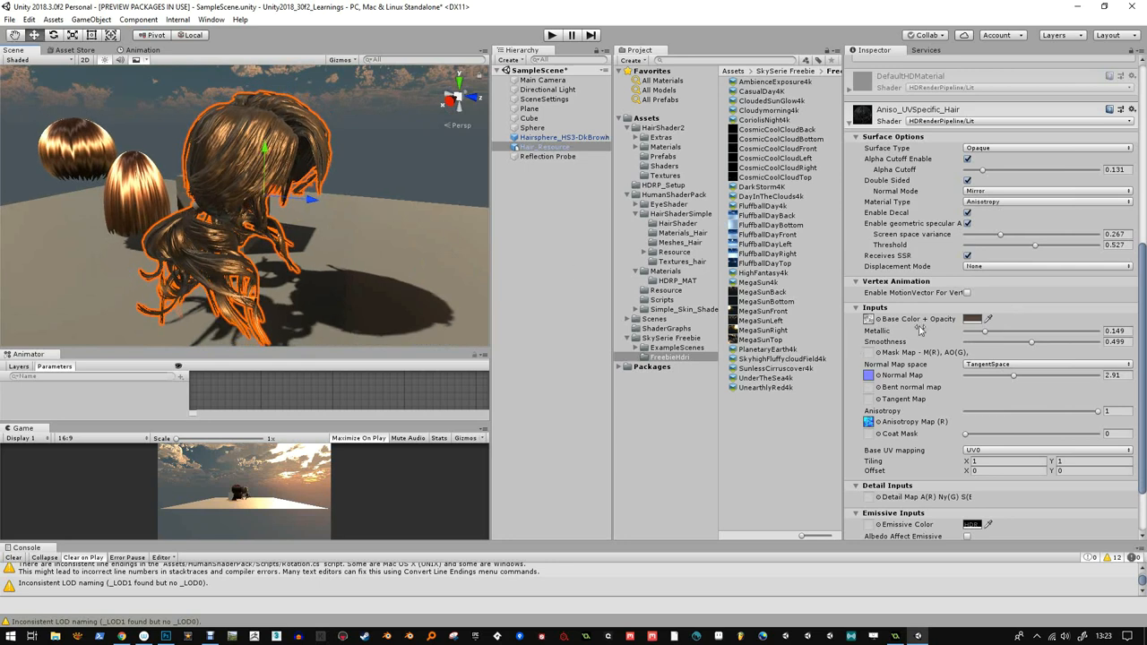
{"action": "mouse_move", "coordinate": [868, 320]}
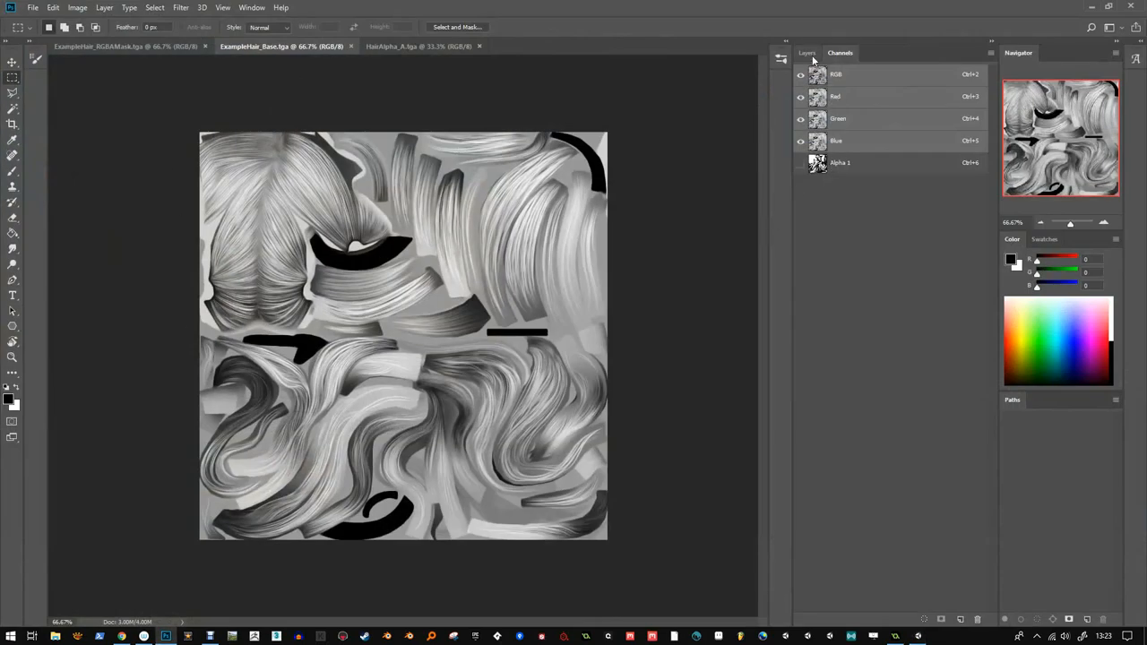
- Paint a red patch on a new layer over the hair texture and blend it with Multiply
{"action": "left_click", "coordinate": [807, 52]}
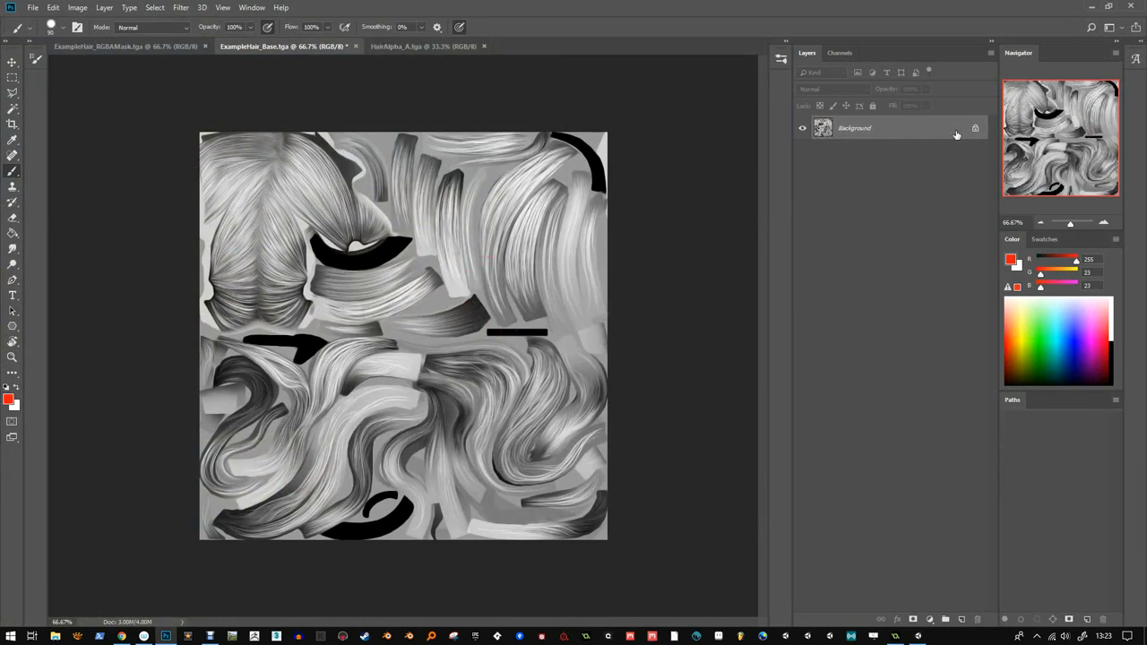
{"action": "left_click_drag", "start_coordinate": [488, 287], "coordinate": [502, 323]}
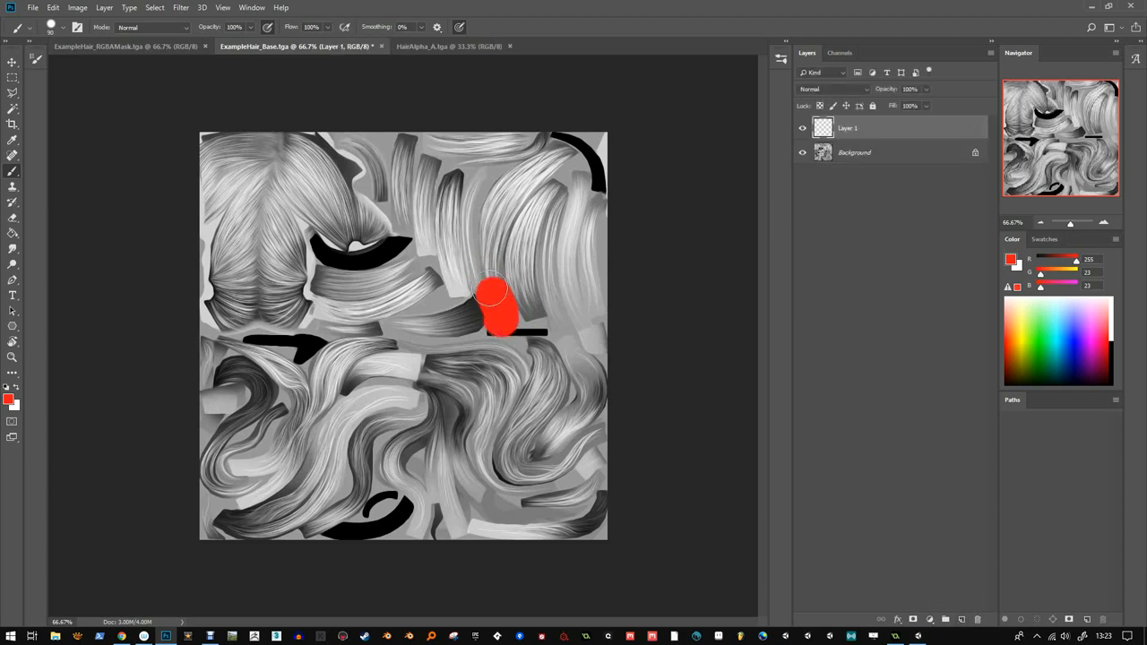
{"action": "left_click", "coordinate": [832, 89]}
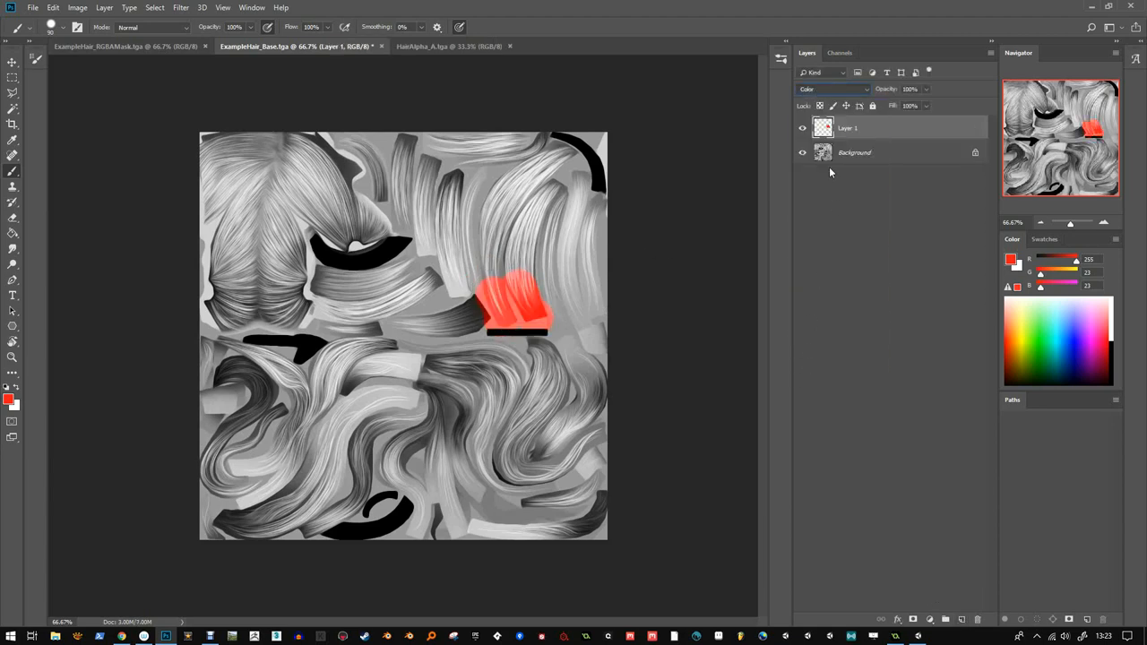
{"action": "left_click", "coordinate": [832, 90]}
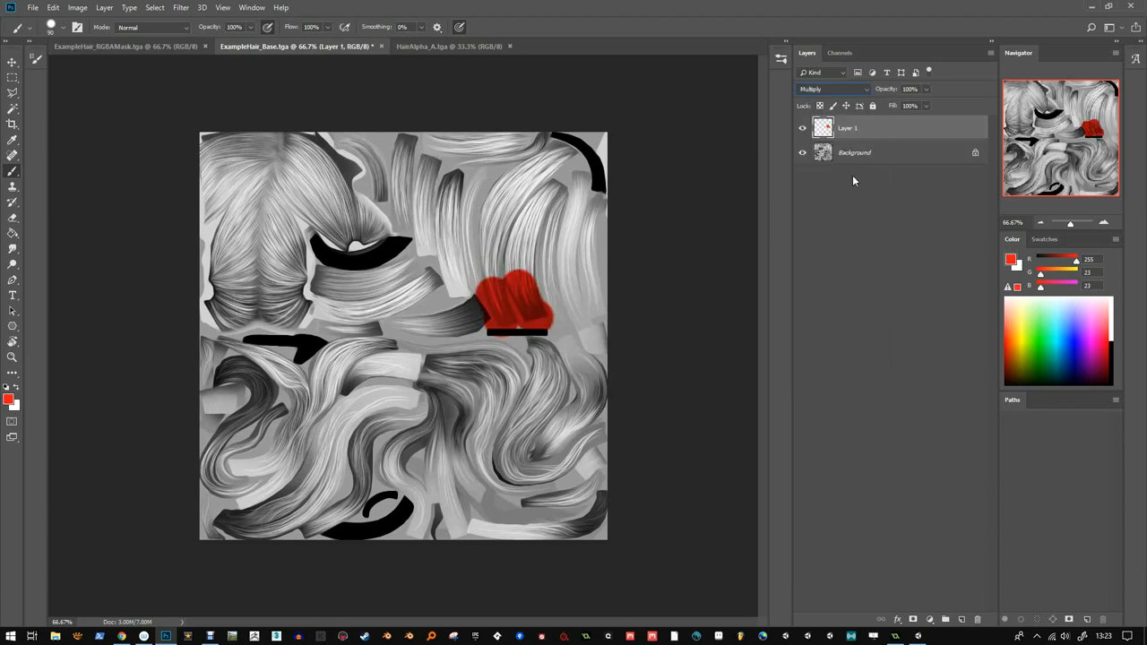
{"action": "left_click", "coordinate": [180, 7]}
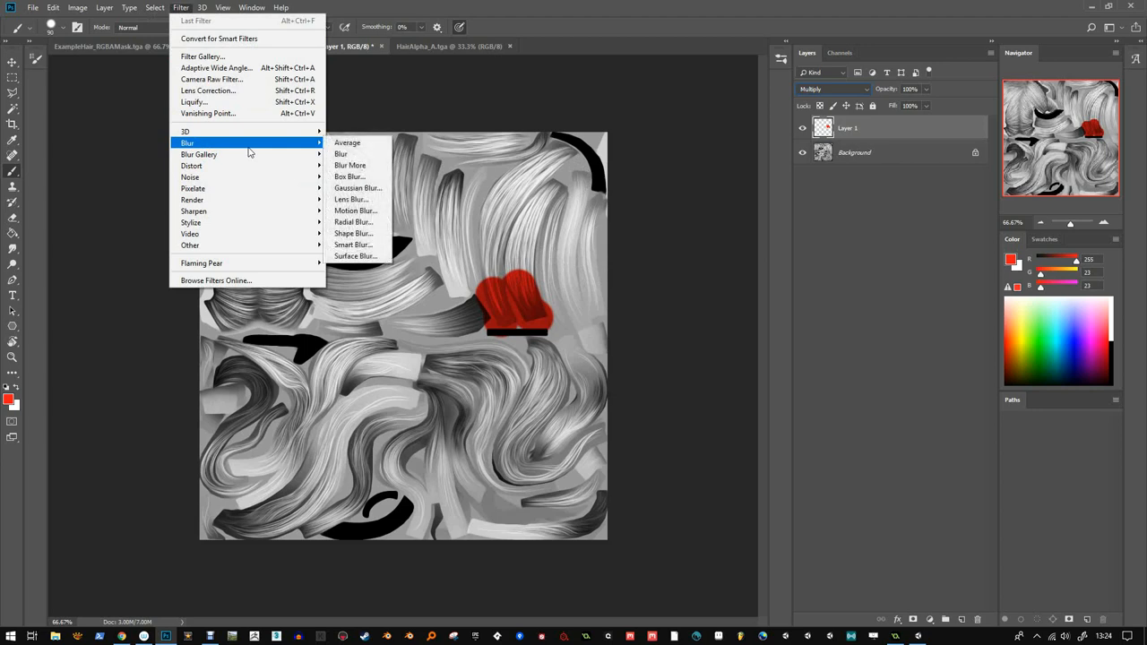
- Soften the red patch with a Gaussian blur at an increased radius
{"action": "left_click", "coordinate": [356, 188]}
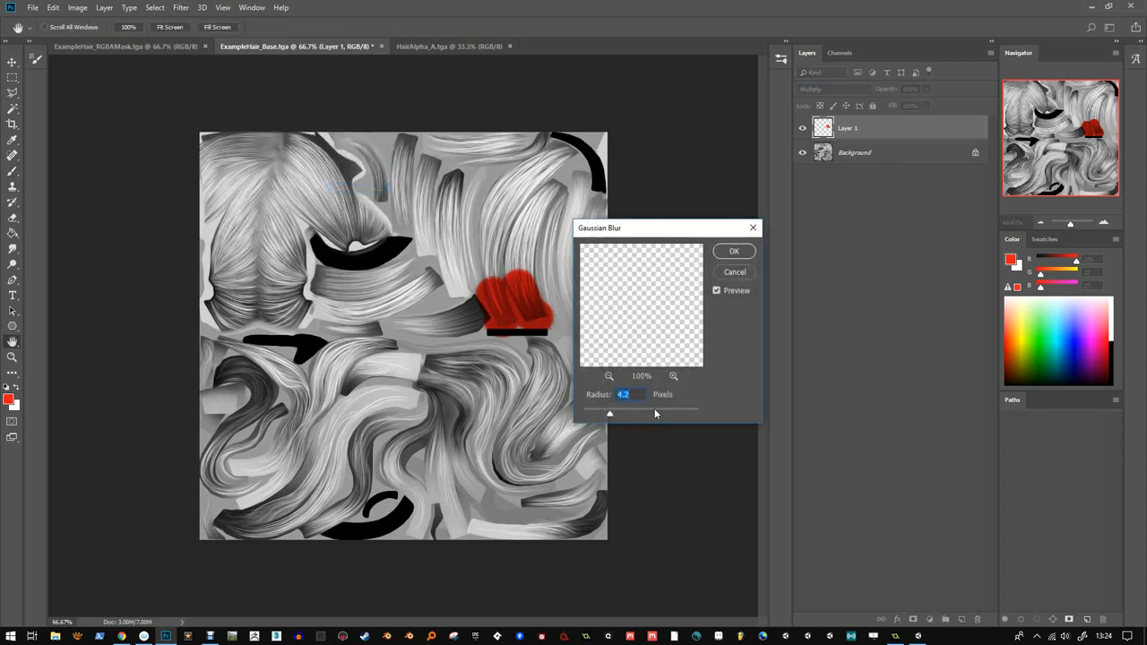
{"action": "left_click_drag", "start_coordinate": [610, 412], "coordinate": [640, 412]}
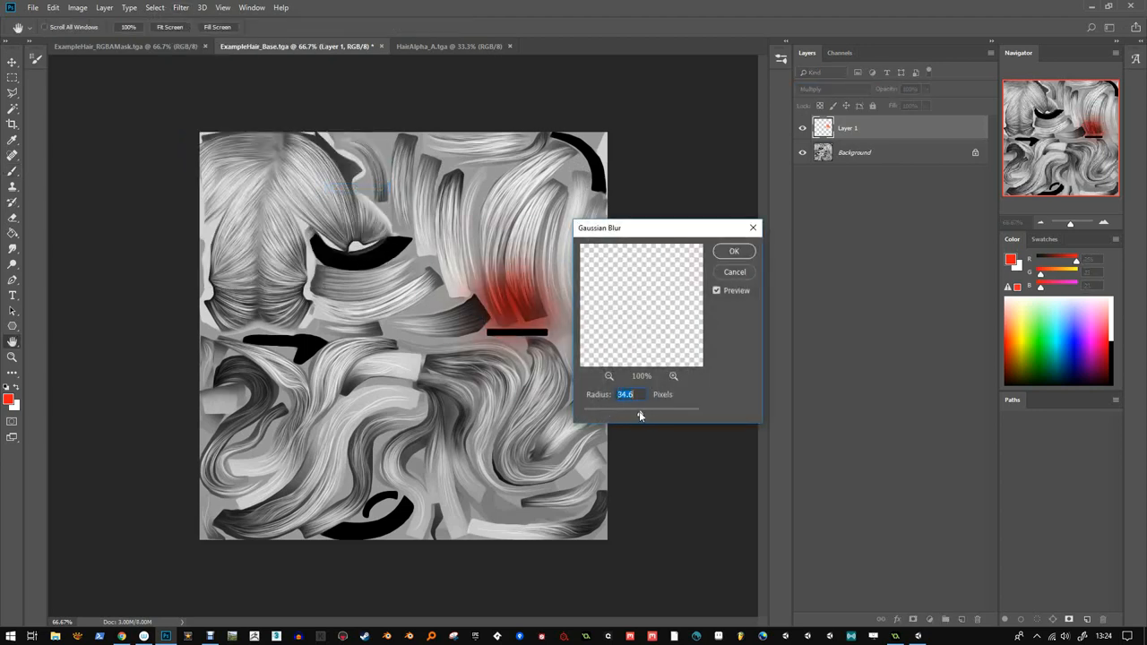
{"action": "left_click", "coordinate": [735, 251]}
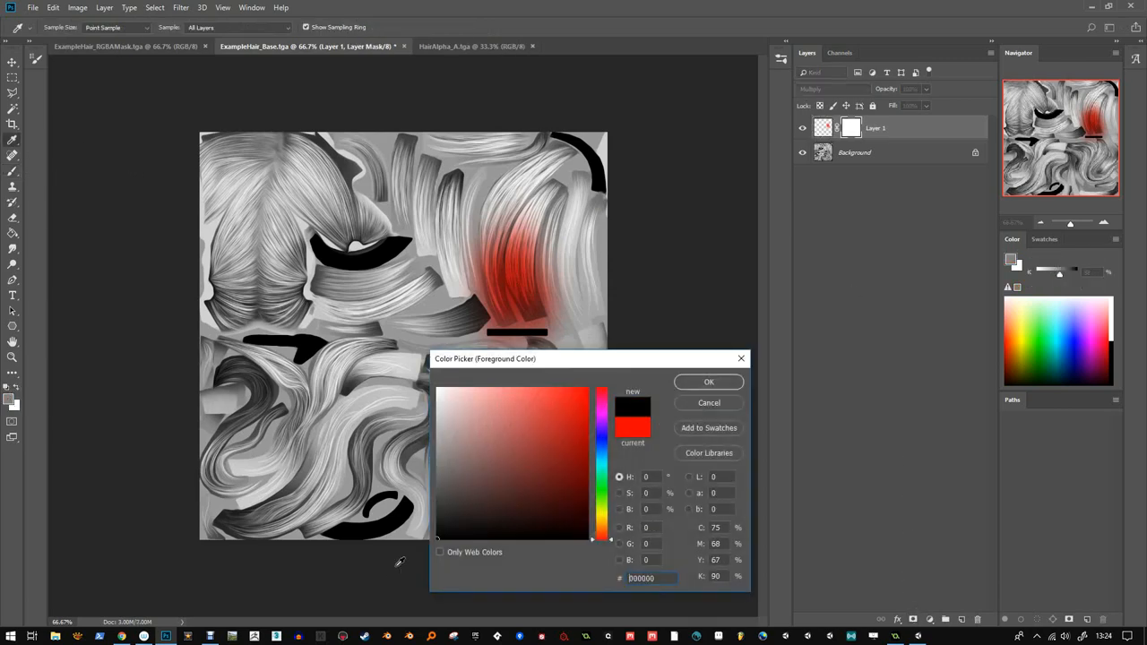
- Confirm the red foreground colour, move the red stroke onto a hair strand and paint more red over it
{"action": "left_click", "coordinate": [708, 380]}
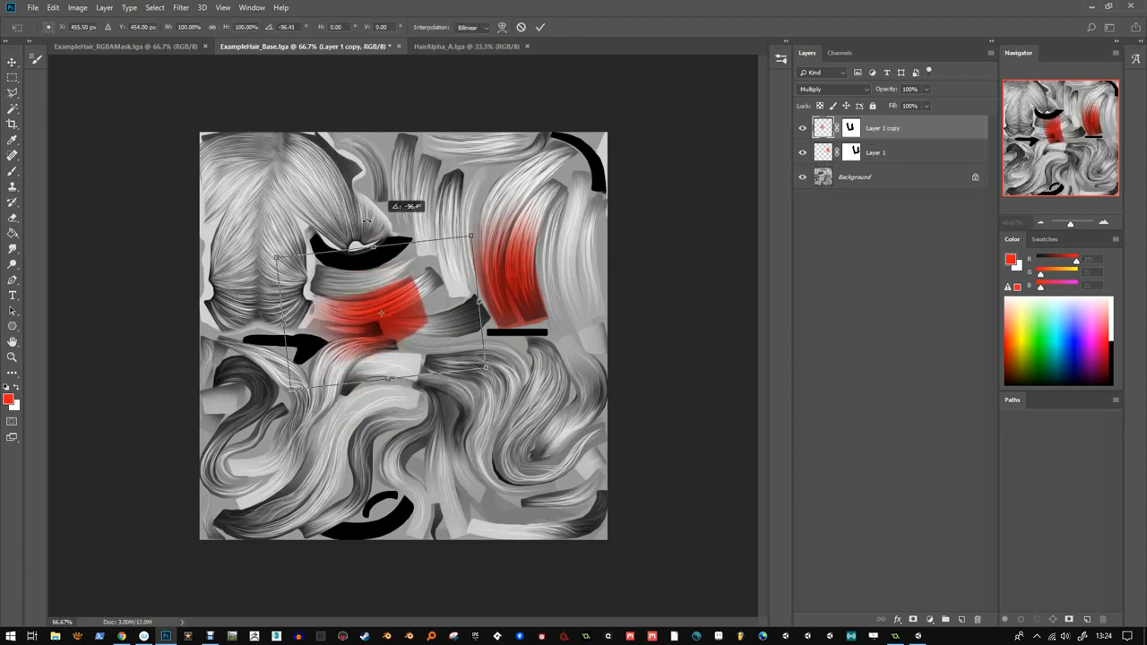
{"action": "left_click_drag", "start_coordinate": [380, 305], "coordinate": [391, 287]}
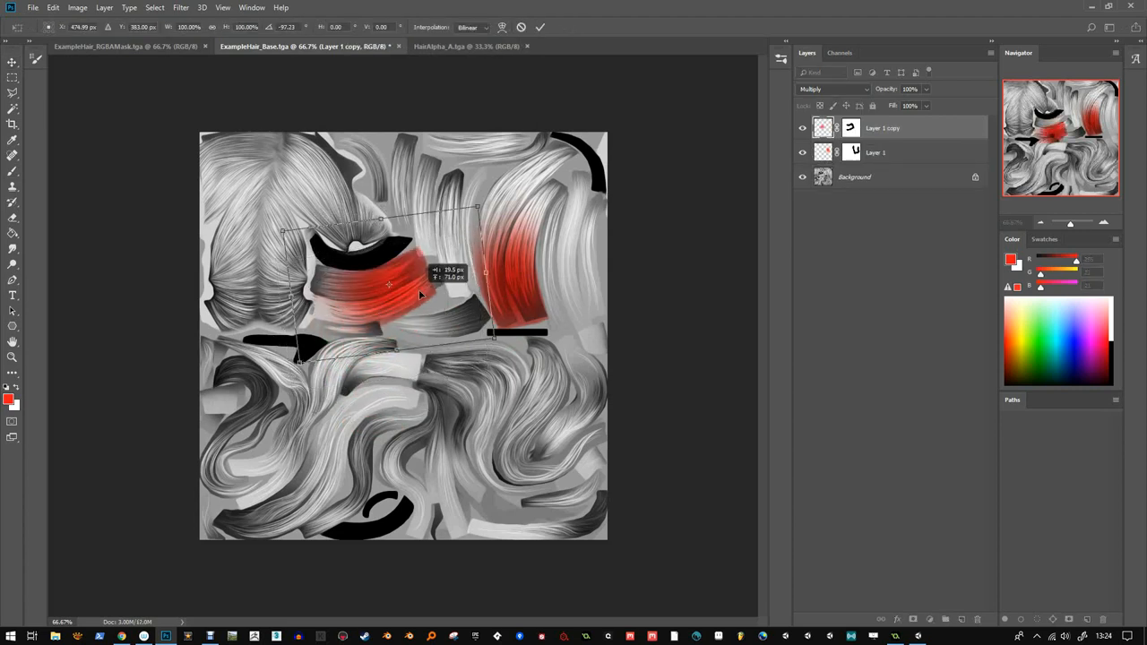
{"action": "left_click_drag", "start_coordinate": [391, 285], "coordinate": [449, 265]}
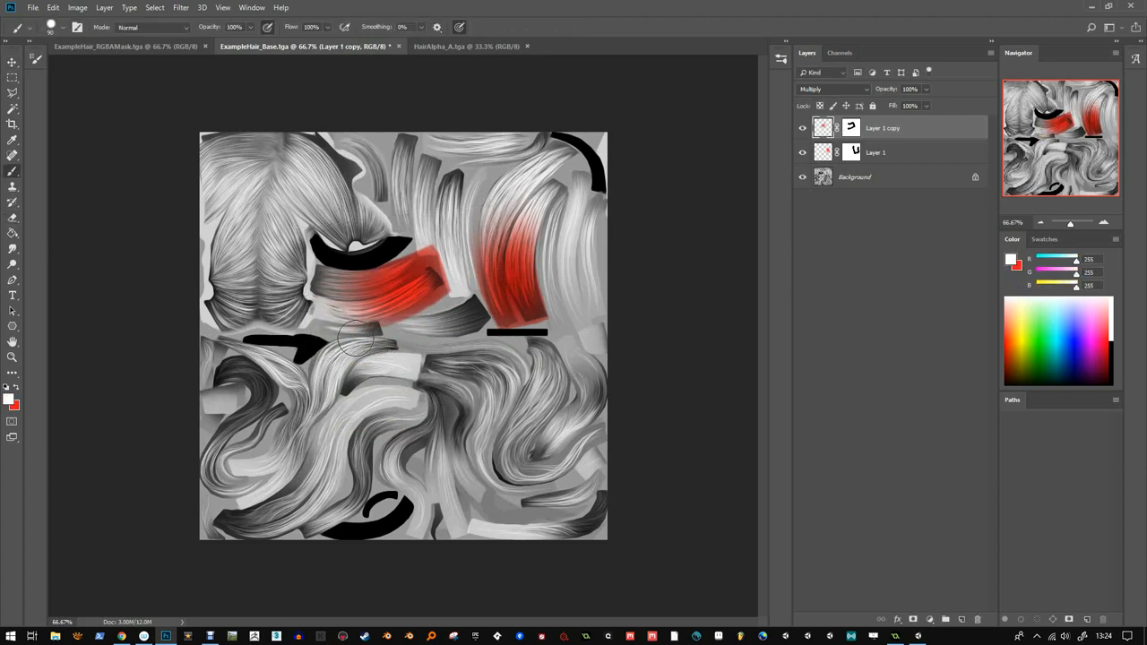
{"action": "left_click_drag", "start_coordinate": [355, 339], "coordinate": [458, 302]}
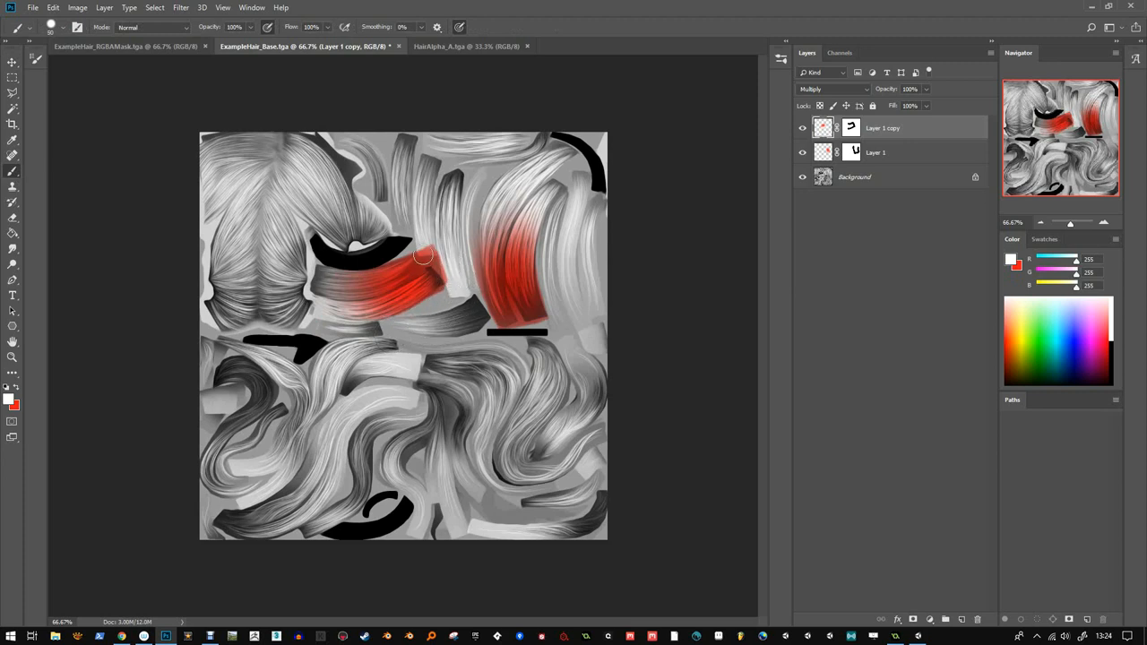
{"action": "mouse_move", "coordinate": [417, 234]}
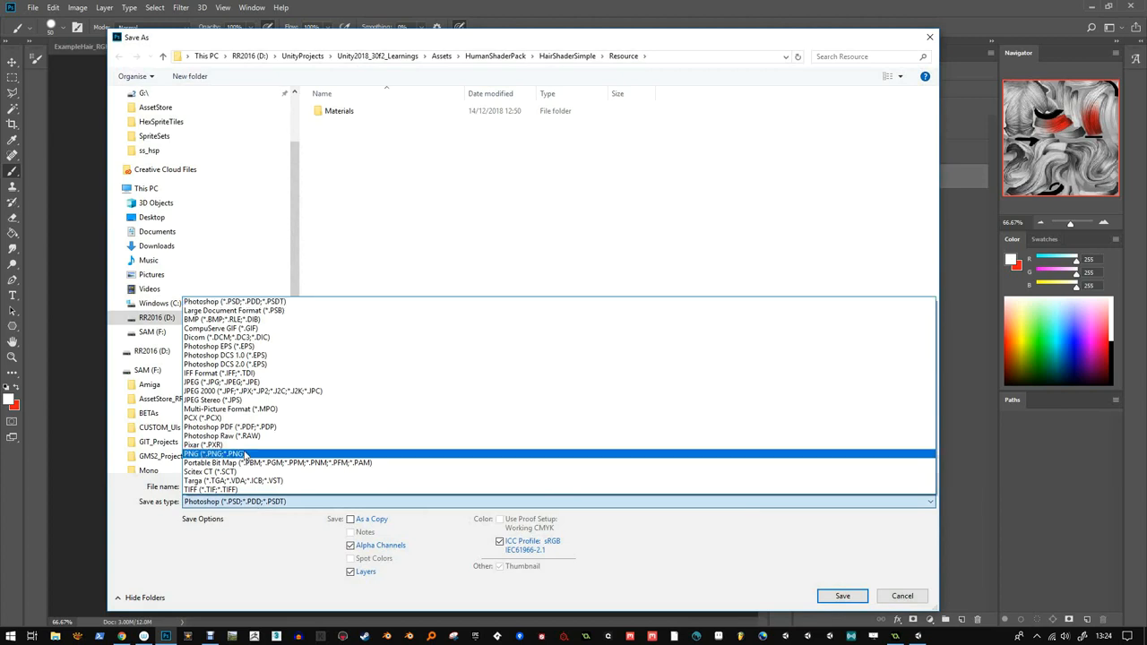
- Save the edited texture as ExampleHair_Base2.png with the default PNG options
{"action": "left_click", "coordinate": [213, 454]}
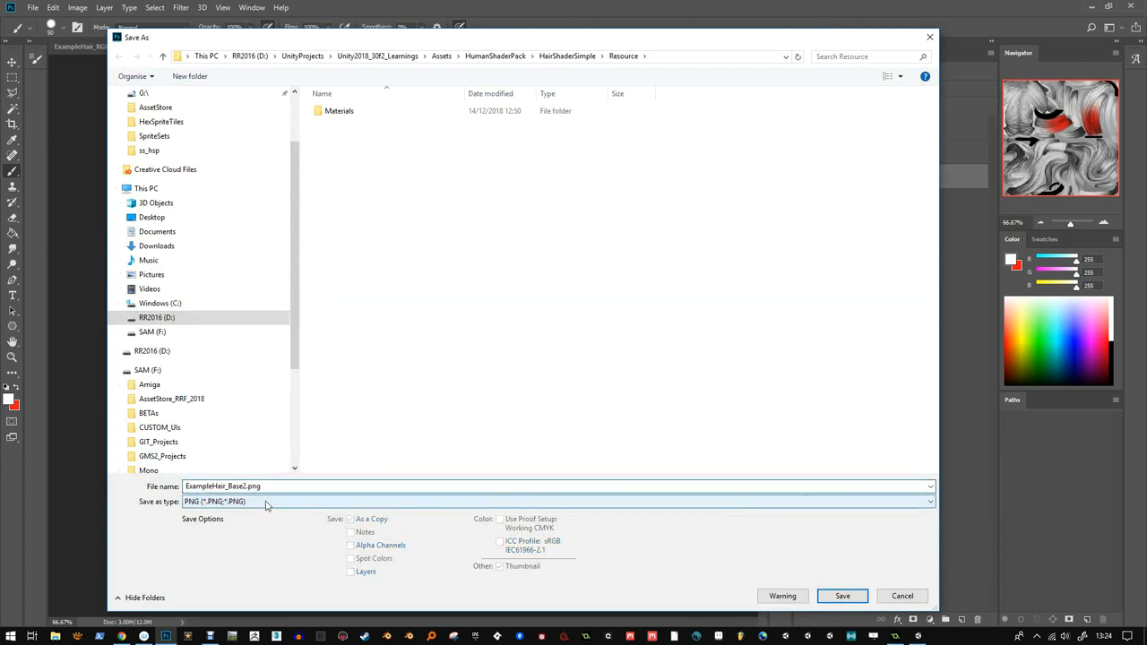
{"action": "left_click", "coordinate": [842, 595]}
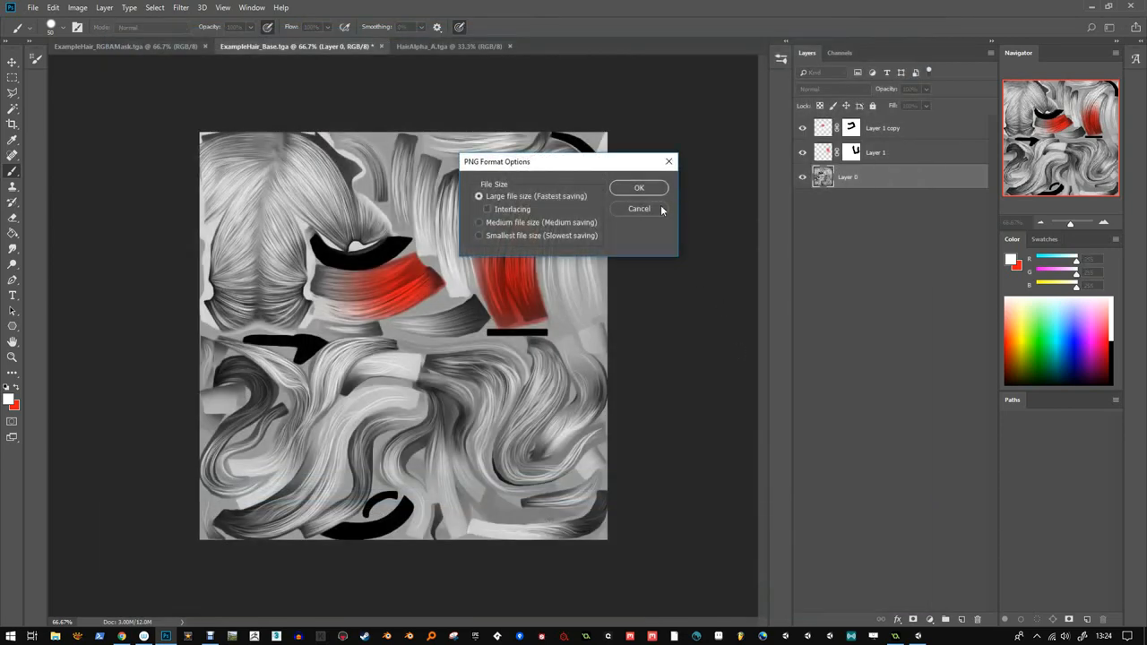
{"action": "left_click", "coordinate": [639, 188]}
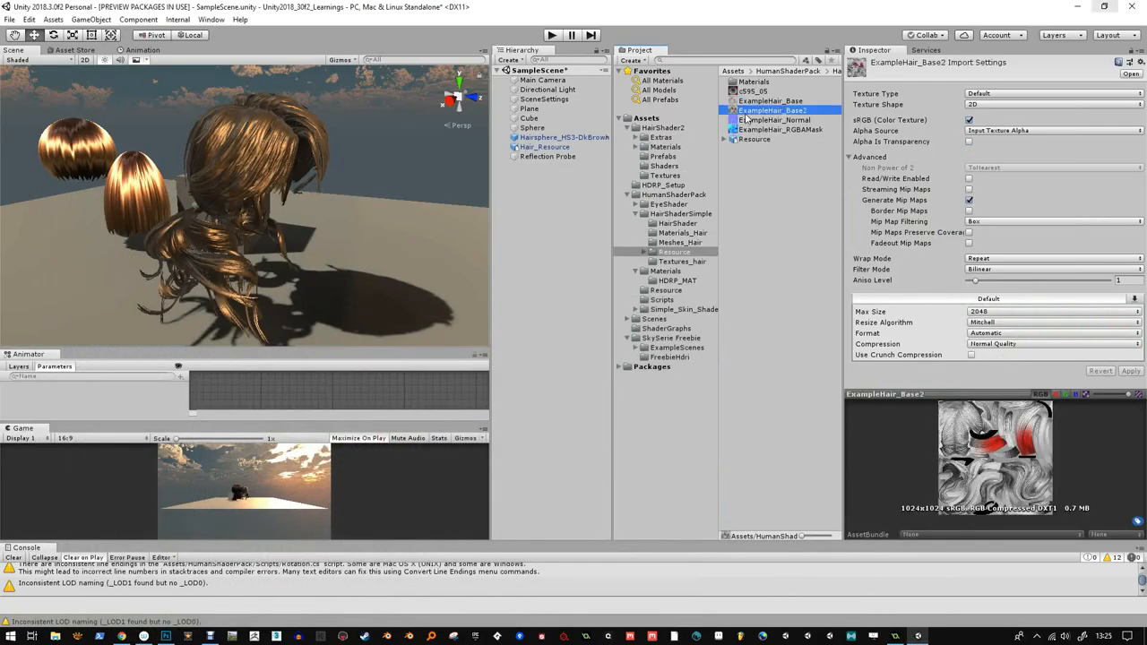
{"action": "left_click", "coordinate": [541, 147]}
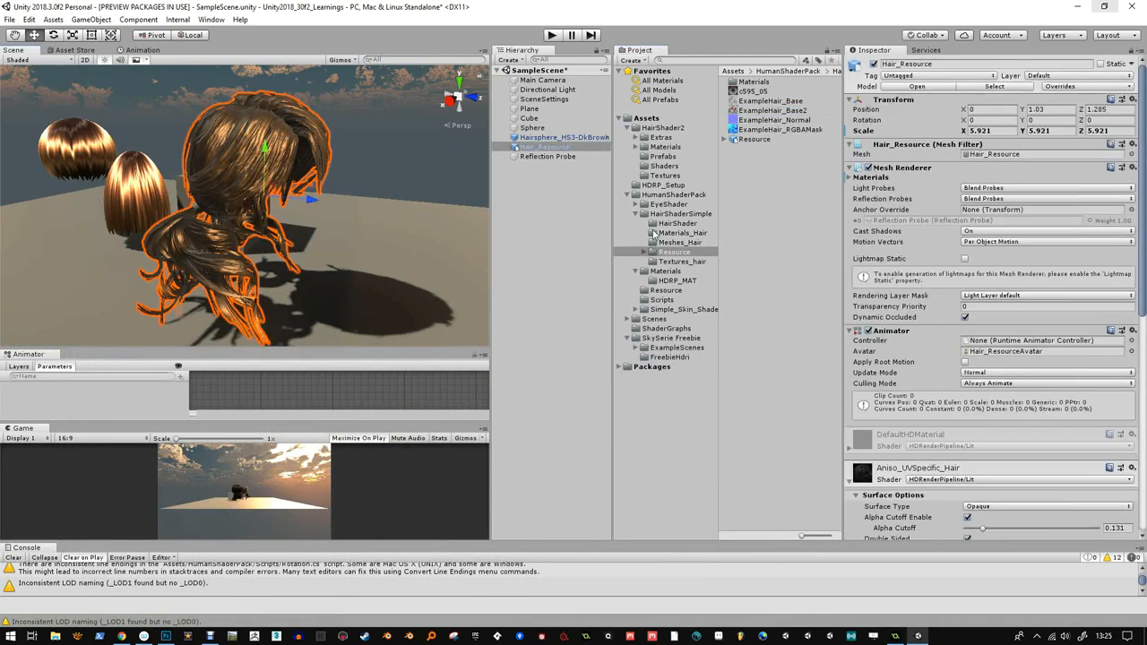
{"action": "scroll", "scroll_direction": "down", "scroll_amount": 3}
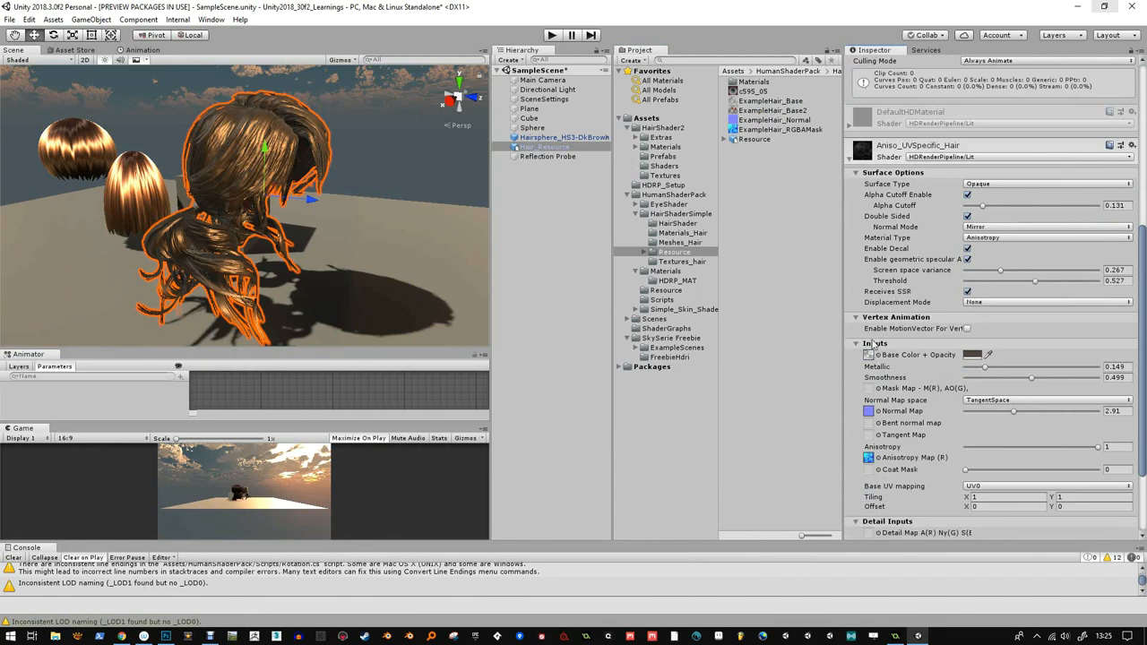
{"action": "left_click", "coordinate": [772, 111]}
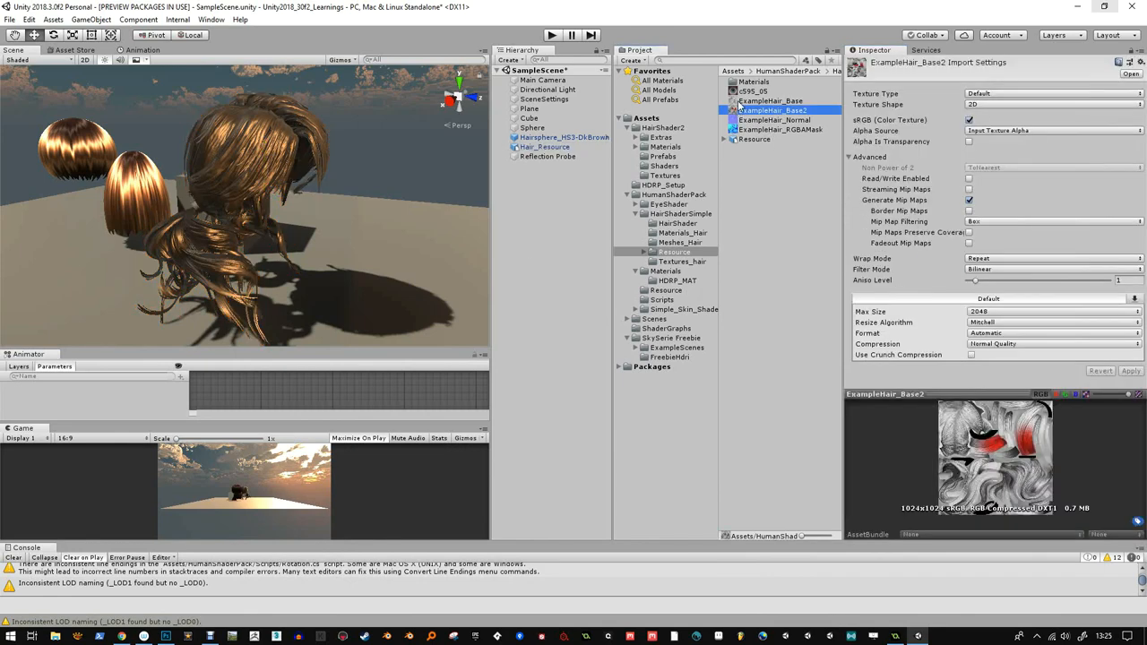
{"action": "left_click", "coordinate": [545, 147]}
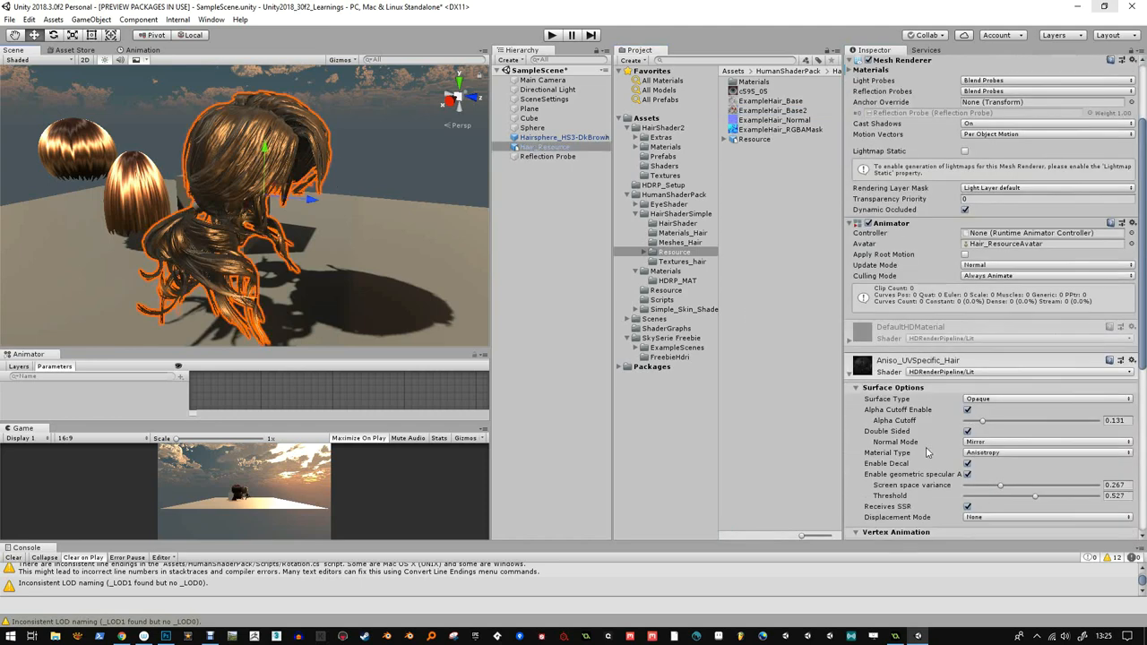
{"action": "left_click", "coordinate": [772, 112]}
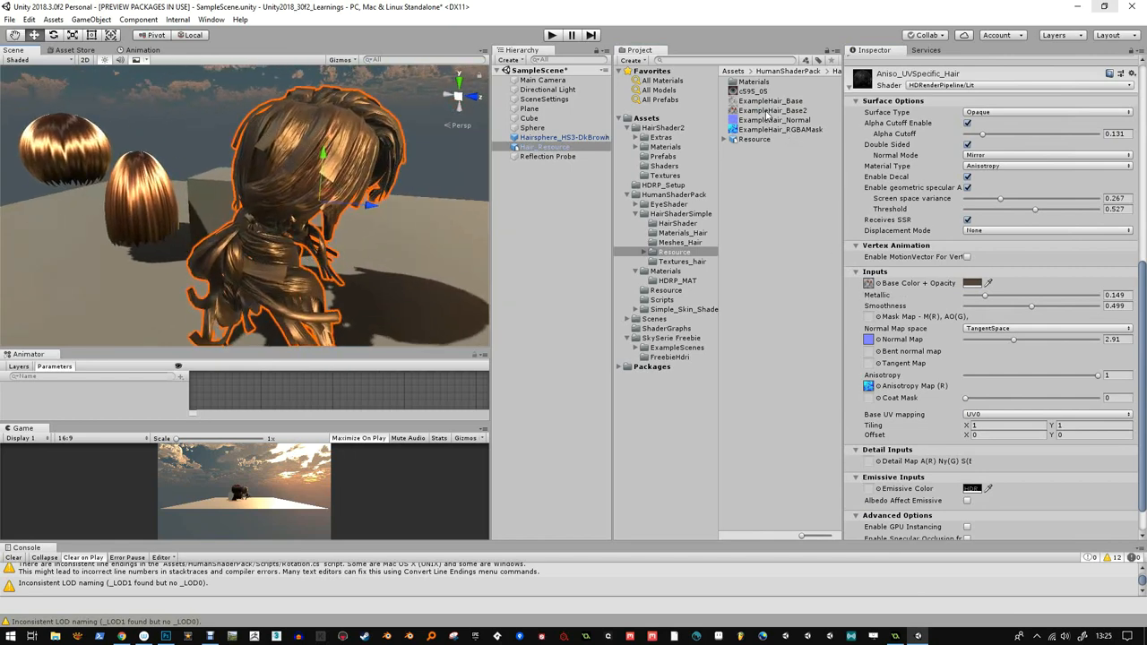
{"action": "left_click", "coordinate": [773, 111]}
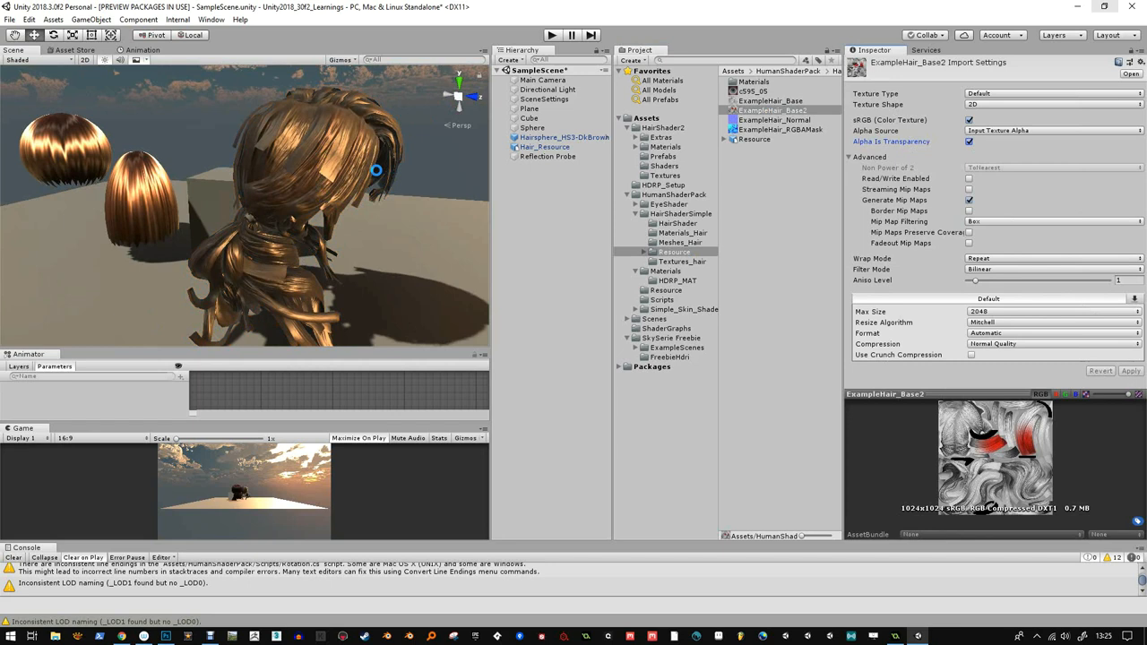
{"action": "mouse_move", "coordinate": [357, 153]}
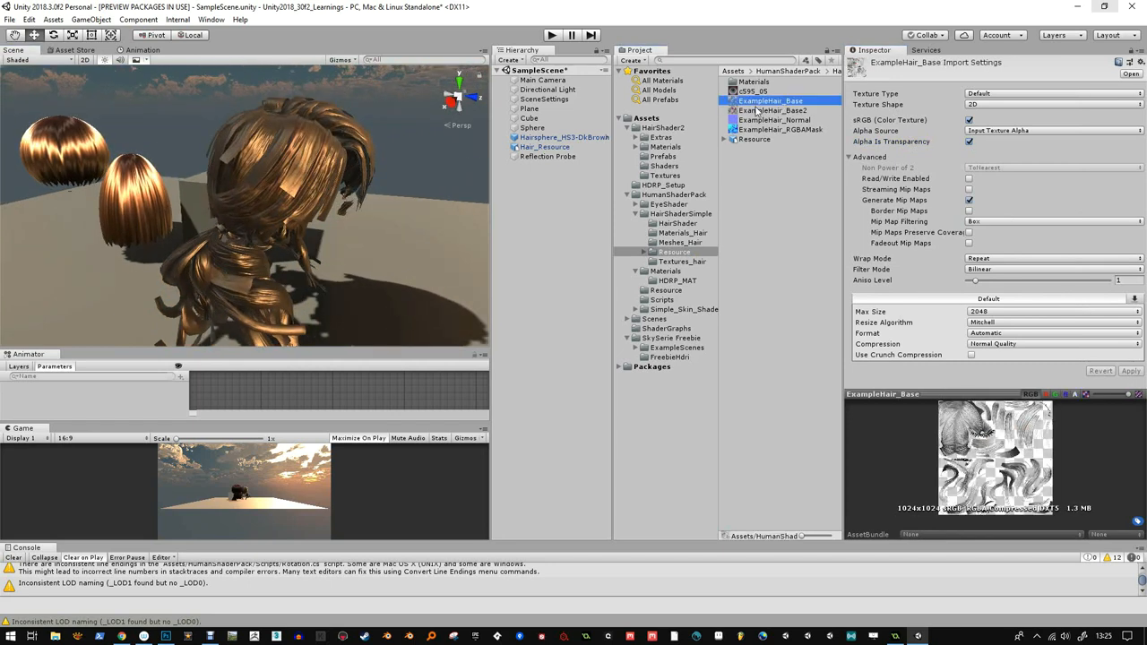
{"action": "left_click", "coordinate": [775, 111]}
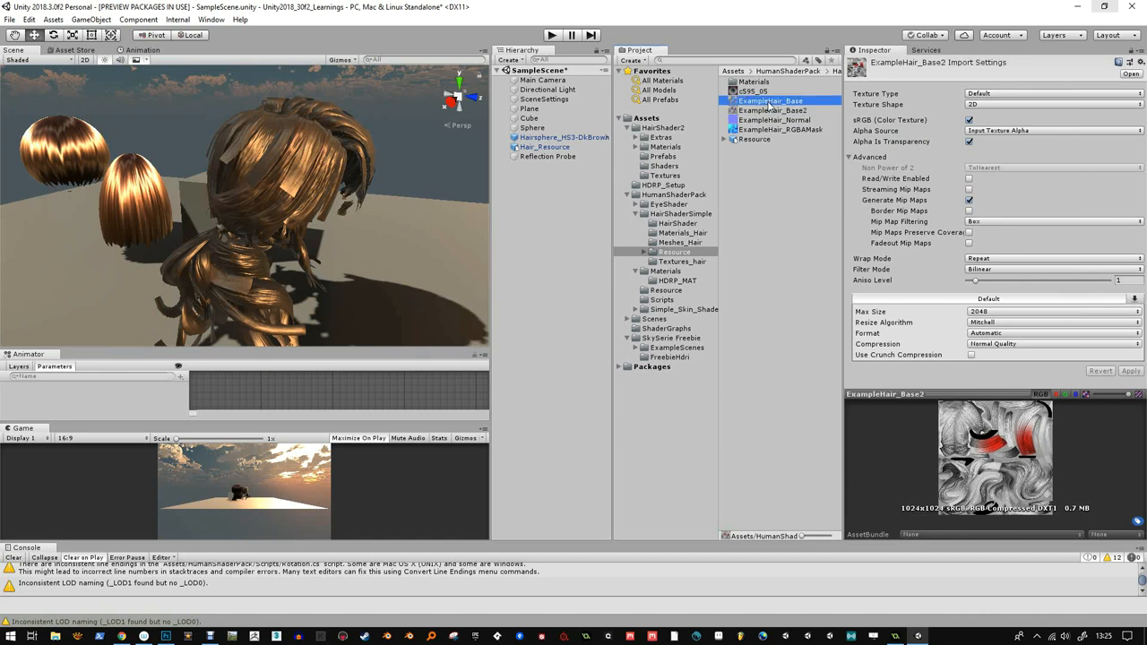
{"action": "left_click", "coordinate": [773, 111]}
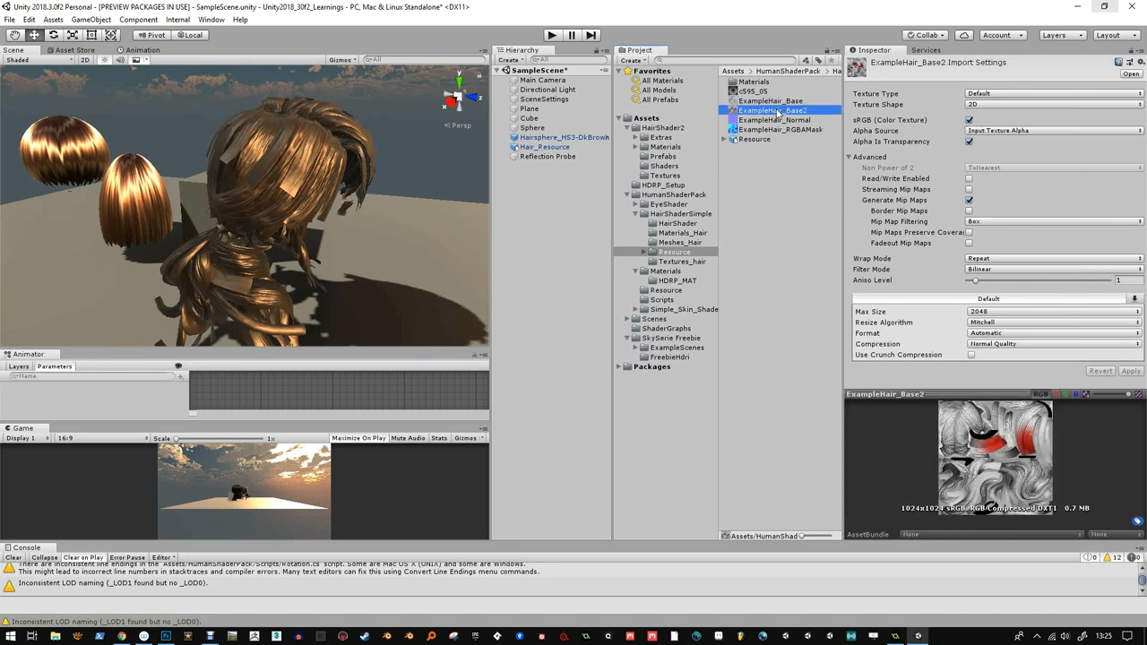
{"action": "mouse_move", "coordinate": [1016, 289]}
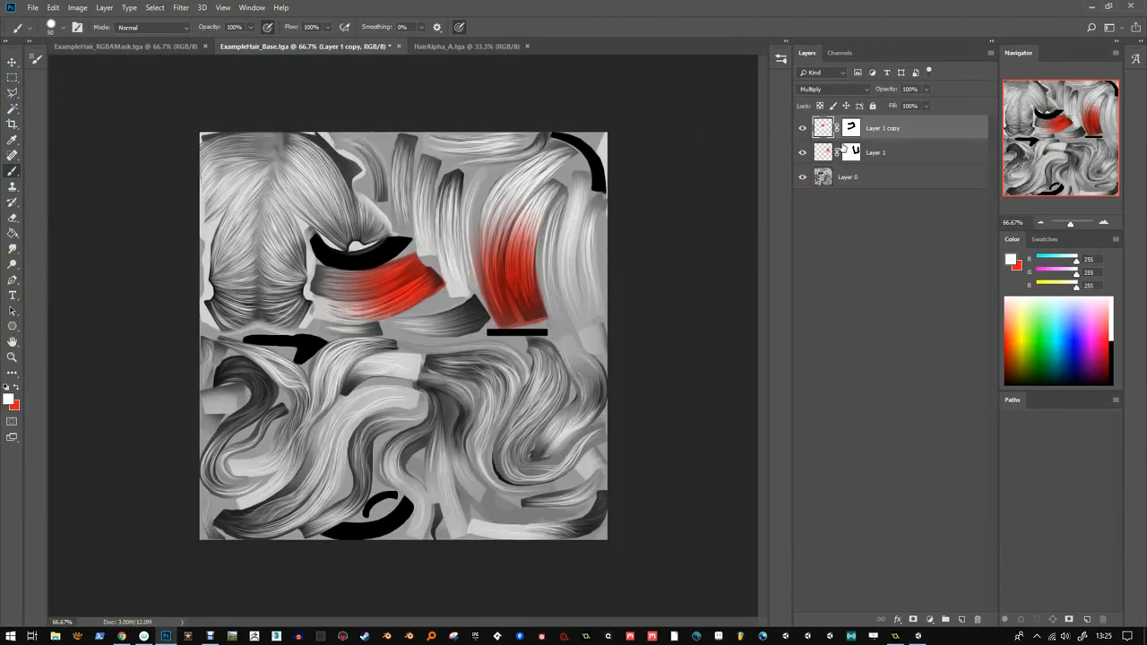
- Save the texture again in Targa format as ExampleHair_Base2.tga
{"action": "left_click", "coordinate": [839, 52]}
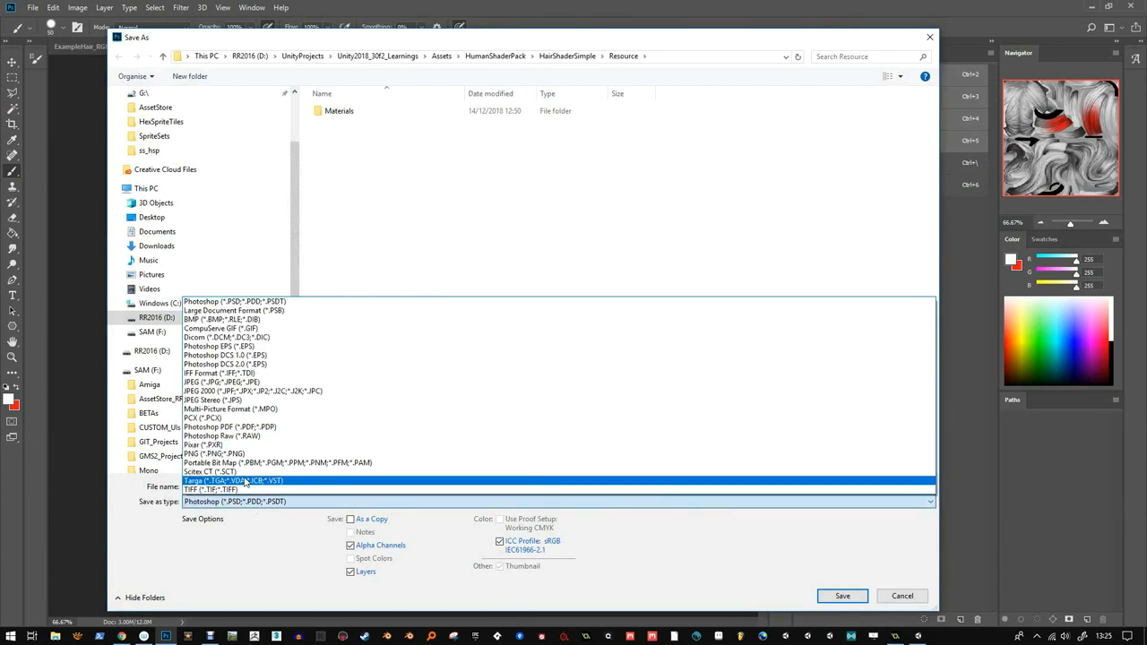
{"action": "left_click", "coordinate": [233, 480]}
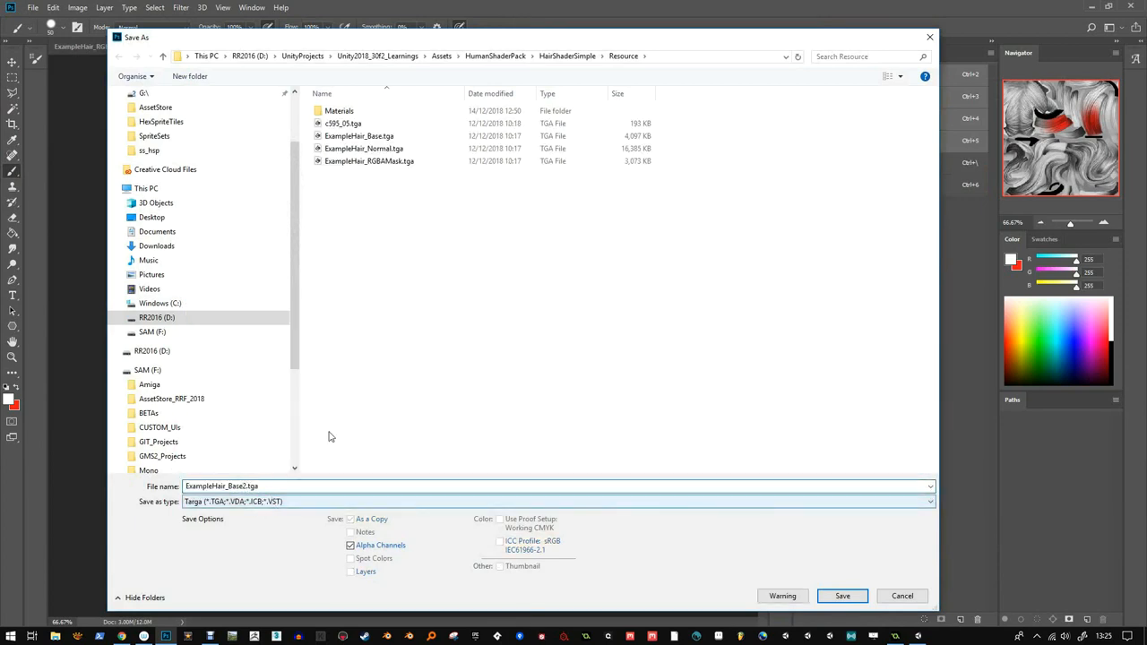
{"action": "left_click", "coordinate": [843, 595]}
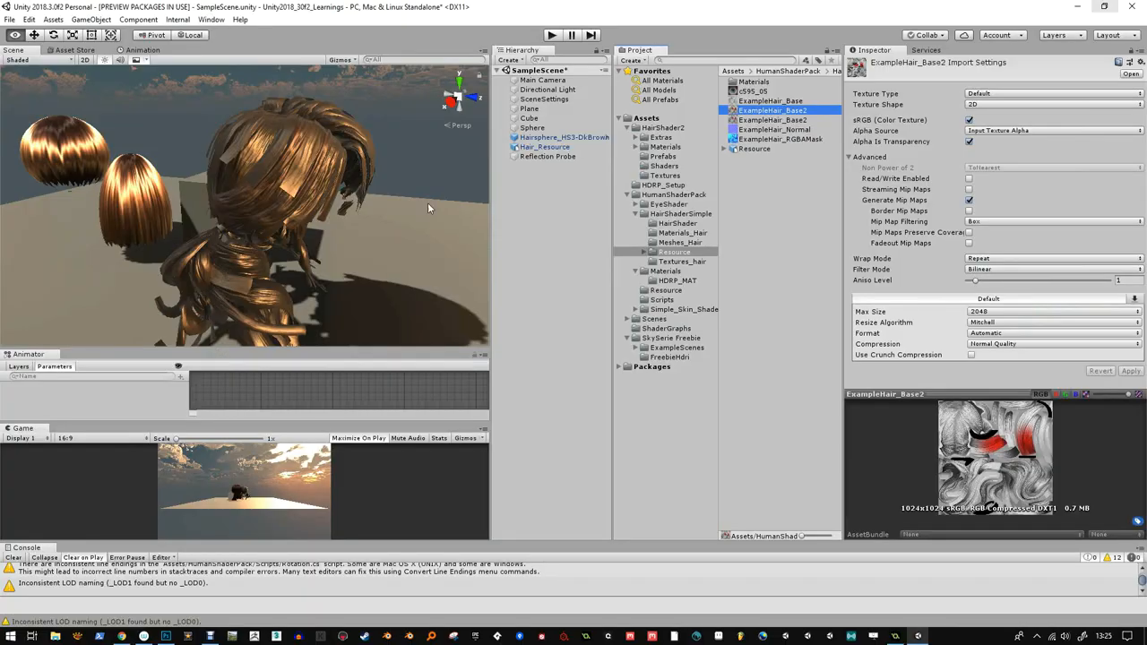
{"action": "mouse_move", "coordinate": [746, 125]}
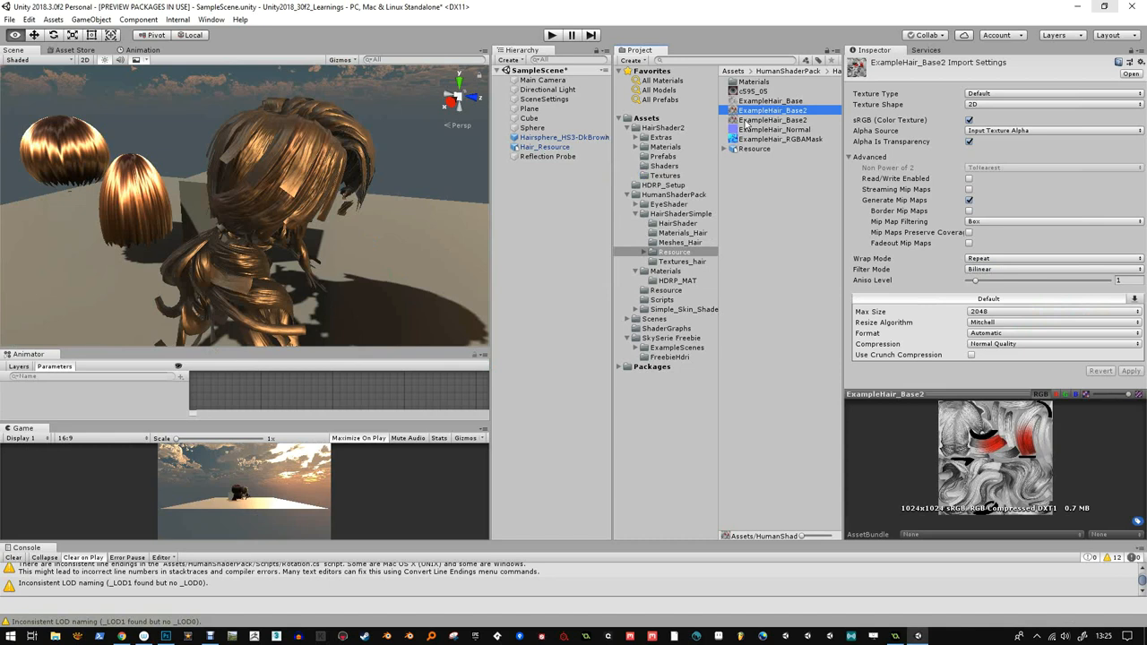
- Delete the duplicate ExampleHair_Base2 texture in the Project window and select the remaining copy
{"action": "left_click", "coordinate": [774, 118]}
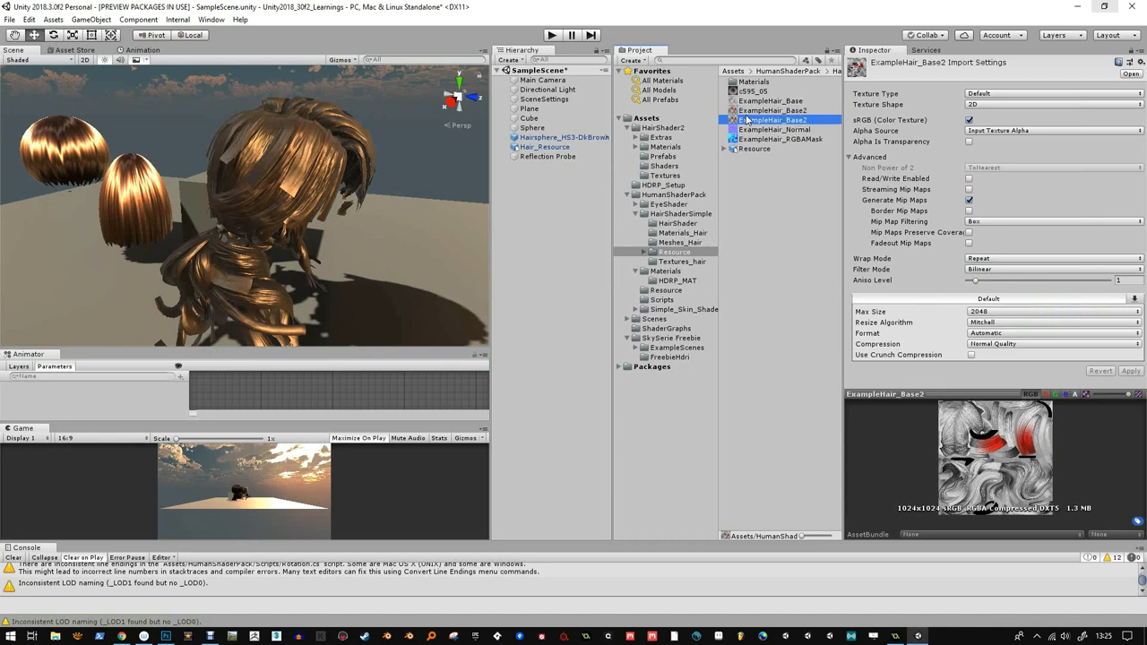
{"action": "left_click", "coordinate": [771, 101]}
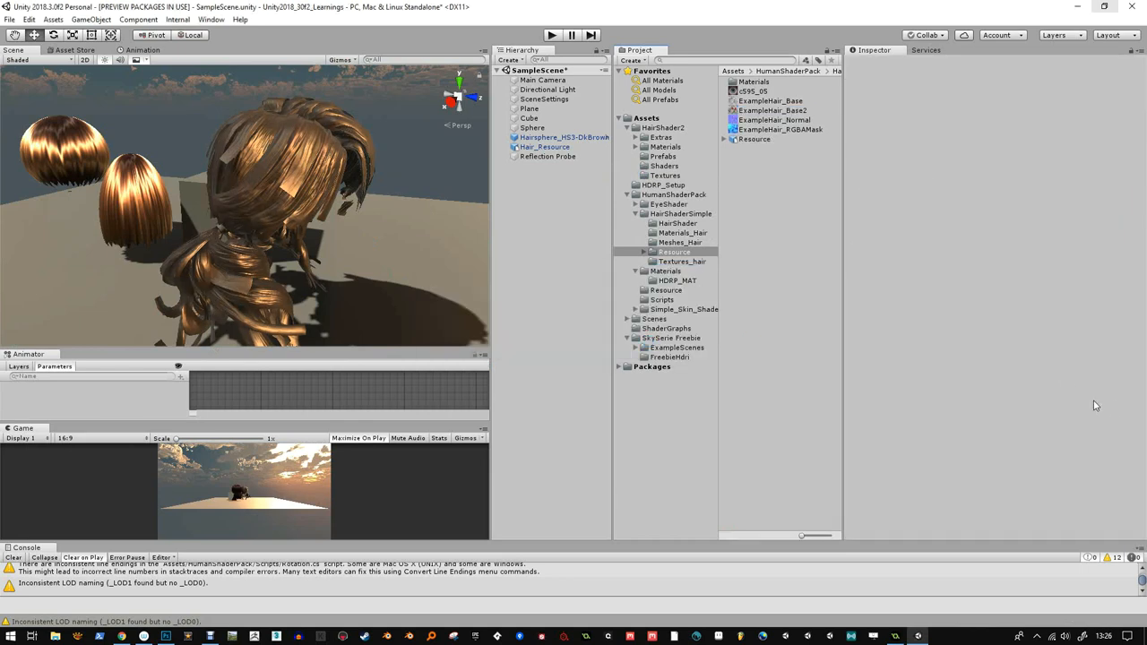
{"action": "left_click", "coordinate": [773, 111]}
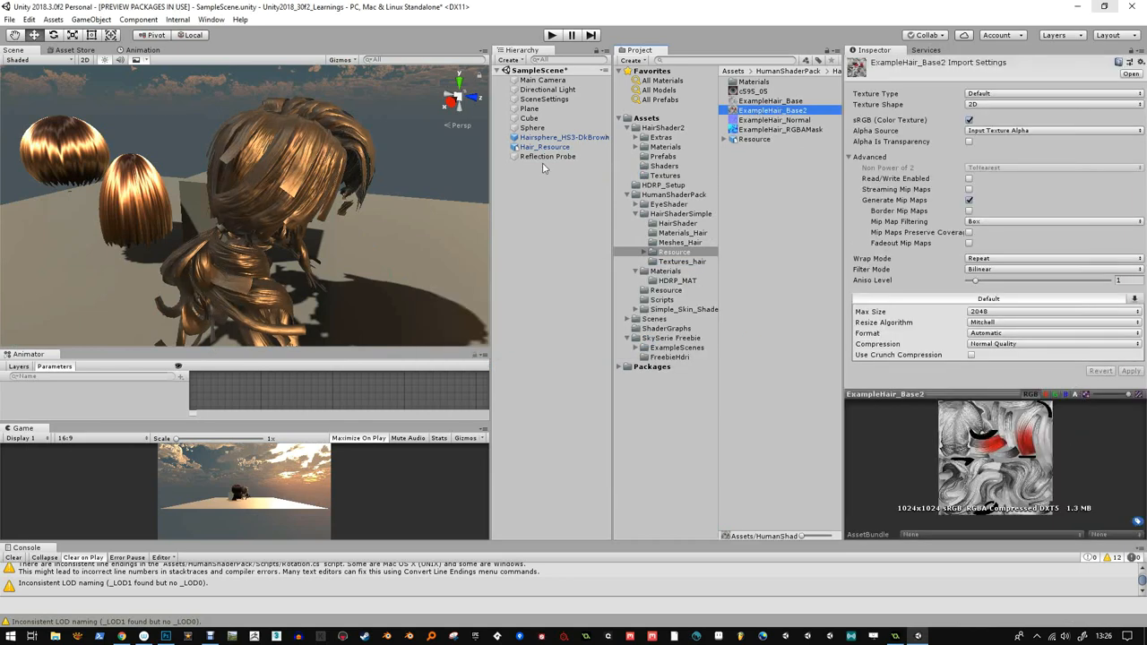
{"action": "left_click", "coordinate": [545, 147]}
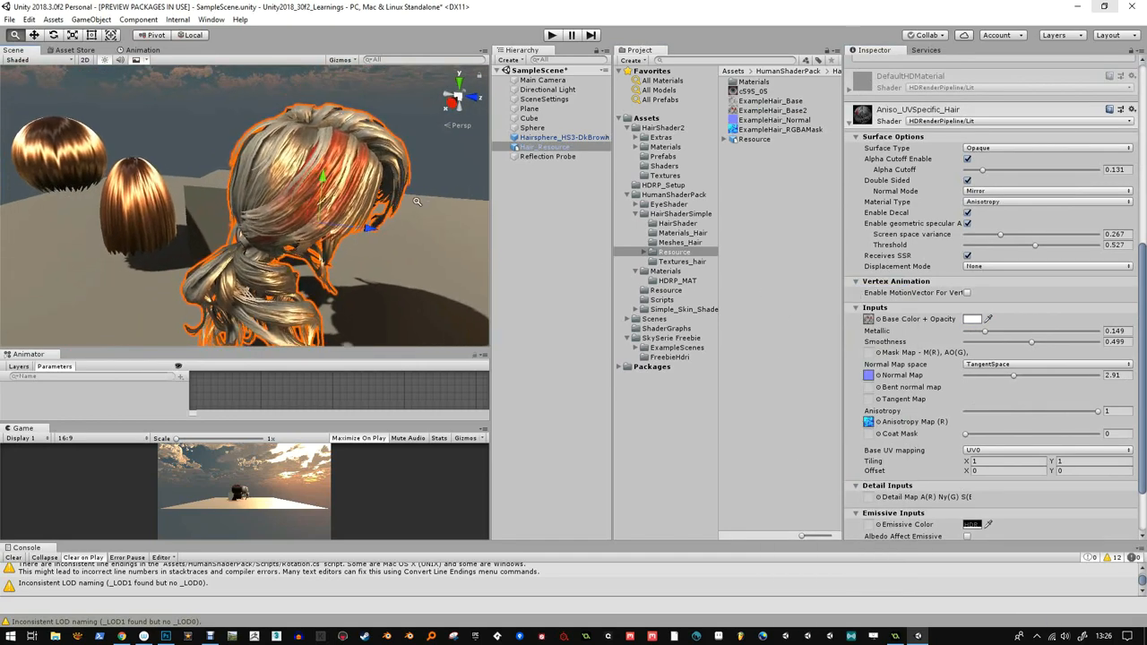
- Retune the red-streaked hair material's Smoothness, then view the directional light
{"action": "left_click_drag", "start_coordinate": [416, 201], "coordinate": [375, 225]}
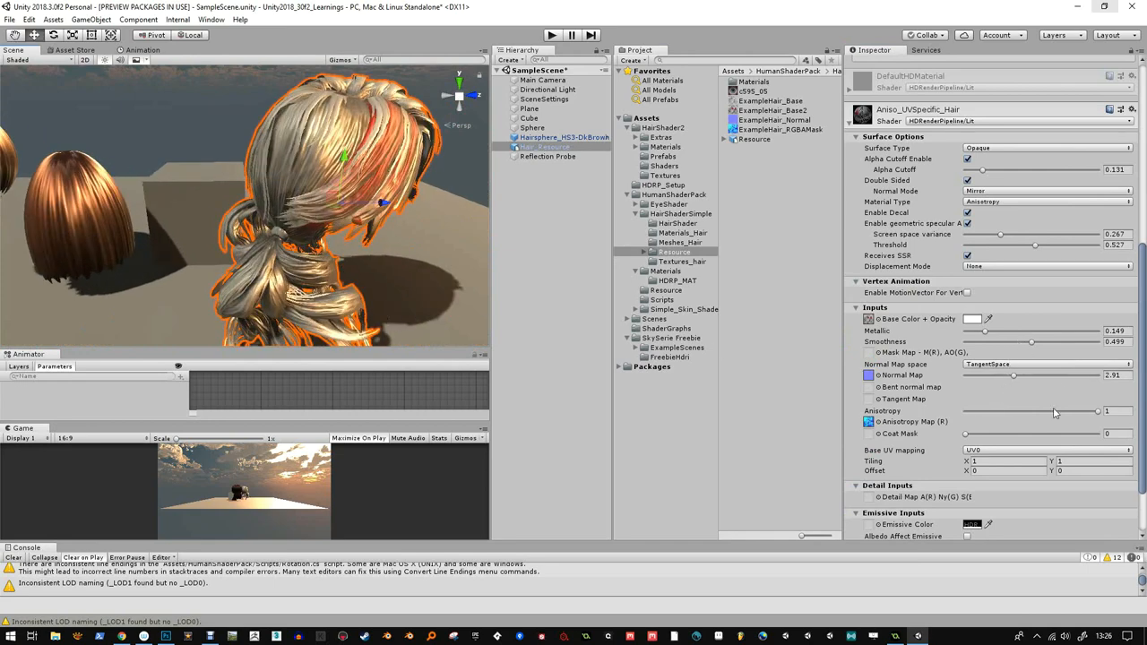
{"action": "left_click_drag", "start_coordinate": [1033, 341], "coordinate": [1066, 340]}
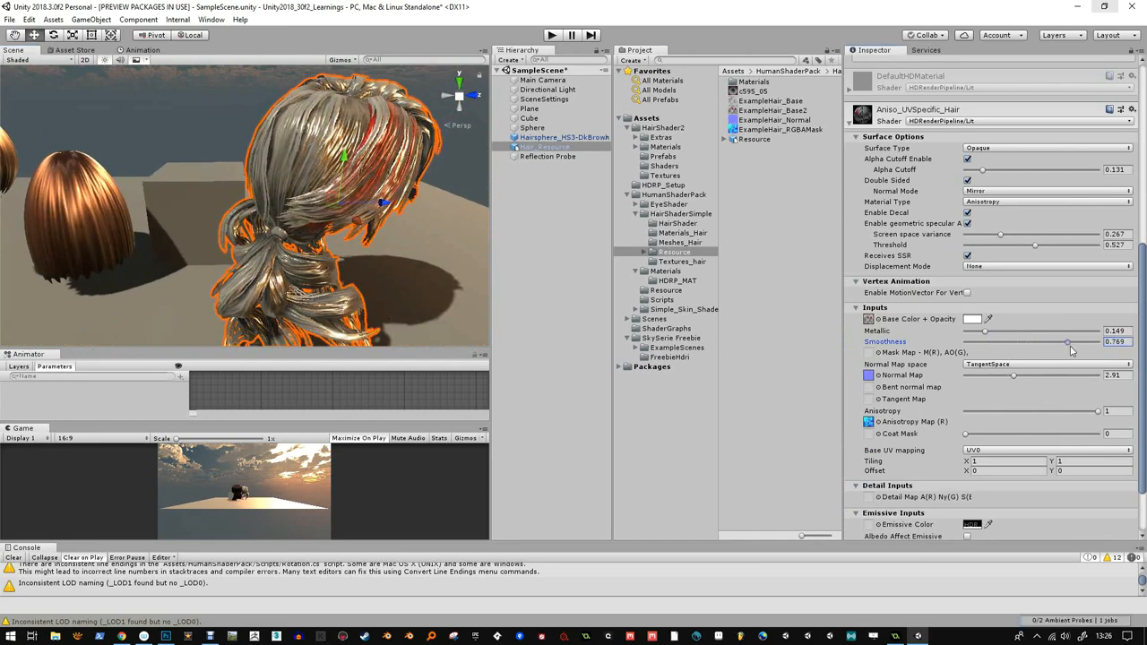
{"action": "left_click_drag", "start_coordinate": [1067, 343], "coordinate": [998, 342]}
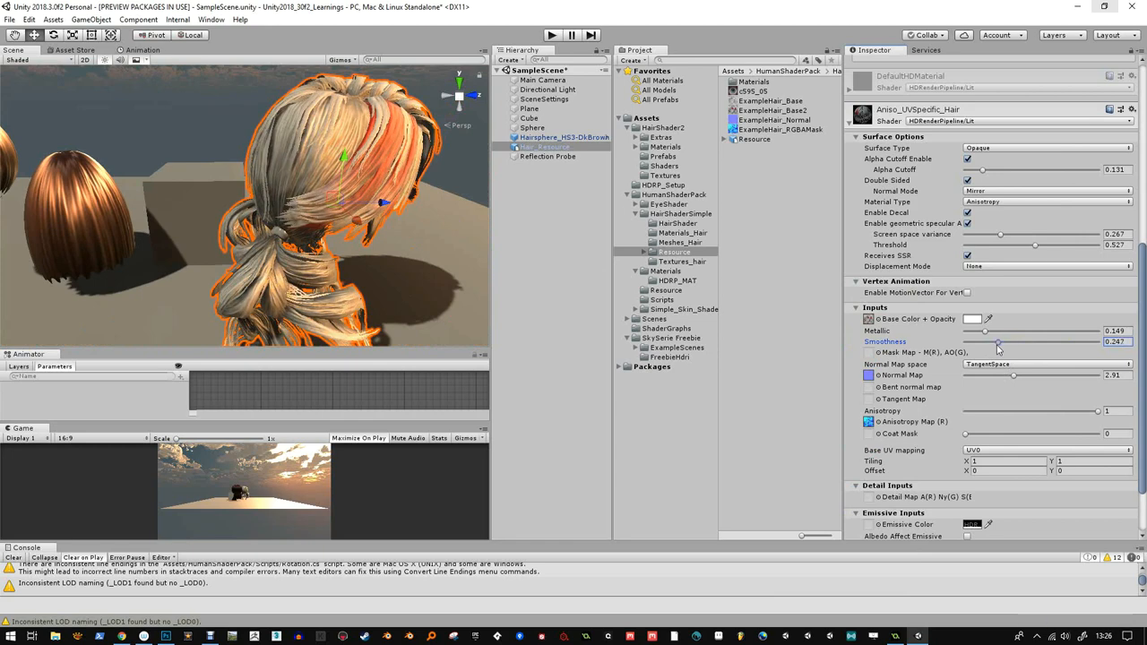
{"action": "left_click_drag", "start_coordinate": [997, 342], "coordinate": [1015, 342]}
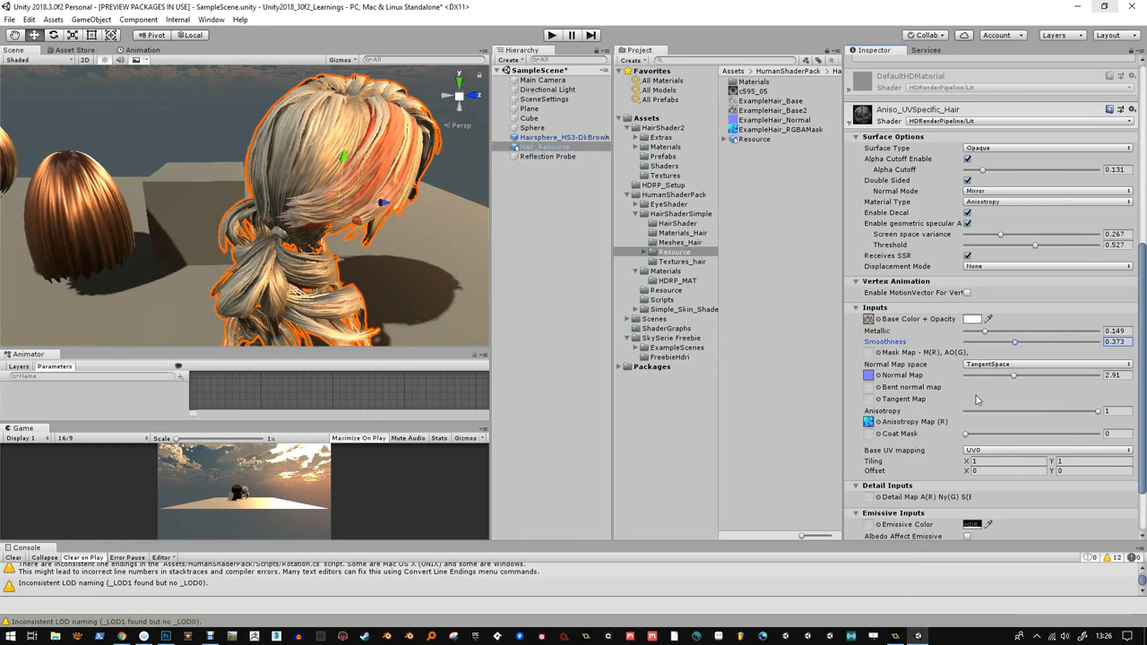
{"action": "left_click", "coordinate": [549, 89]}
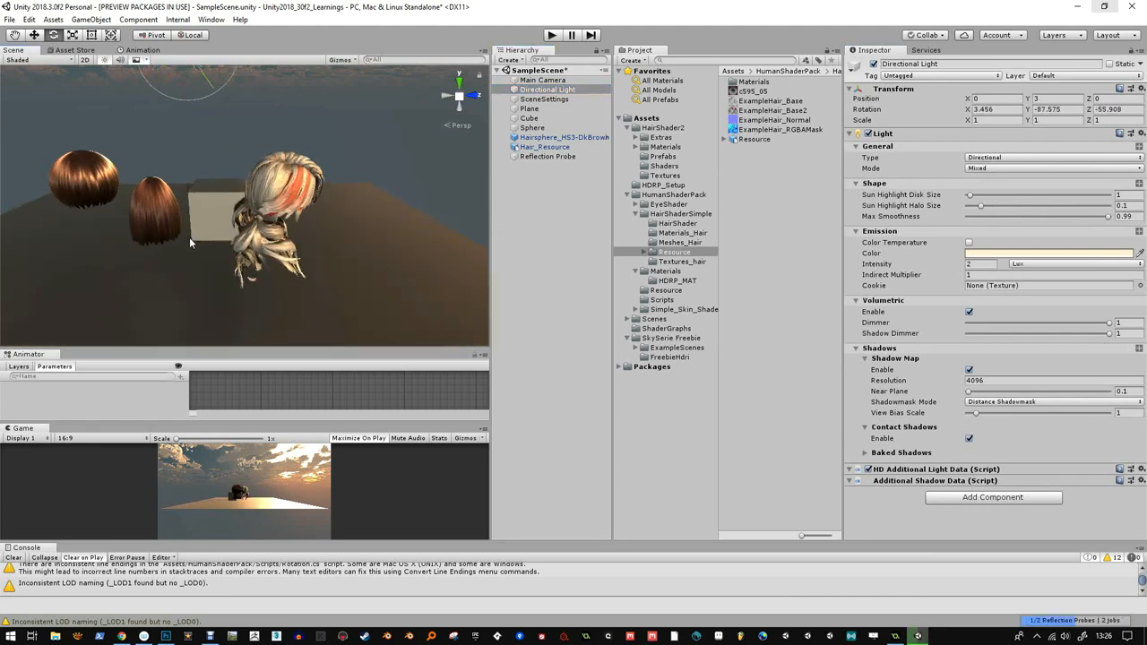
- Select the brown bob hair, review its material, and browse to Materials > HDRP_MAT in the Project
{"action": "left_click", "coordinate": [565, 136]}
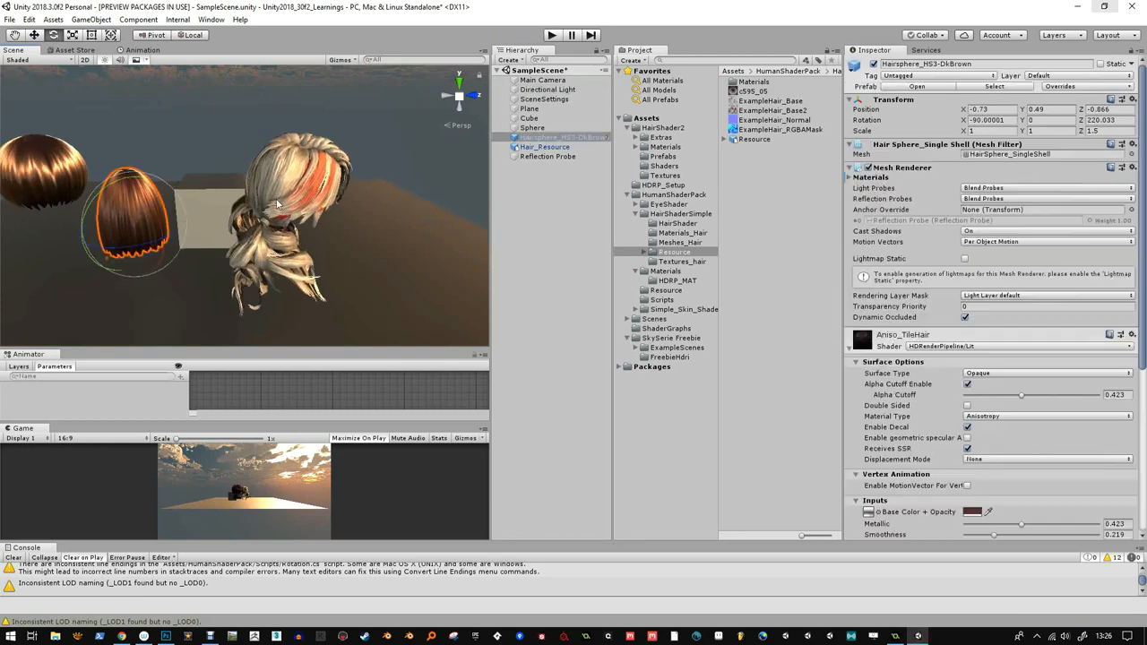
{"action": "scroll", "scroll_direction": "down", "scroll_amount": 3}
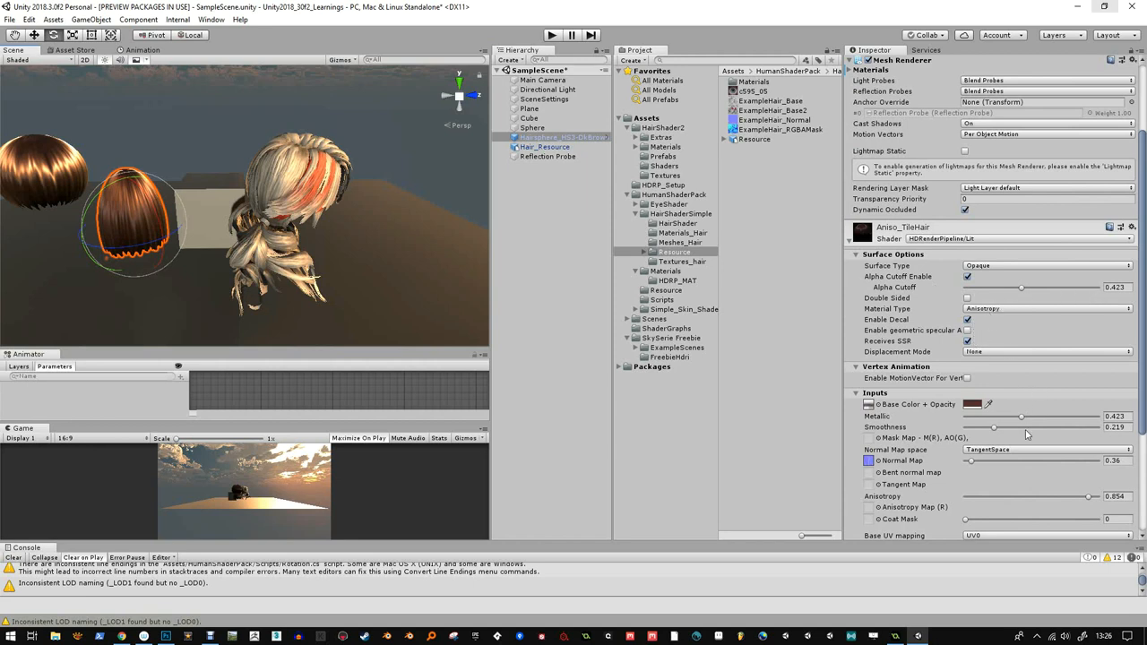
{"action": "scroll", "scroll_direction": "down", "scroll_amount": 3}
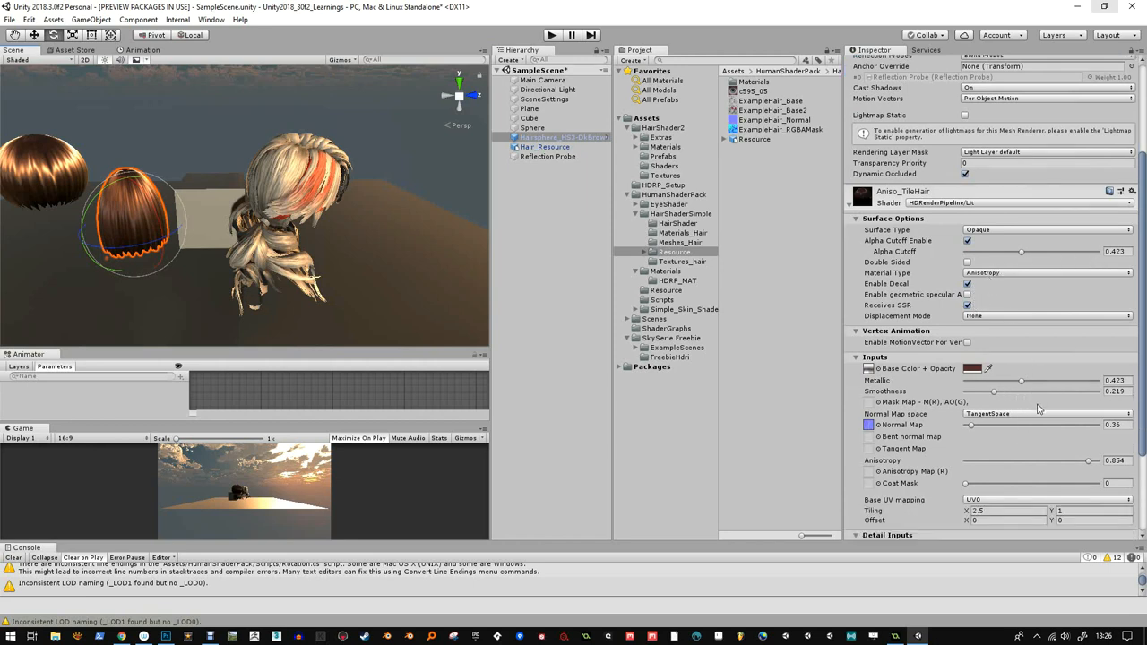
{"action": "scroll", "scroll_direction": "down", "scroll_amount": 3}
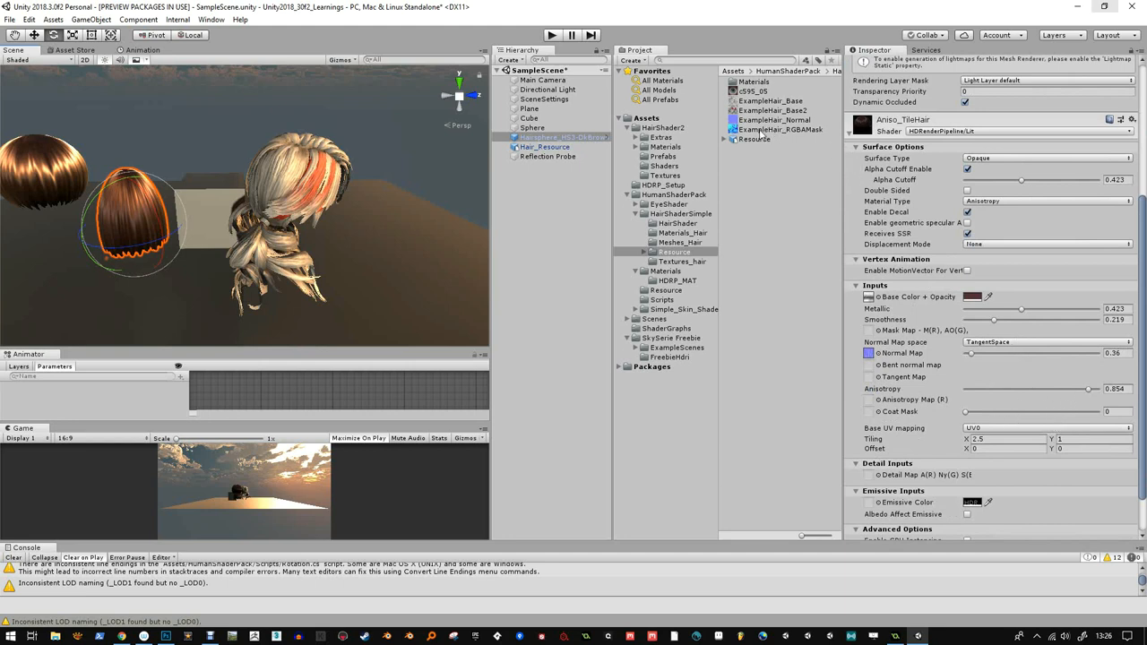
{"action": "left_click", "coordinate": [678, 280]}
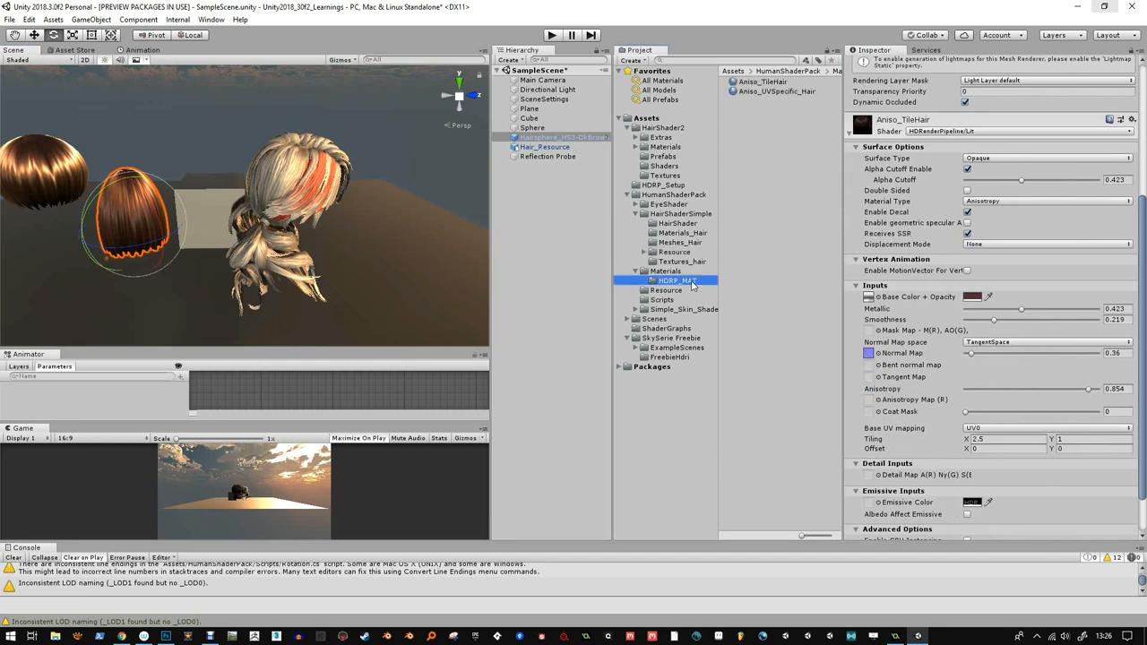
{"action": "left_click", "coordinate": [777, 90]}
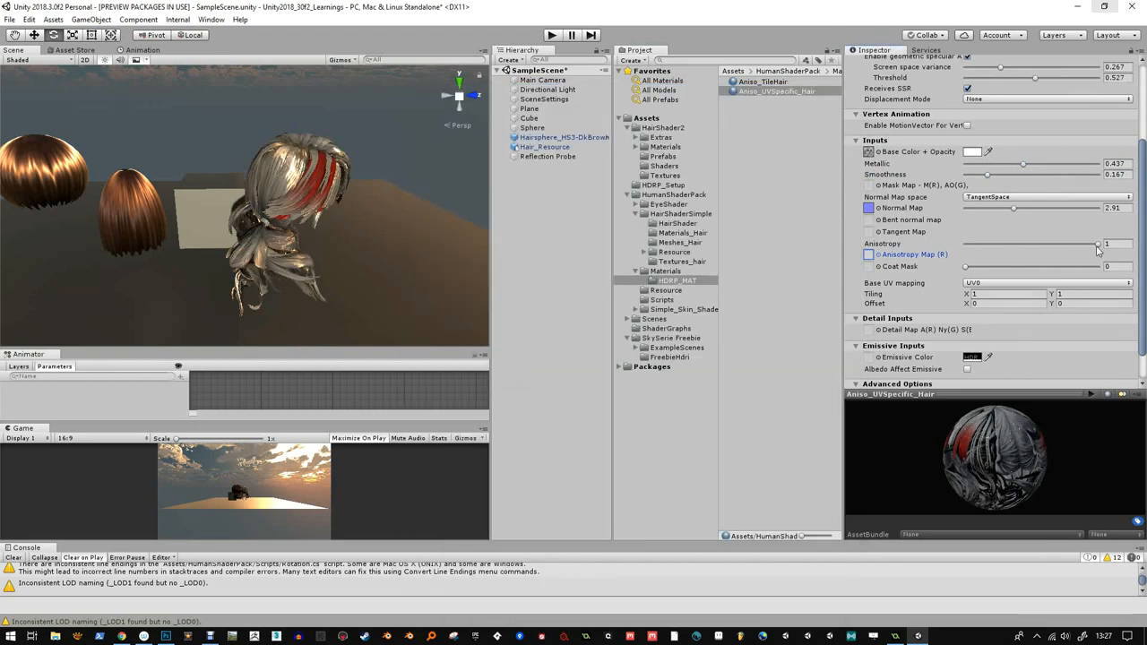
- Swing Aniso_UVSpecific_Hair's anisotropy negative, then raise it to about 0.66, comparing the other hair material
{"action": "left_click_drag", "start_coordinate": [1098, 244], "coordinate": [1025, 244]}
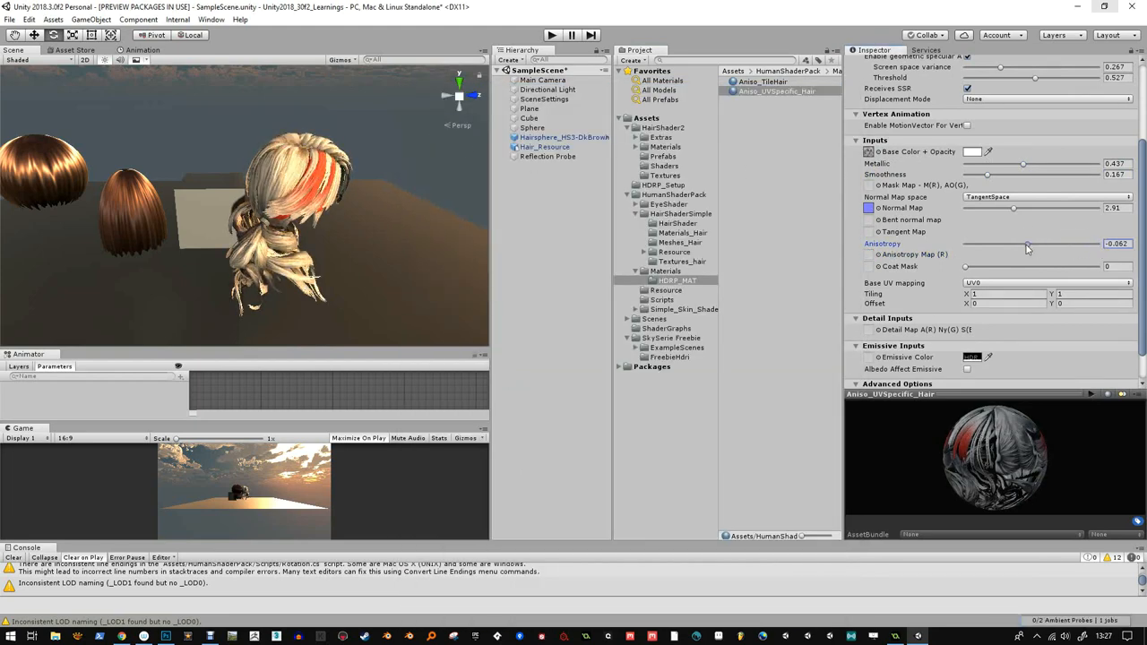
{"action": "left_click_drag", "start_coordinate": [1025, 244], "coordinate": [1020, 244]}
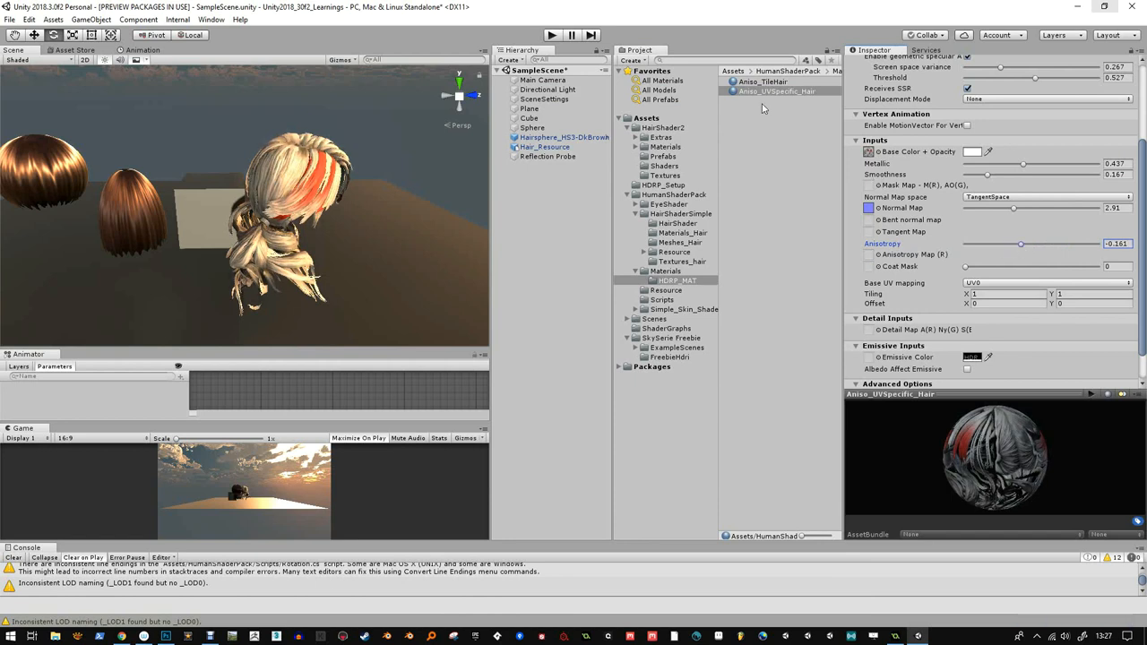
{"action": "left_click", "coordinate": [764, 82]}
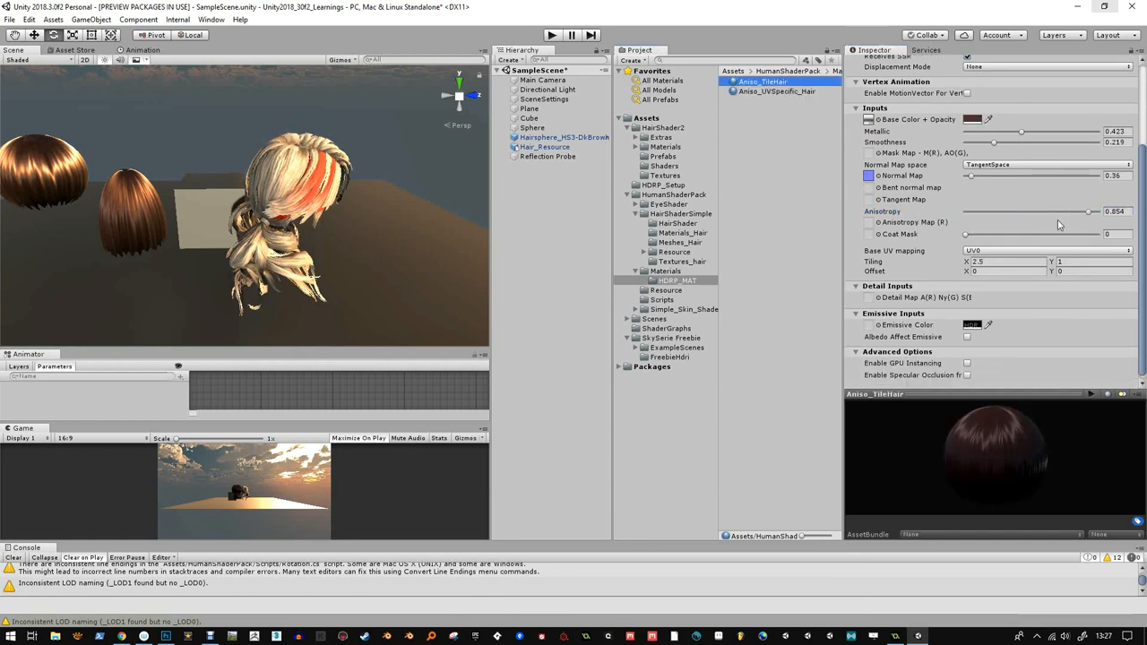
{"action": "left_click", "coordinate": [776, 89]}
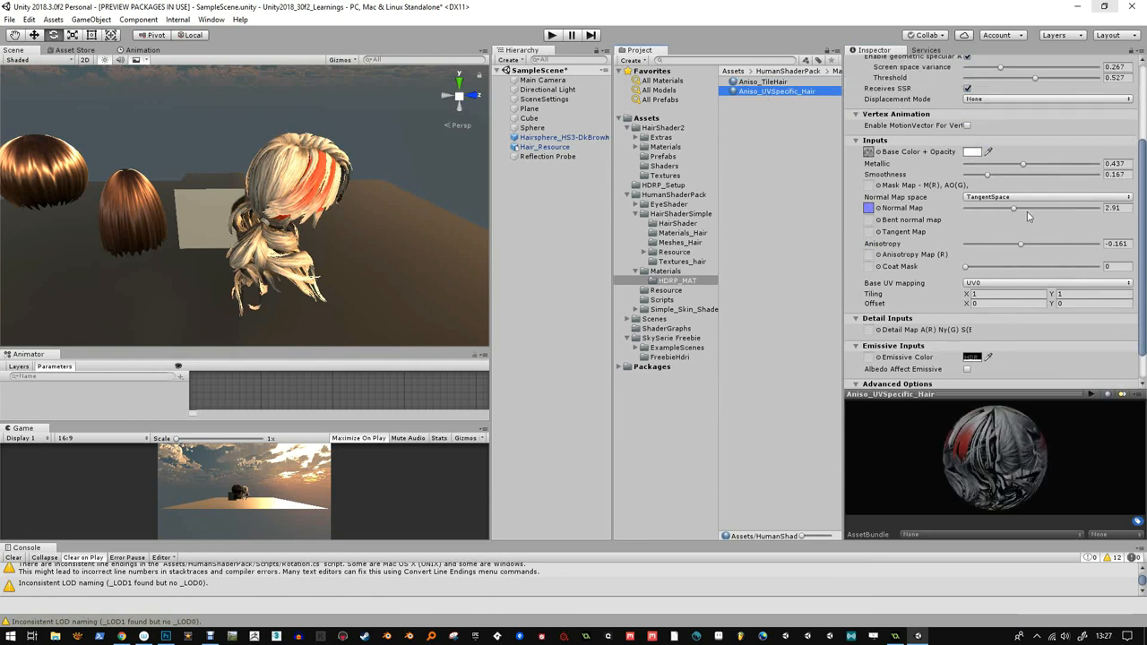
{"action": "left_click_drag", "start_coordinate": [1022, 244], "coordinate": [1065, 244]}
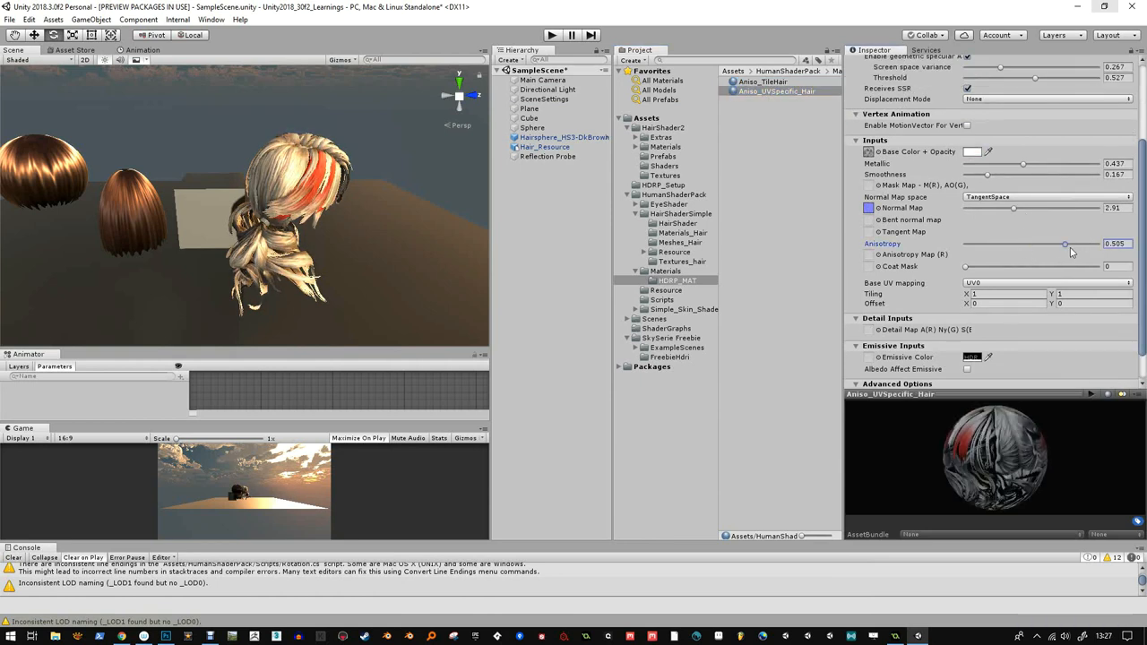
{"action": "left_click_drag", "start_coordinate": [1065, 244], "coordinate": [1076, 243]}
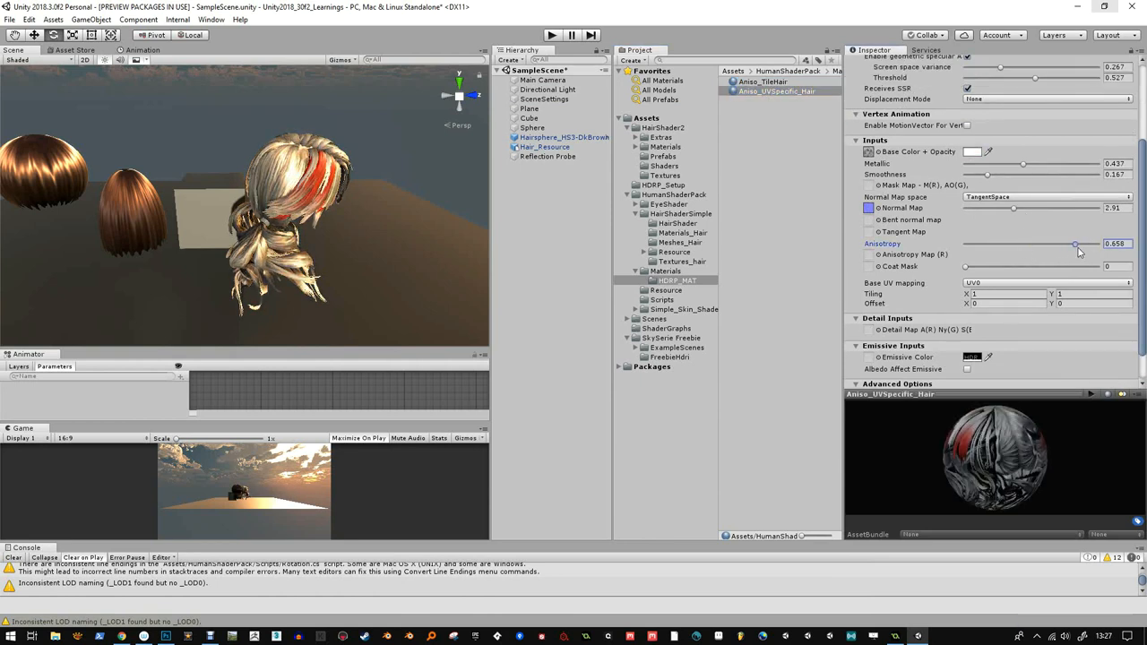
- Recheck both anisotropic hair materials, then review the directional light and reflection probe
{"action": "left_click", "coordinate": [764, 82]}
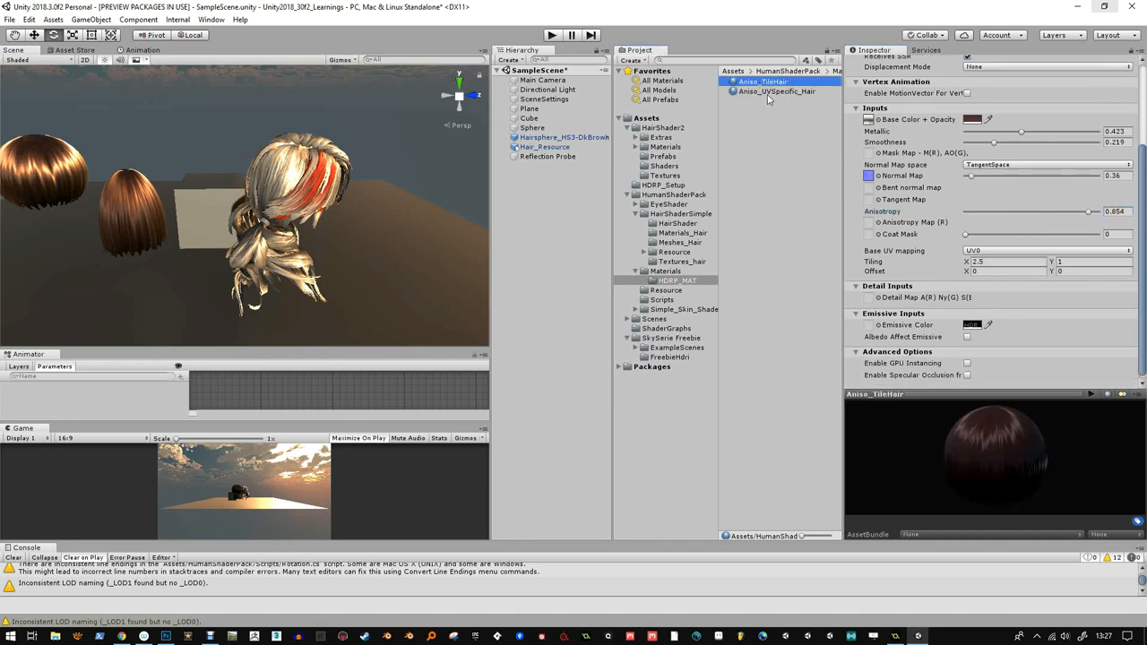
{"action": "left_click", "coordinate": [777, 90]}
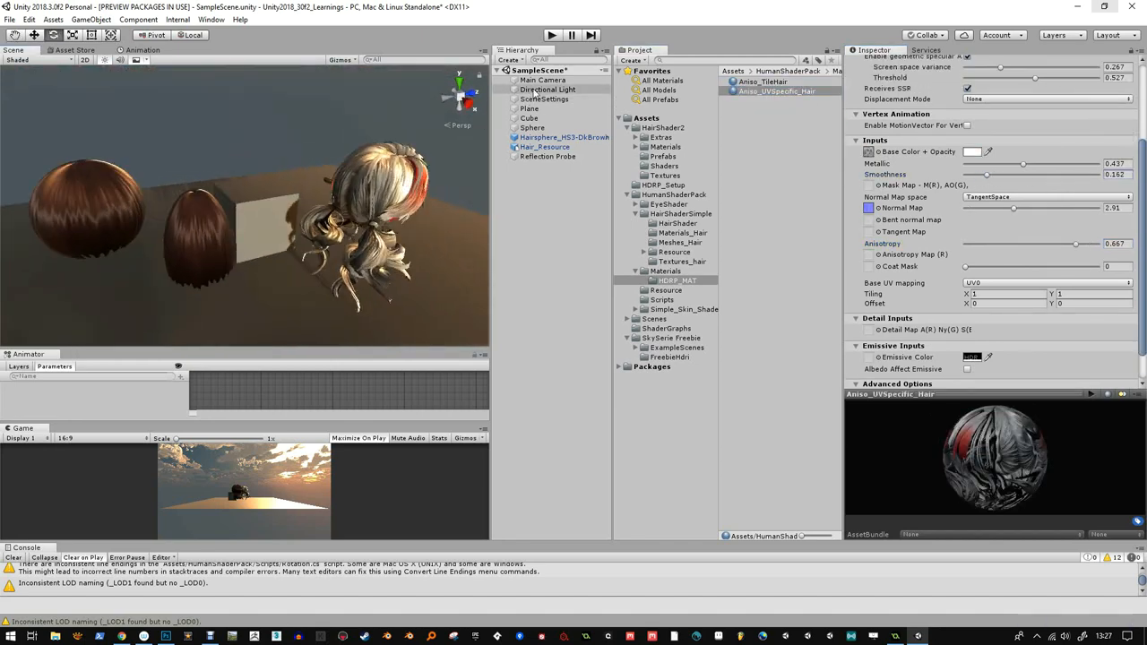
{"action": "left_click", "coordinate": [549, 89]}
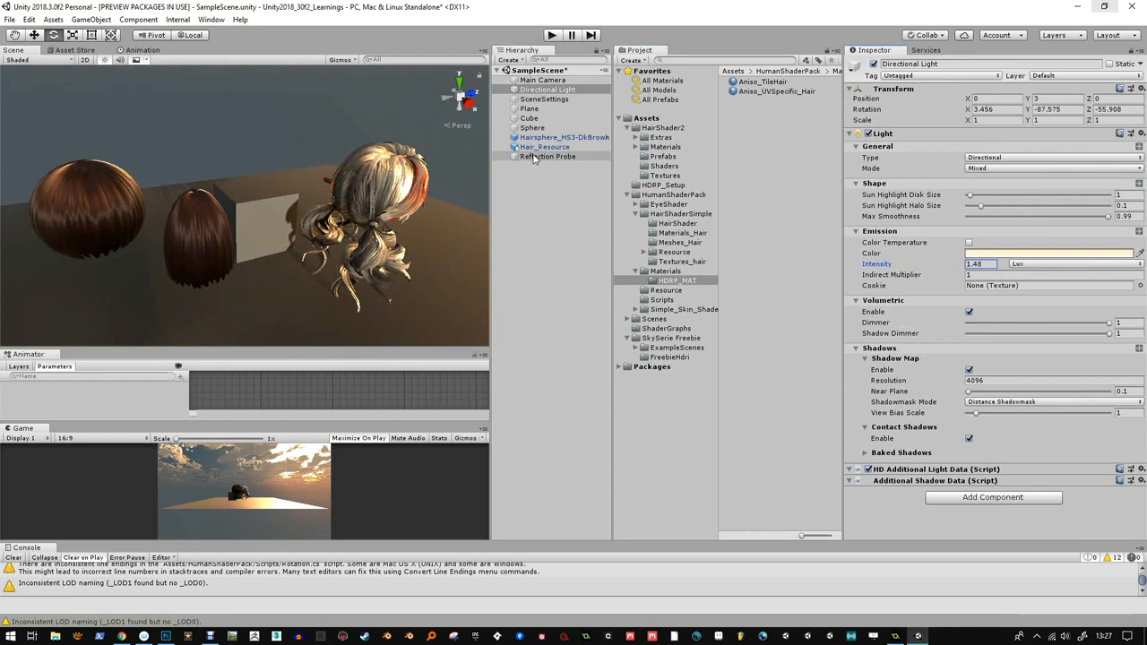
{"action": "left_click", "coordinate": [548, 156]}
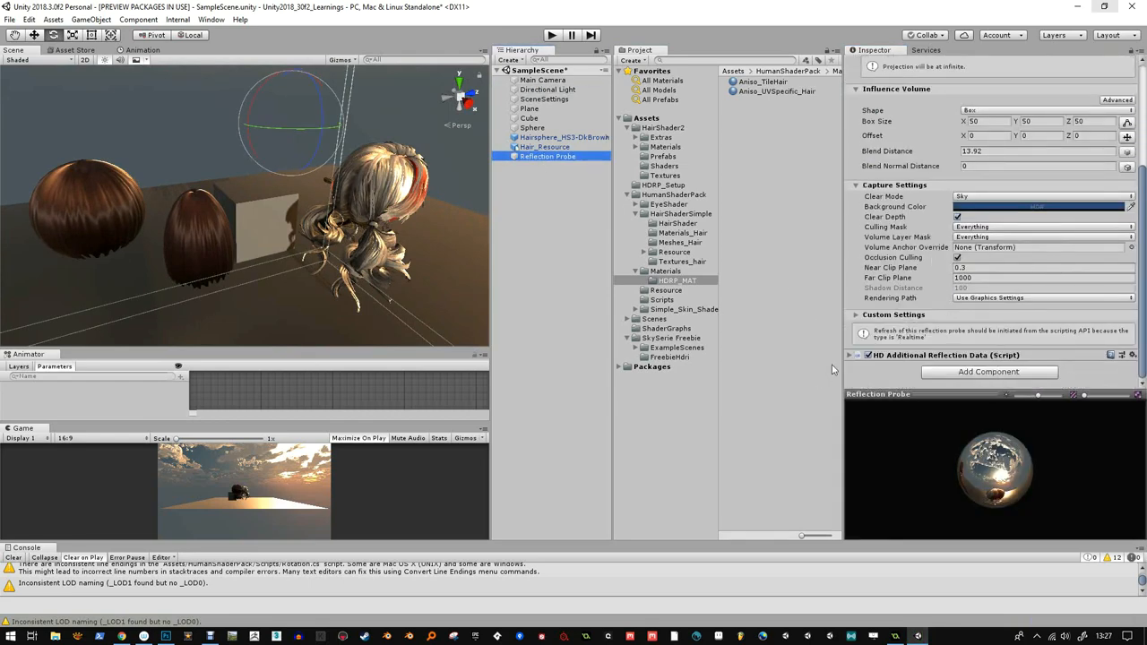
- Assign the cloudy sunset cubemap to the SceneSettings HDRI sky with exposure 0, multiplier 1
{"action": "left_click", "coordinate": [545, 99]}
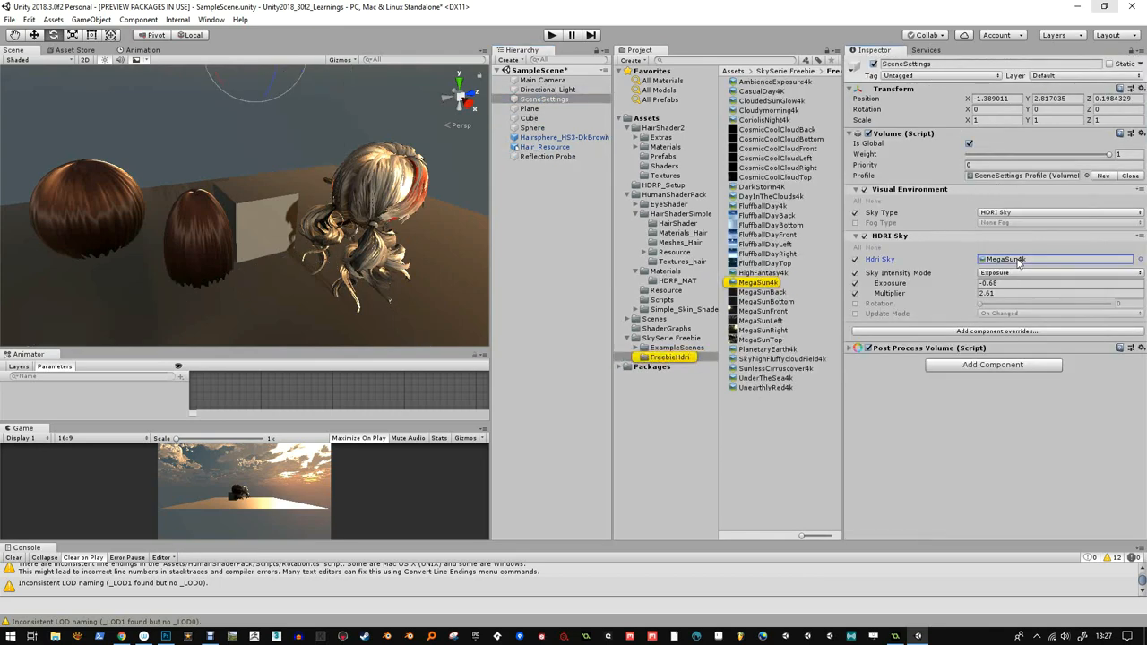
{"action": "left_click", "coordinate": [1013, 283]}
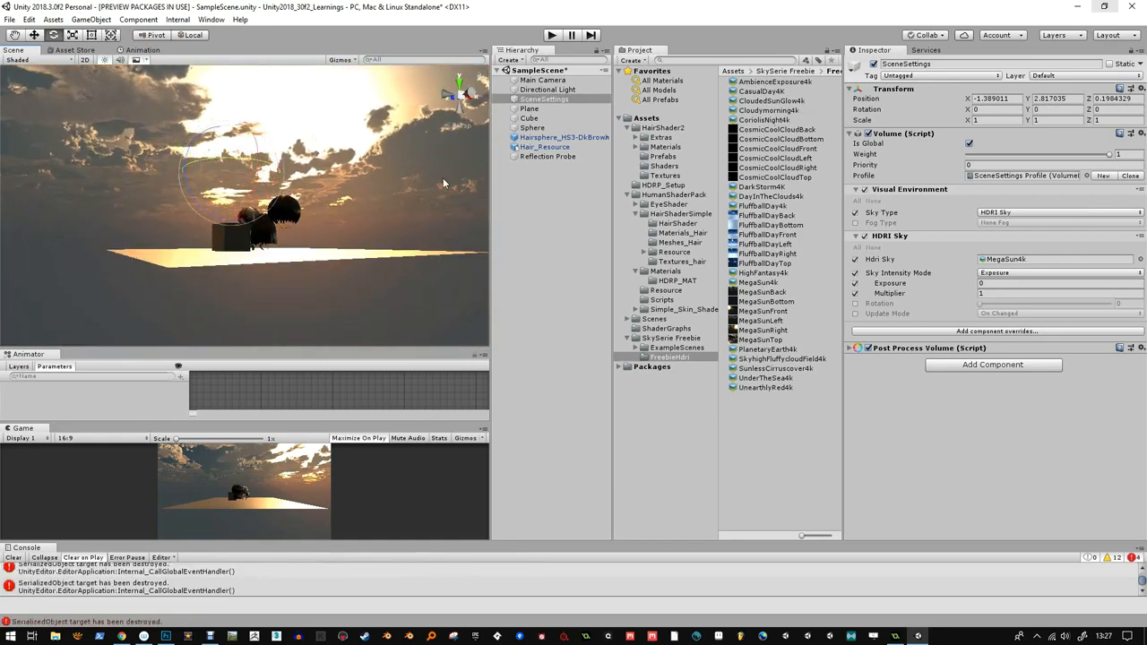
- Rotate the SceneSettings HDRI sky so the sunset lights the hair from a new direction
{"action": "left_click", "coordinate": [549, 90]}
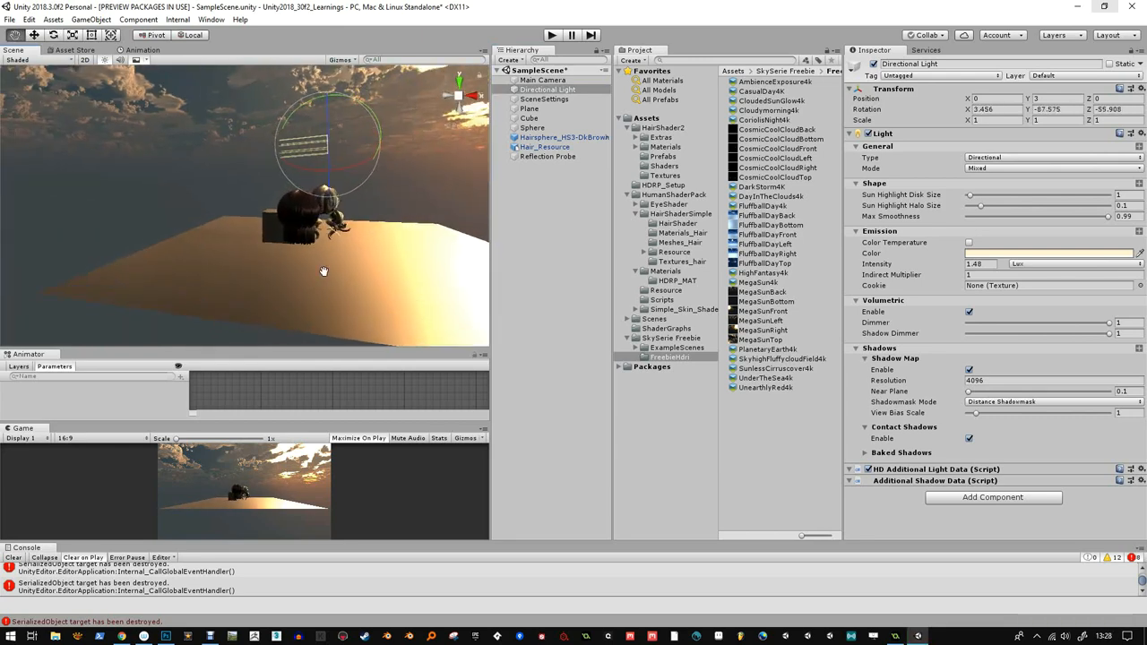
{"action": "left_click", "coordinate": [545, 99]}
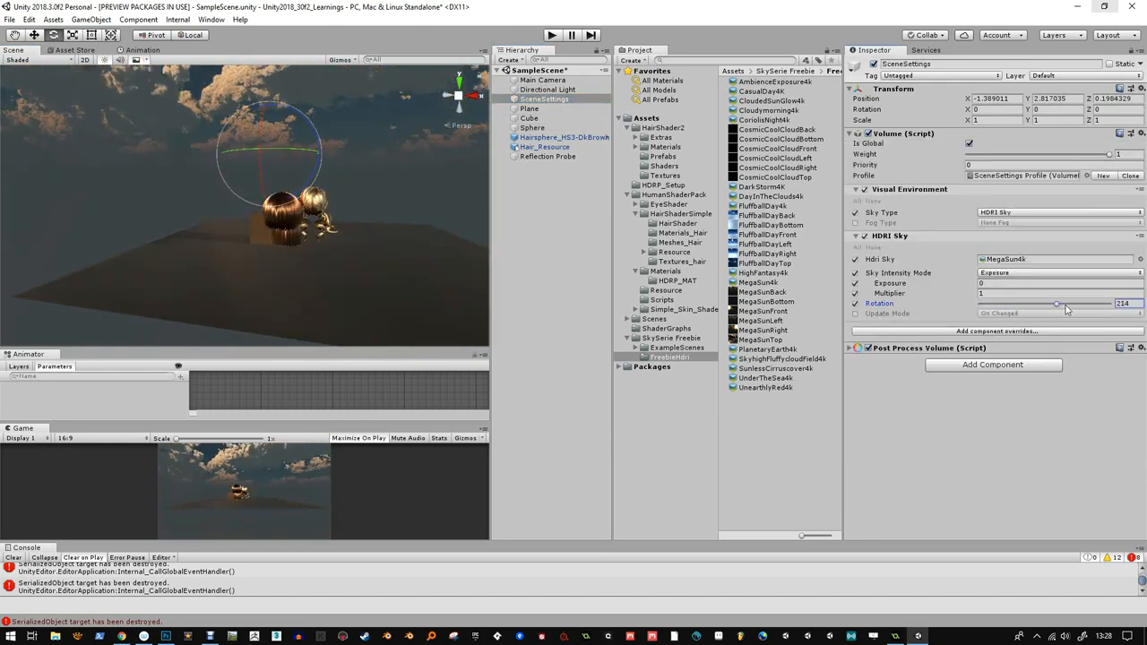
{"action": "left_click_drag", "start_coordinate": [1056, 303], "coordinate": [1062, 303]}
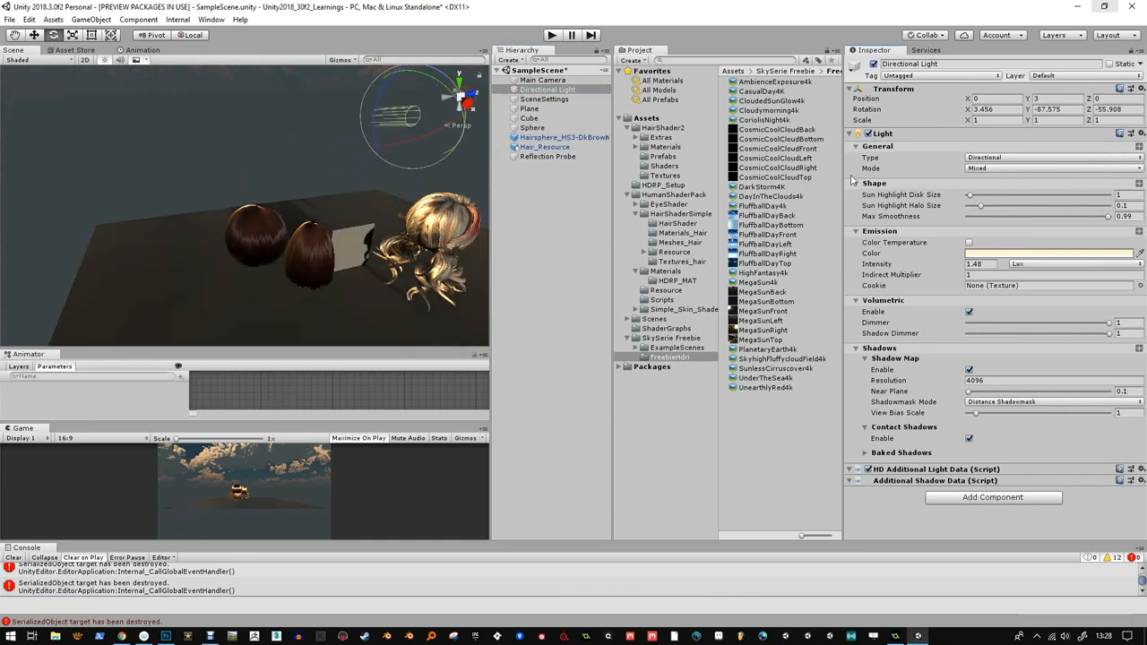
{"action": "mouse_move", "coordinate": [285, 304]}
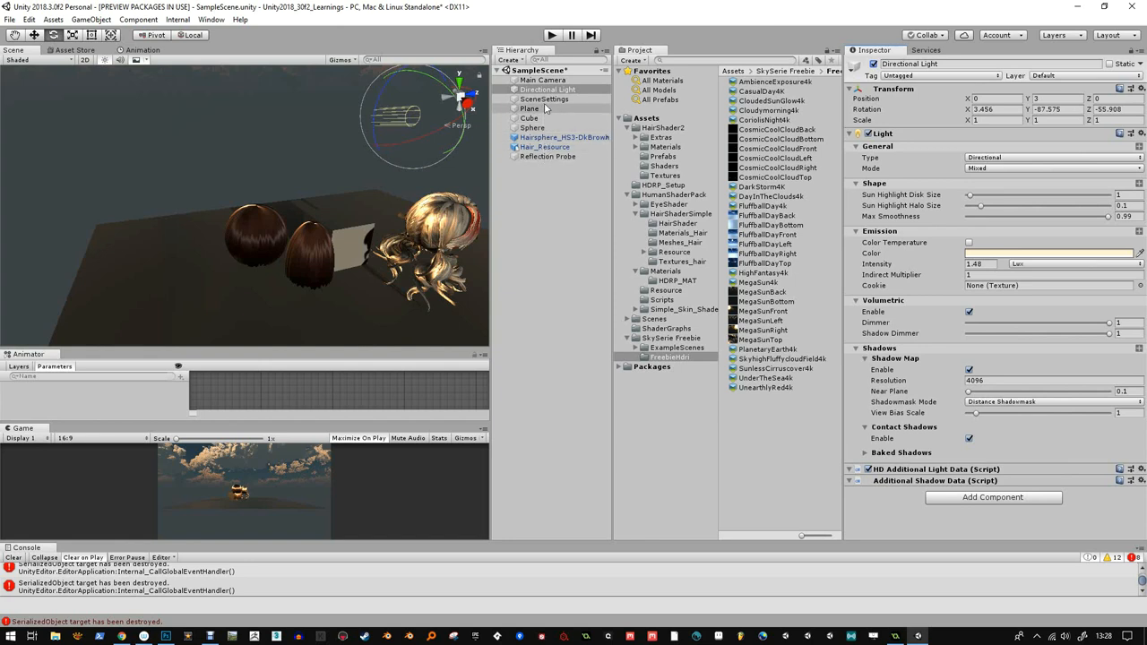
- Select the SceneSettings volume to review the HDRI sky settings
{"action": "left_click", "coordinate": [545, 98]}
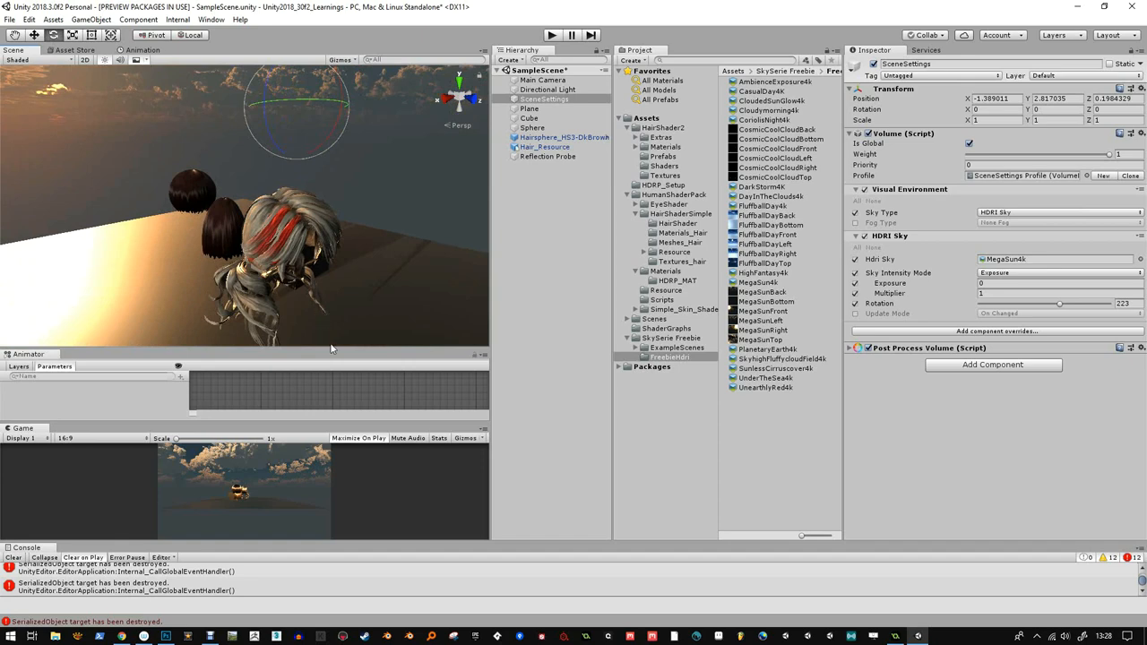
{"action": "mouse_move", "coordinate": [502, 322]}
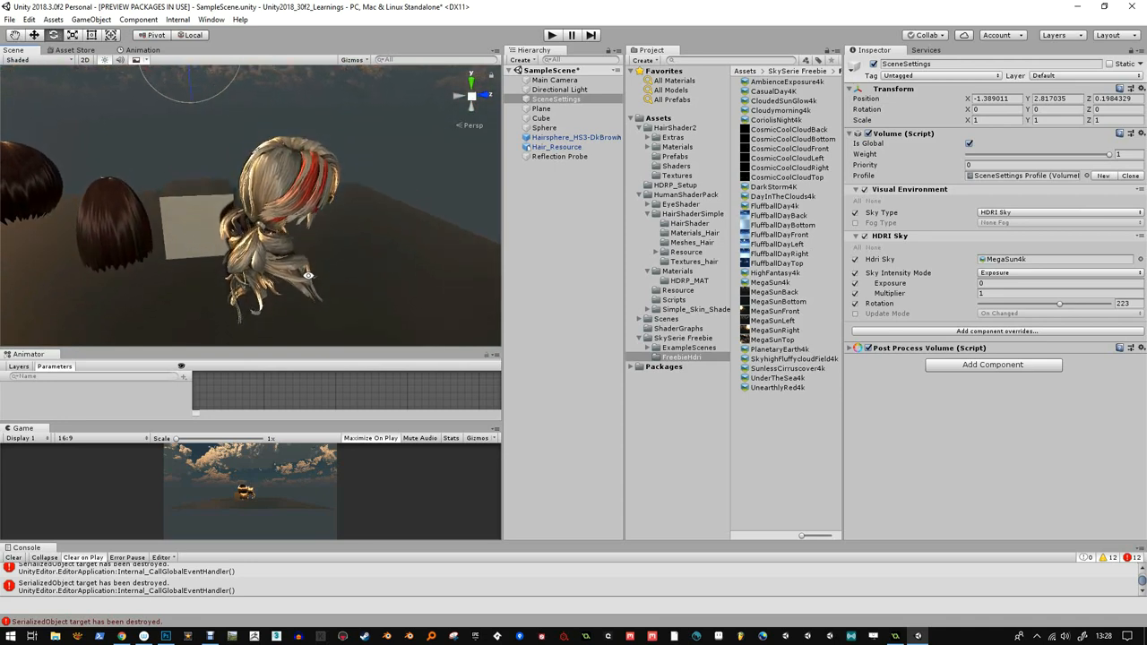
{"action": "mouse_move", "coordinate": [430, 323]}
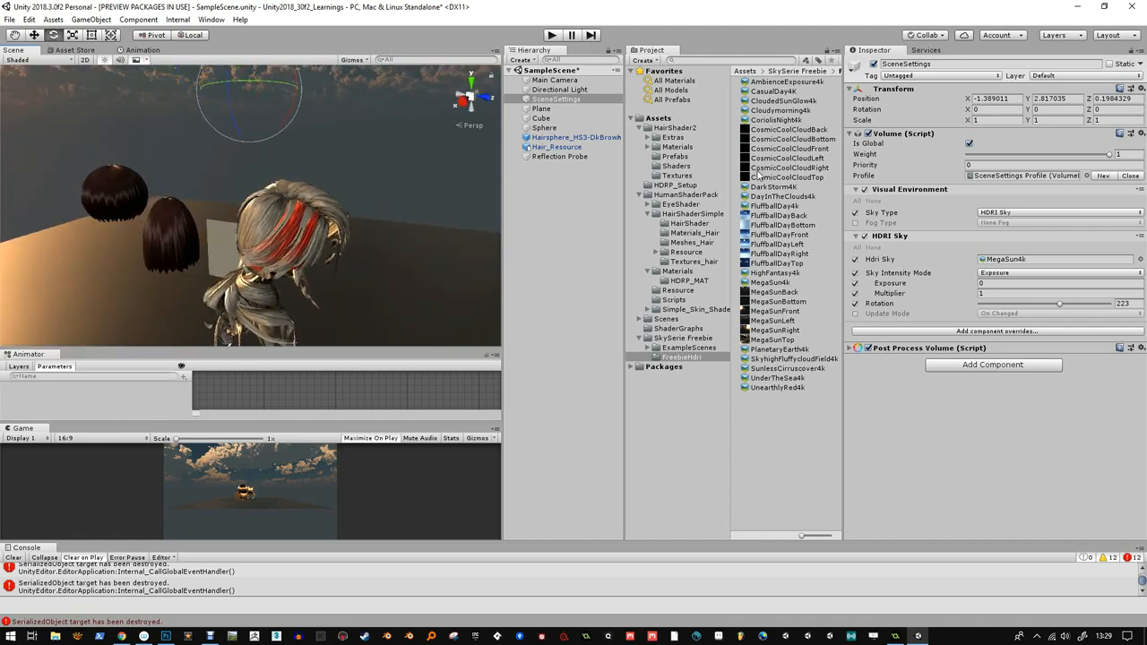
{"action": "mouse_move", "coordinate": [715, 251]}
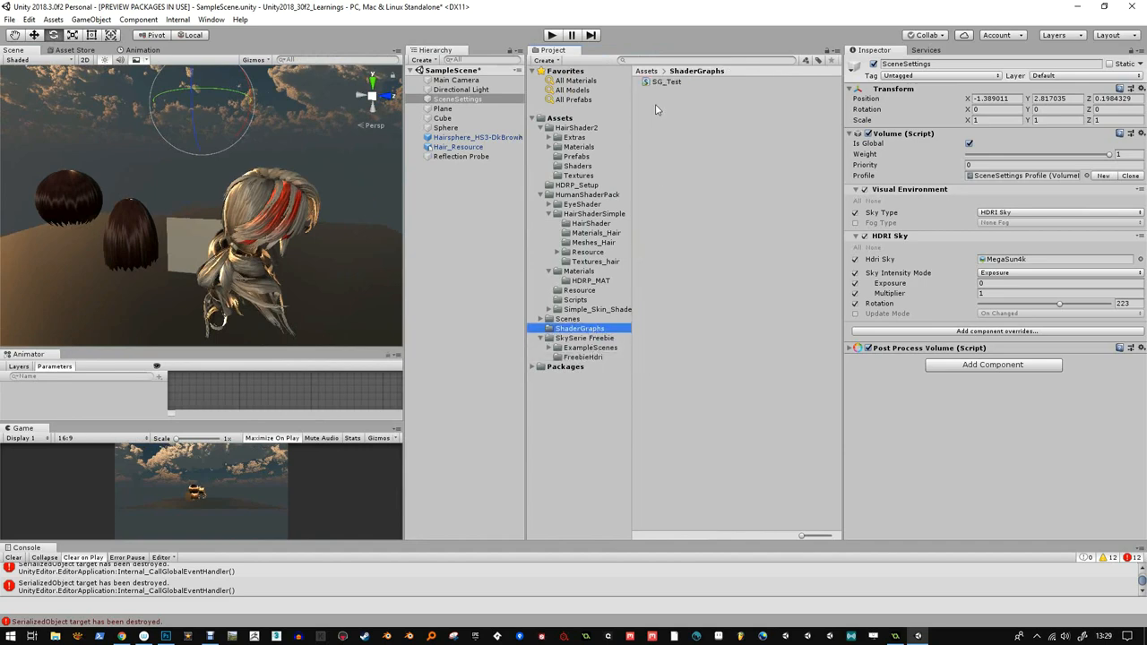
- Open SG_Test in Shader Graph and start a Create Node search with 'is'
{"action": "left_click", "coordinate": [667, 82]}
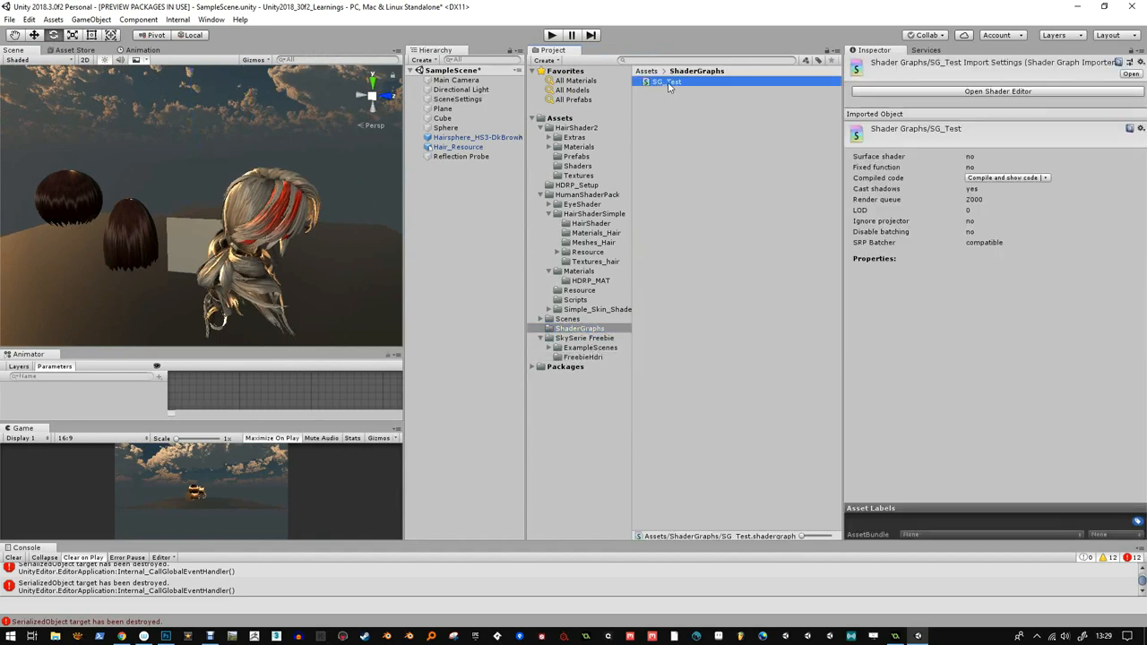
{"action": "double_click", "coordinate": [663, 82]}
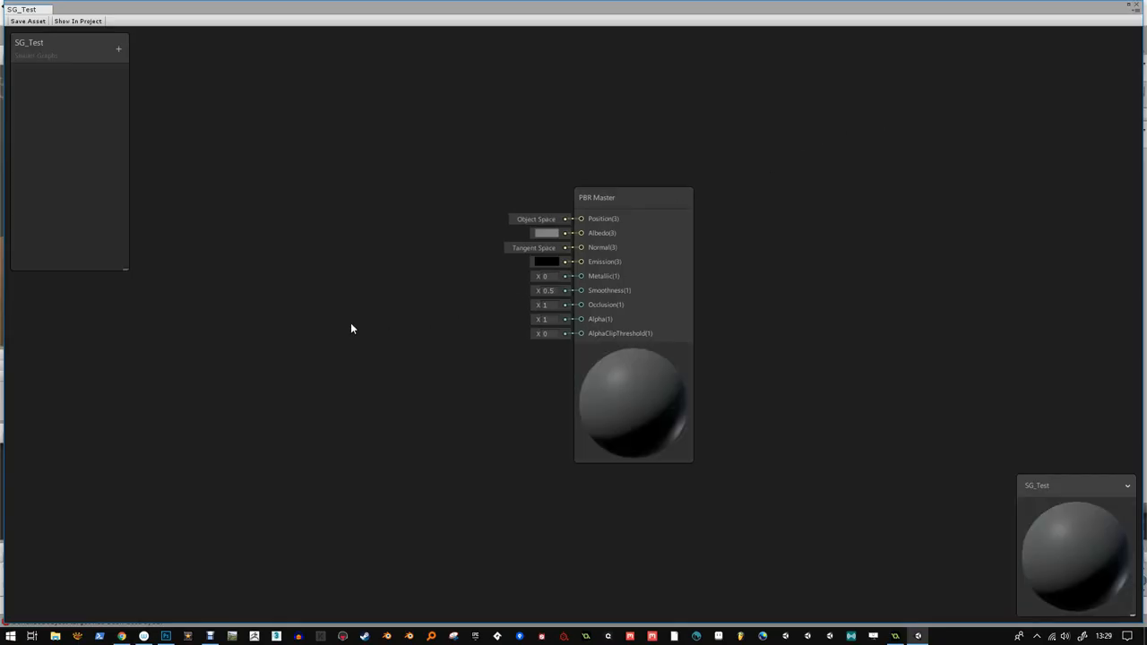
{"action": "right_click", "coordinate": [351, 328]}
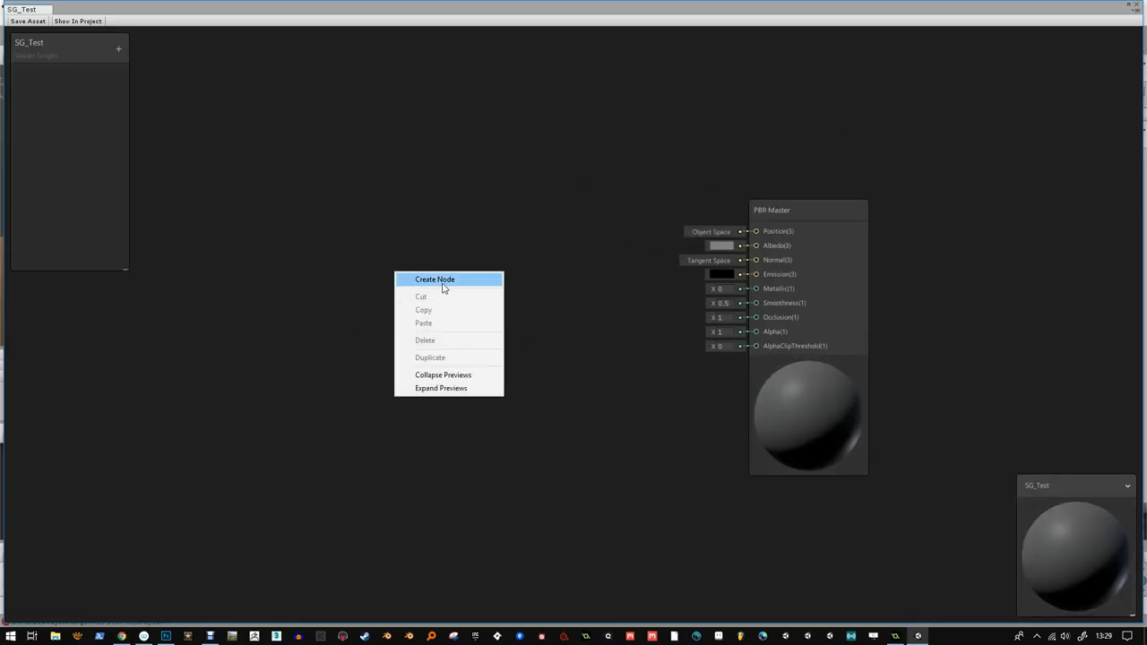
{"action": "left_click", "coordinate": [434, 280]}
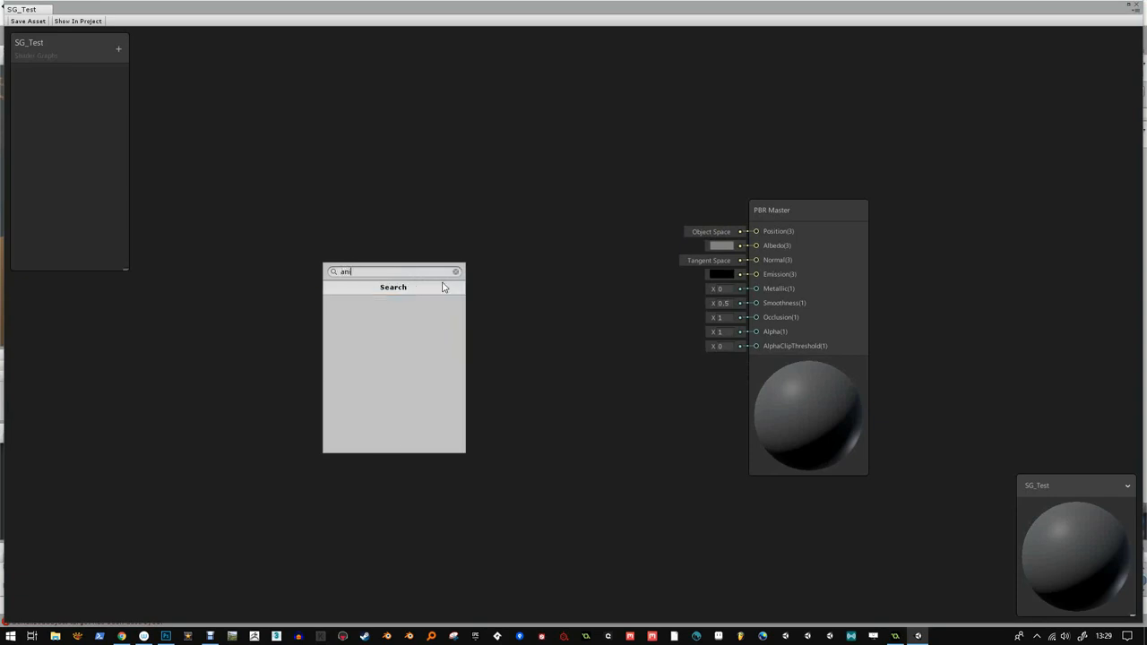
{"action": "type", "text": "is"}
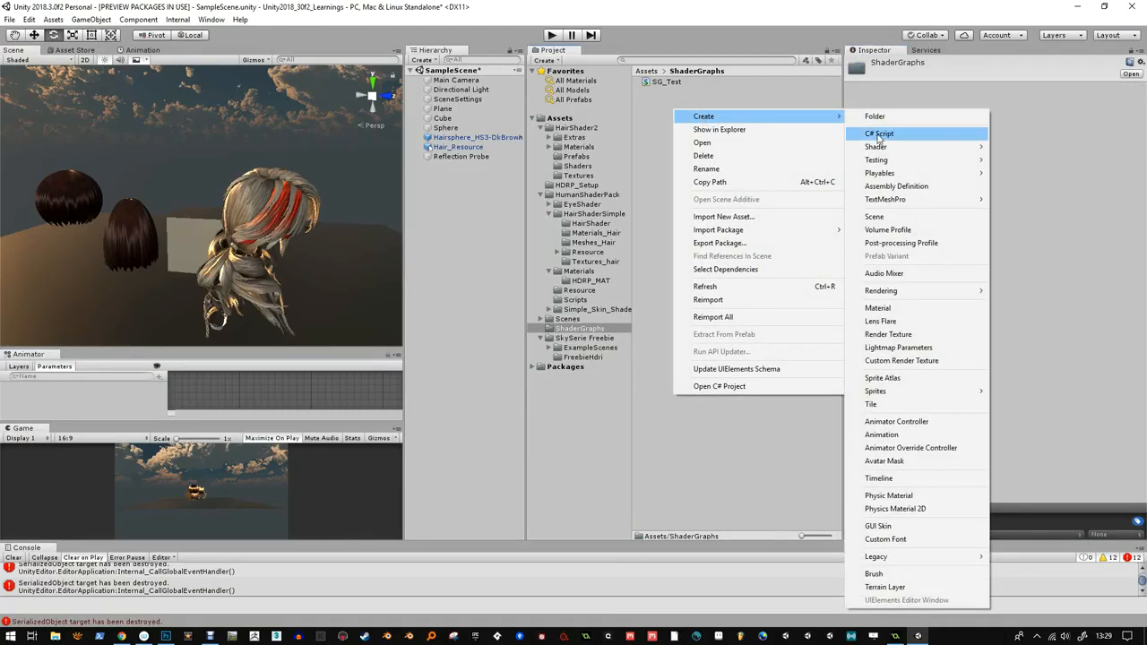
{"action": "mouse_move", "coordinate": [876, 159]}
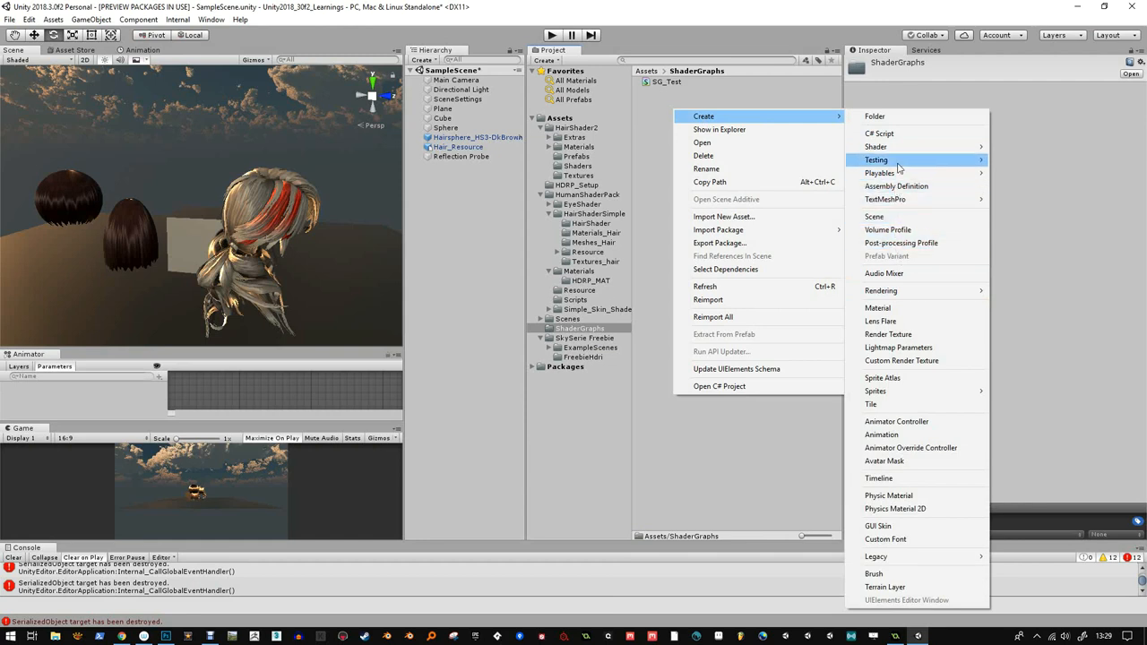
{"action": "mouse_move", "coordinate": [875, 147]}
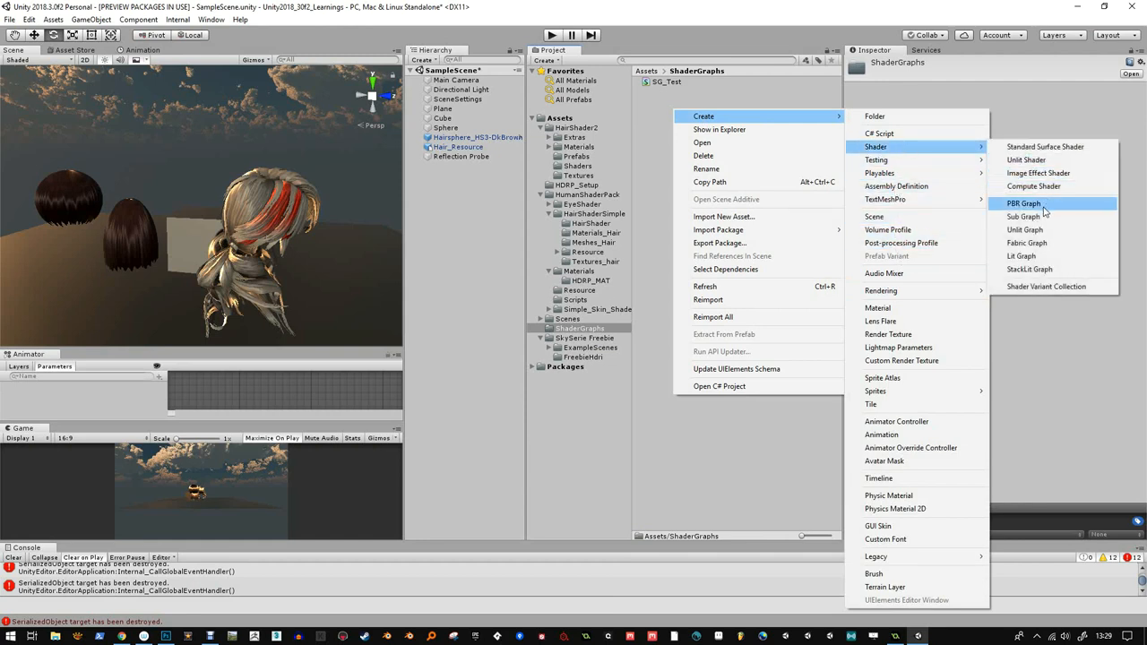
{"action": "mouse_move", "coordinate": [1025, 230]}
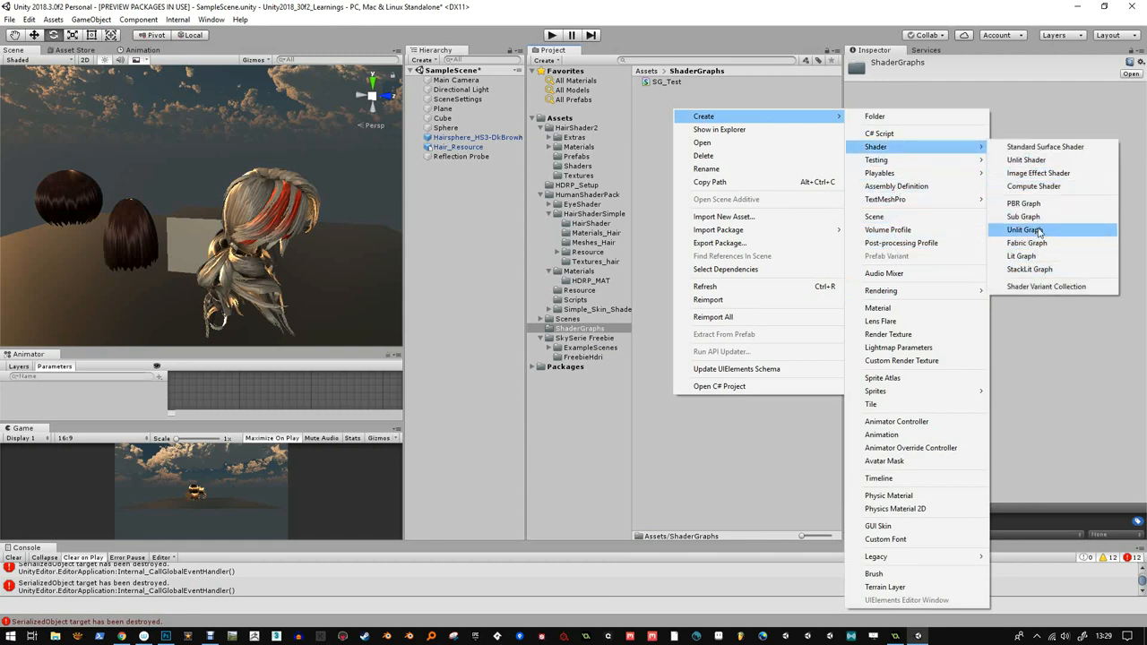
{"action": "mouse_move", "coordinate": [1034, 185]}
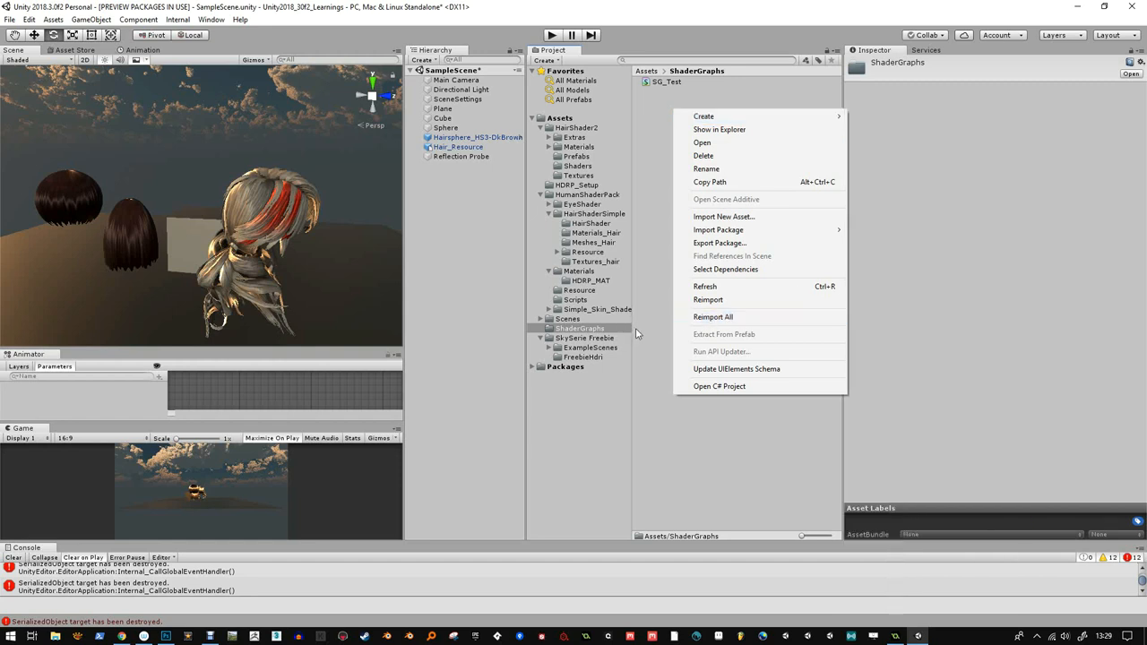
{"action": "mouse_move", "coordinate": [661, 118]}
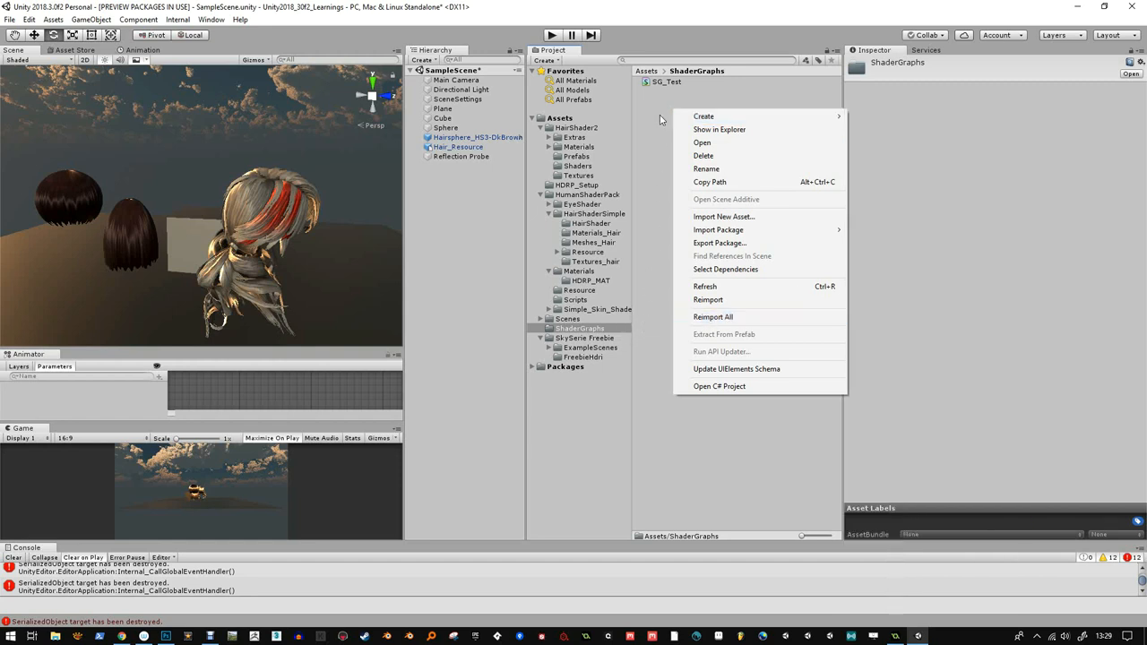
{"action": "left_click", "coordinate": [580, 328]}
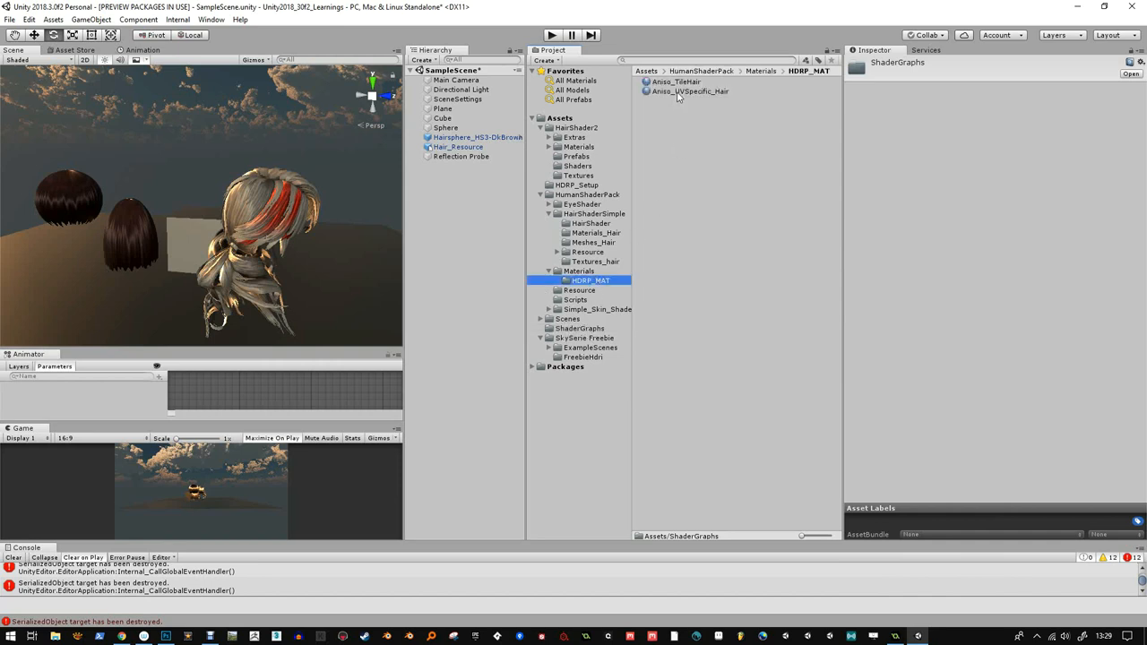
{"action": "left_click", "coordinate": [678, 82]}
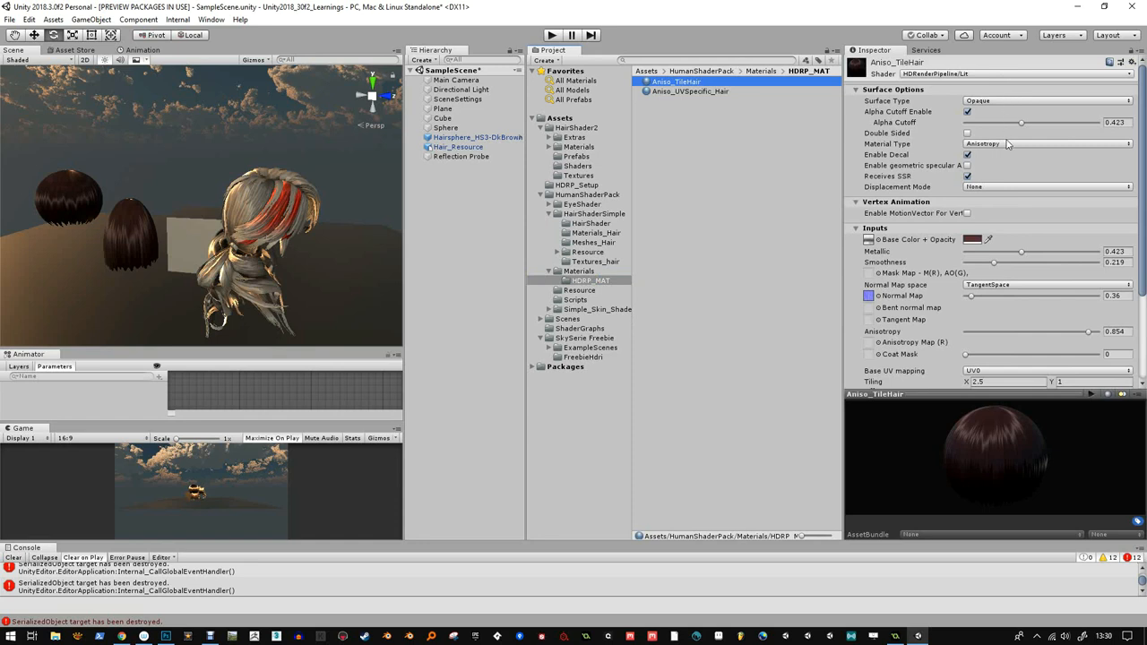
{"action": "mouse_move", "coordinate": [744, 215]}
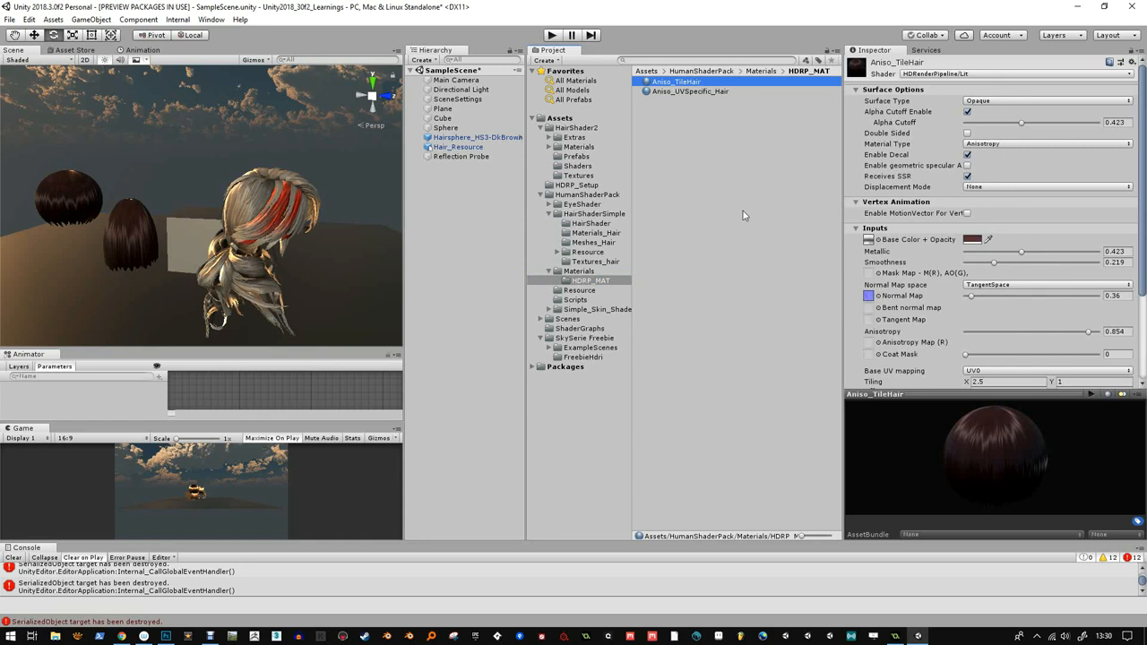
{"action": "mouse_move", "coordinate": [593, 279]}
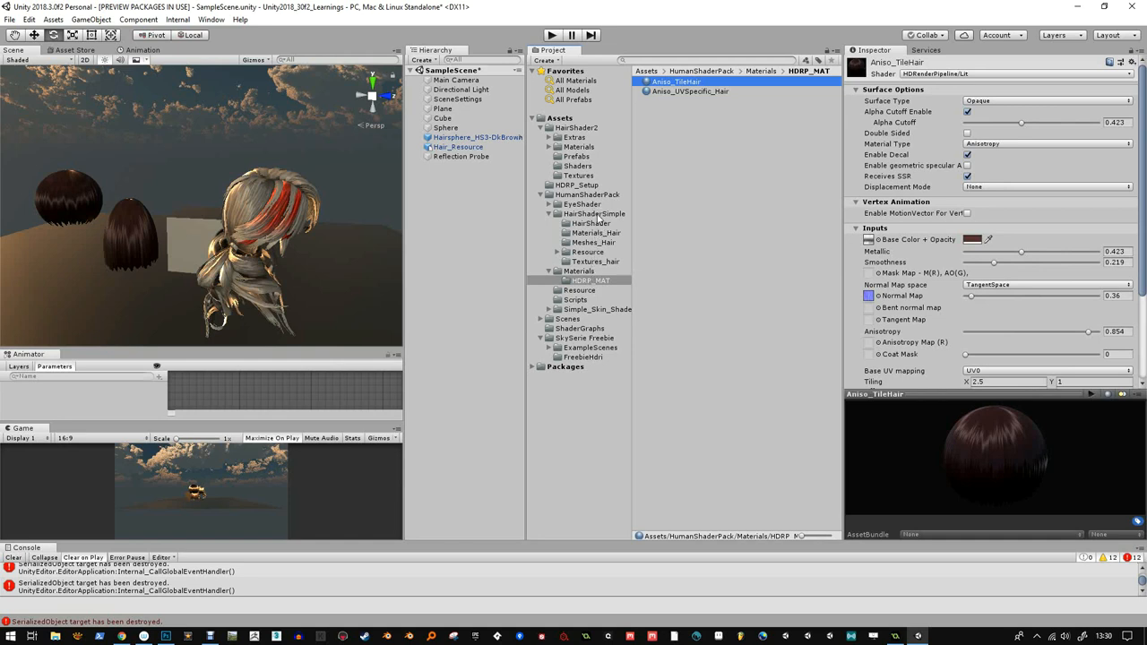
{"action": "left_click", "coordinate": [578, 185]}
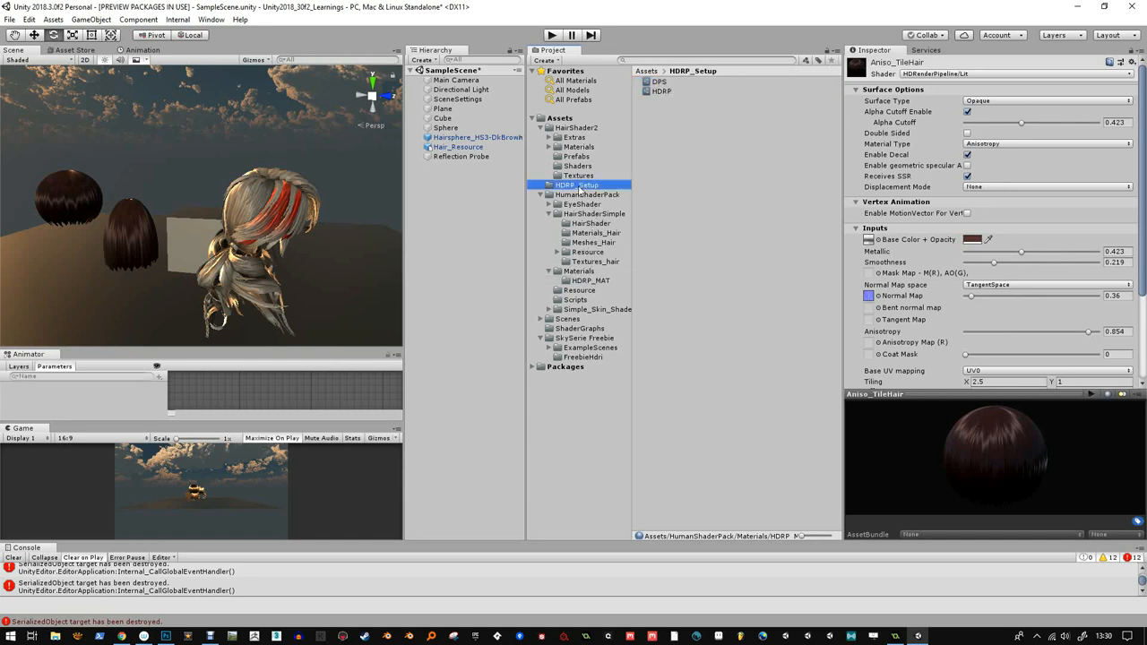
{"action": "left_click", "coordinate": [581, 328]}
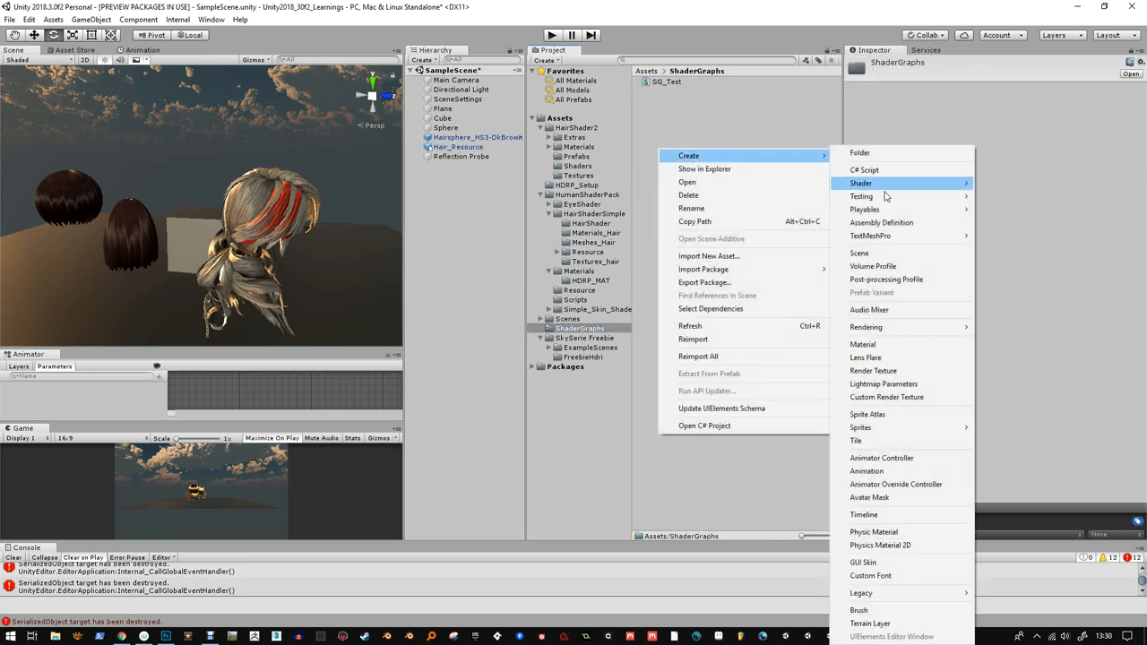
{"action": "mouse_move", "coordinate": [860, 183]}
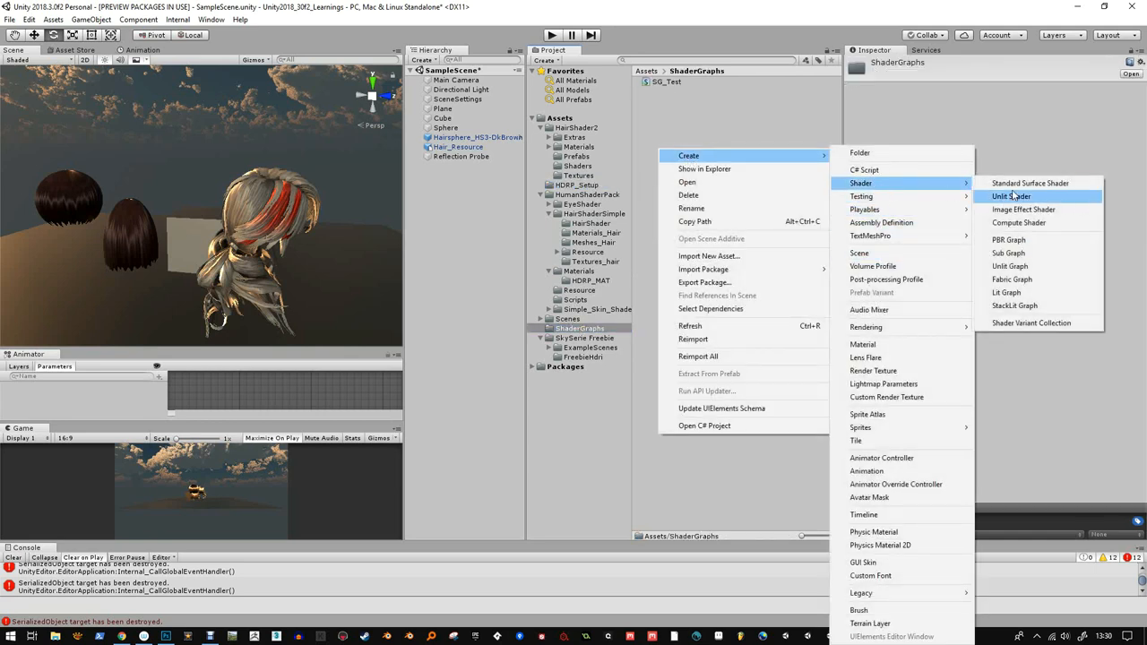
- Create a Lit Shader Graph named Test and show its Lit Master node settings
{"action": "left_click", "coordinate": [1008, 292]}
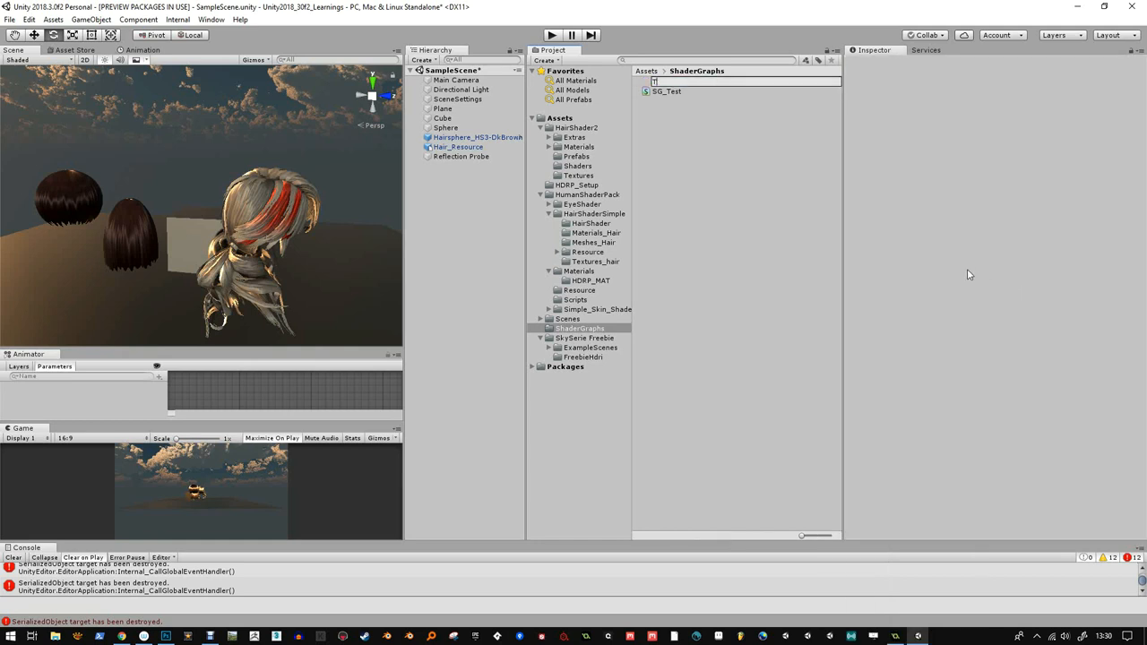
{"action": "type", "text": "Test"}
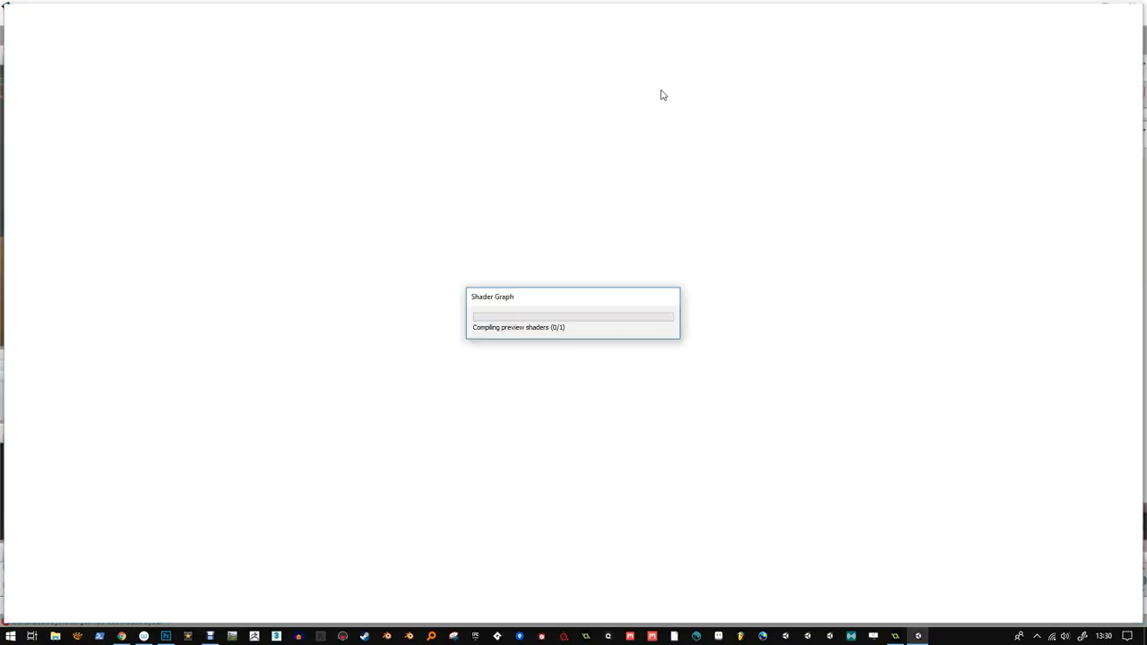
{"action": "mouse_move", "coordinate": [667, 113]}
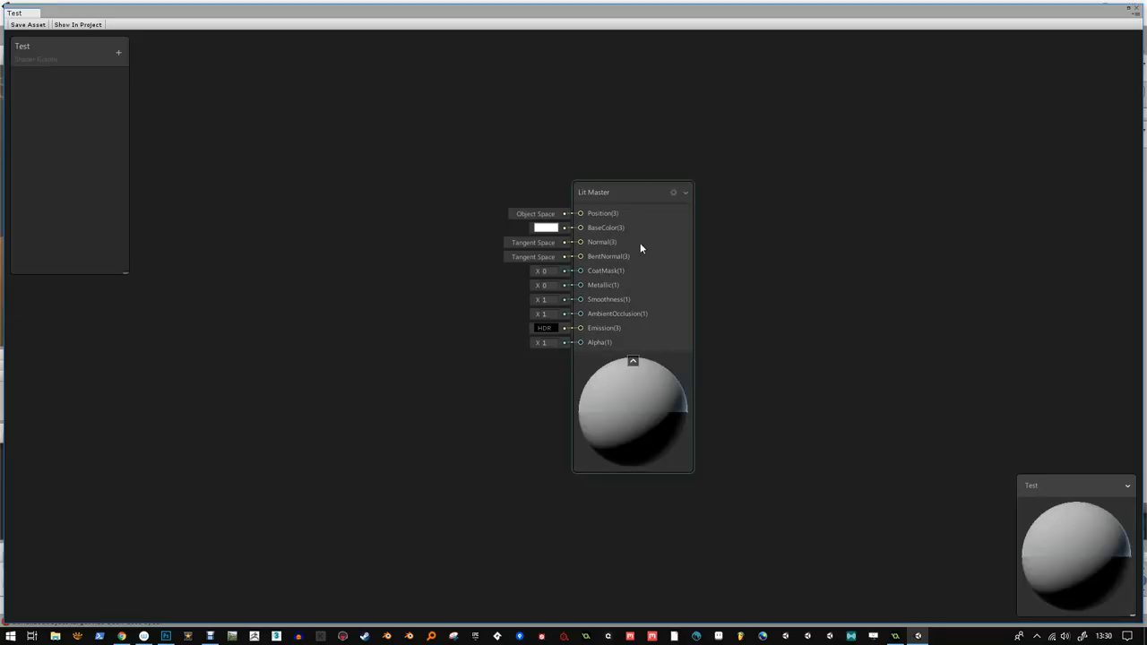
{"action": "mouse_move", "coordinate": [617, 267]}
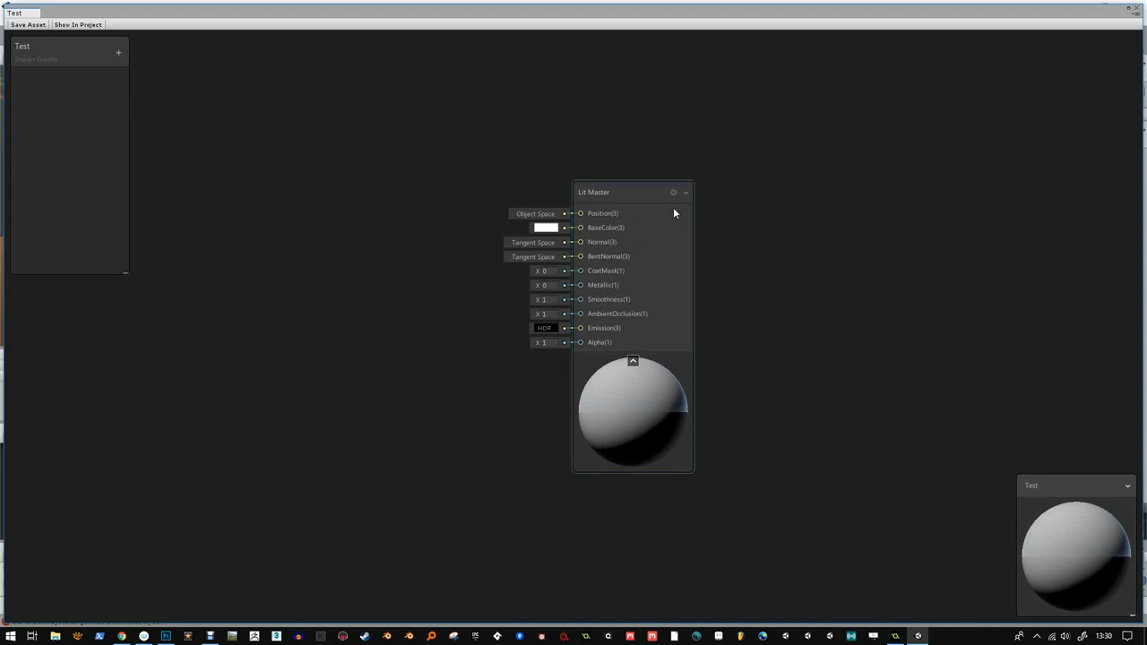
{"action": "left_click", "coordinate": [631, 192]}
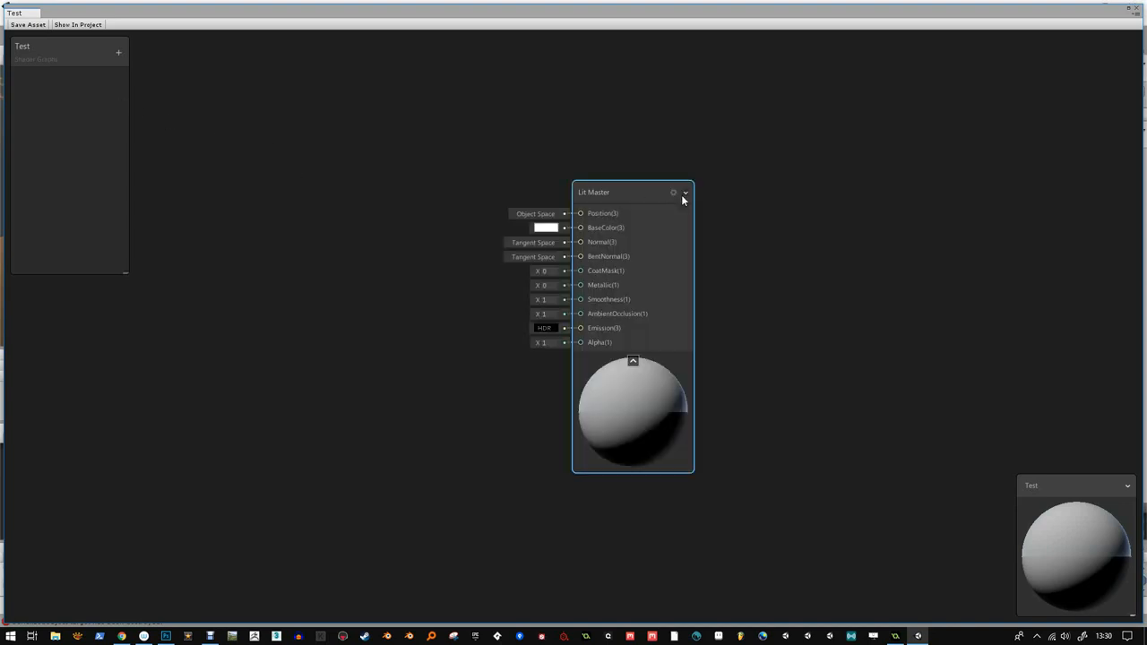
{"action": "left_click", "coordinate": [674, 192]}
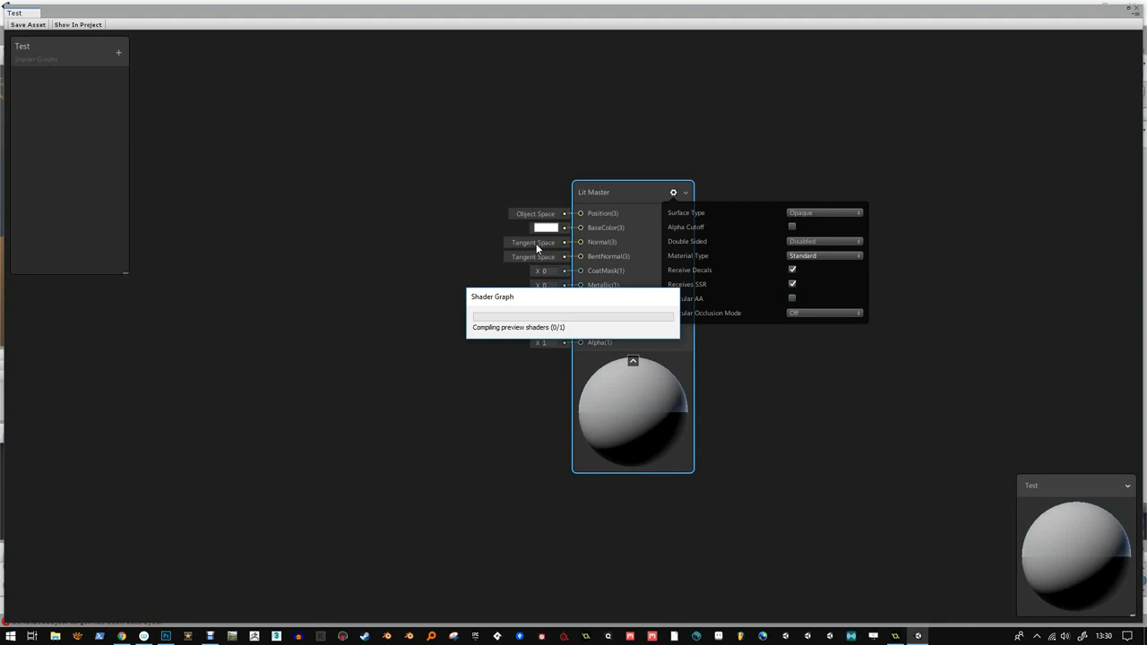
- Set the Lit Master material type to Anisotropy, adding Tangent and Anisotropy inputs
{"action": "left_click", "coordinate": [823, 254]}
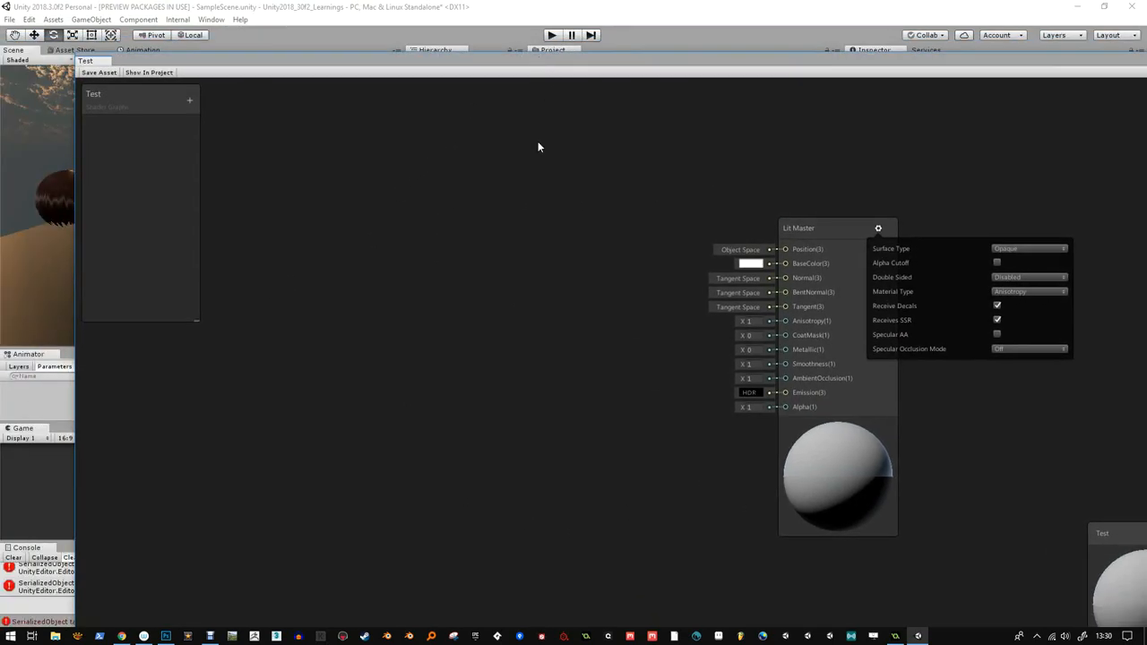
{"action": "mouse_move", "coordinate": [502, 373]}
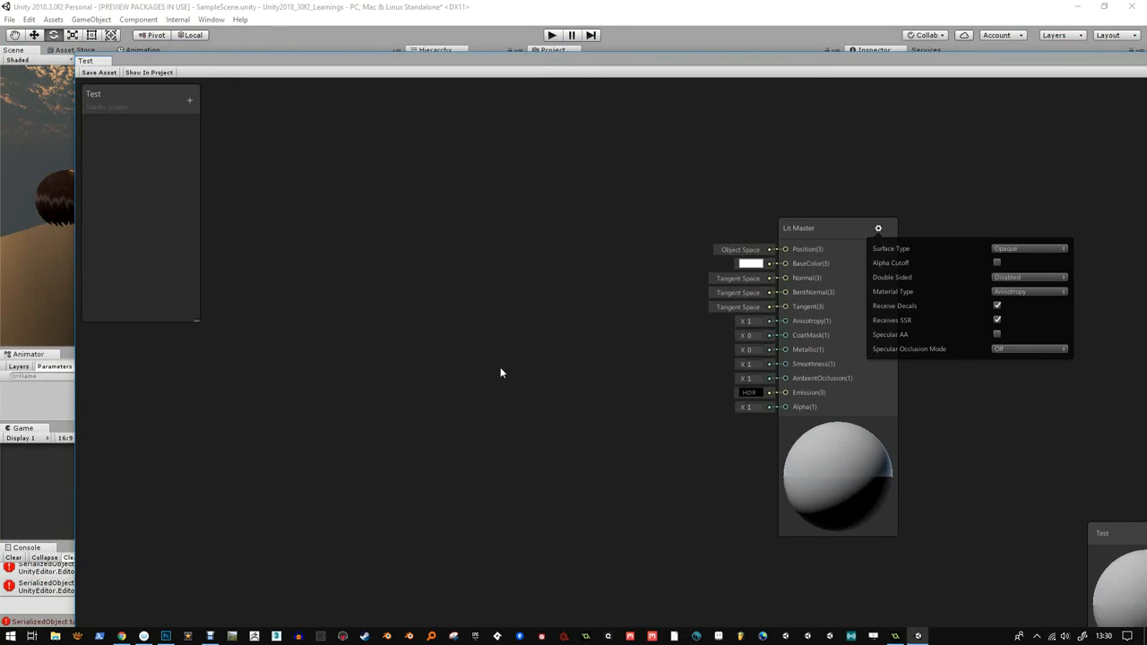
{"action": "mouse_move", "coordinate": [506, 333]}
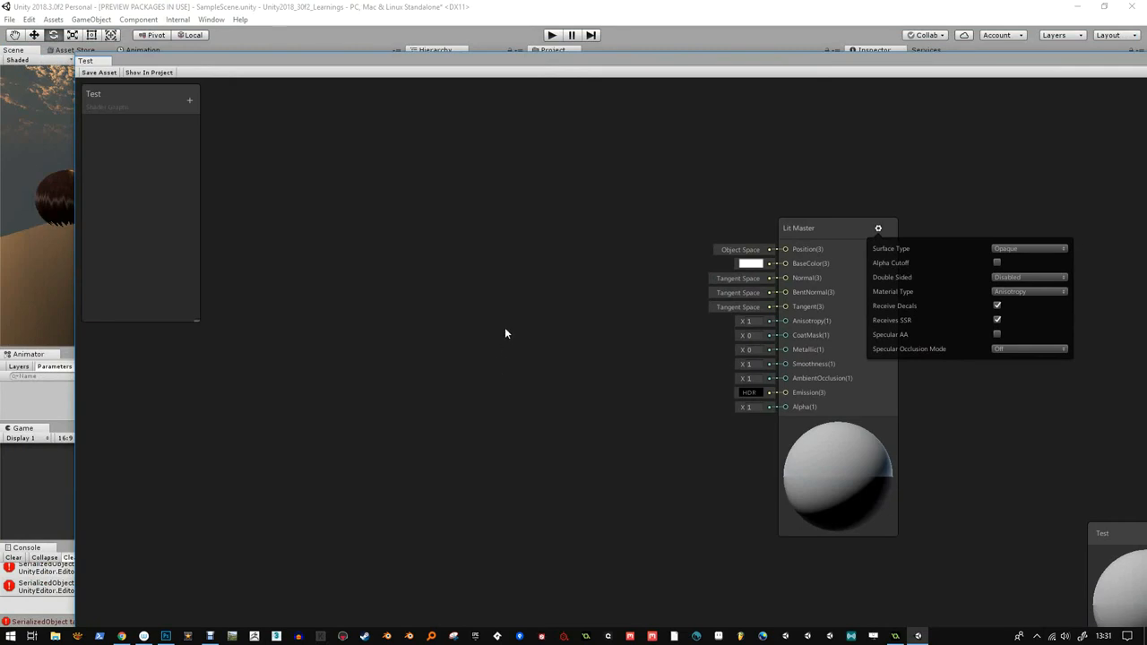
{"action": "left_click_drag", "start_coordinate": [798, 228], "coordinate": [760, 241]}
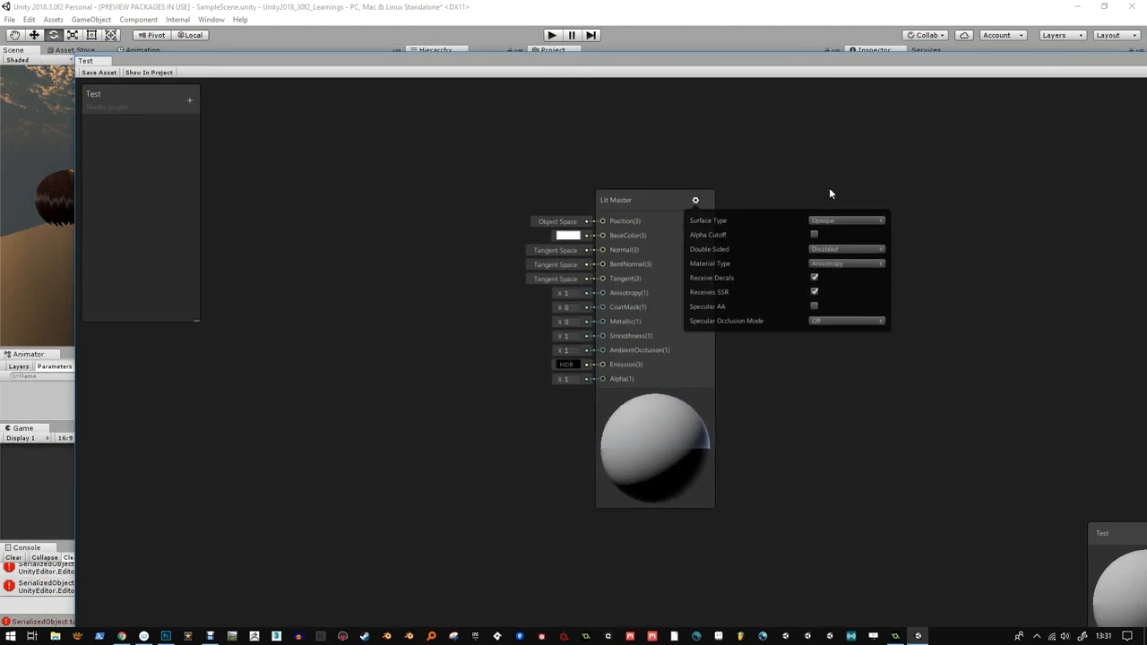
{"action": "mouse_move", "coordinate": [532, 299]}
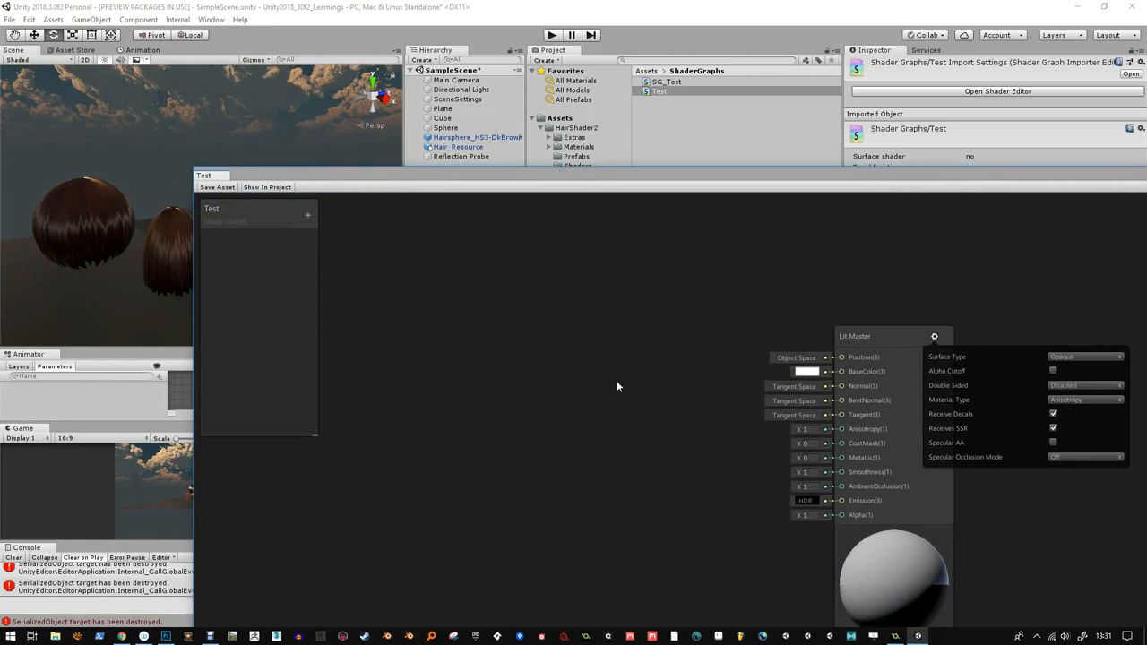
{"action": "mouse_move", "coordinate": [631, 344]}
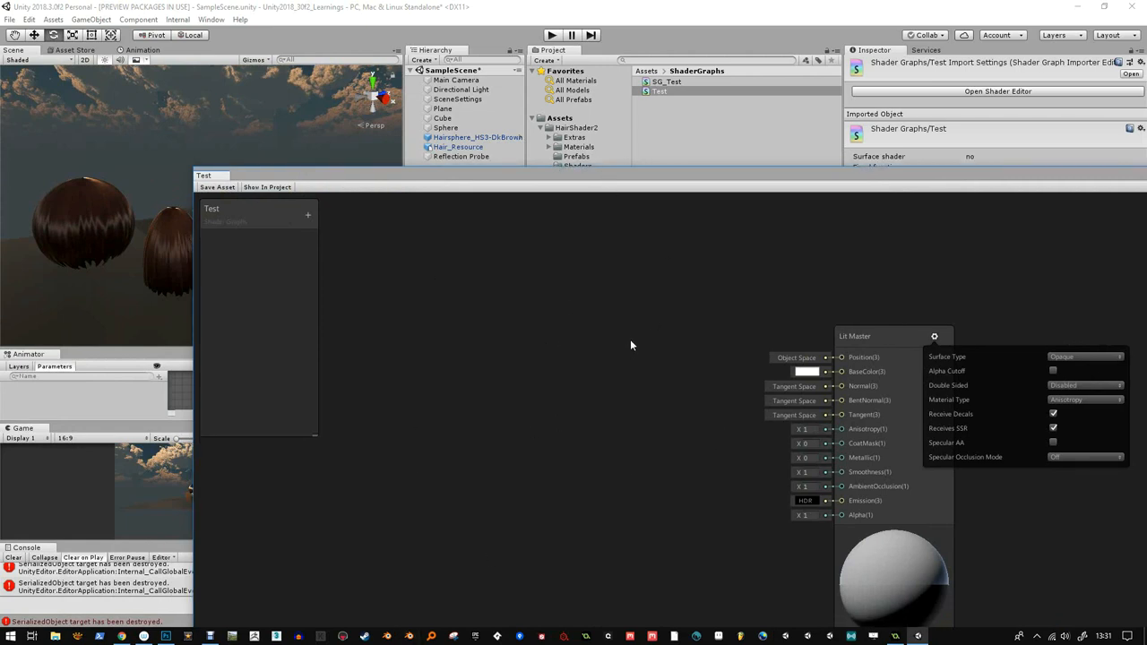